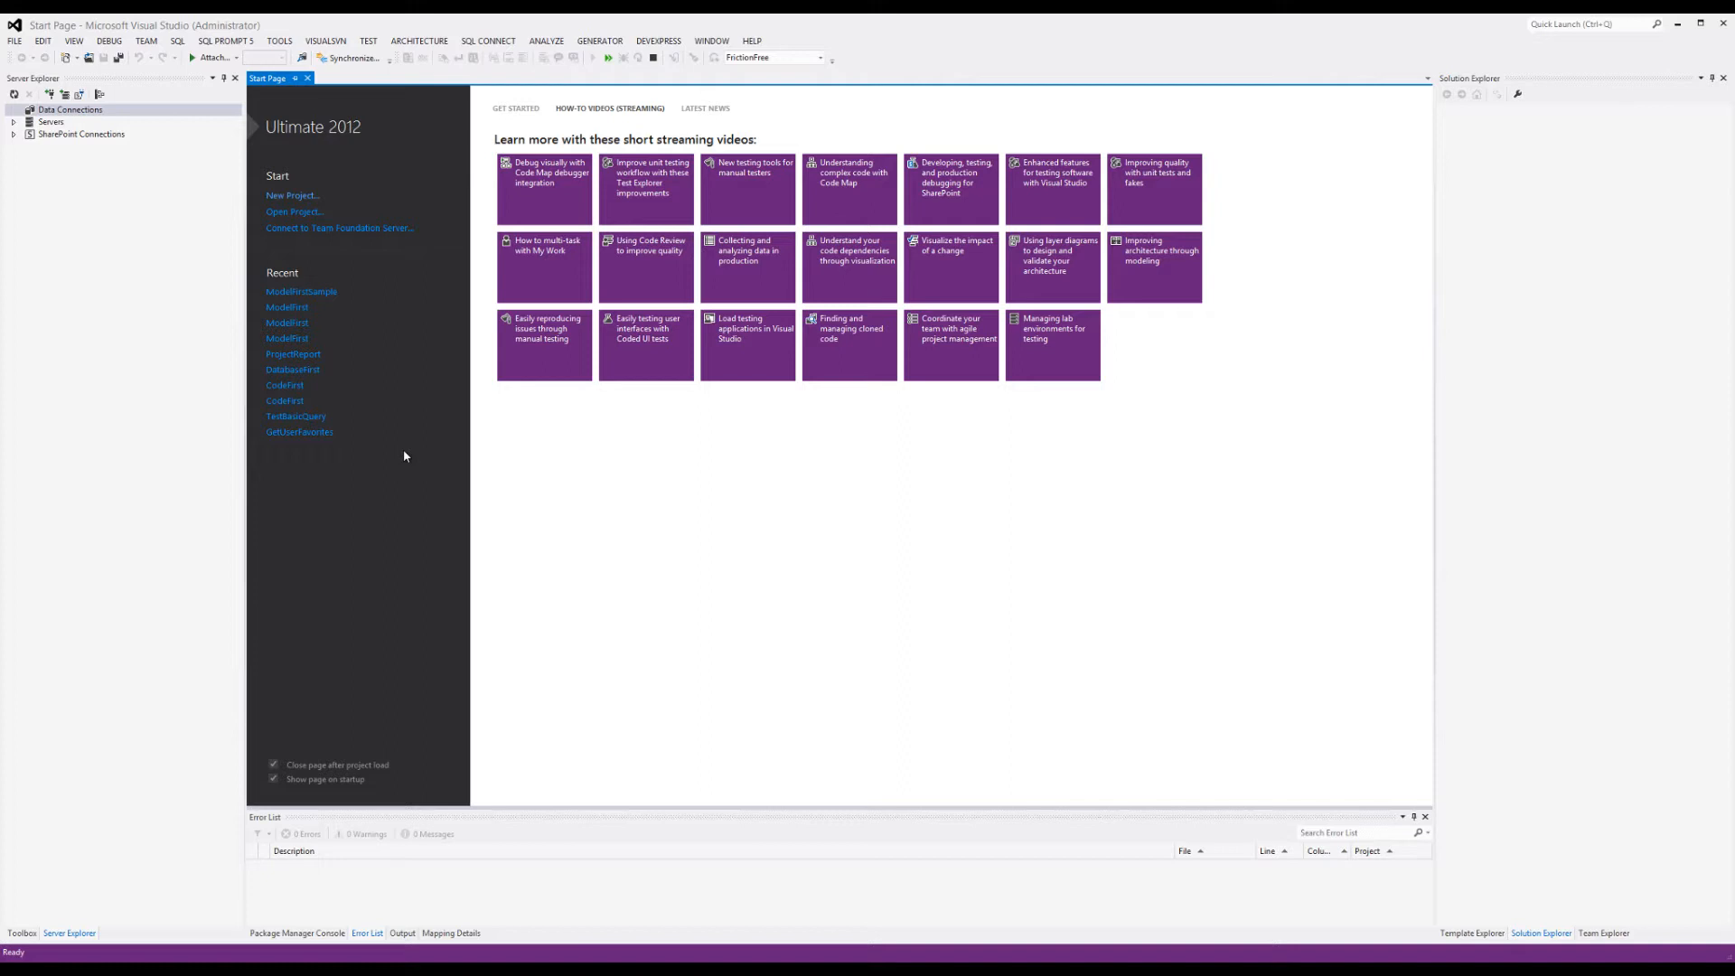
mouse_move(495, 400)
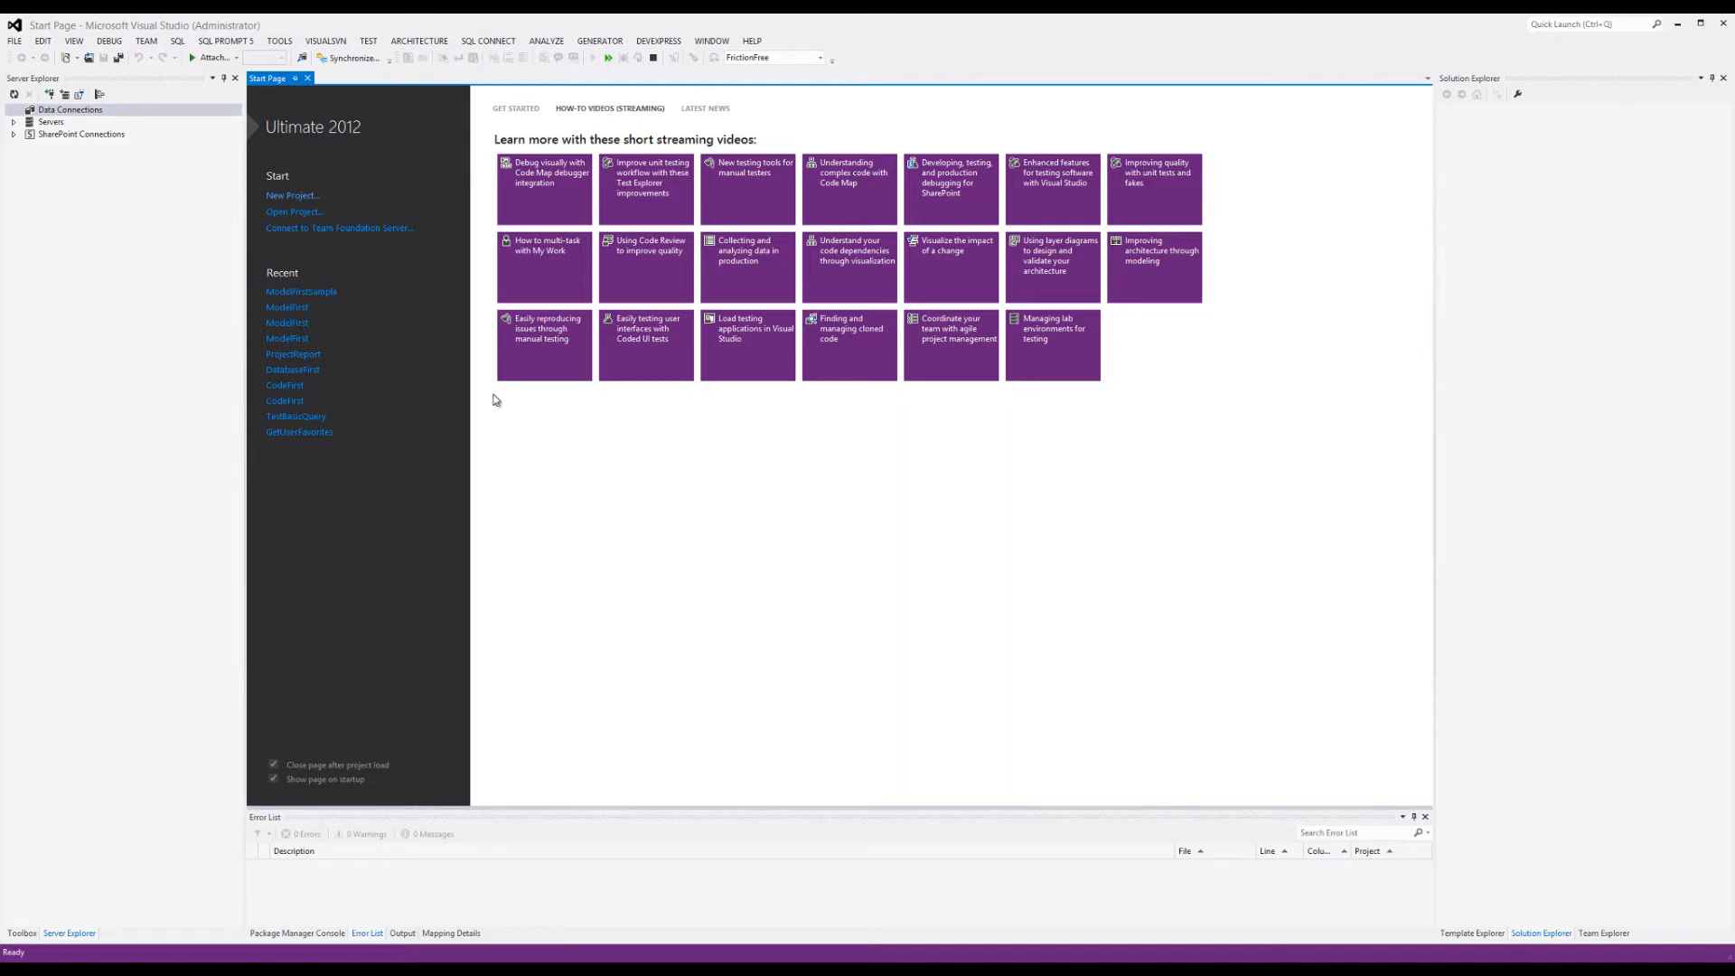
mouse_move(503, 390)
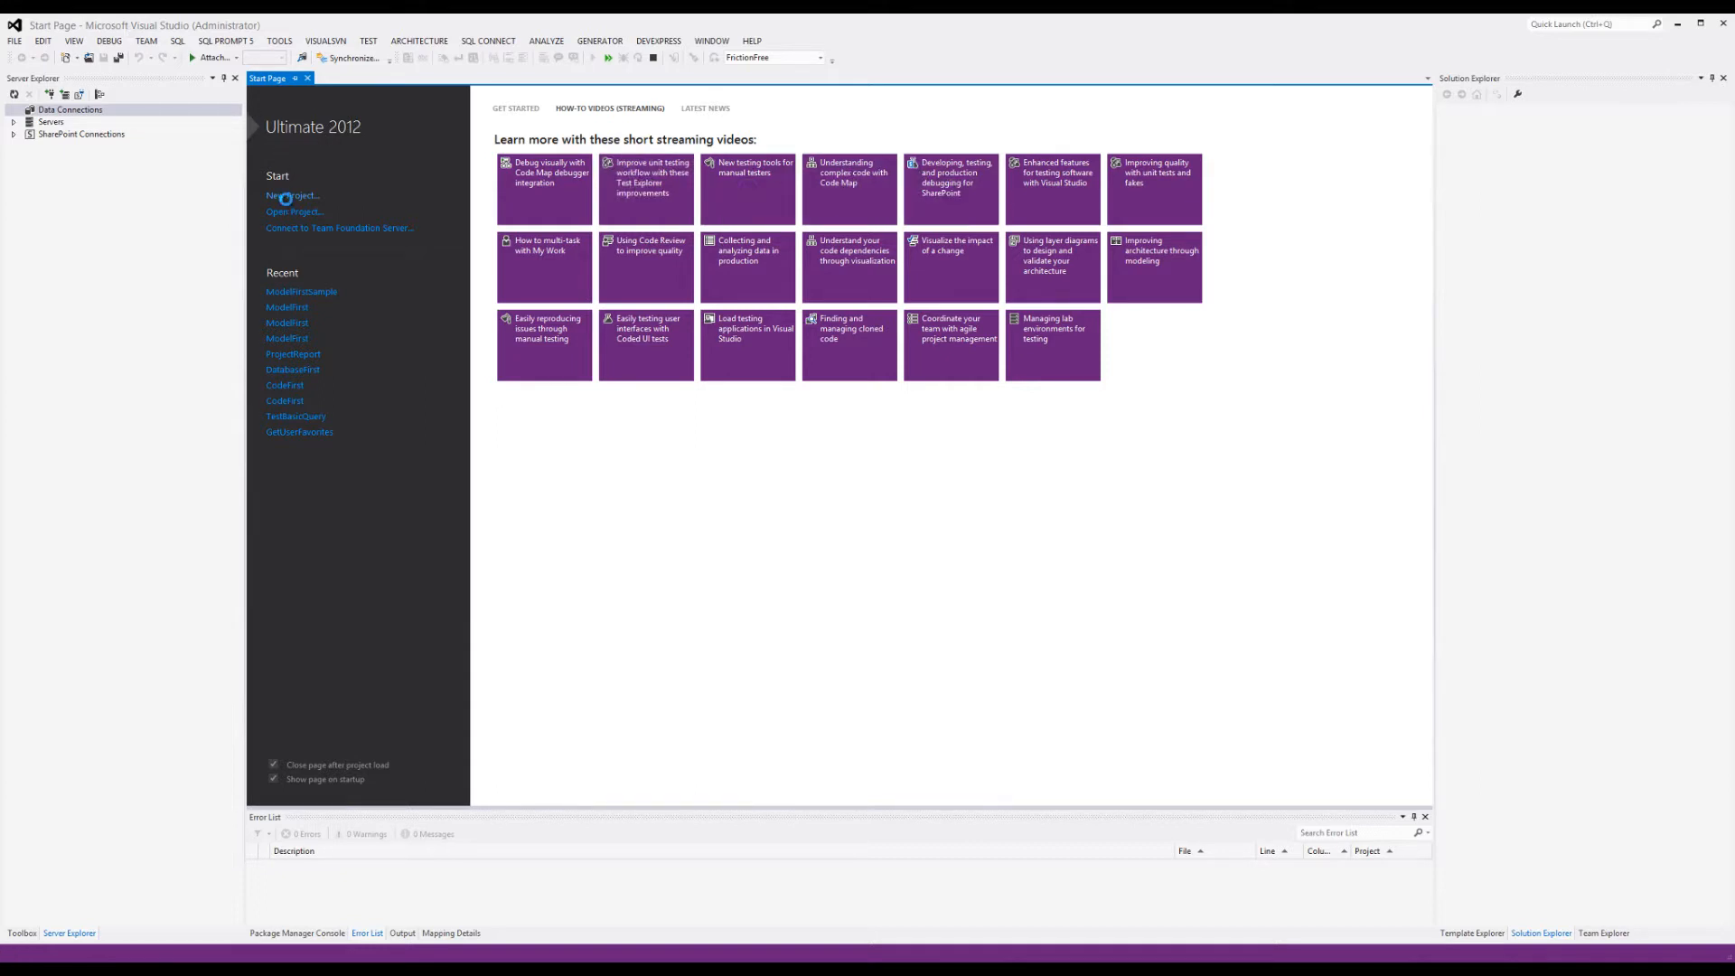
Step: Create a Windows Forms Application project named ModelFirstSample with Form1 in the designer
left_click(286, 195)
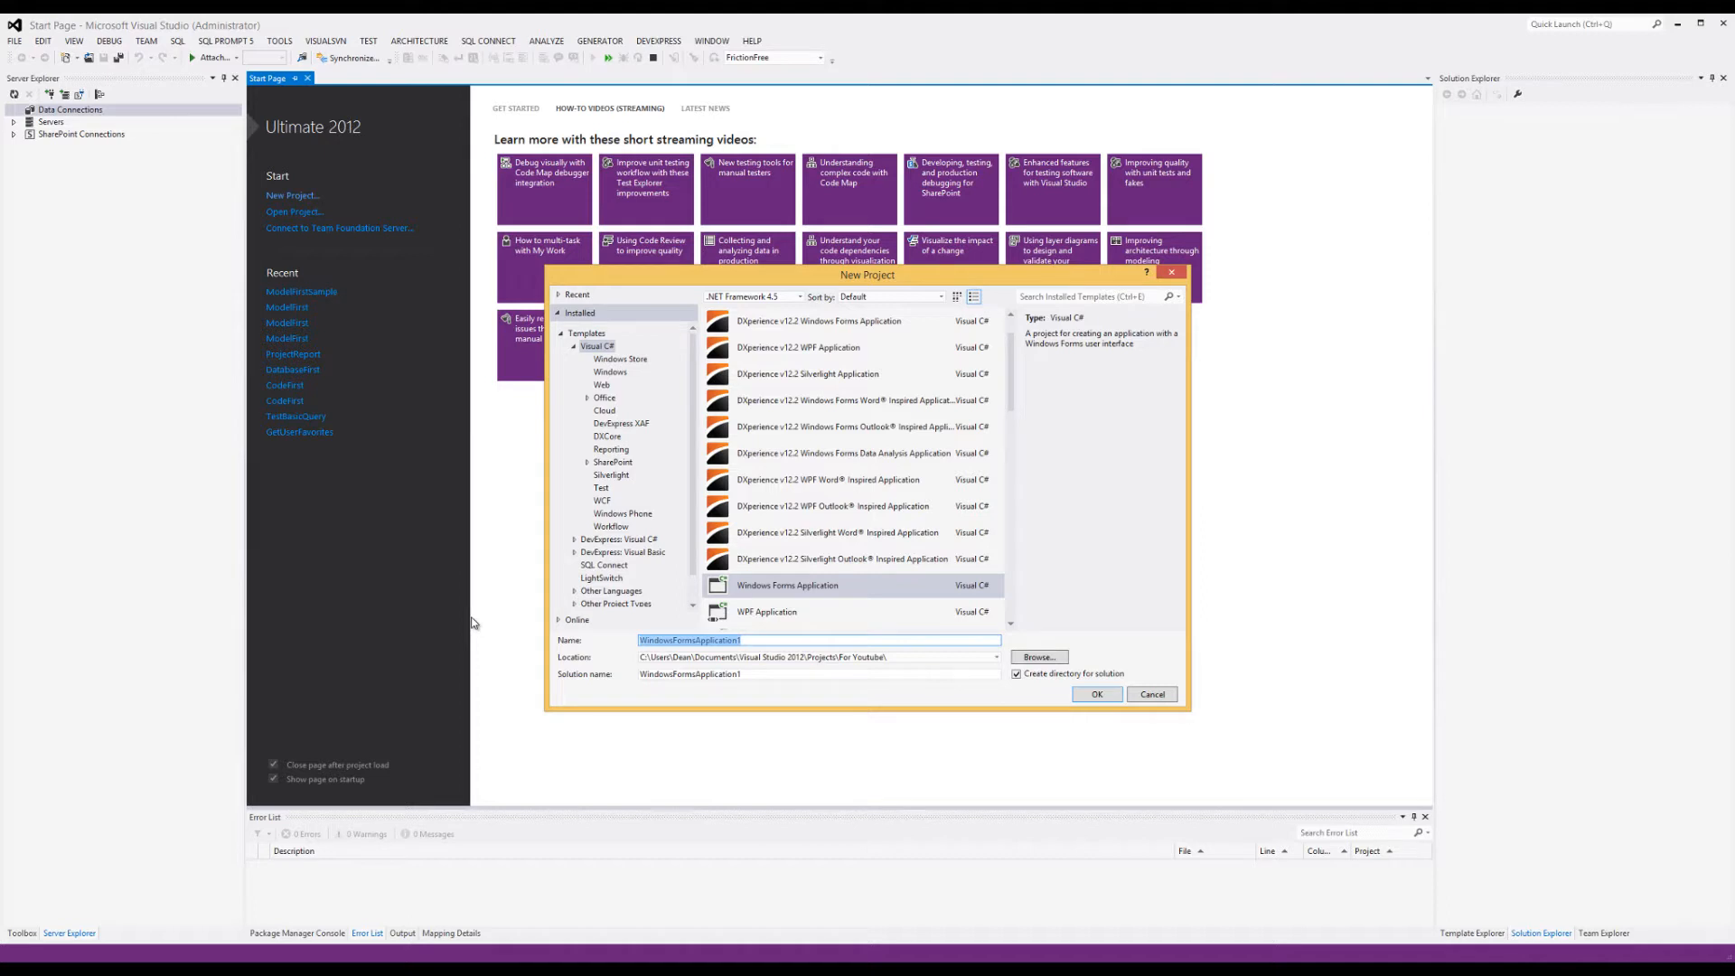
type("ModelFirstSample")
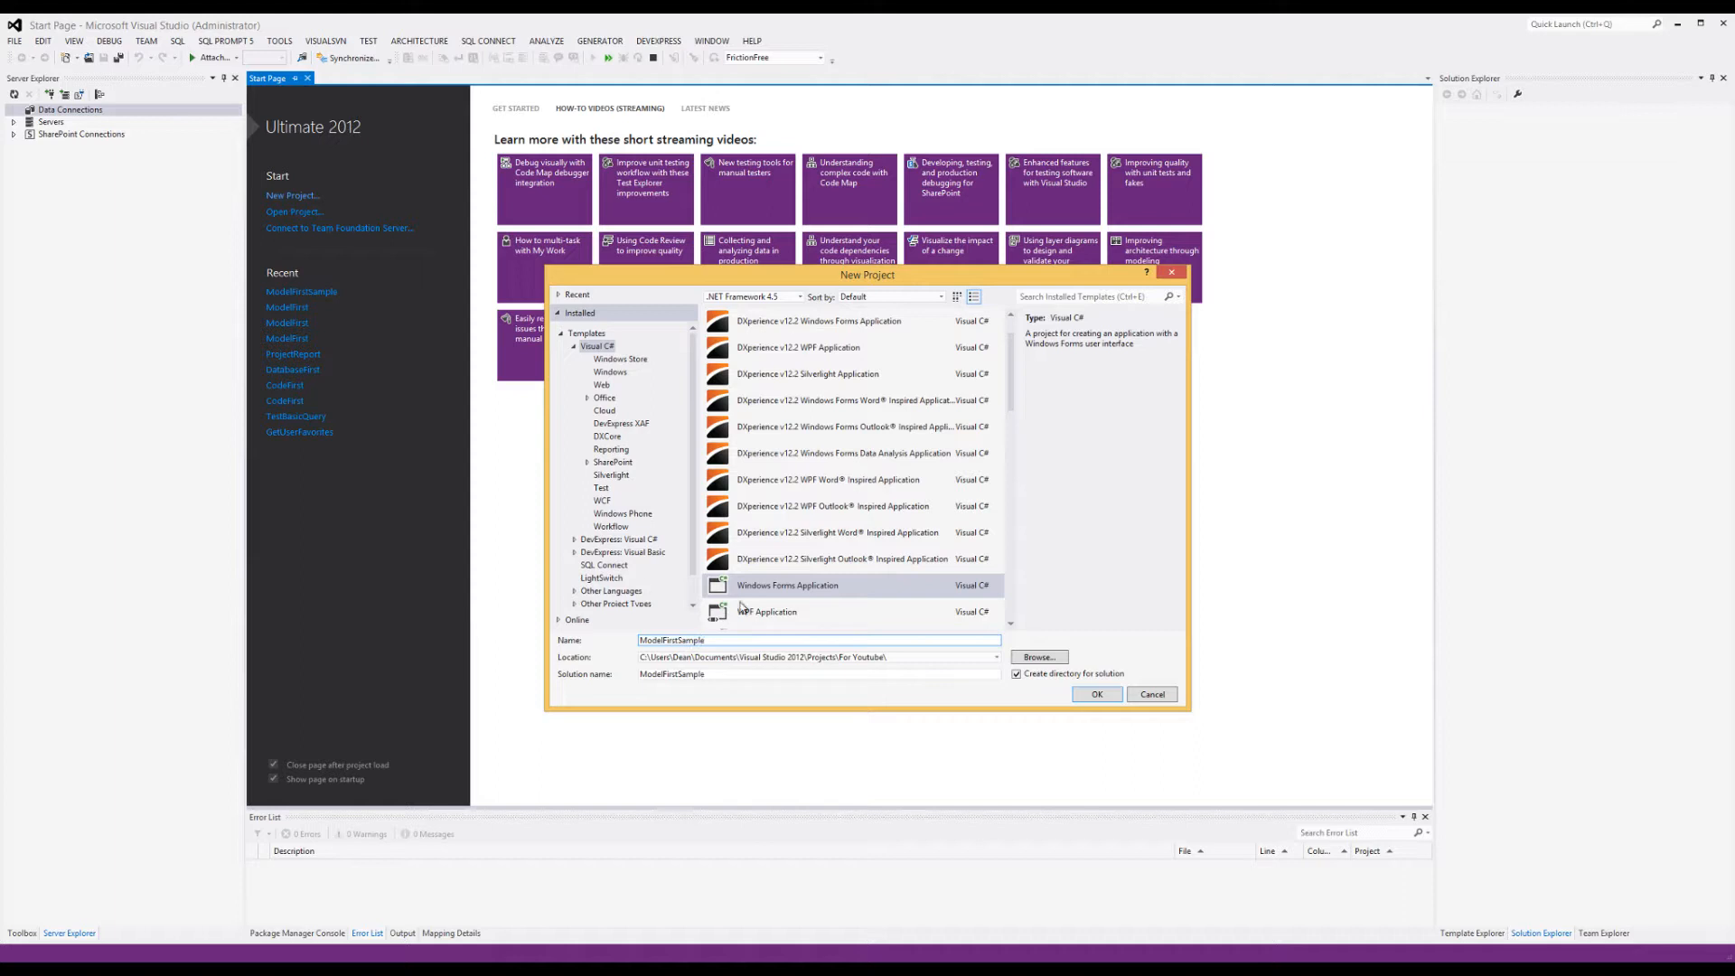
left_click(1097, 694)
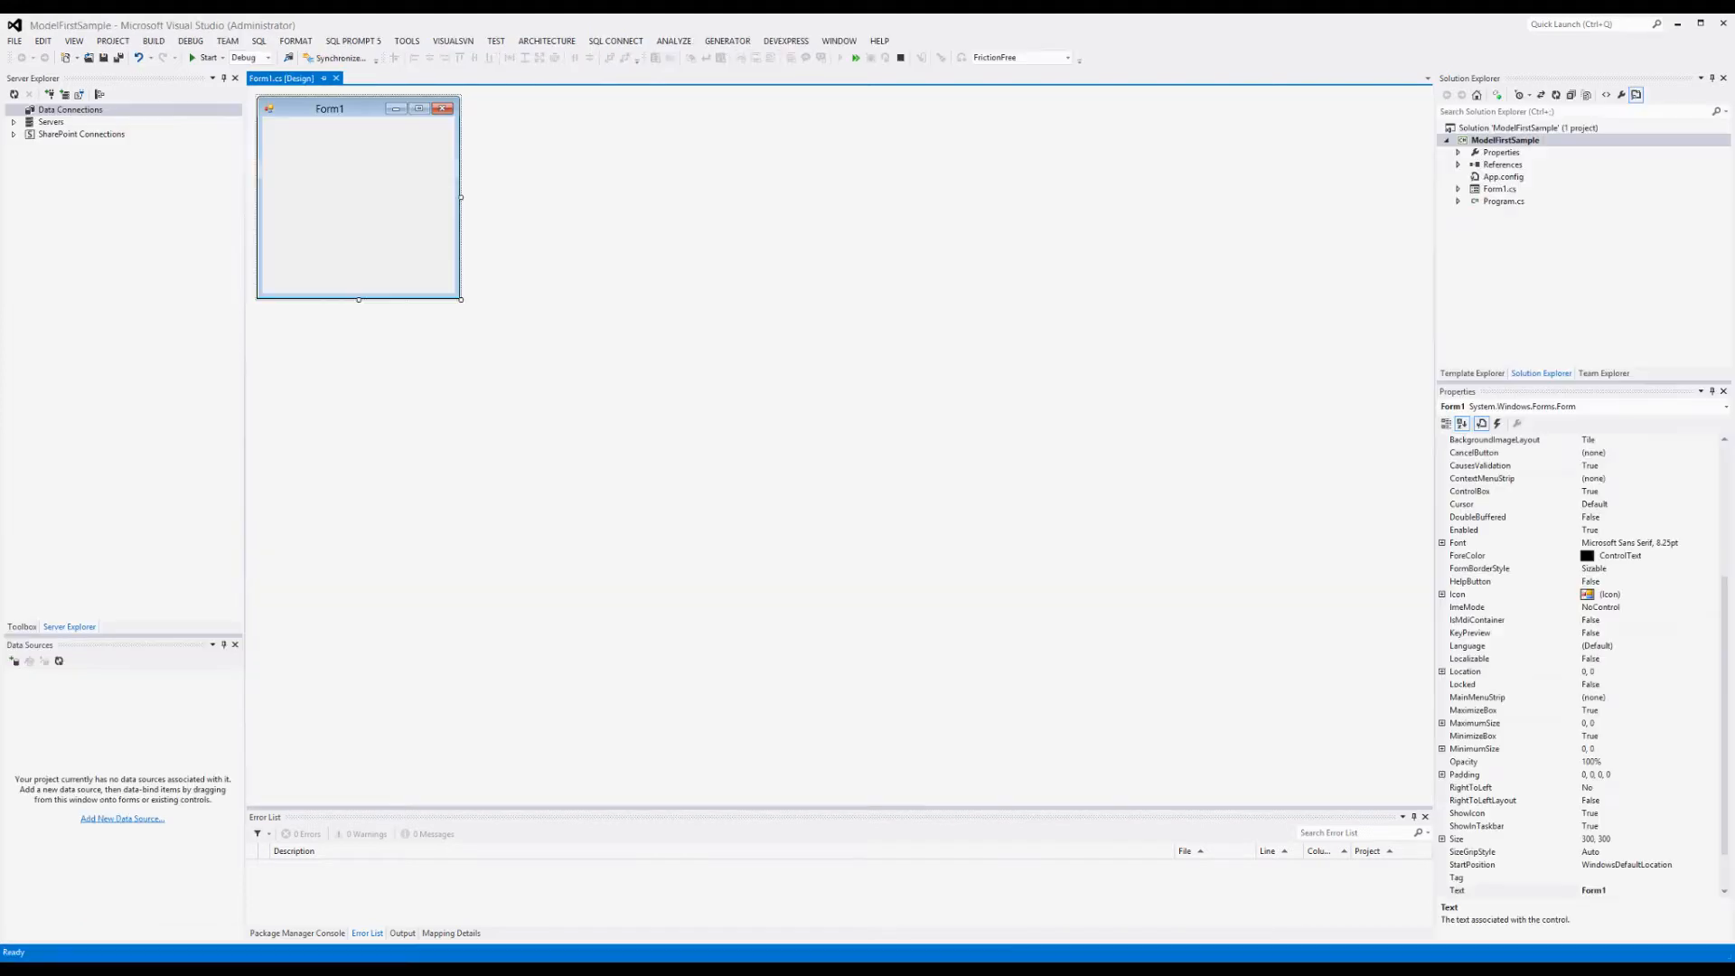
mouse_move(1109, 365)
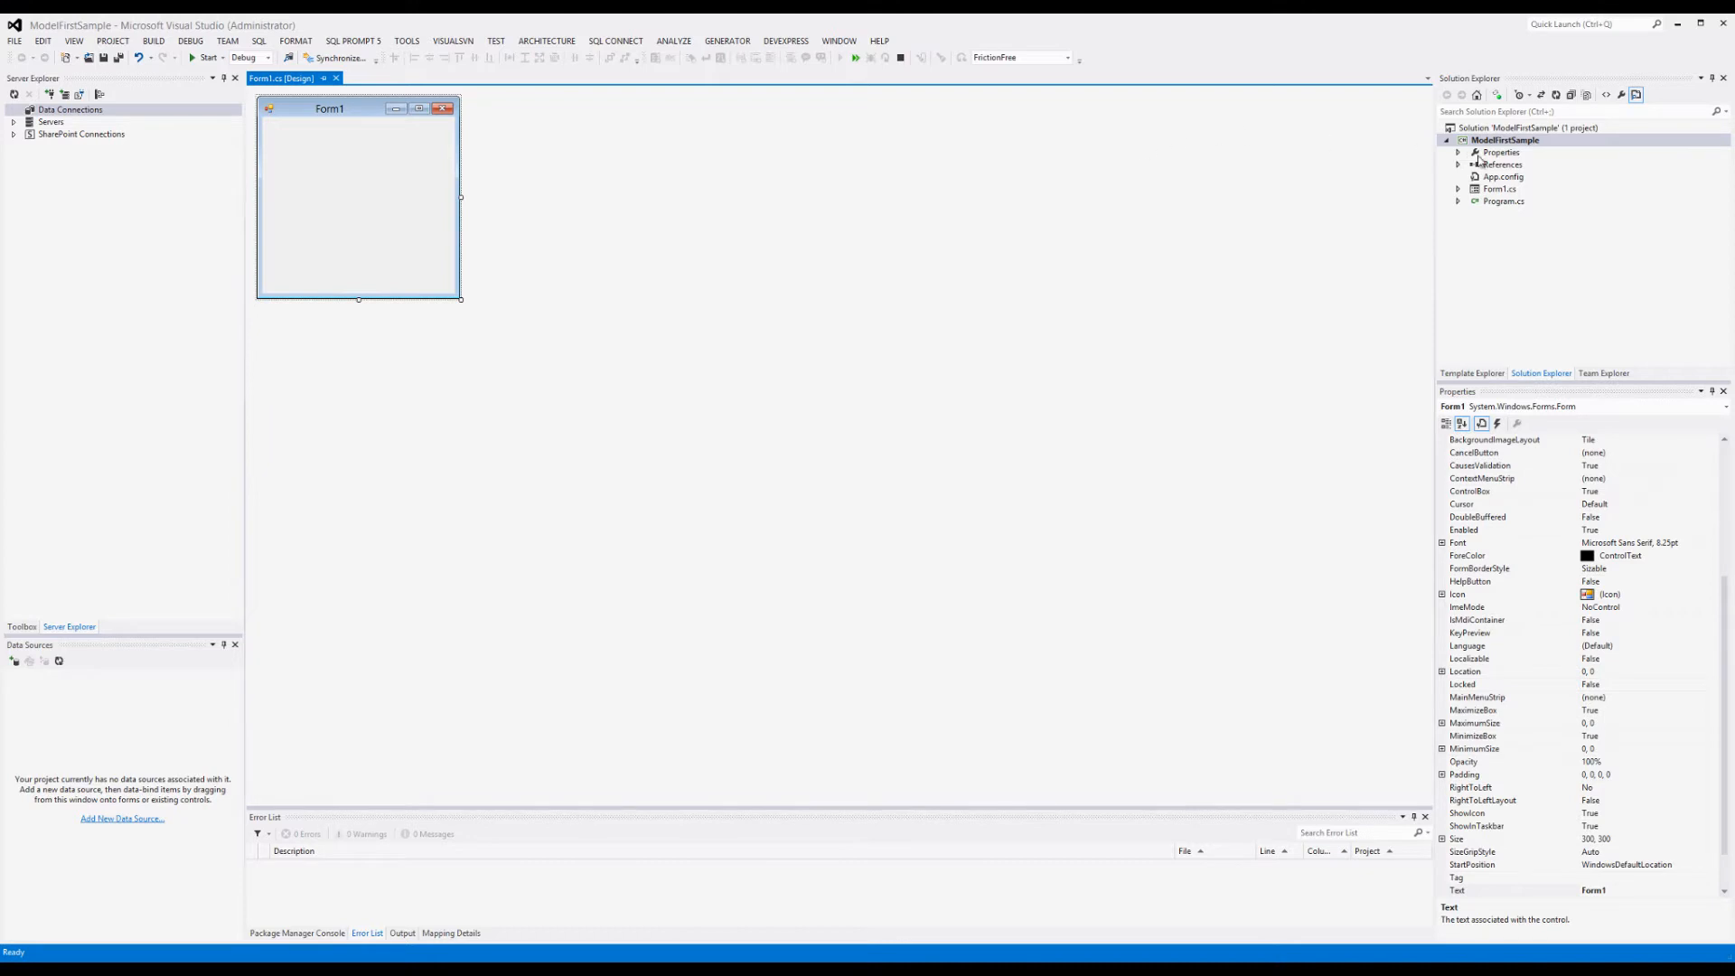
Step: Bring up Manage NuGet Packages for the whole ModelFirstSample solution
left_click(1502, 127)
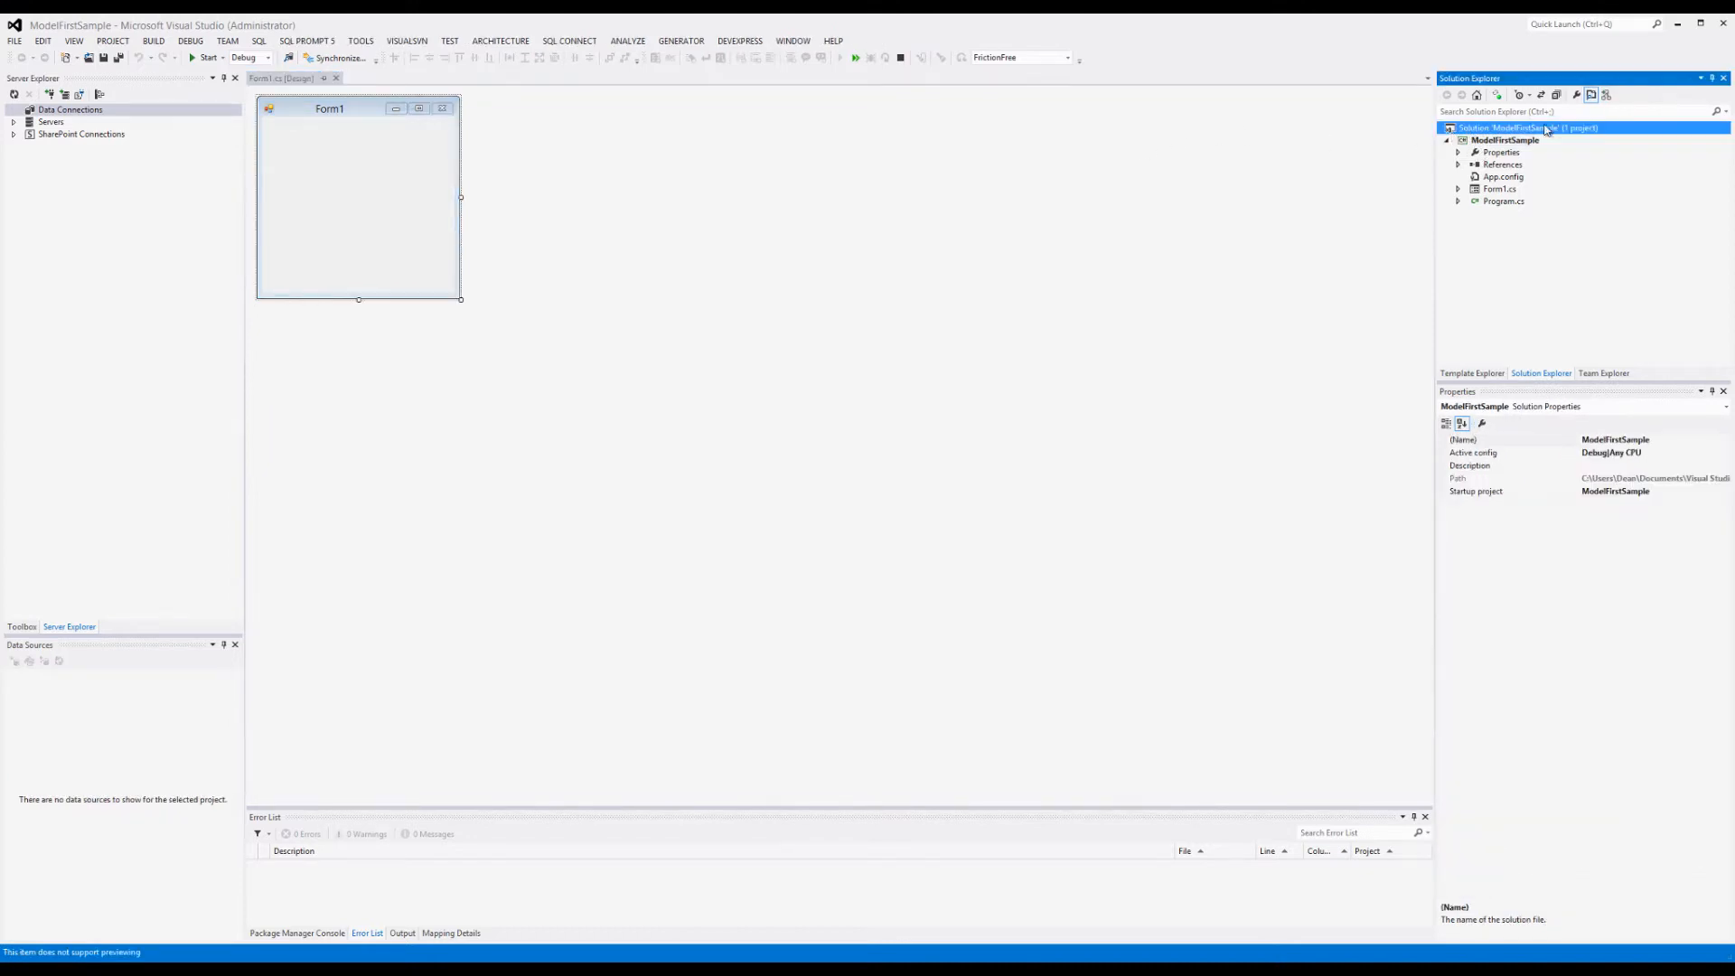
right_click(1545, 127)
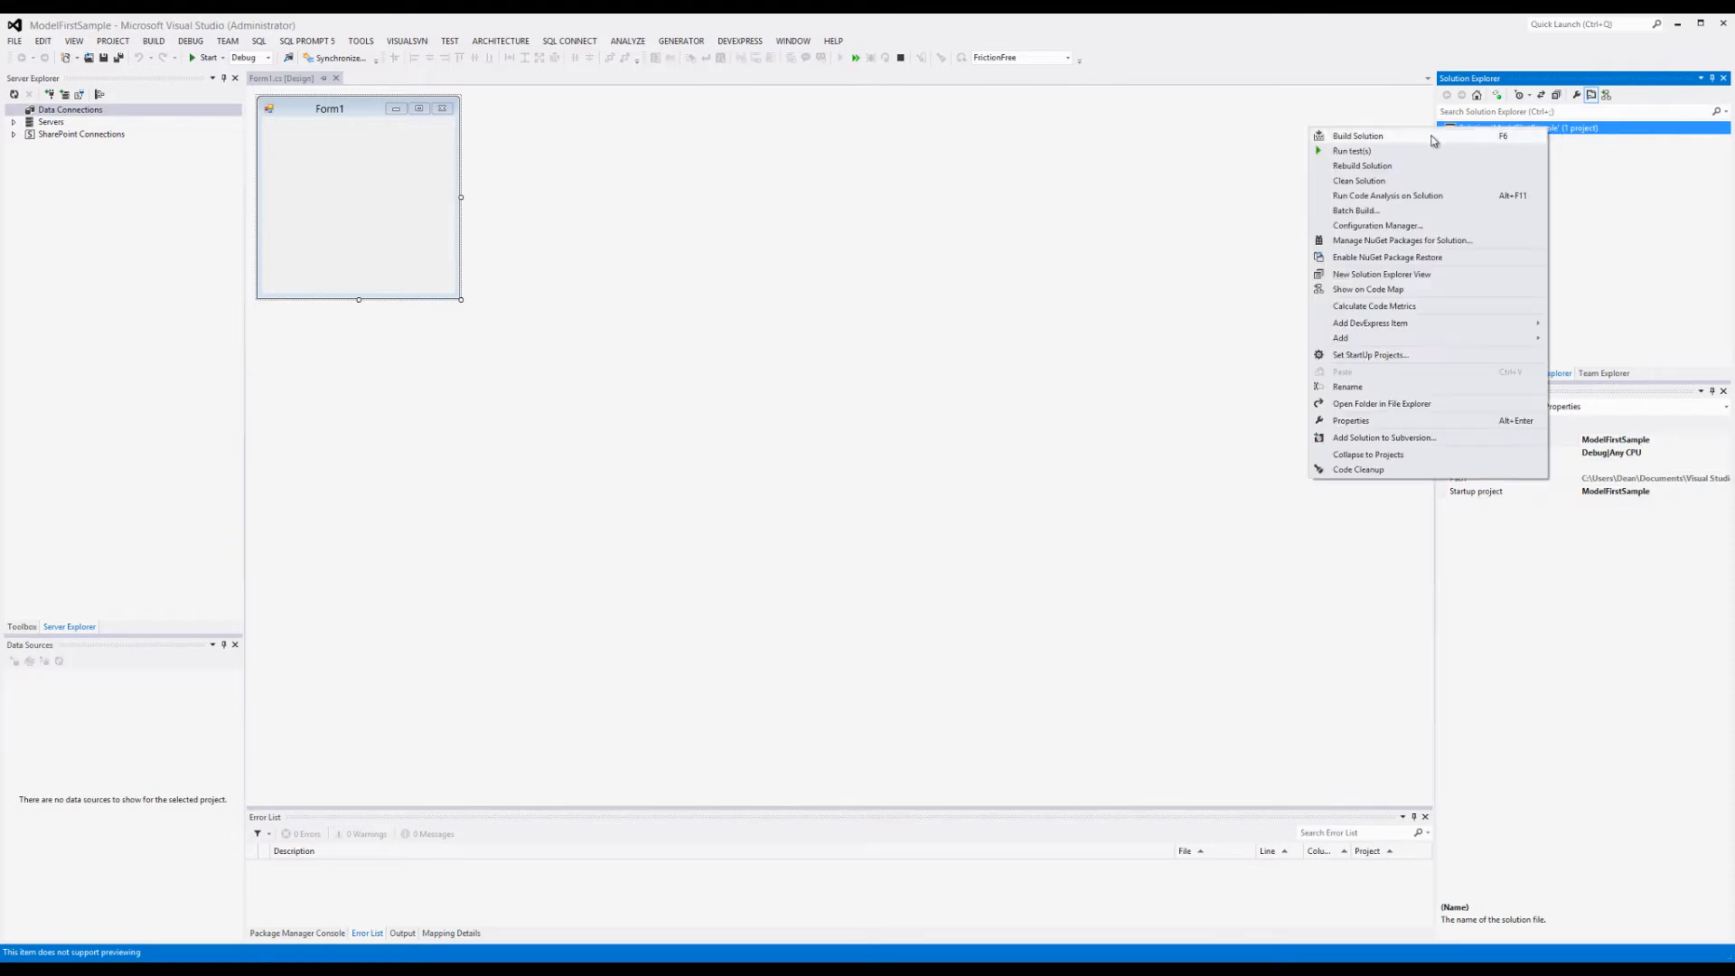
mouse_move(1368, 260)
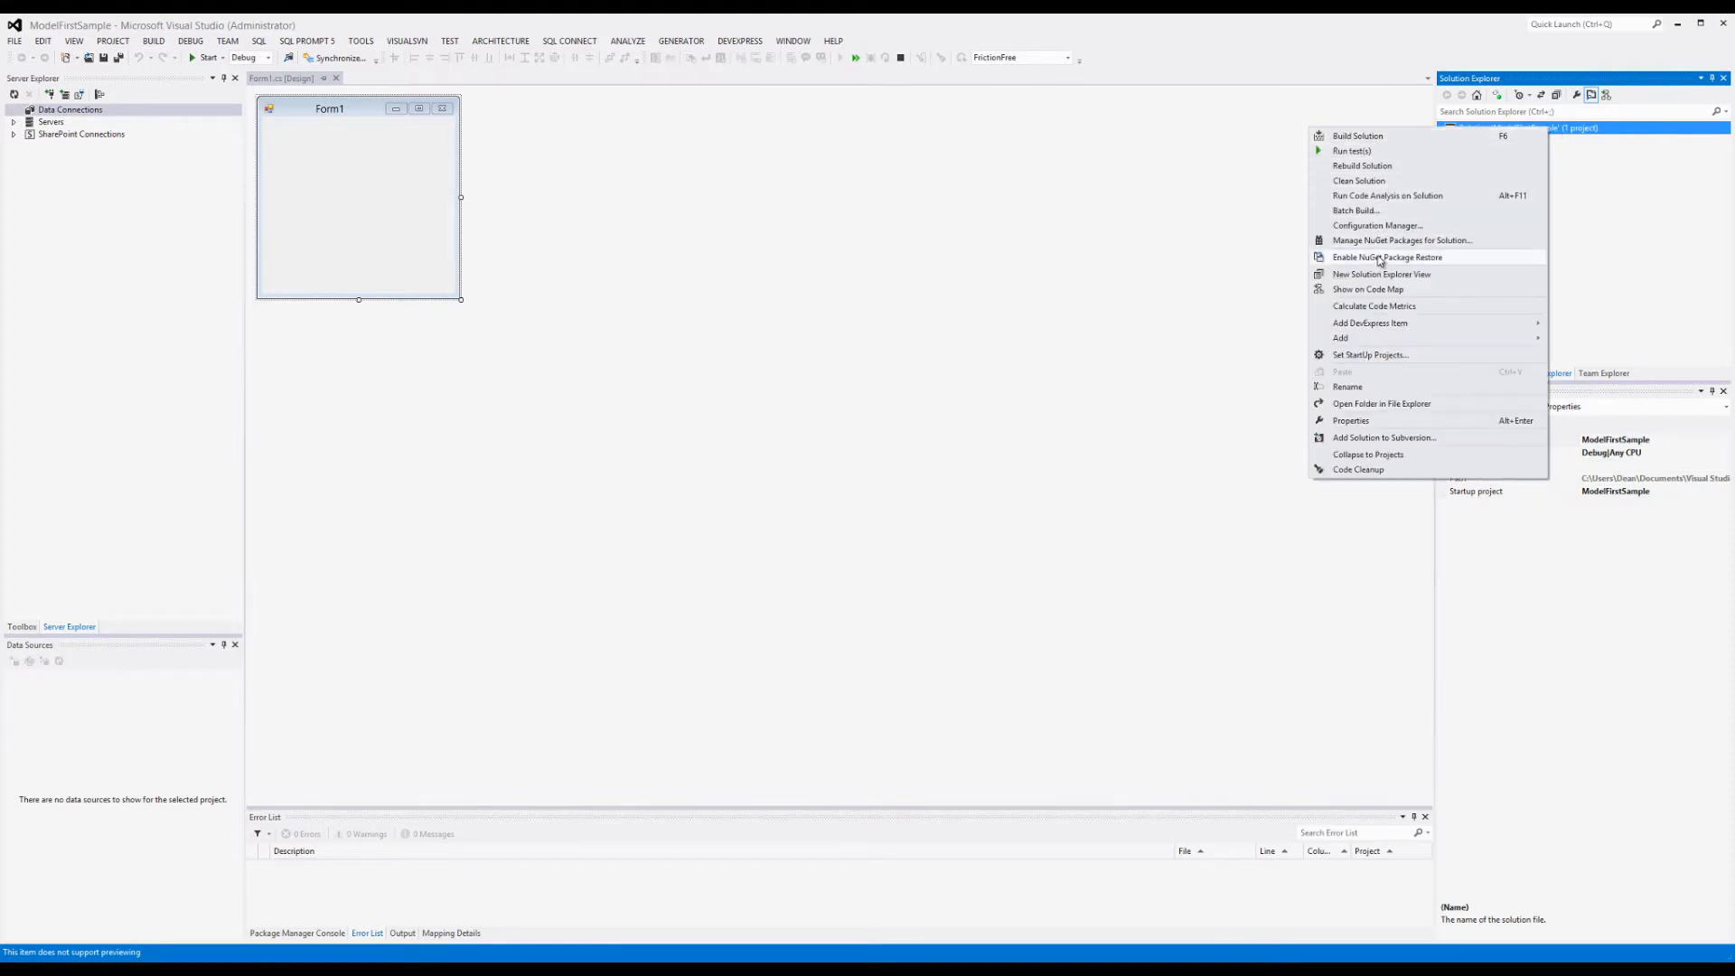
mouse_move(1383, 246)
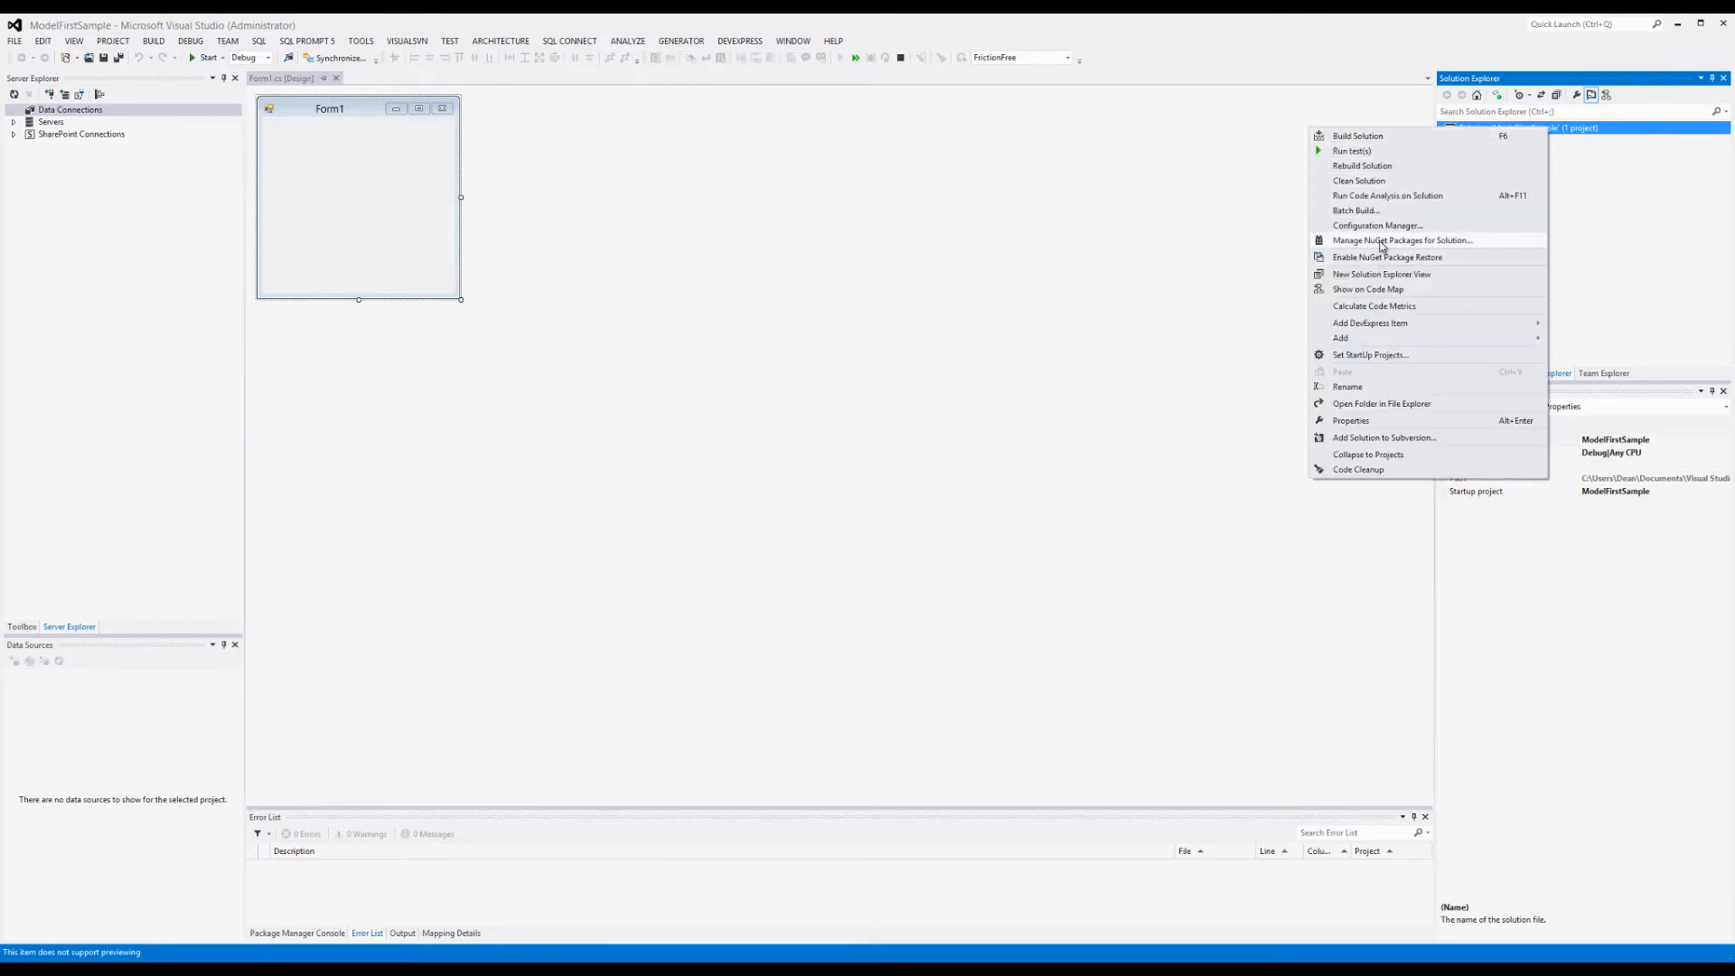
left_click(1401, 238)
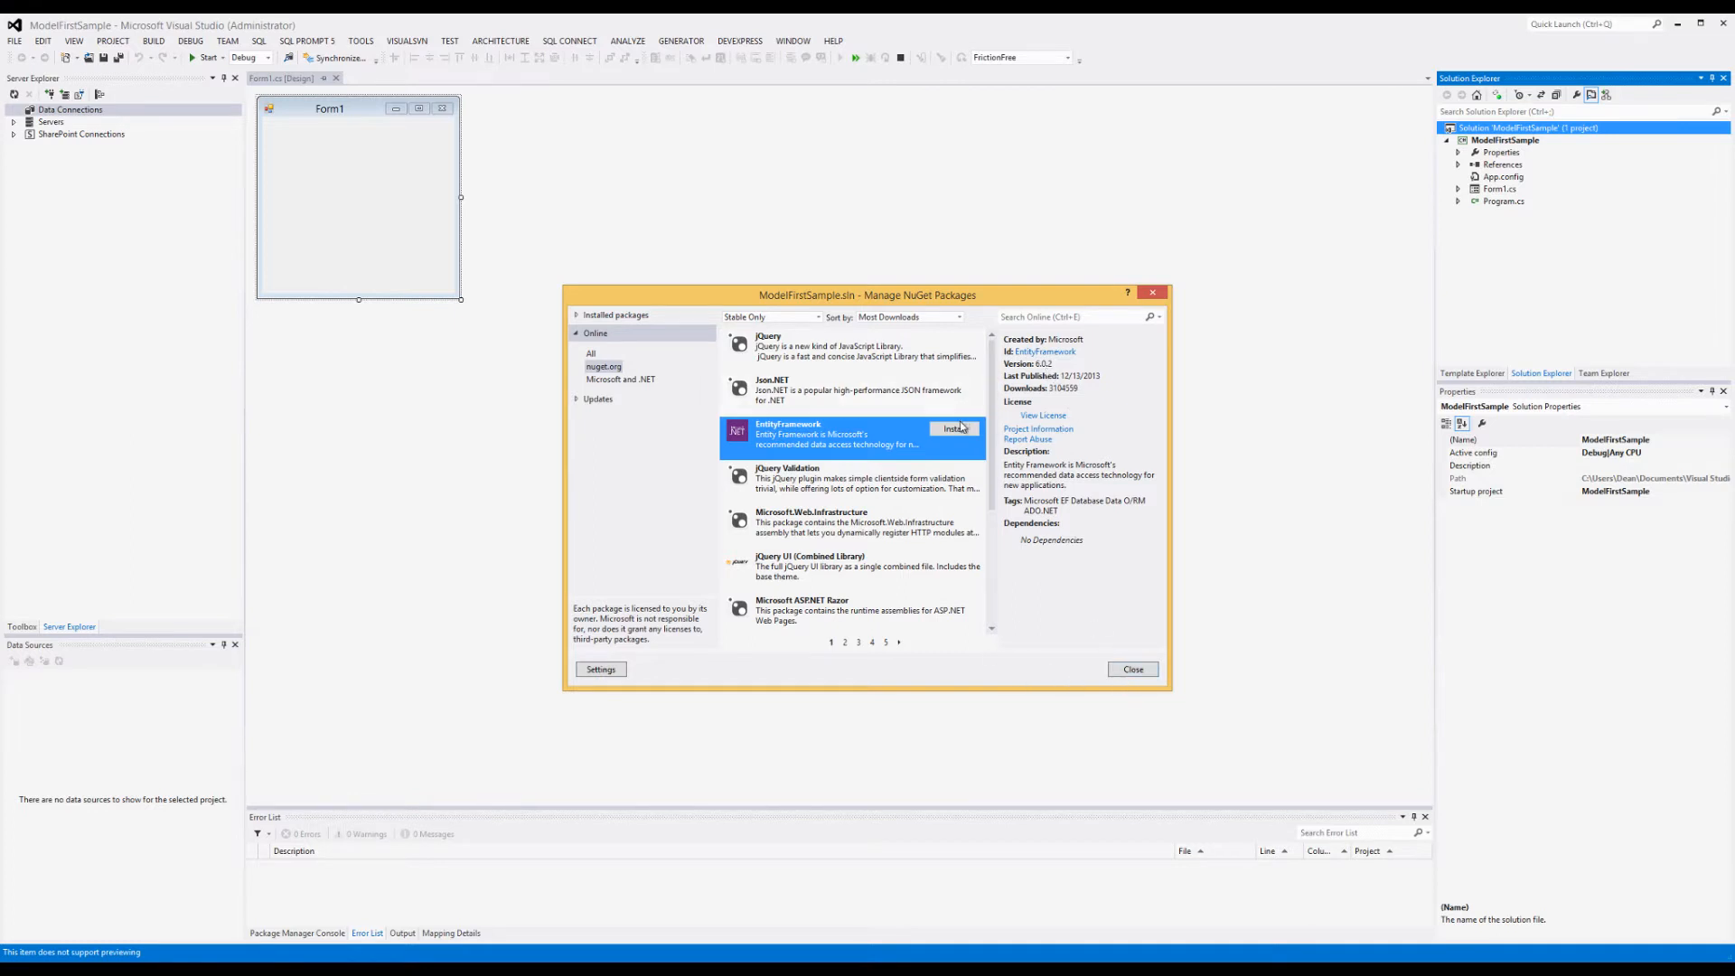
Step: Install EntityFramework into ModelFirstSample, accepting the license, which adds packages.config
left_click(955, 428)
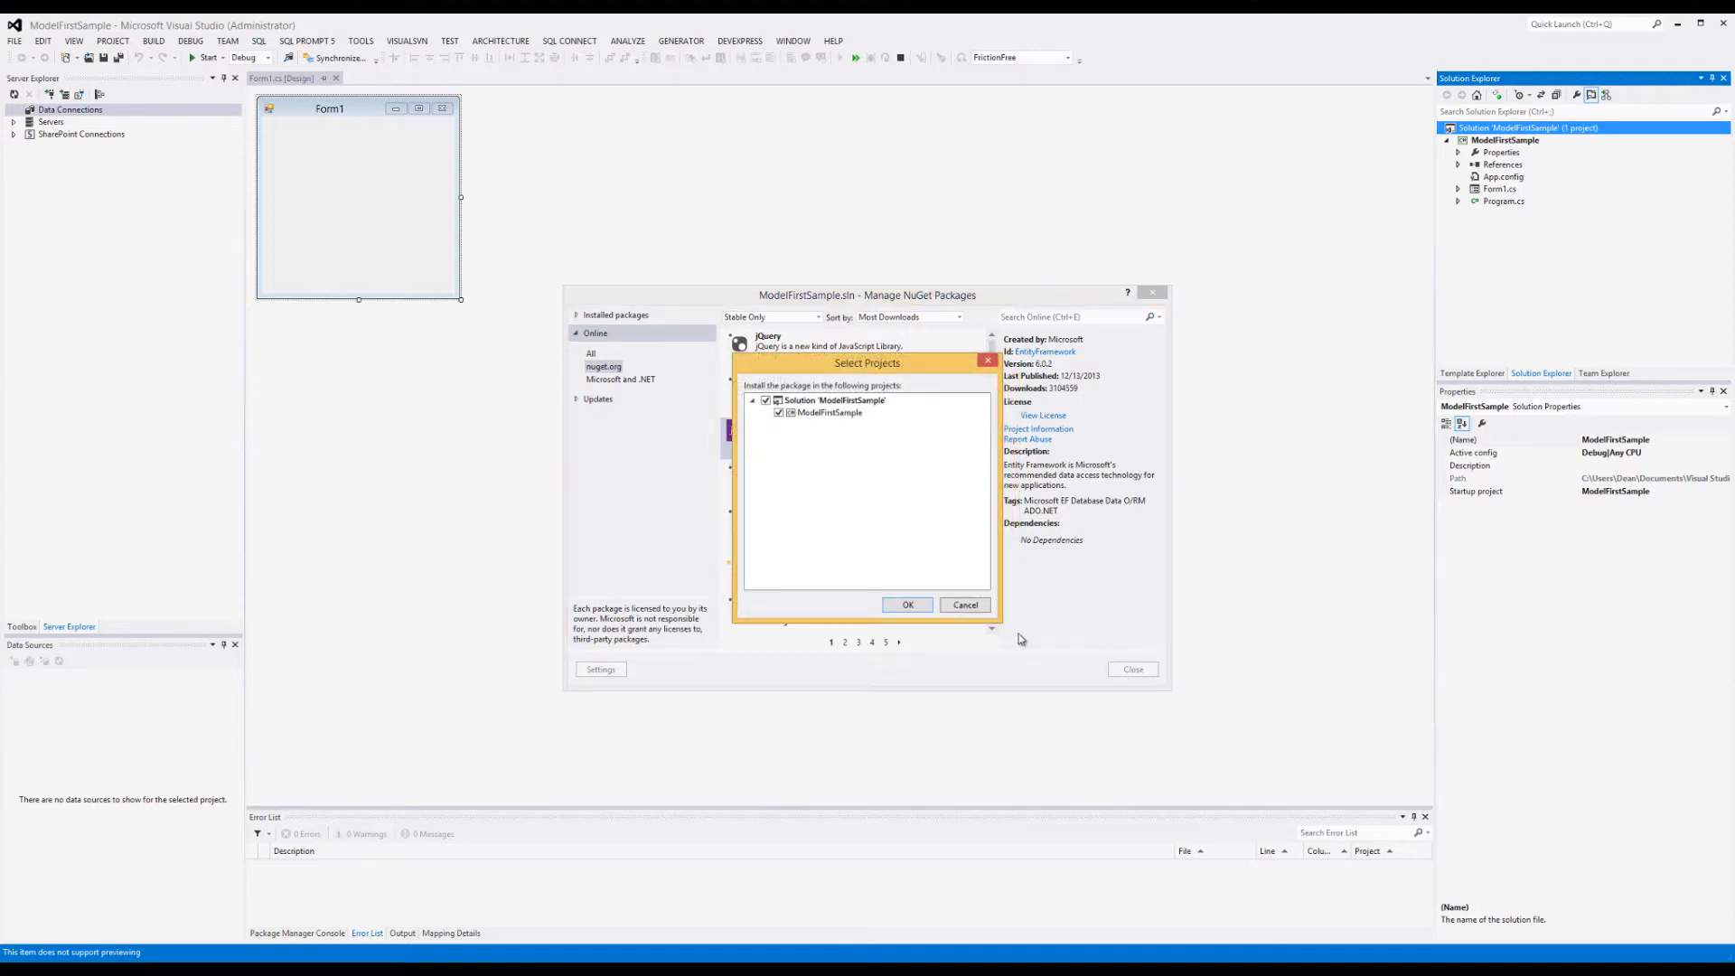
left_click(907, 603)
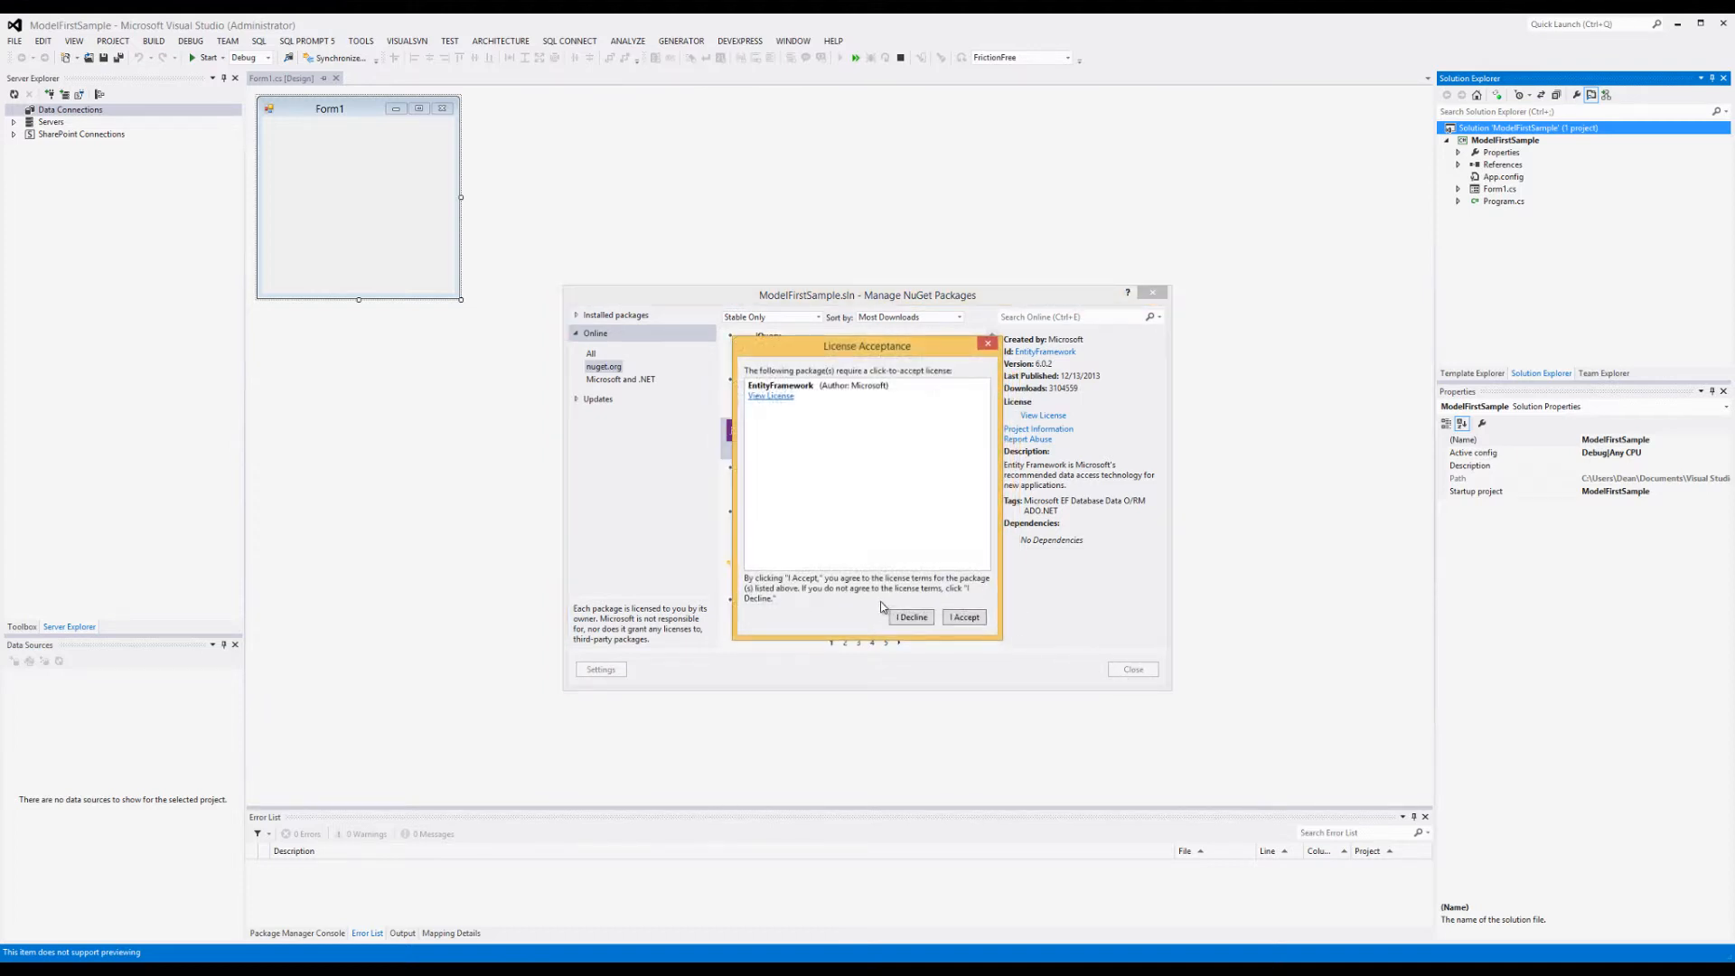
left_click(963, 617)
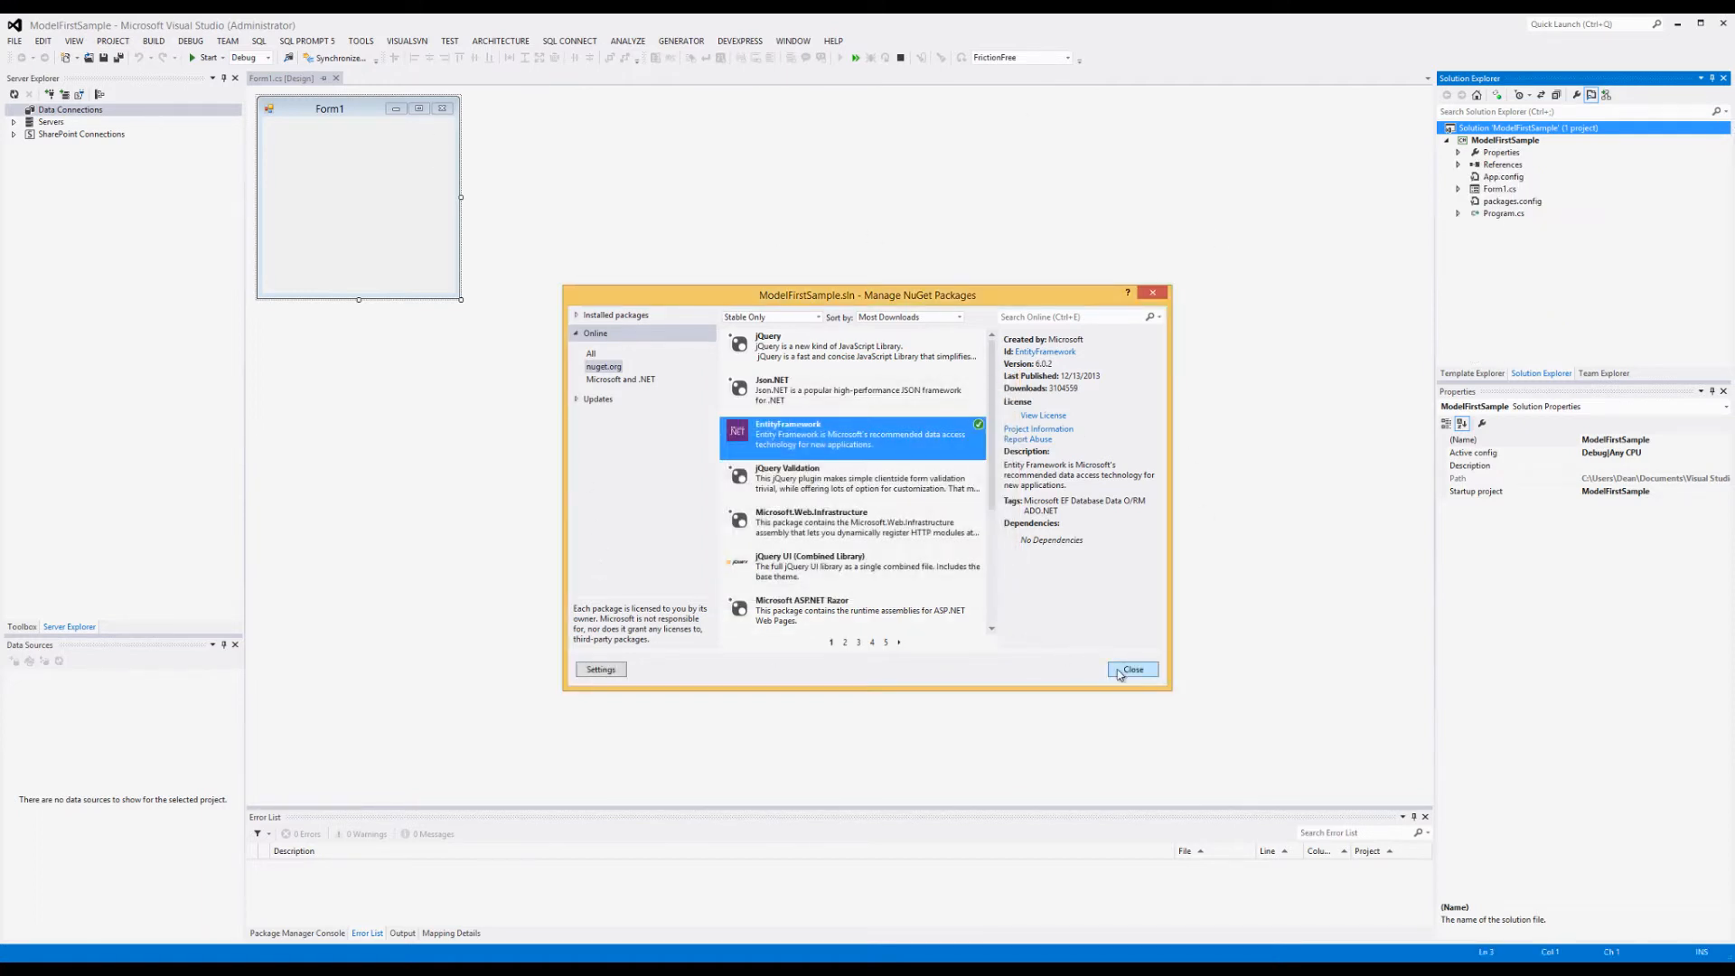
left_click(1132, 669)
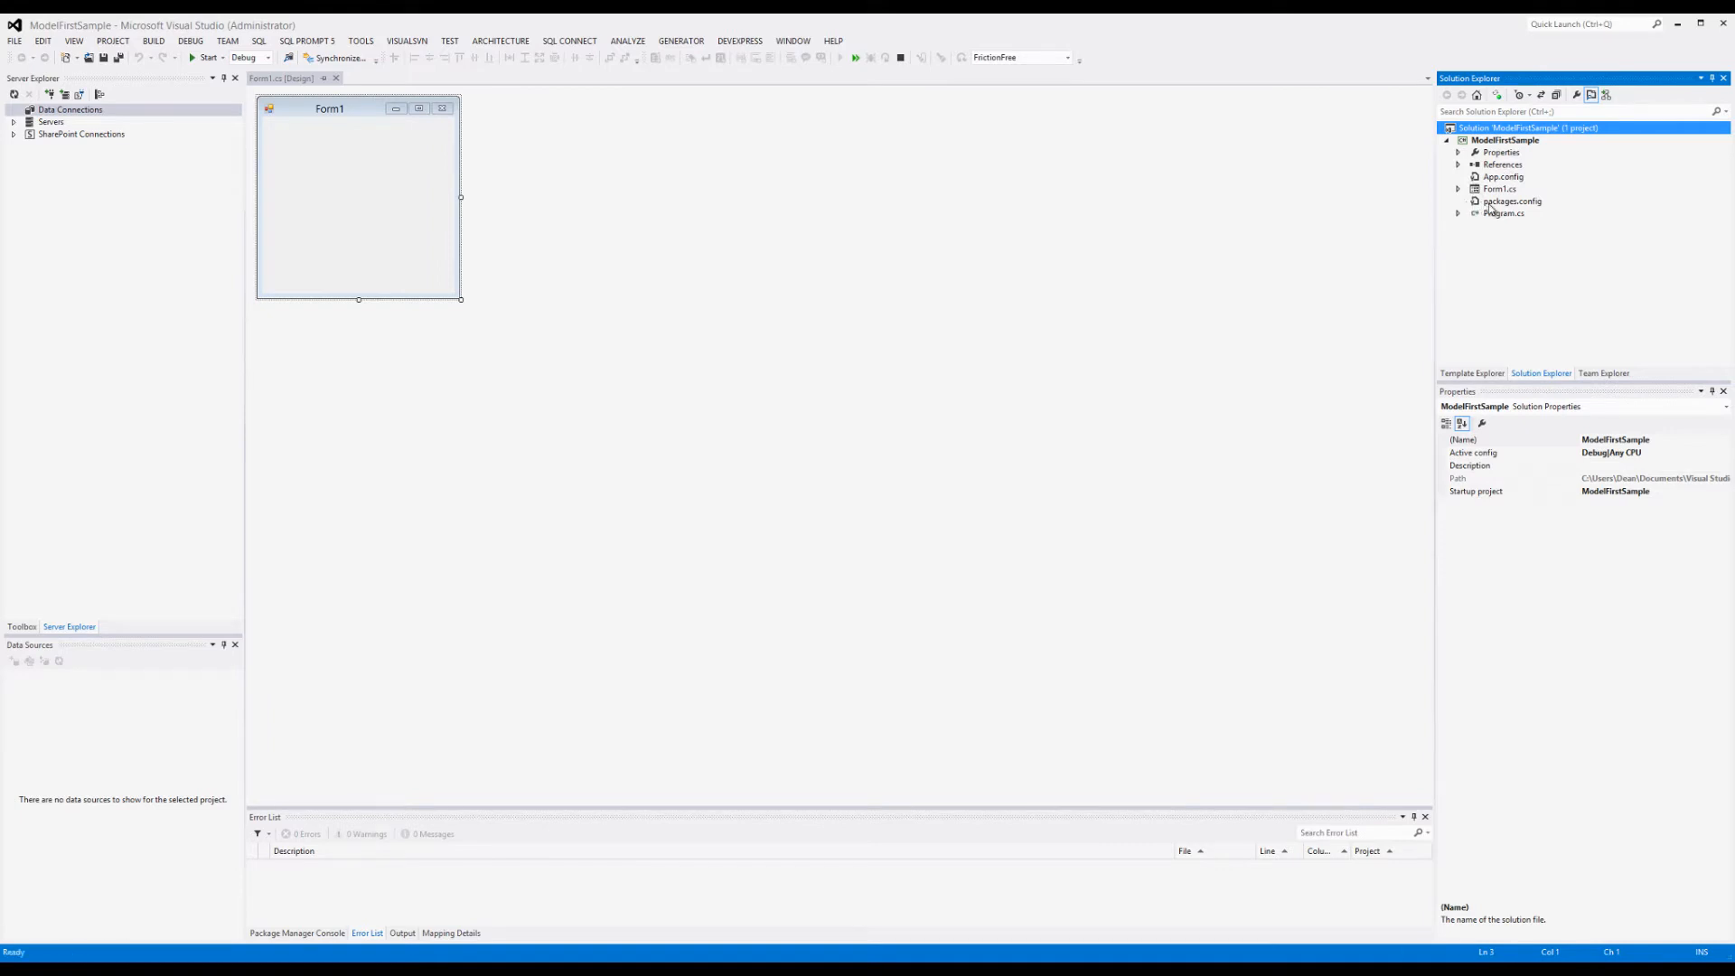
double_click(1513, 201)
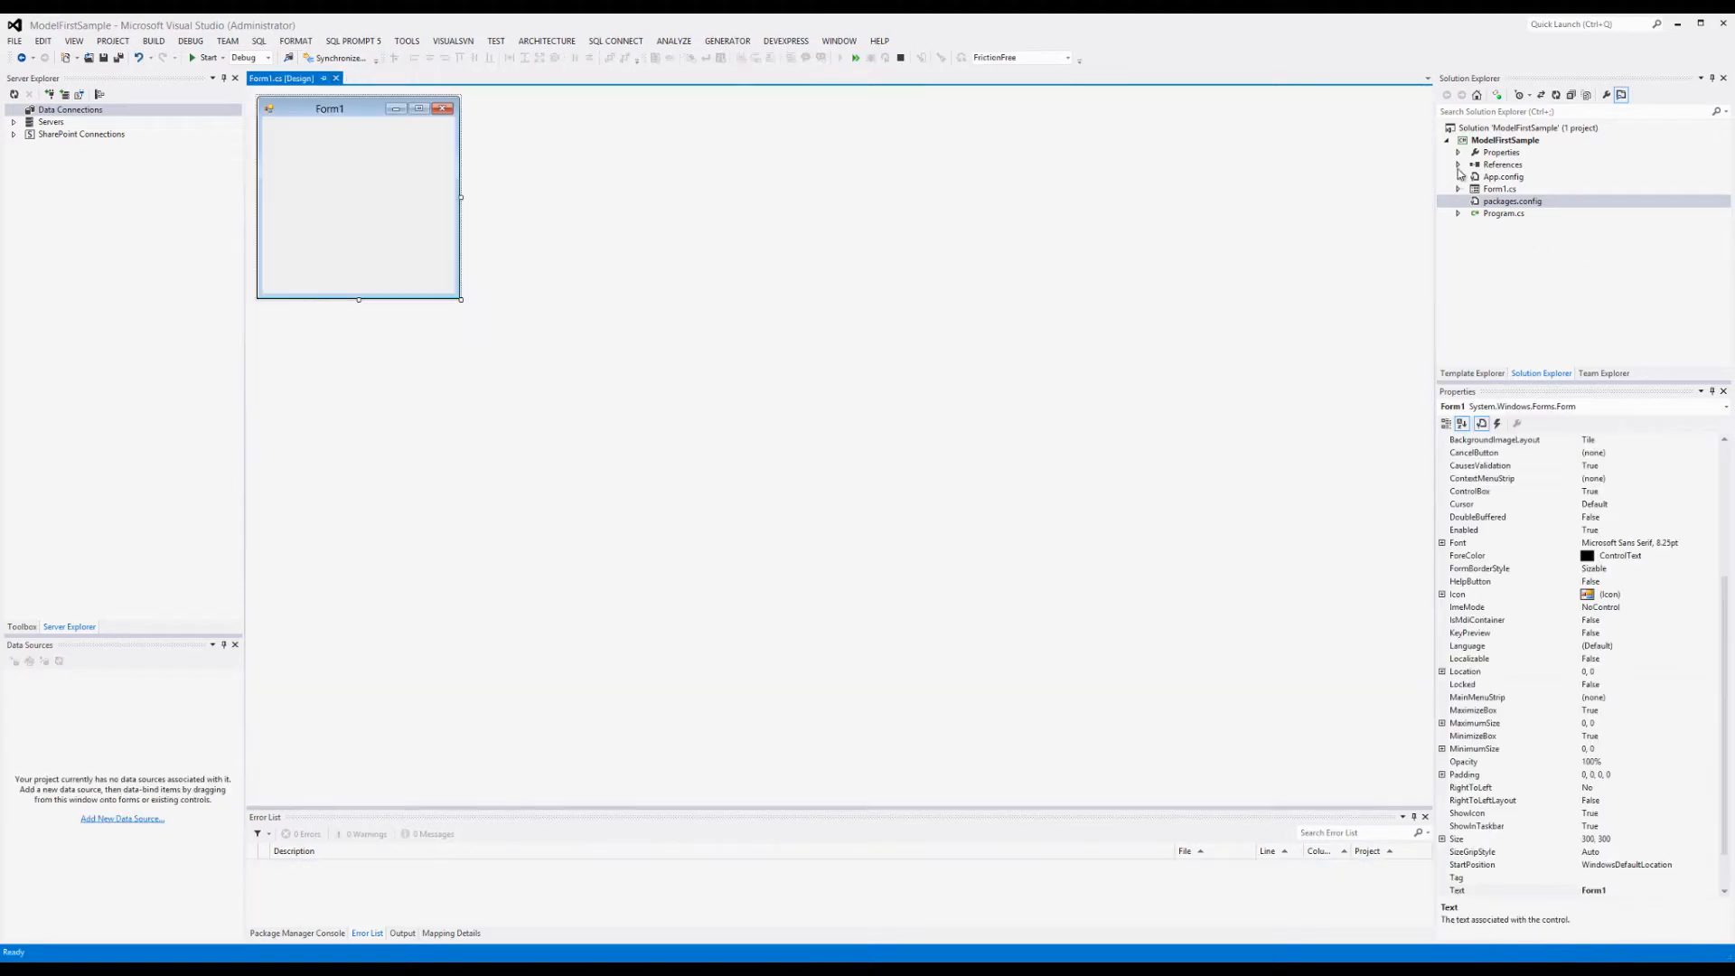
left_click(1457, 164)
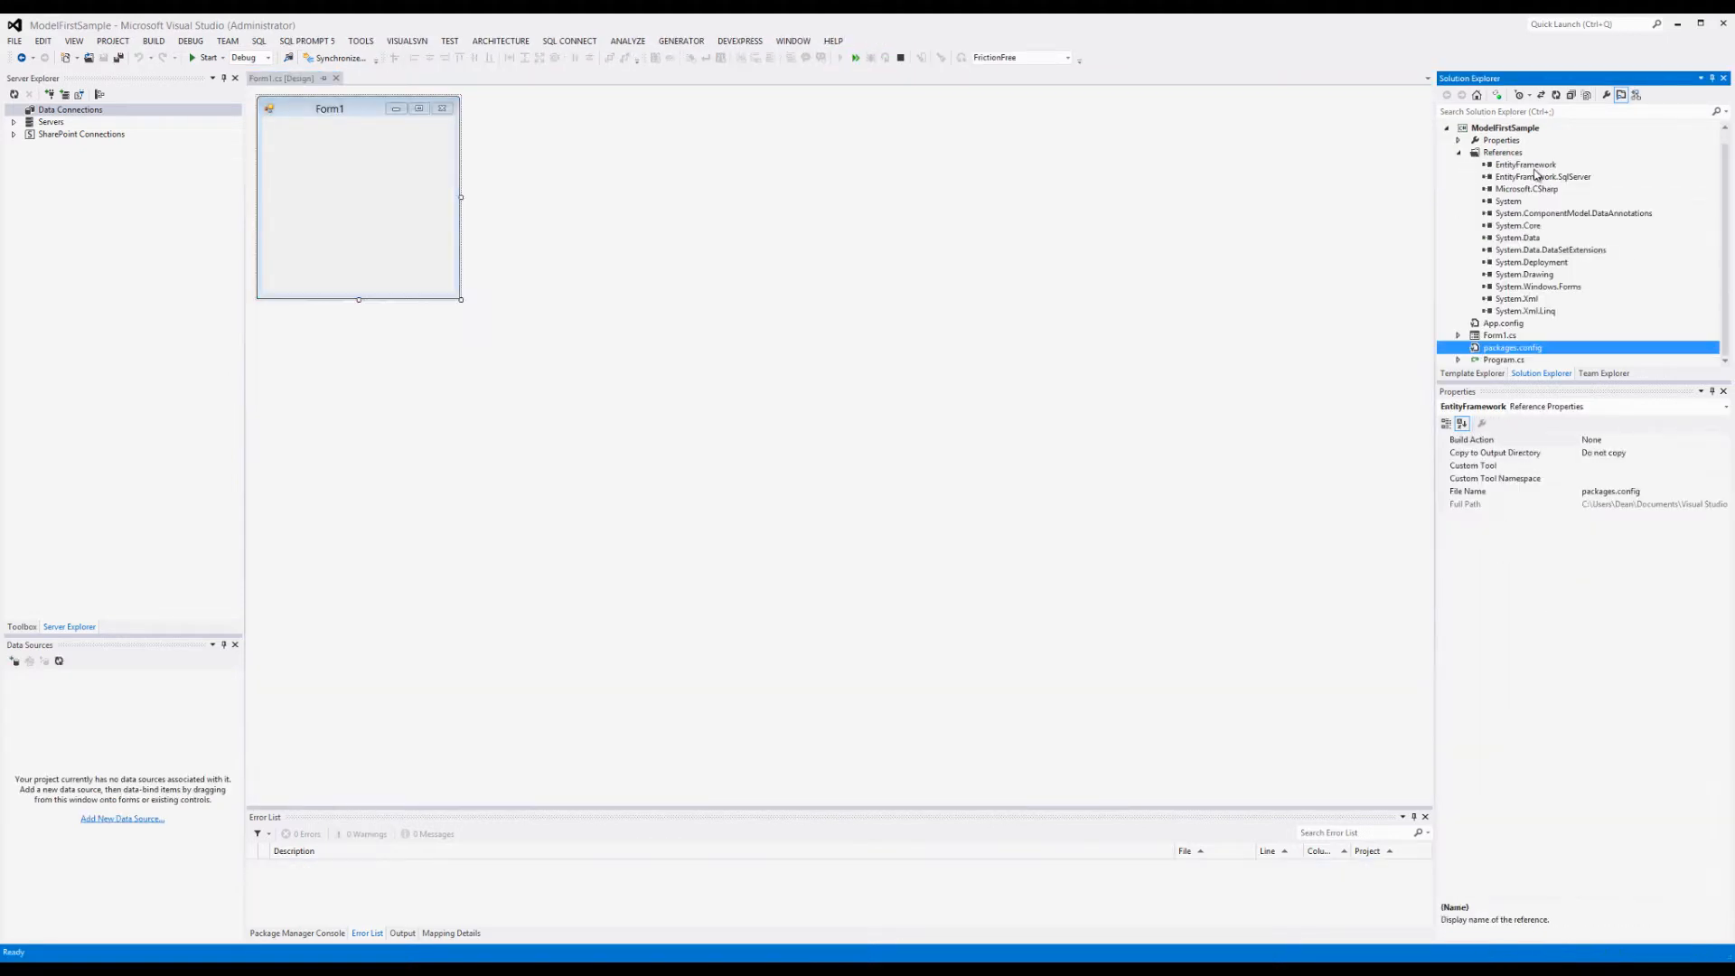
left_click(1540, 177)
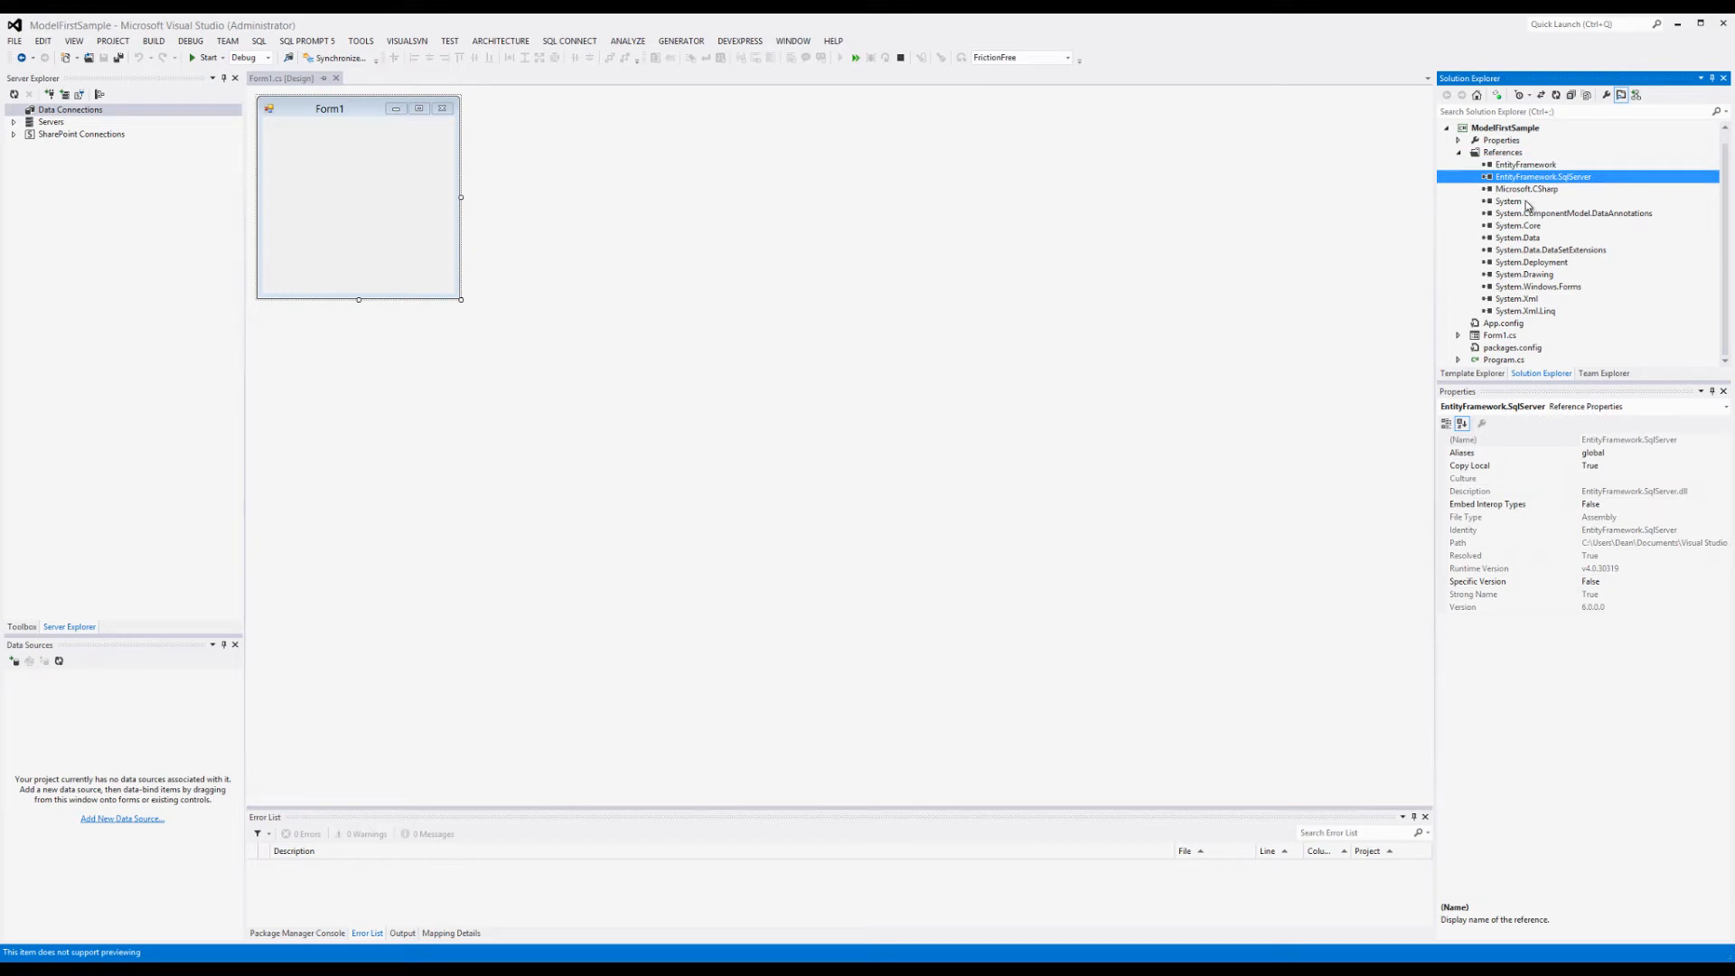
mouse_move(420, 144)
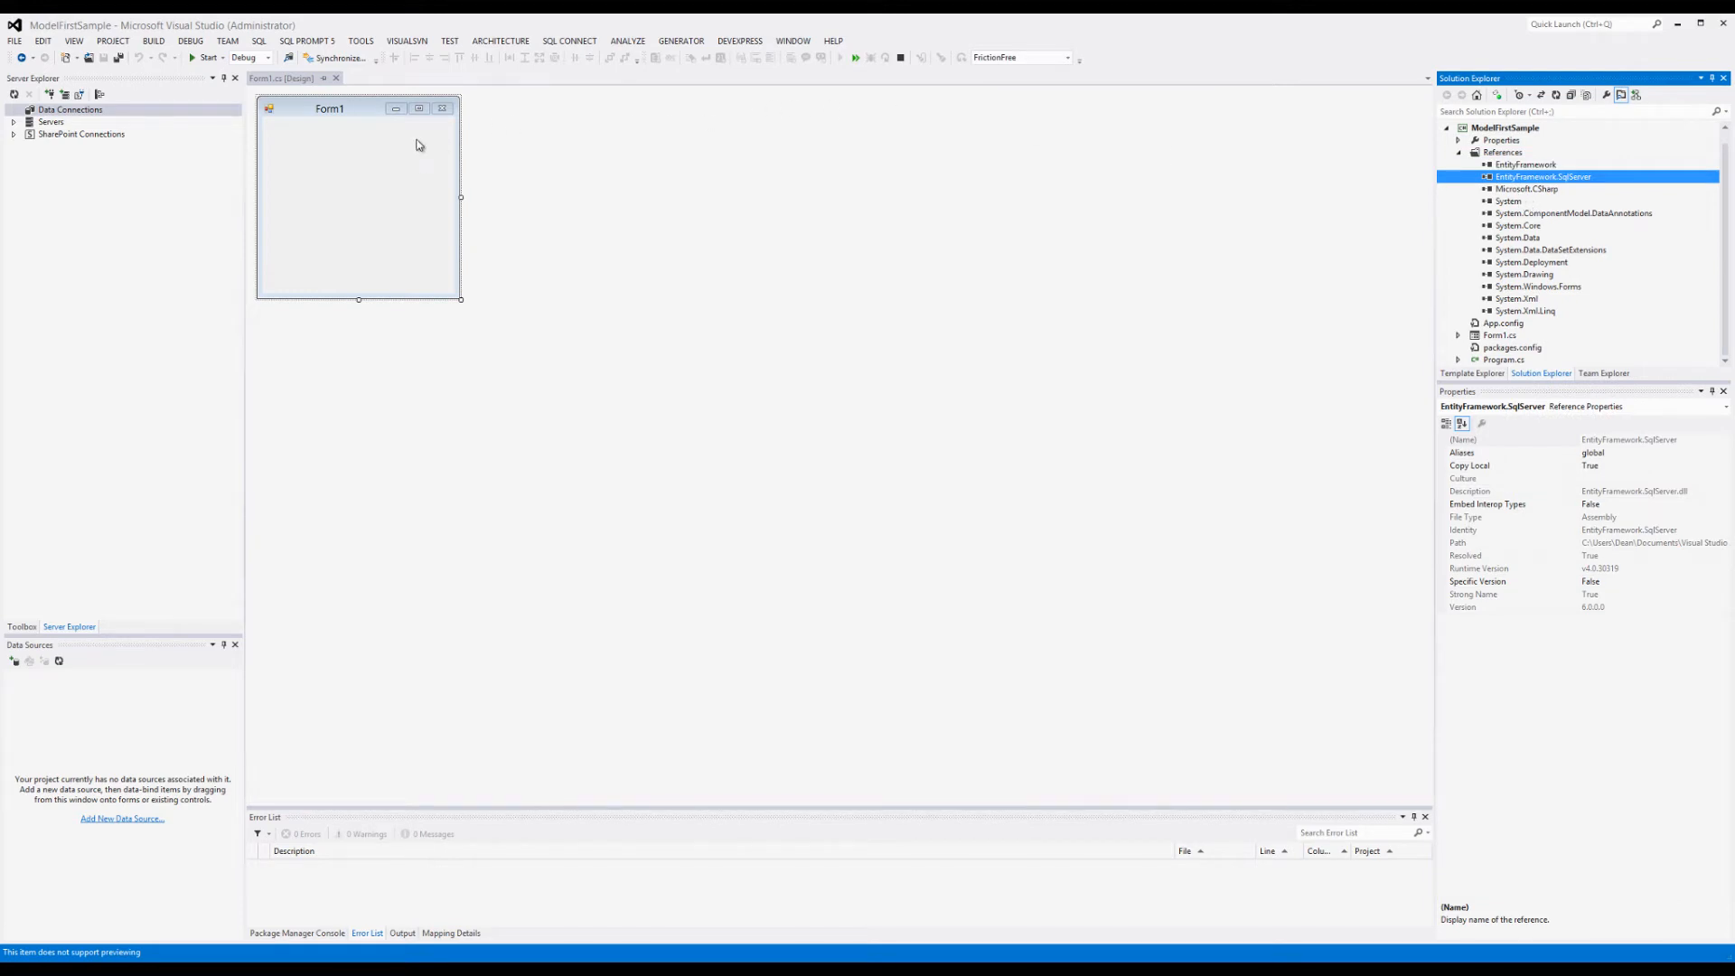
mouse_move(518, 127)
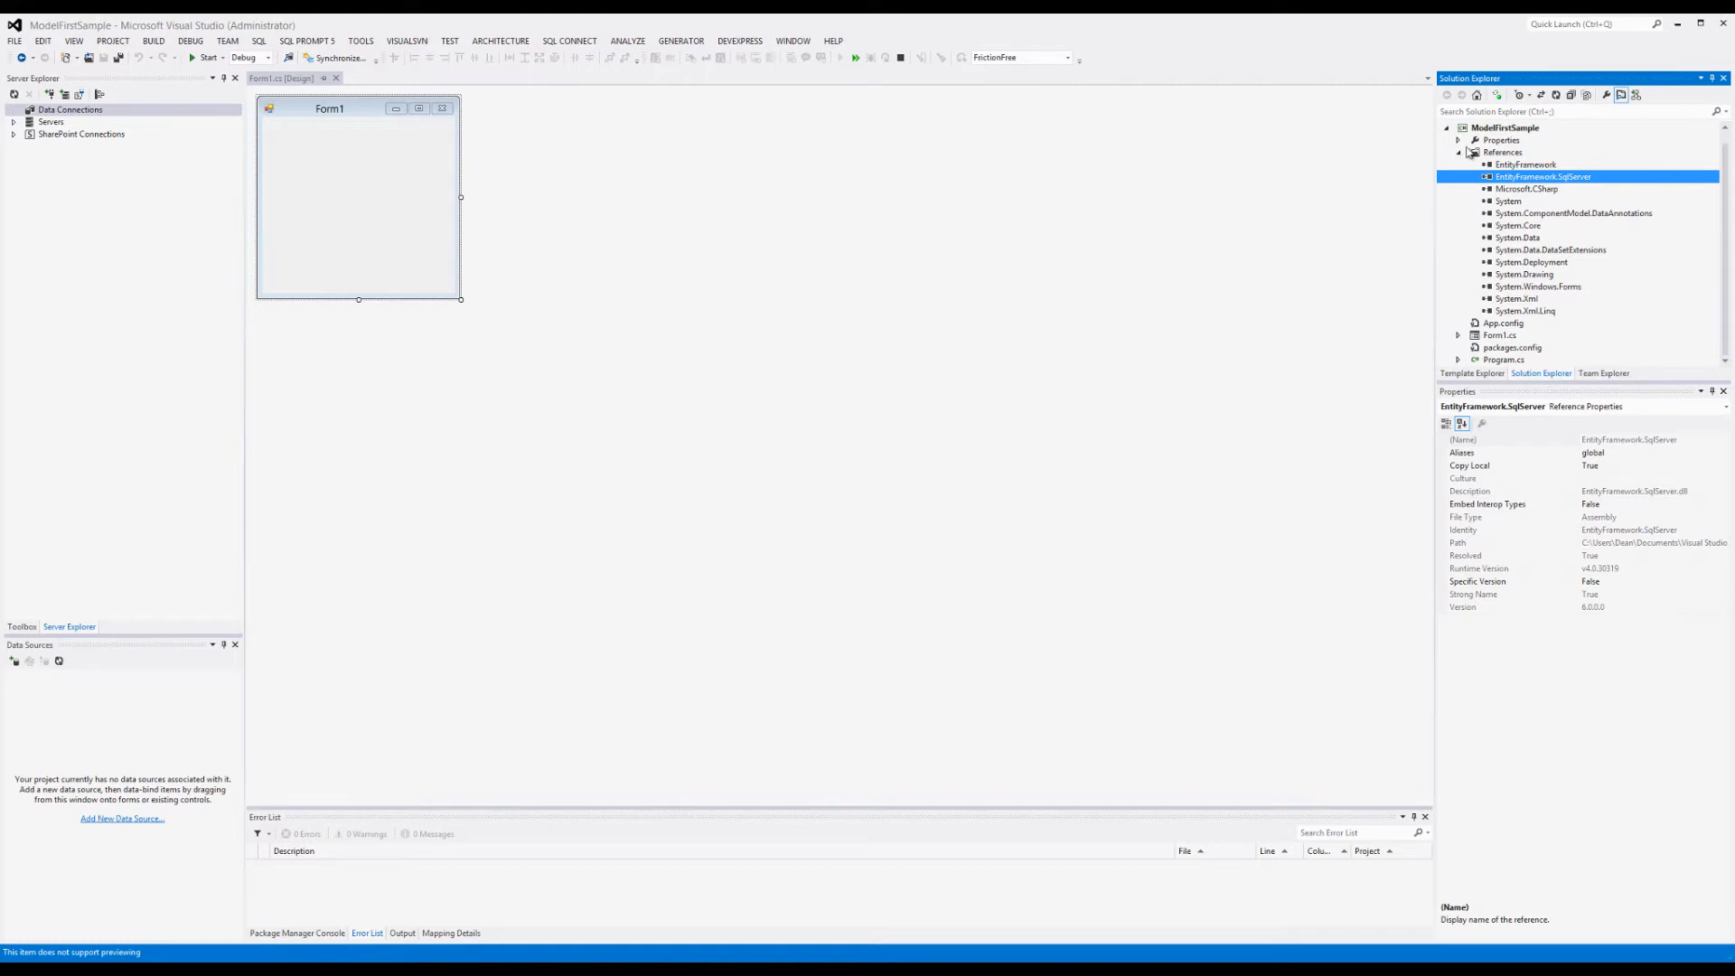
left_click(1457, 152)
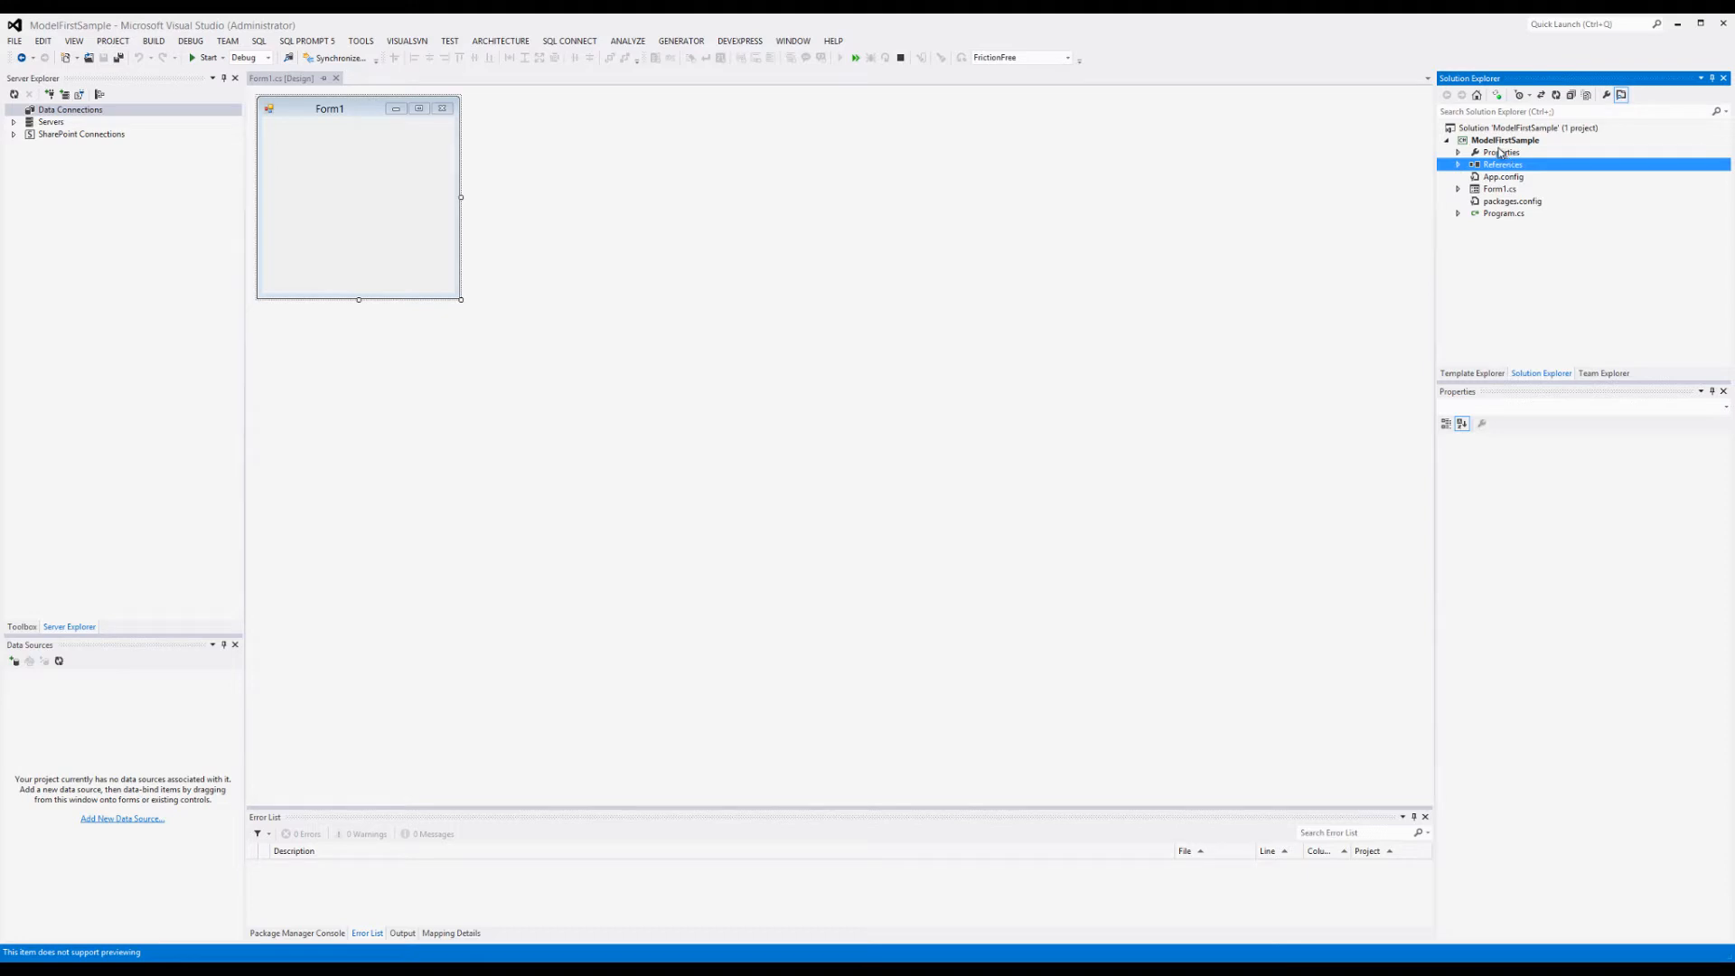
left_click(1496, 141)
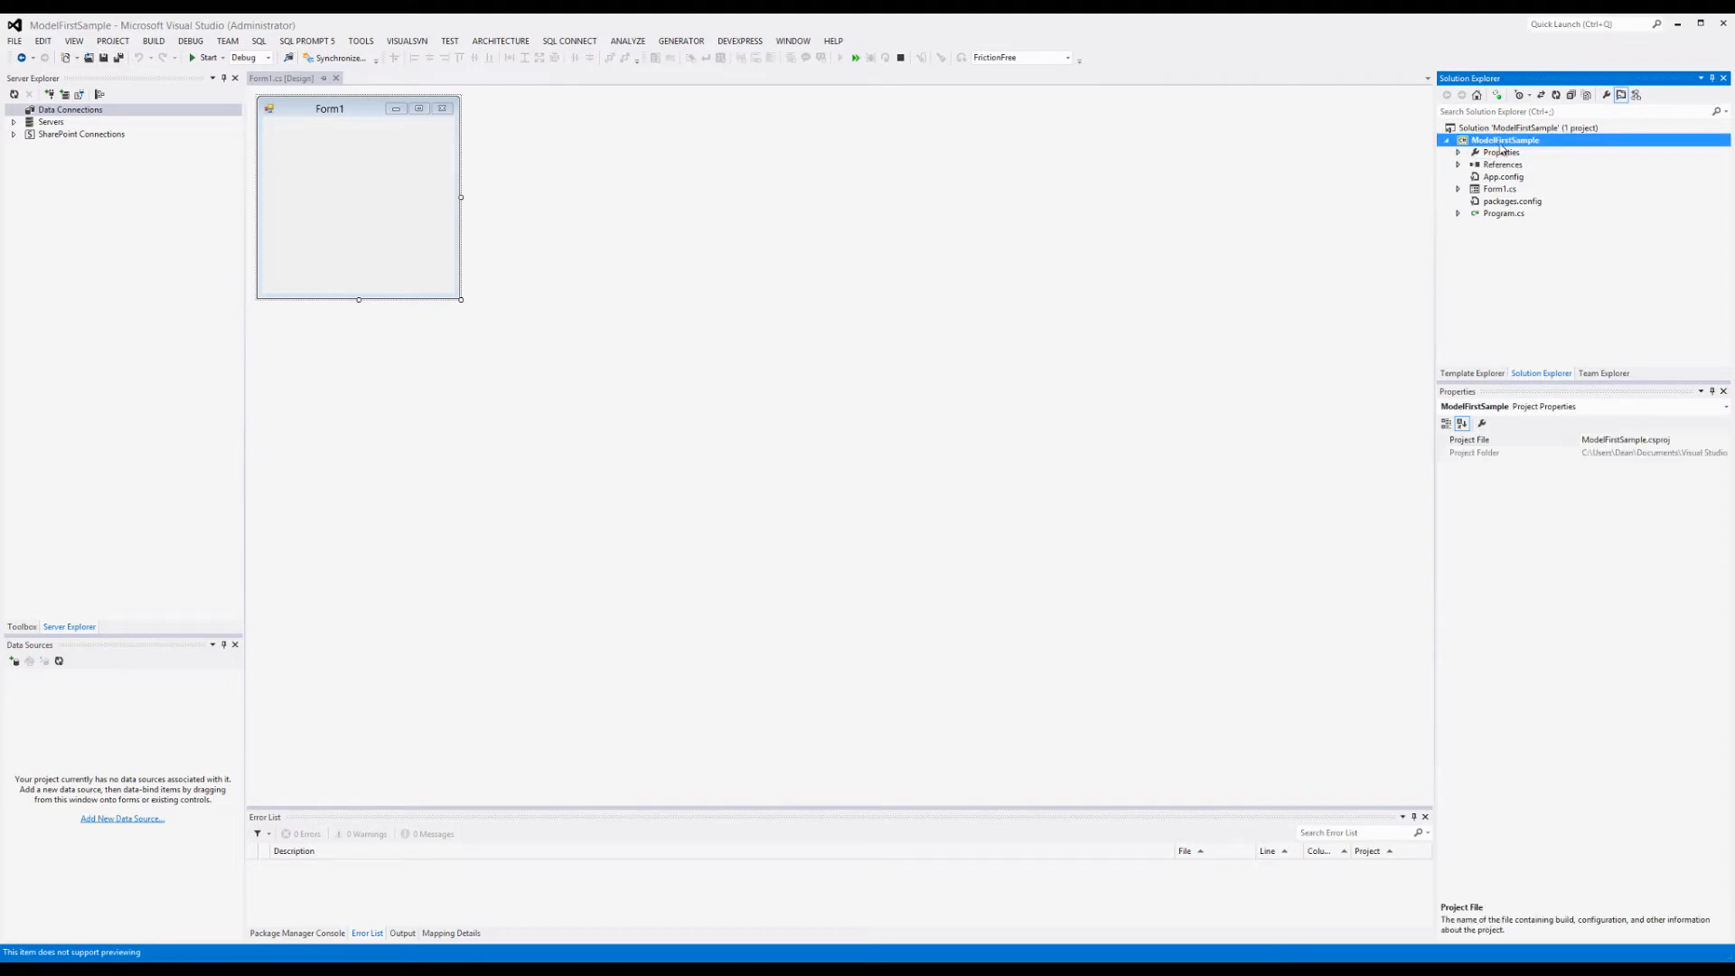
Step: Add a Data > ADO.NET Entity Data Model item named CustomersModel.edmx to the project
right_click(1504, 141)
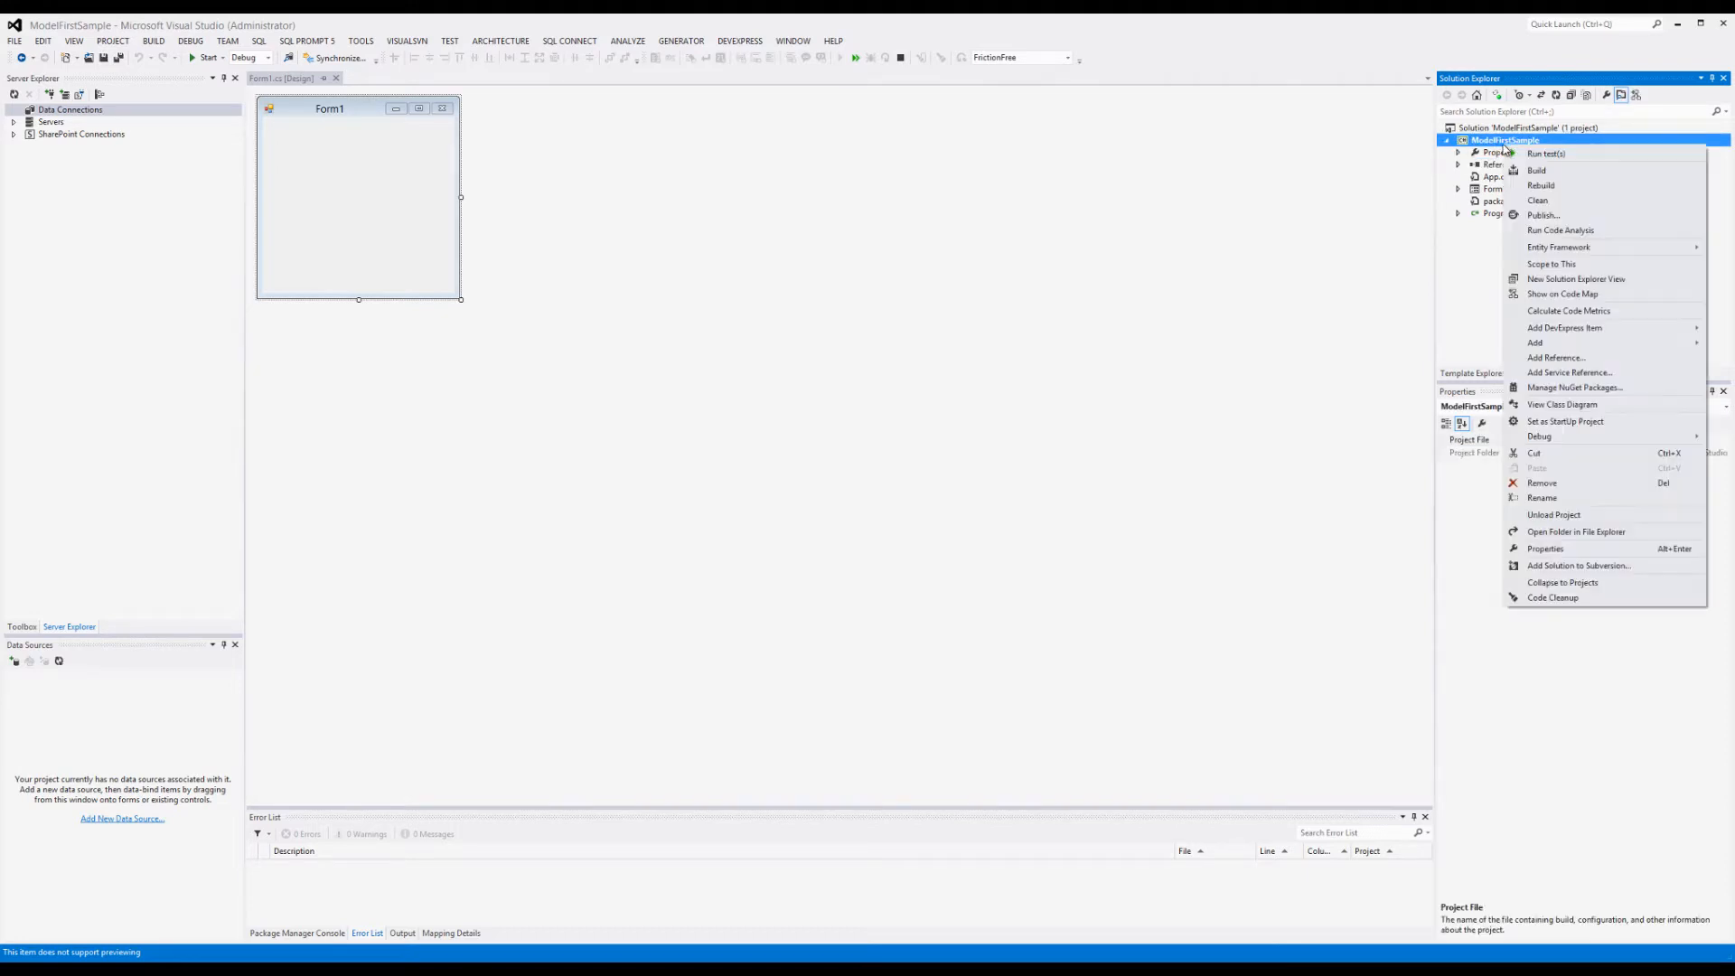
mouse_move(1537, 344)
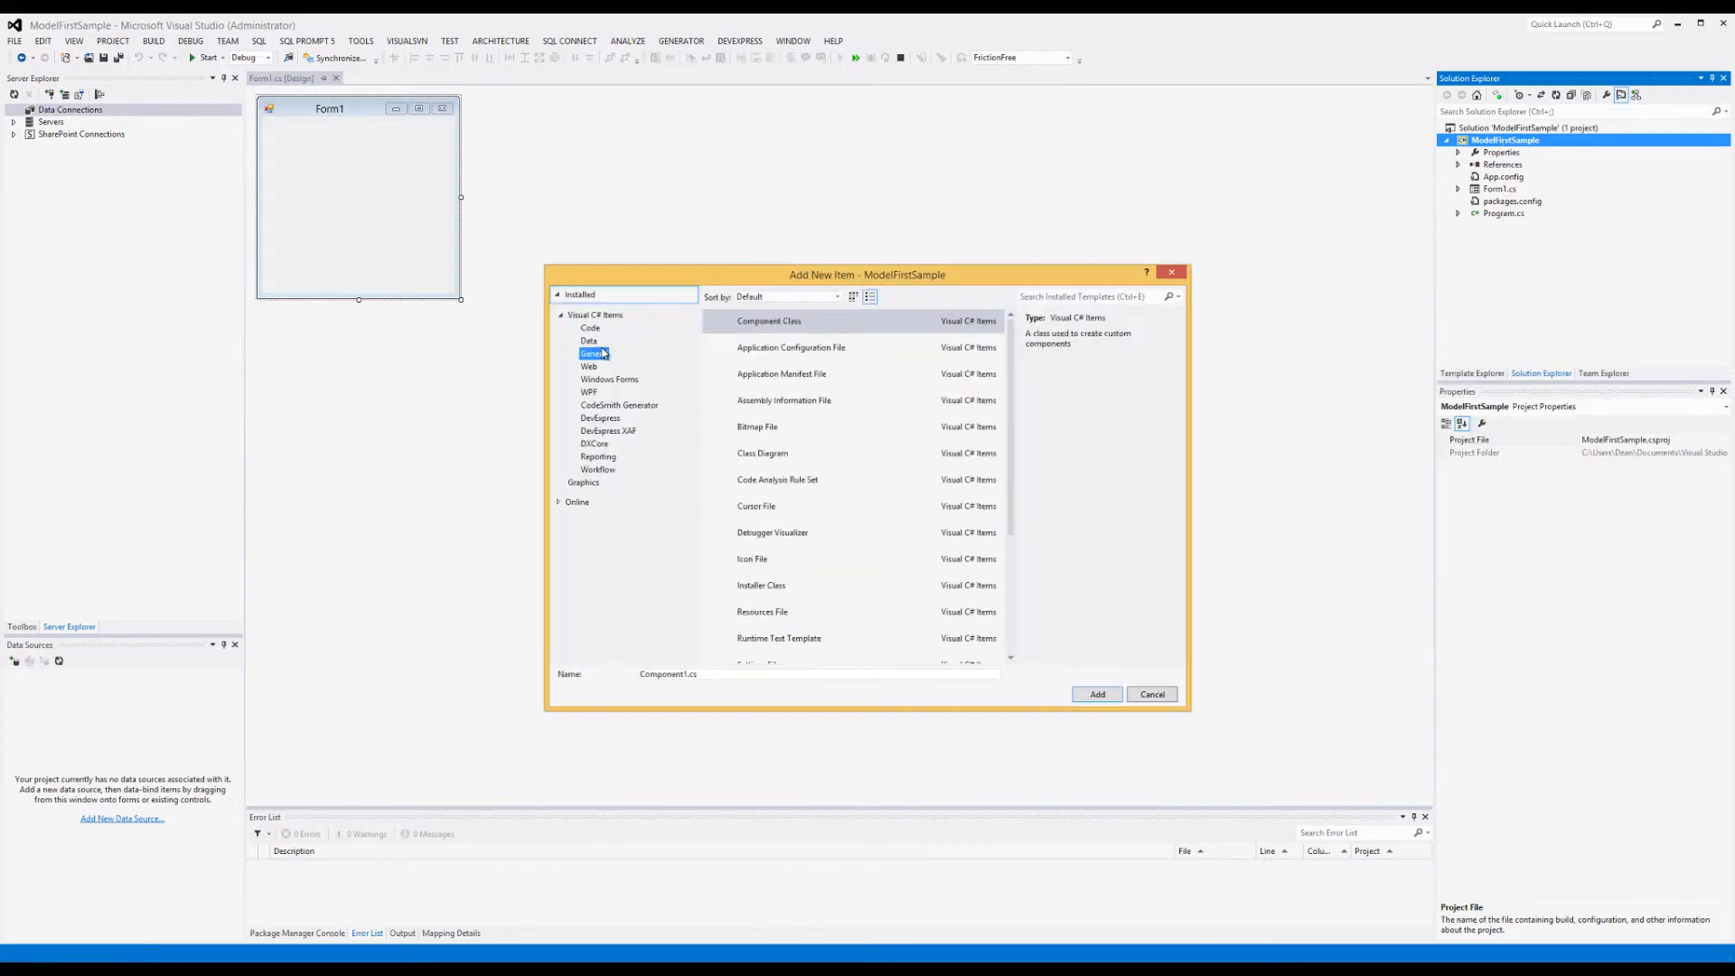
left_click(589, 340)
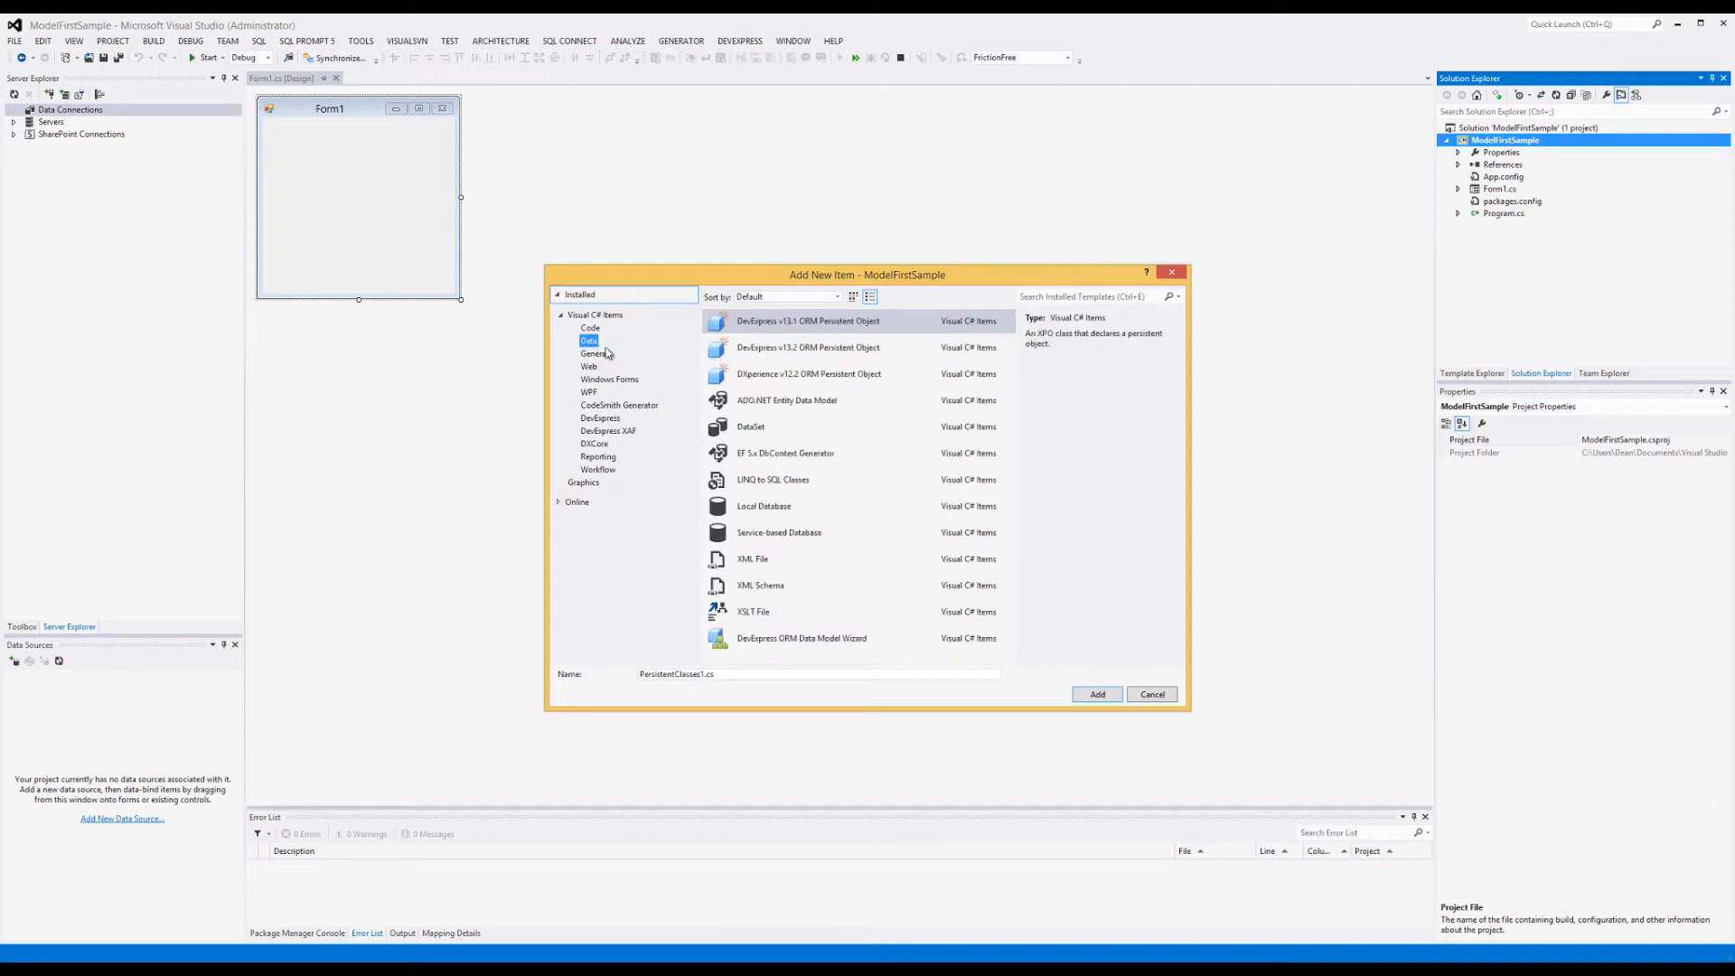
mouse_move(893, 399)
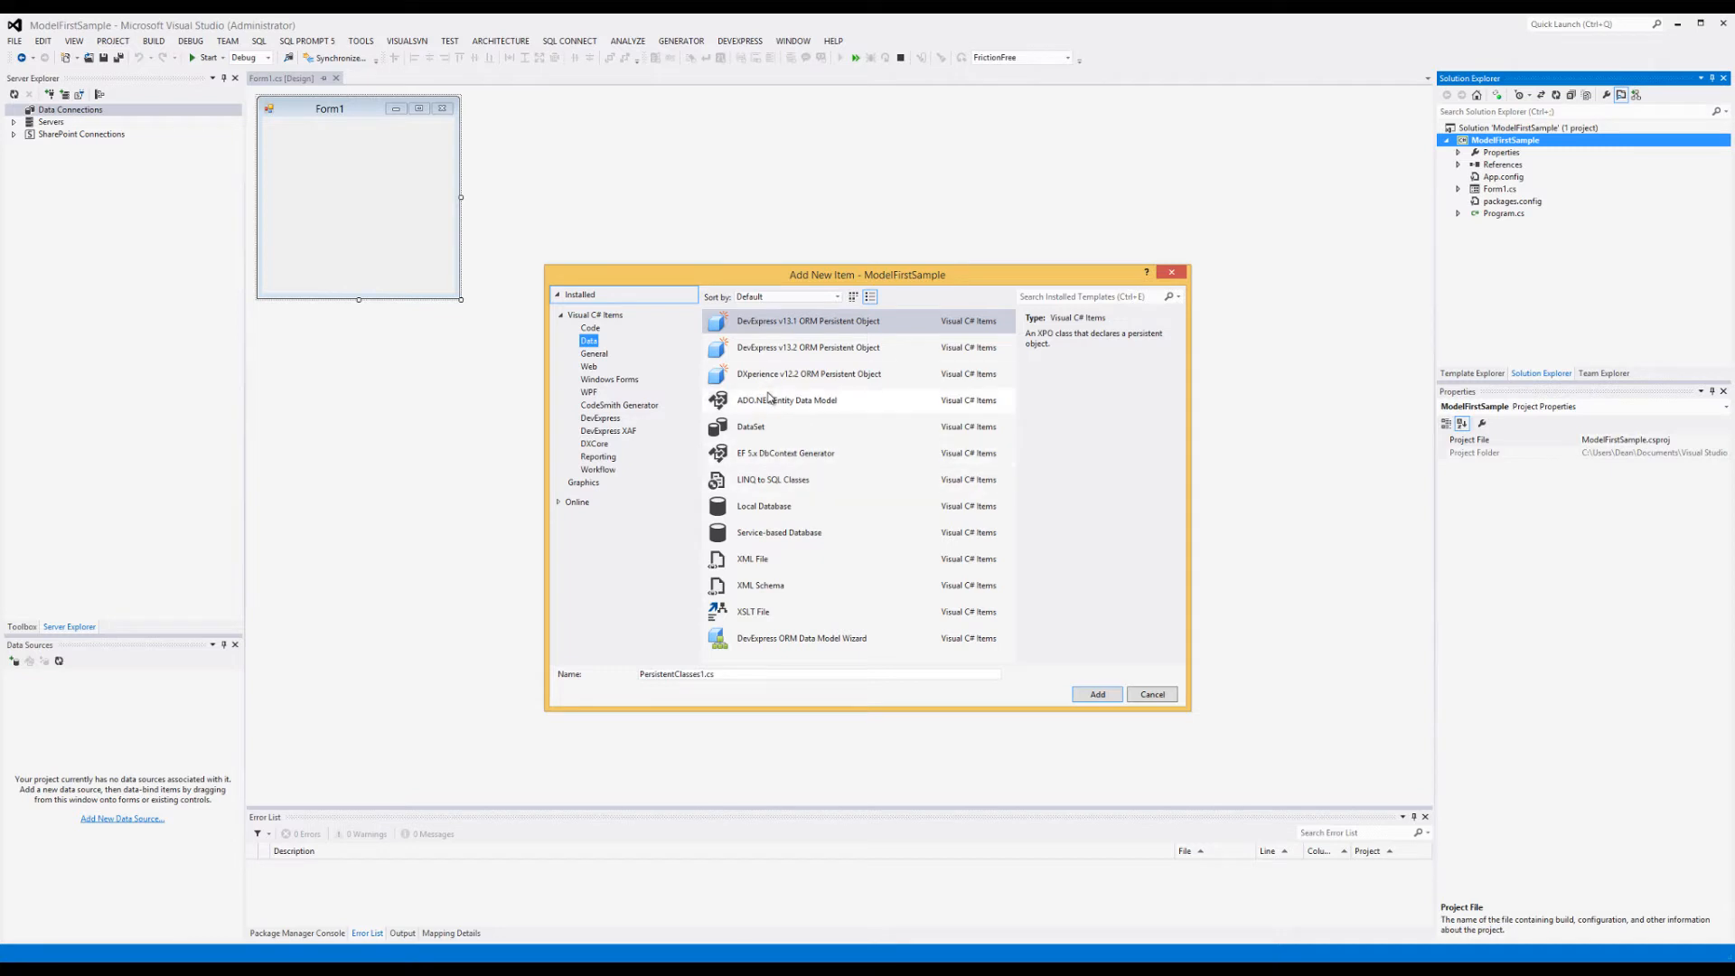
left_click(784, 399)
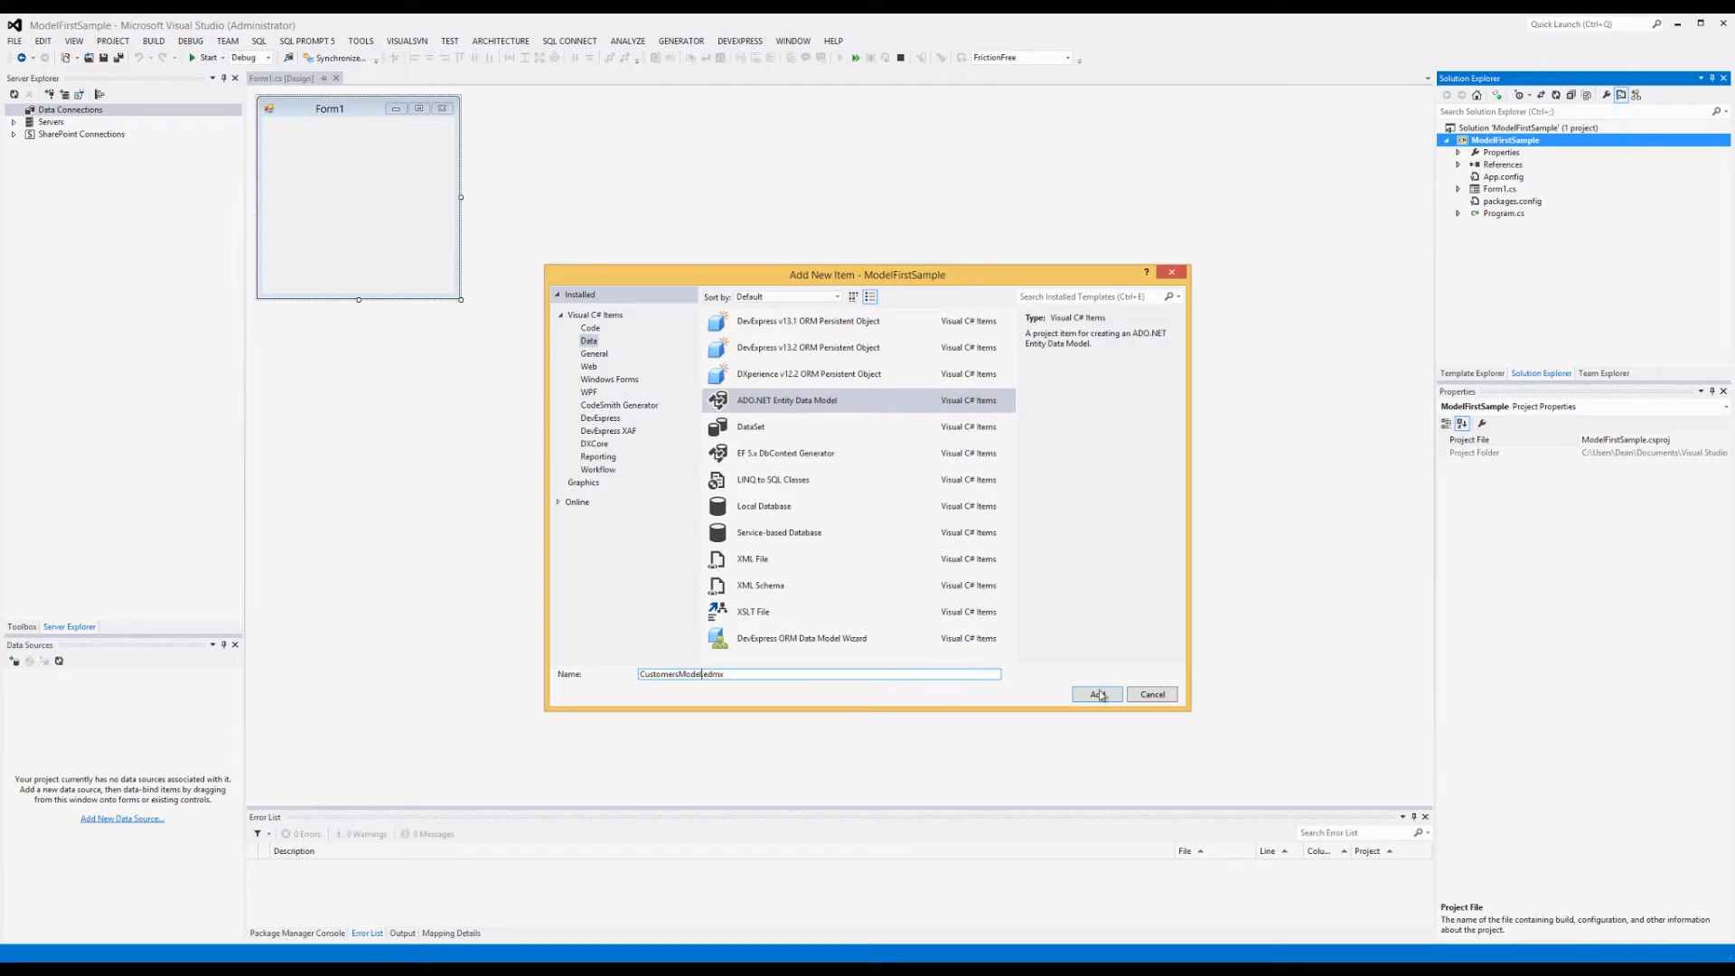
left_click(1095, 694)
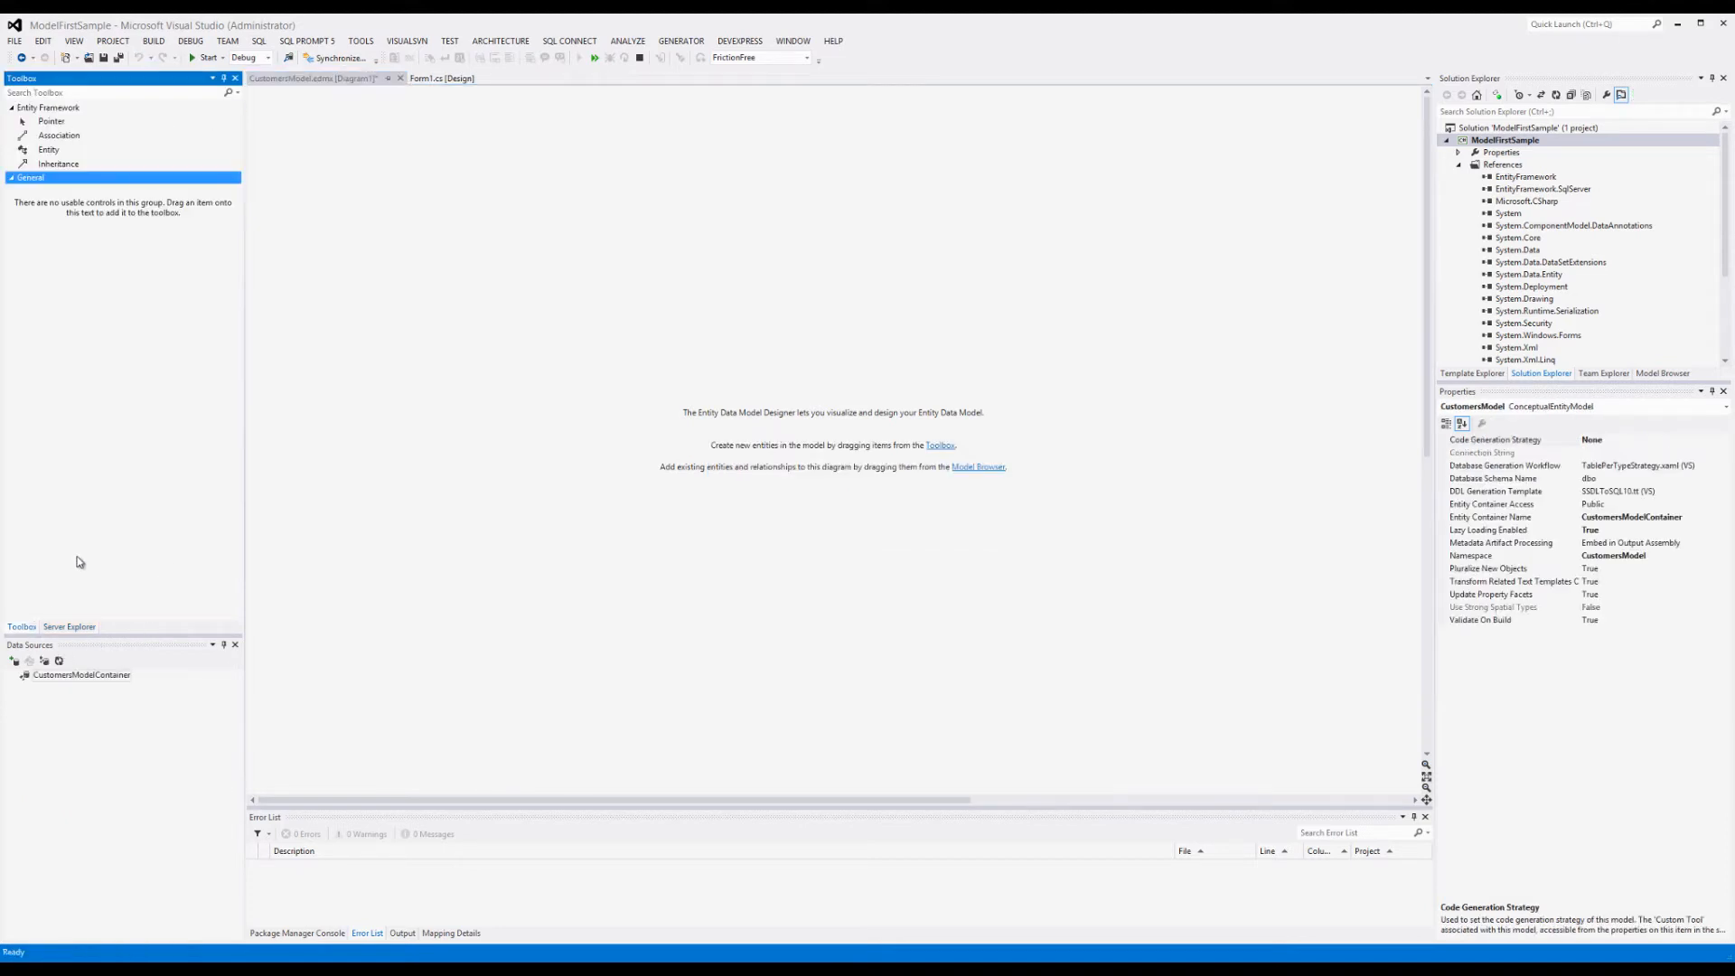
mouse_move(76, 162)
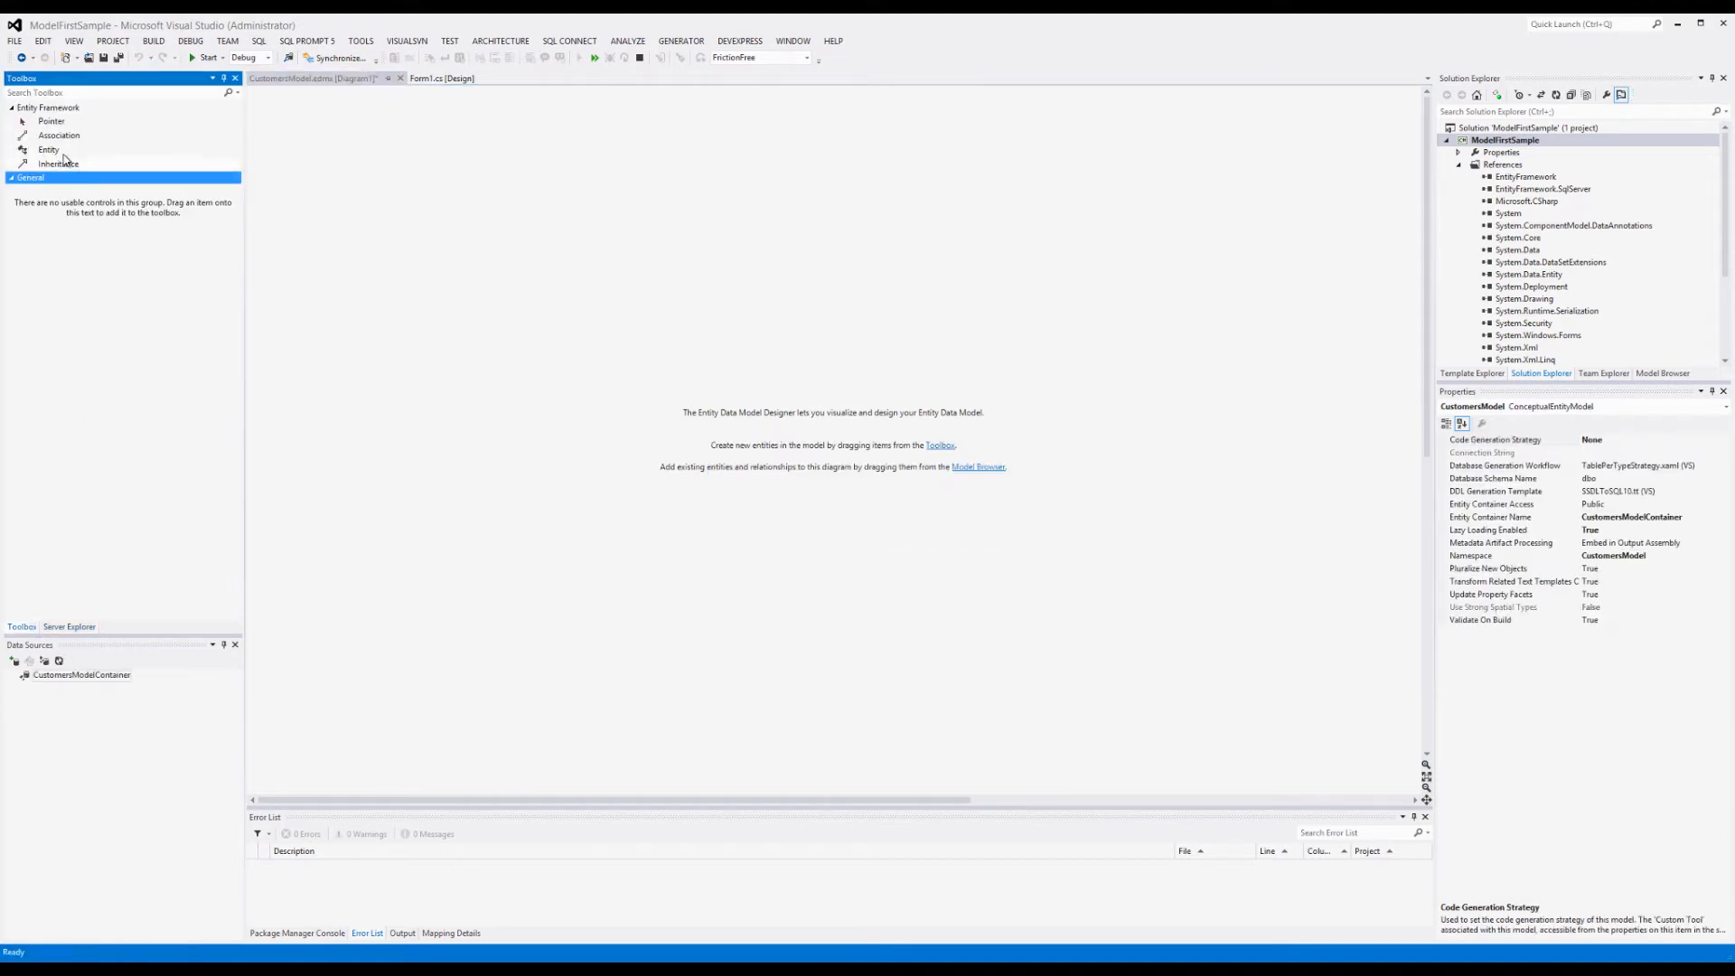
Step: Place two Entity items from the Toolbox onto the CustomersModel diagram
left_click(50, 148)
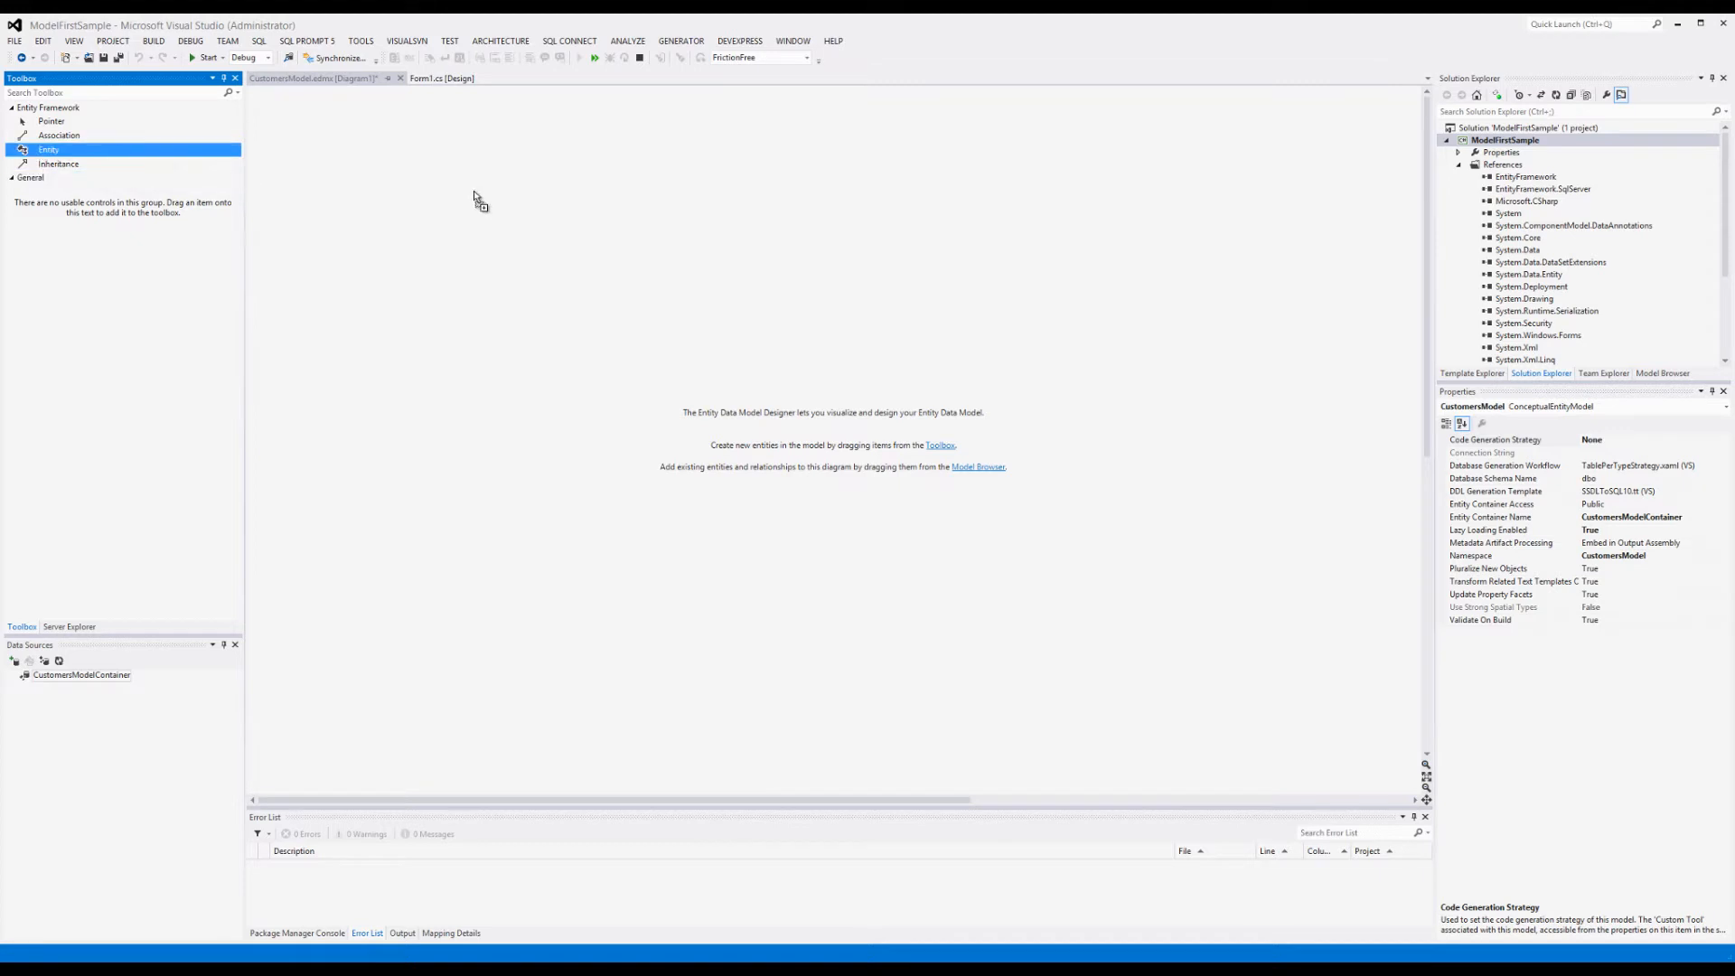
left_click_drag(47, 150, 521, 228)
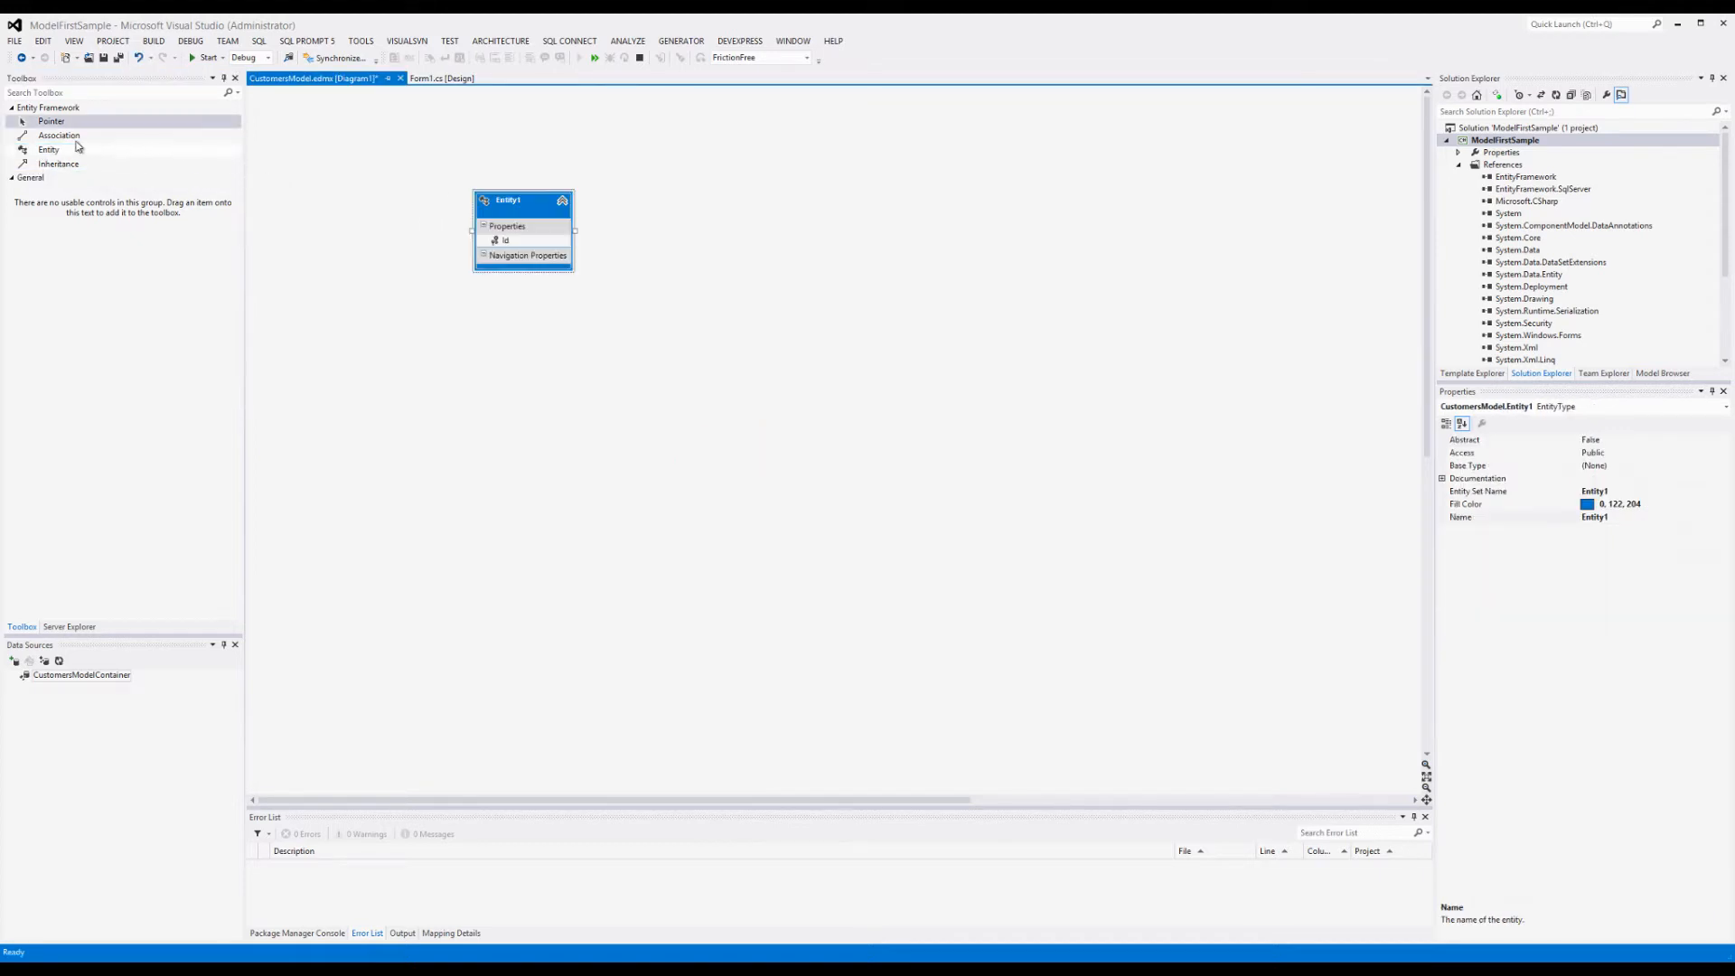
left_click(43, 148)
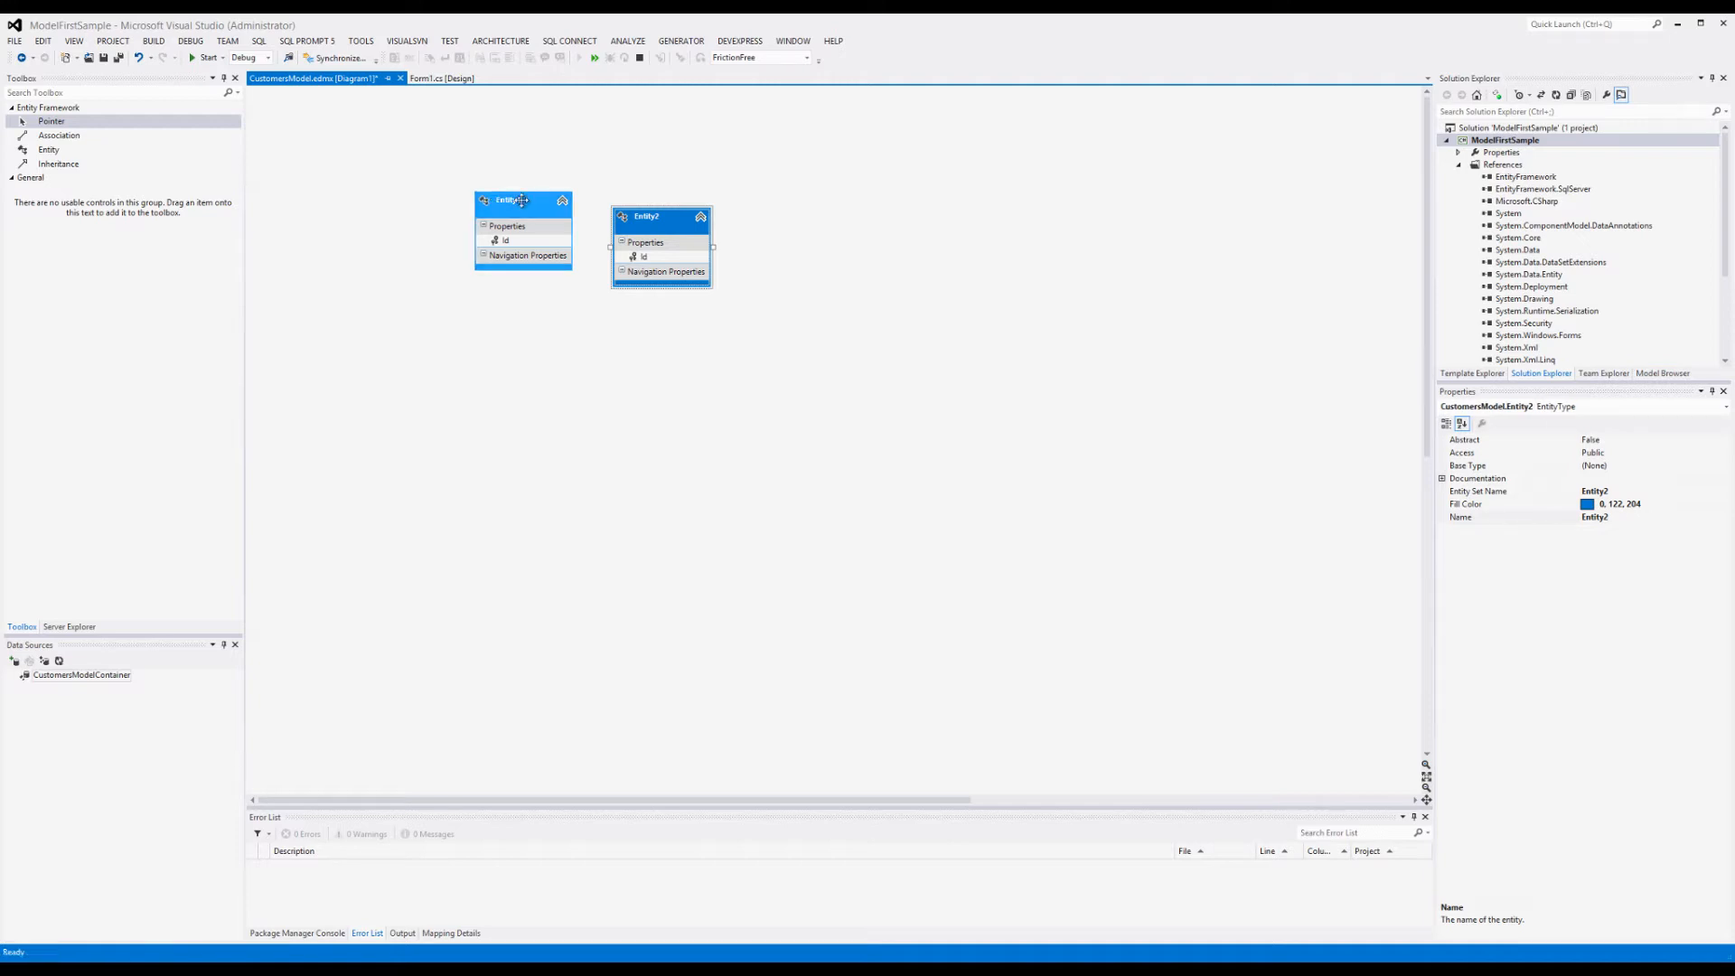
Step: Rename the two entities to Customer and Purchases in their headers
left_click(515, 200)
type("Customer")
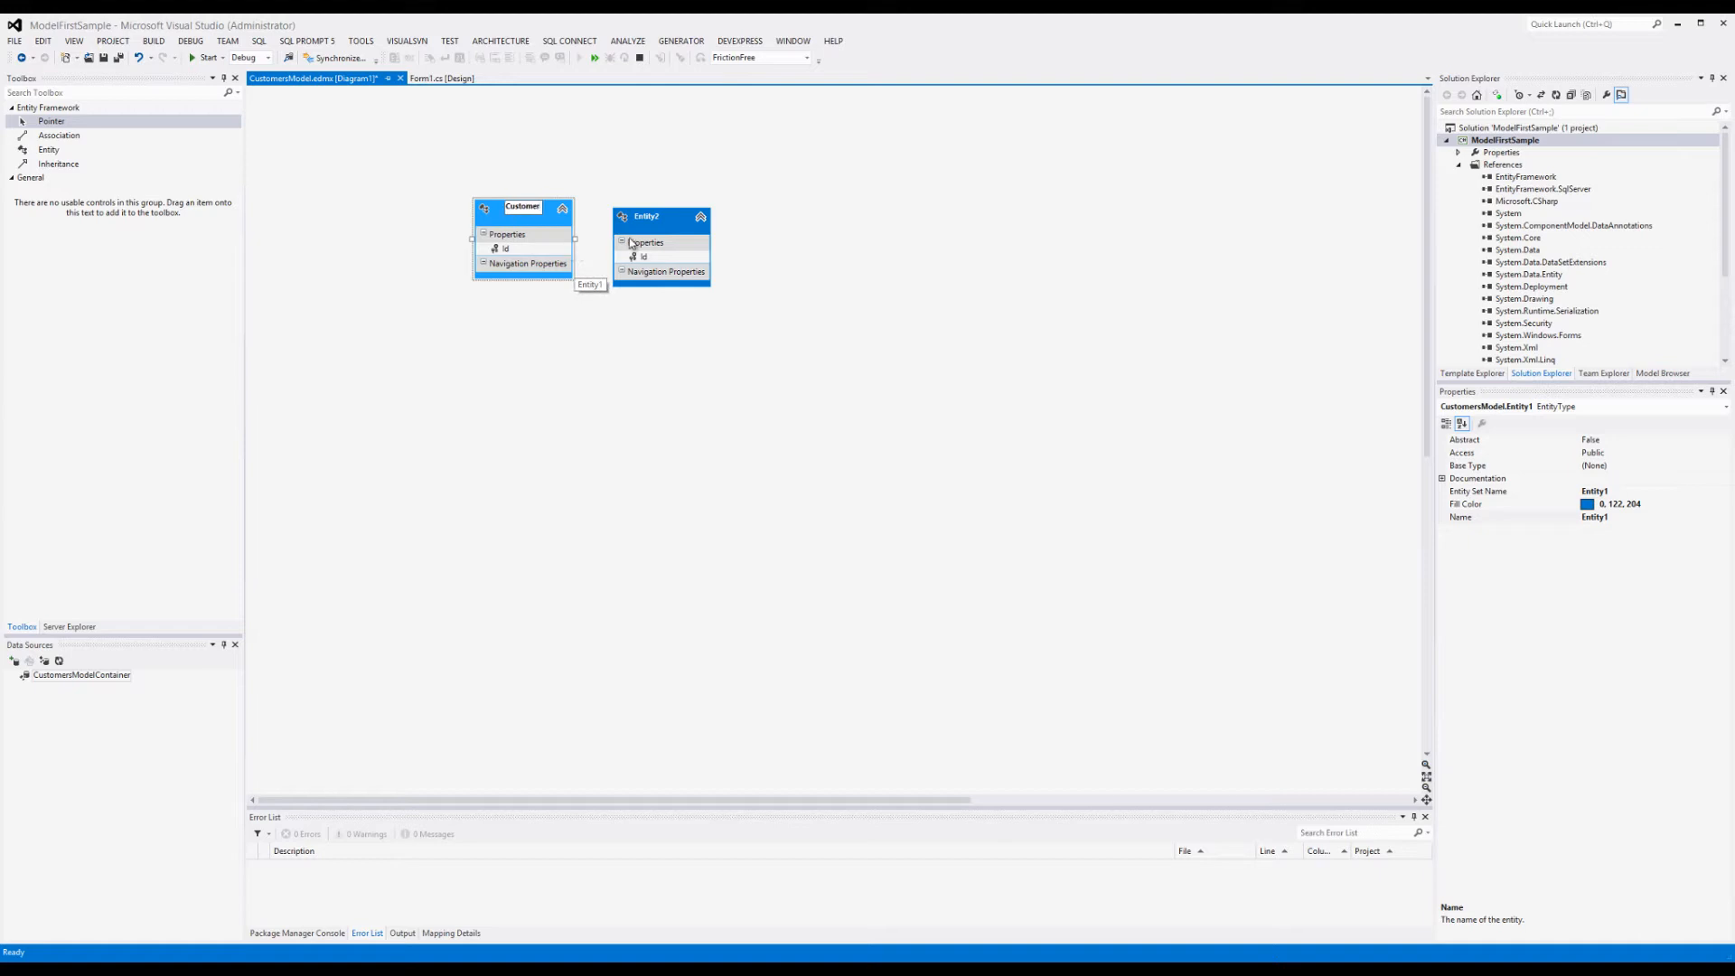
left_click(660, 217)
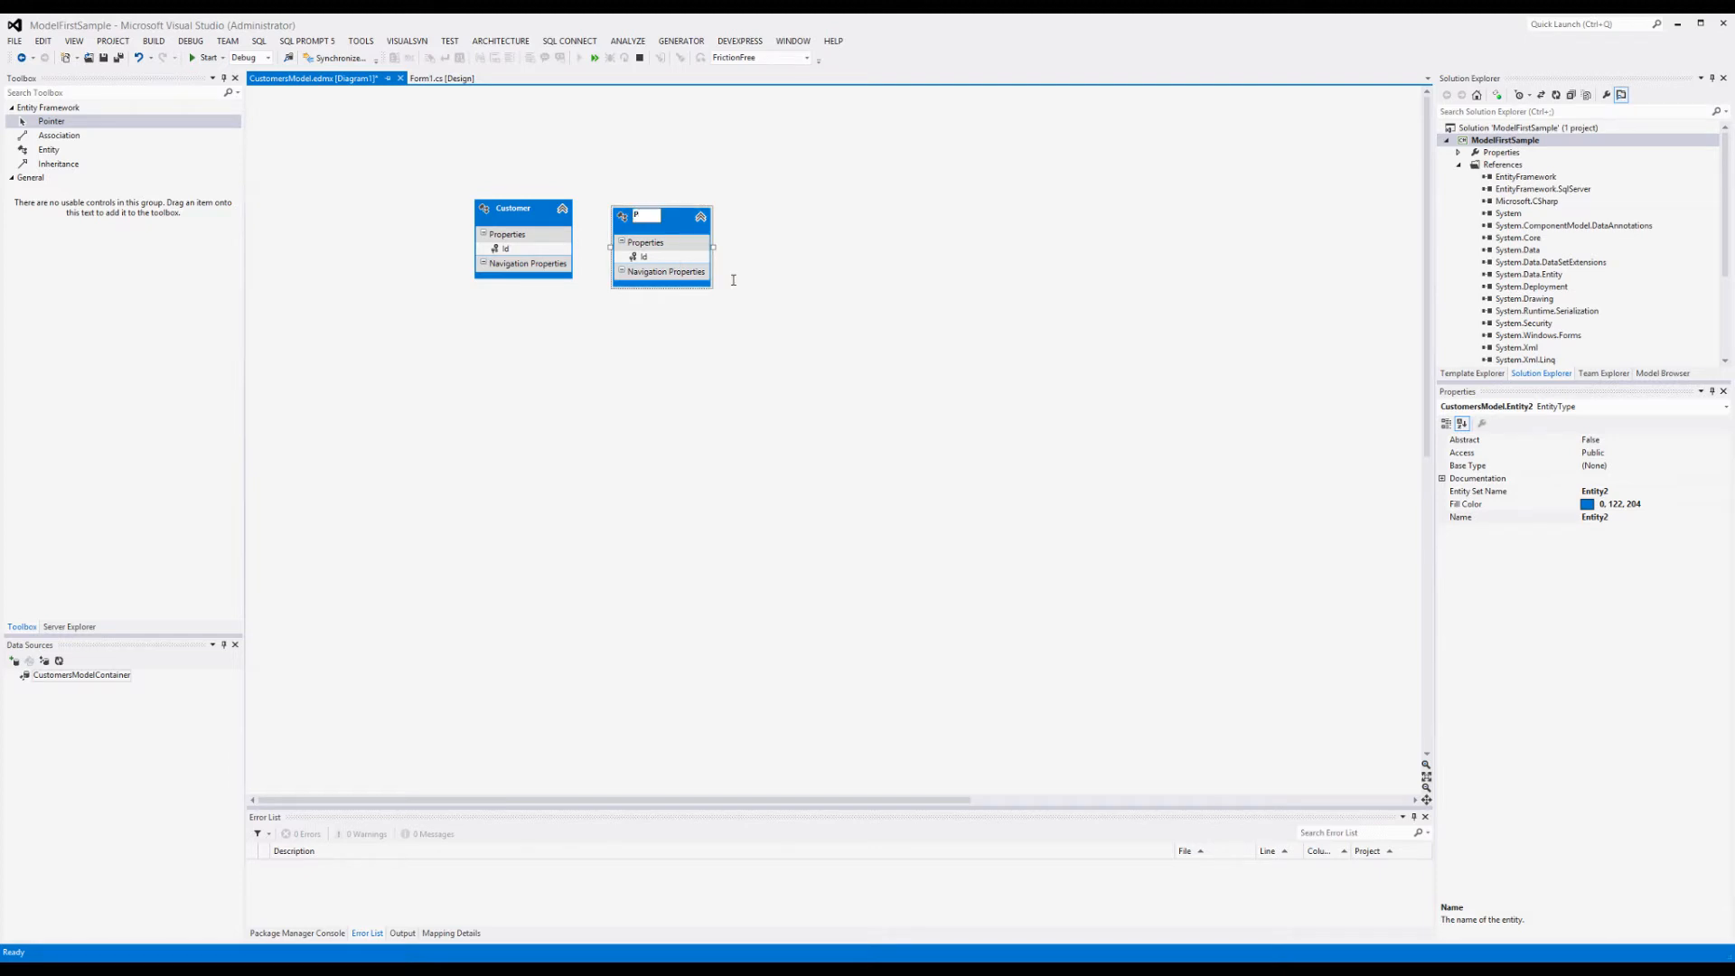
type("Purchase")
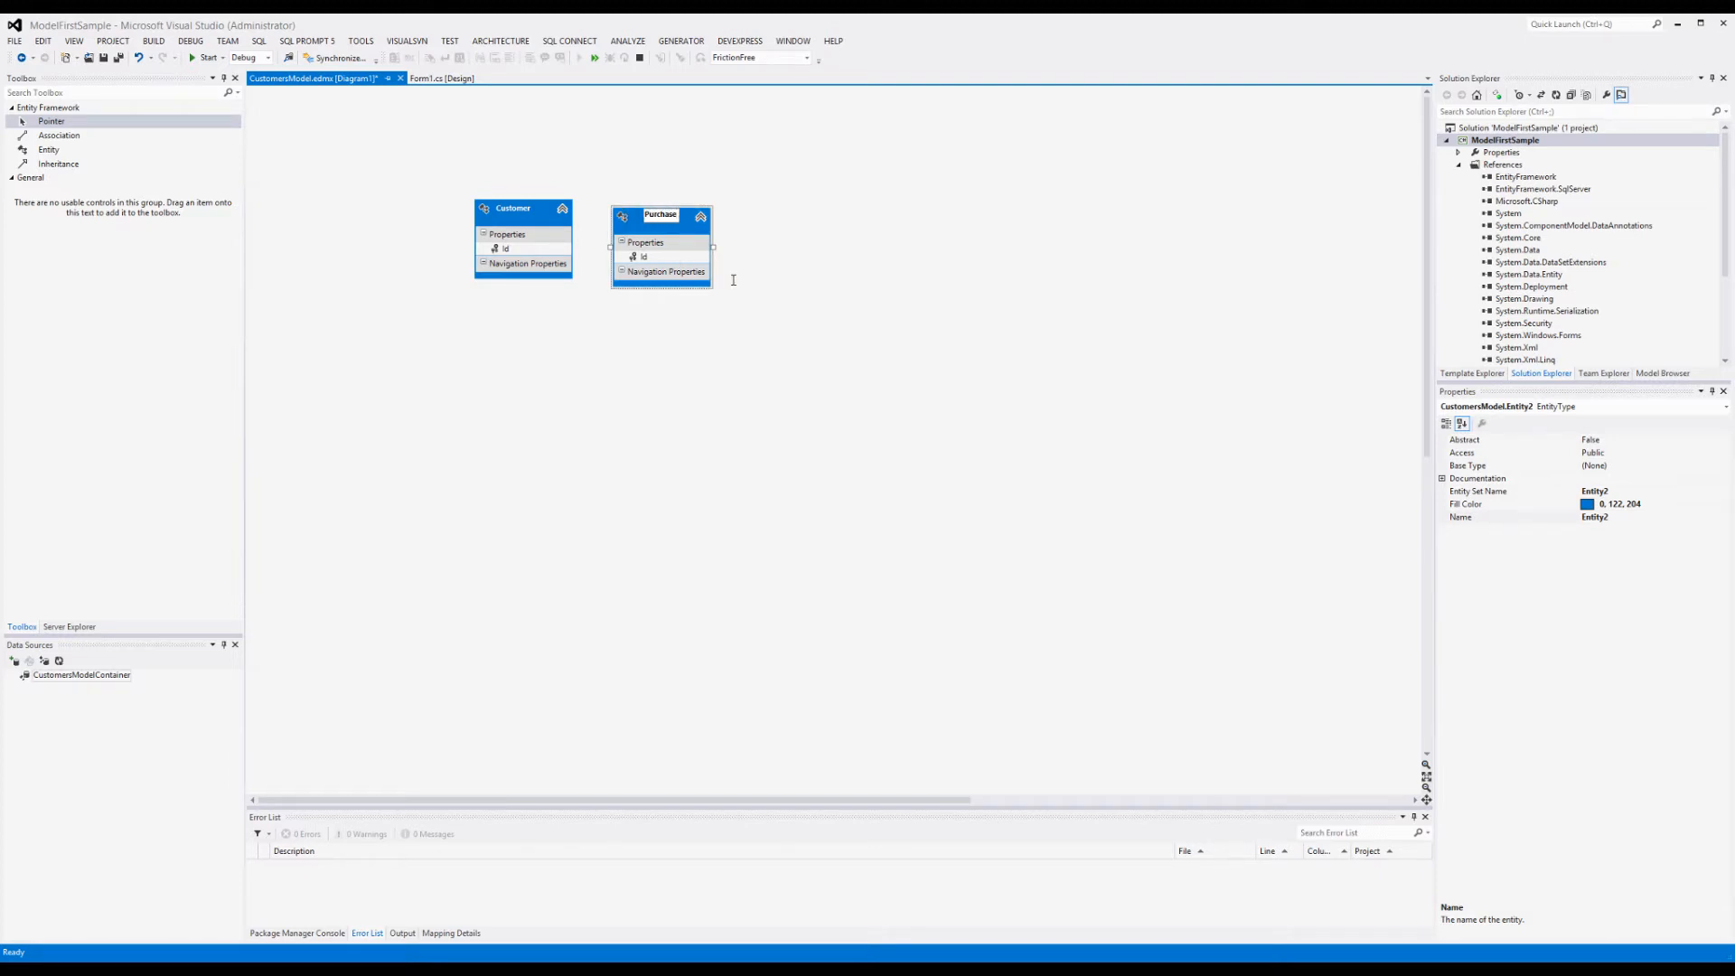
type("Purchases")
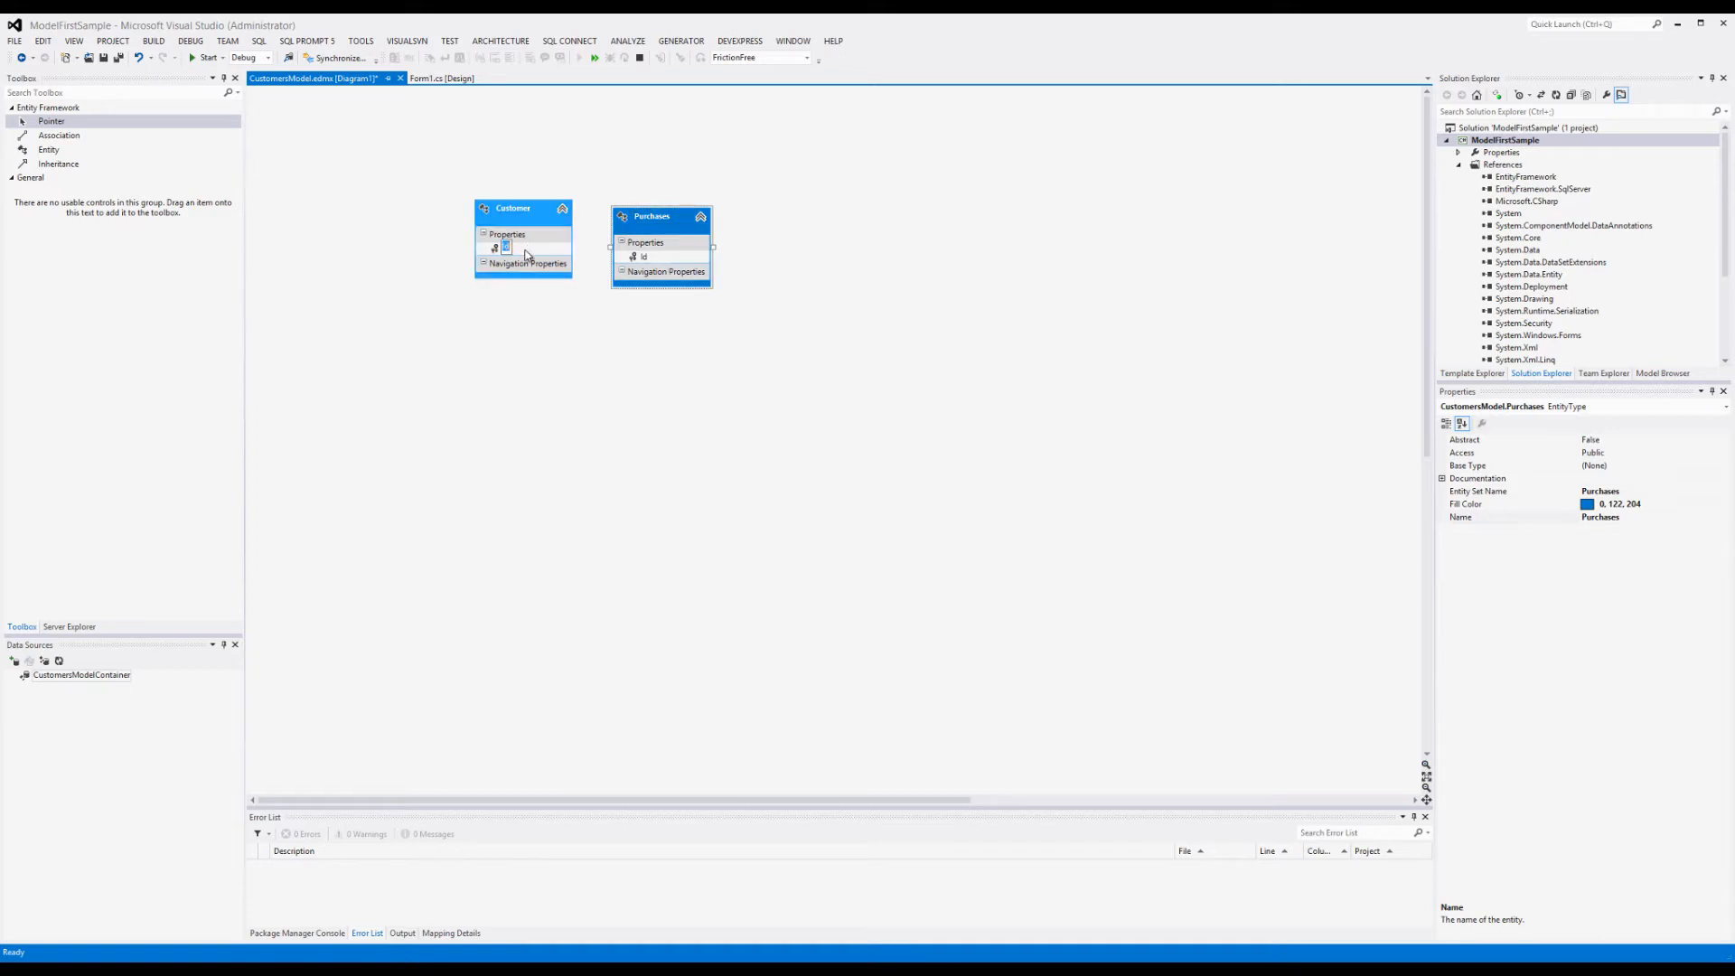
Step: Add a CustomerName scalar String property to Customer and review its Nullable setting
left_click(506, 248)
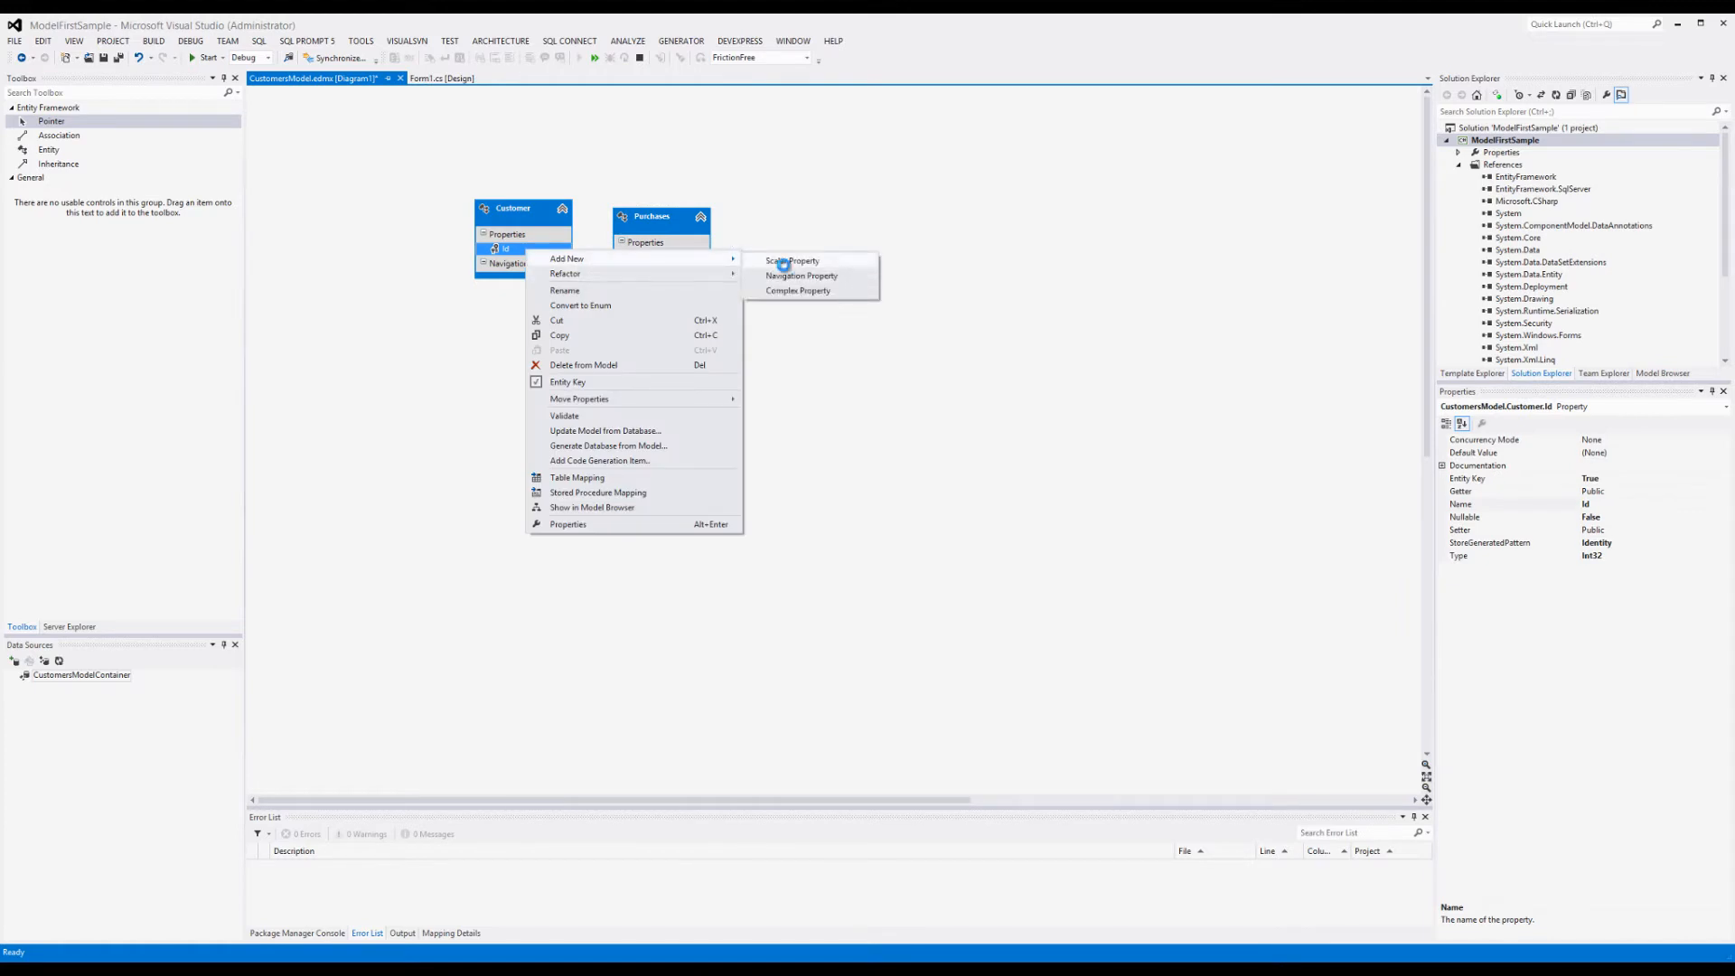
left_click(792, 261)
type("CustomerName")
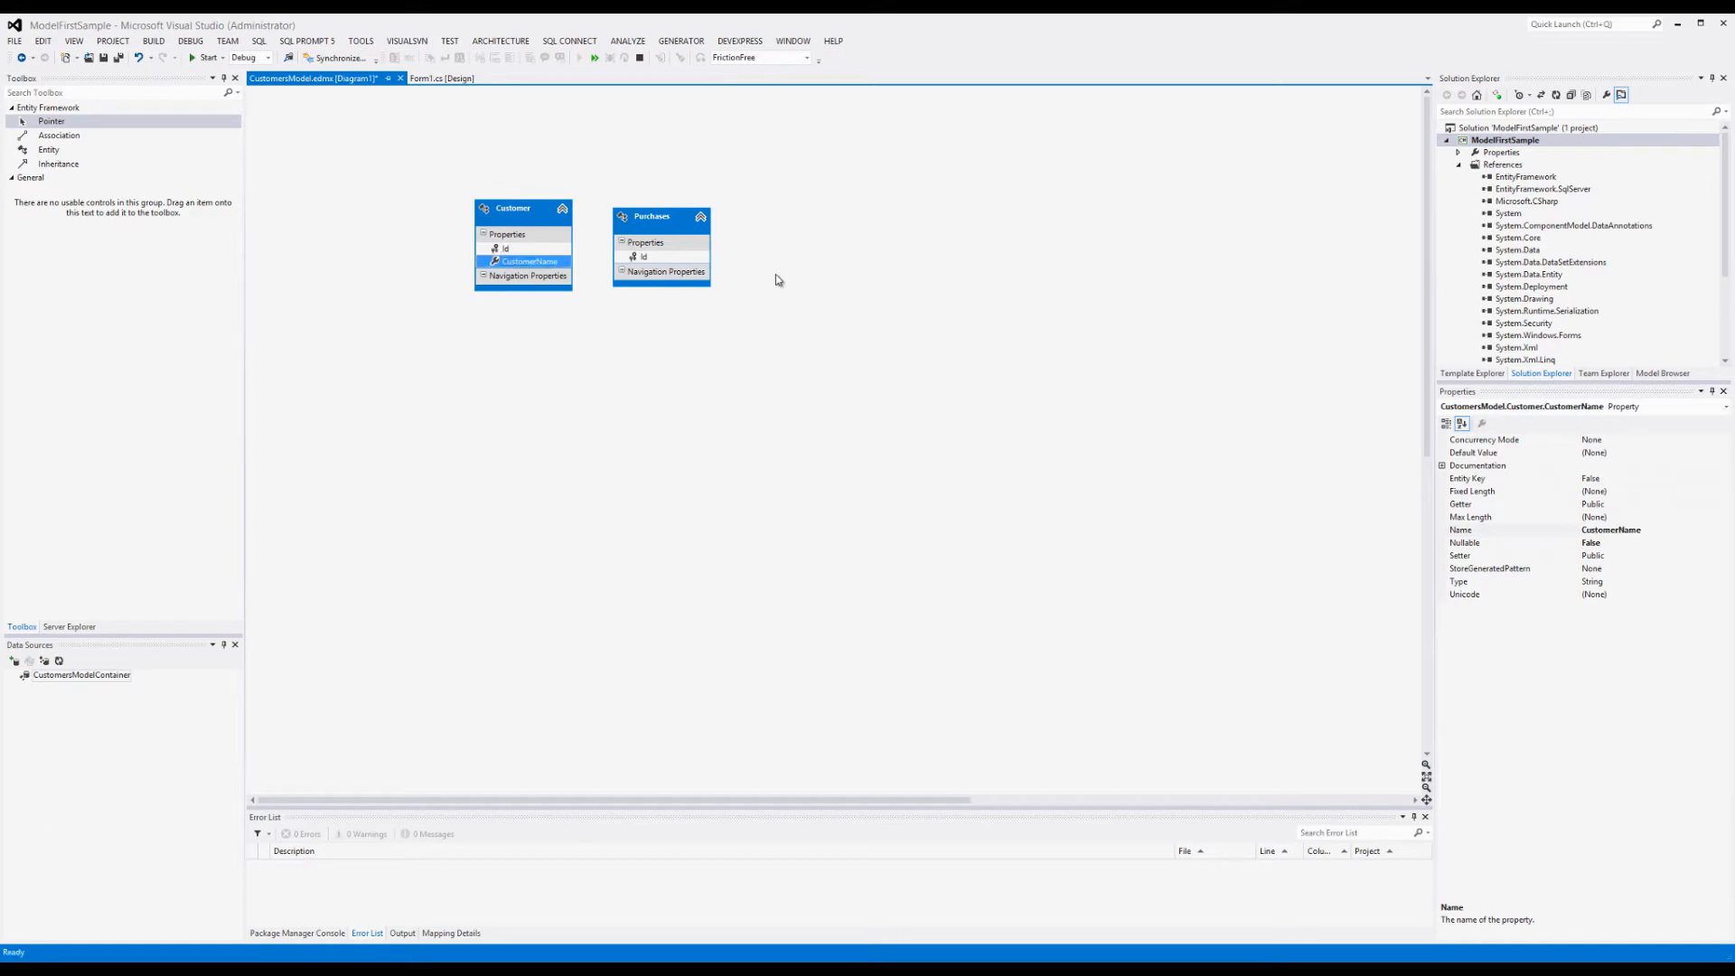
mouse_move(1534, 429)
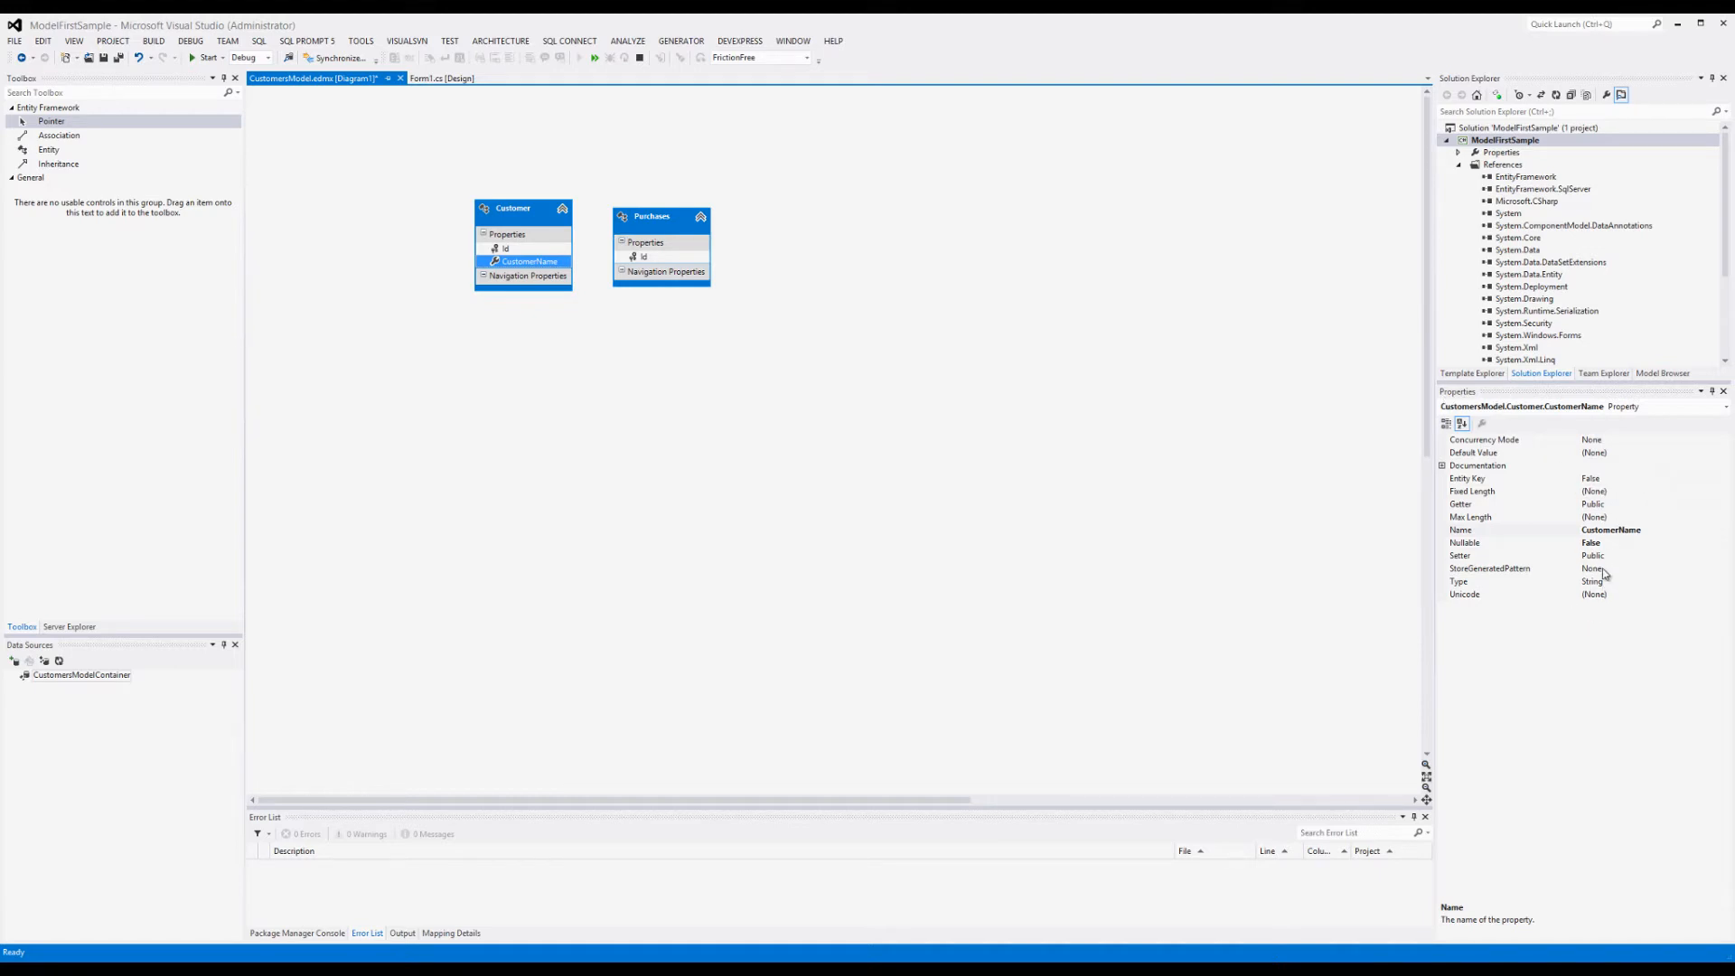
mouse_move(1482, 582)
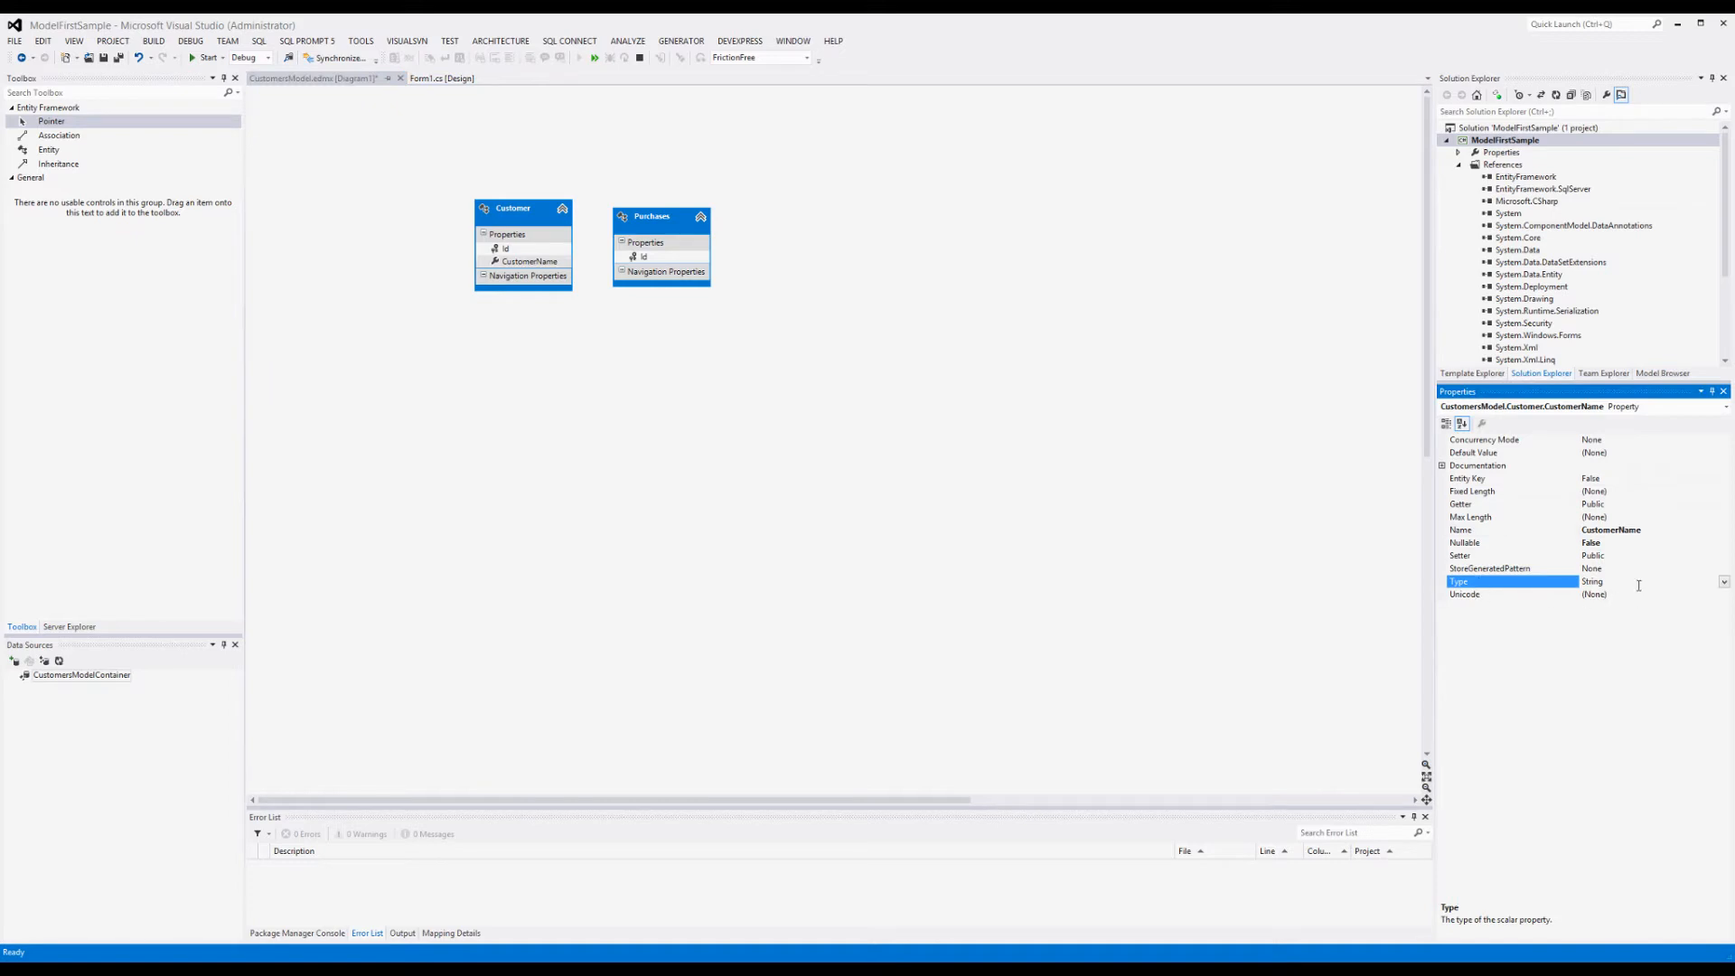
mouse_move(1378, 477)
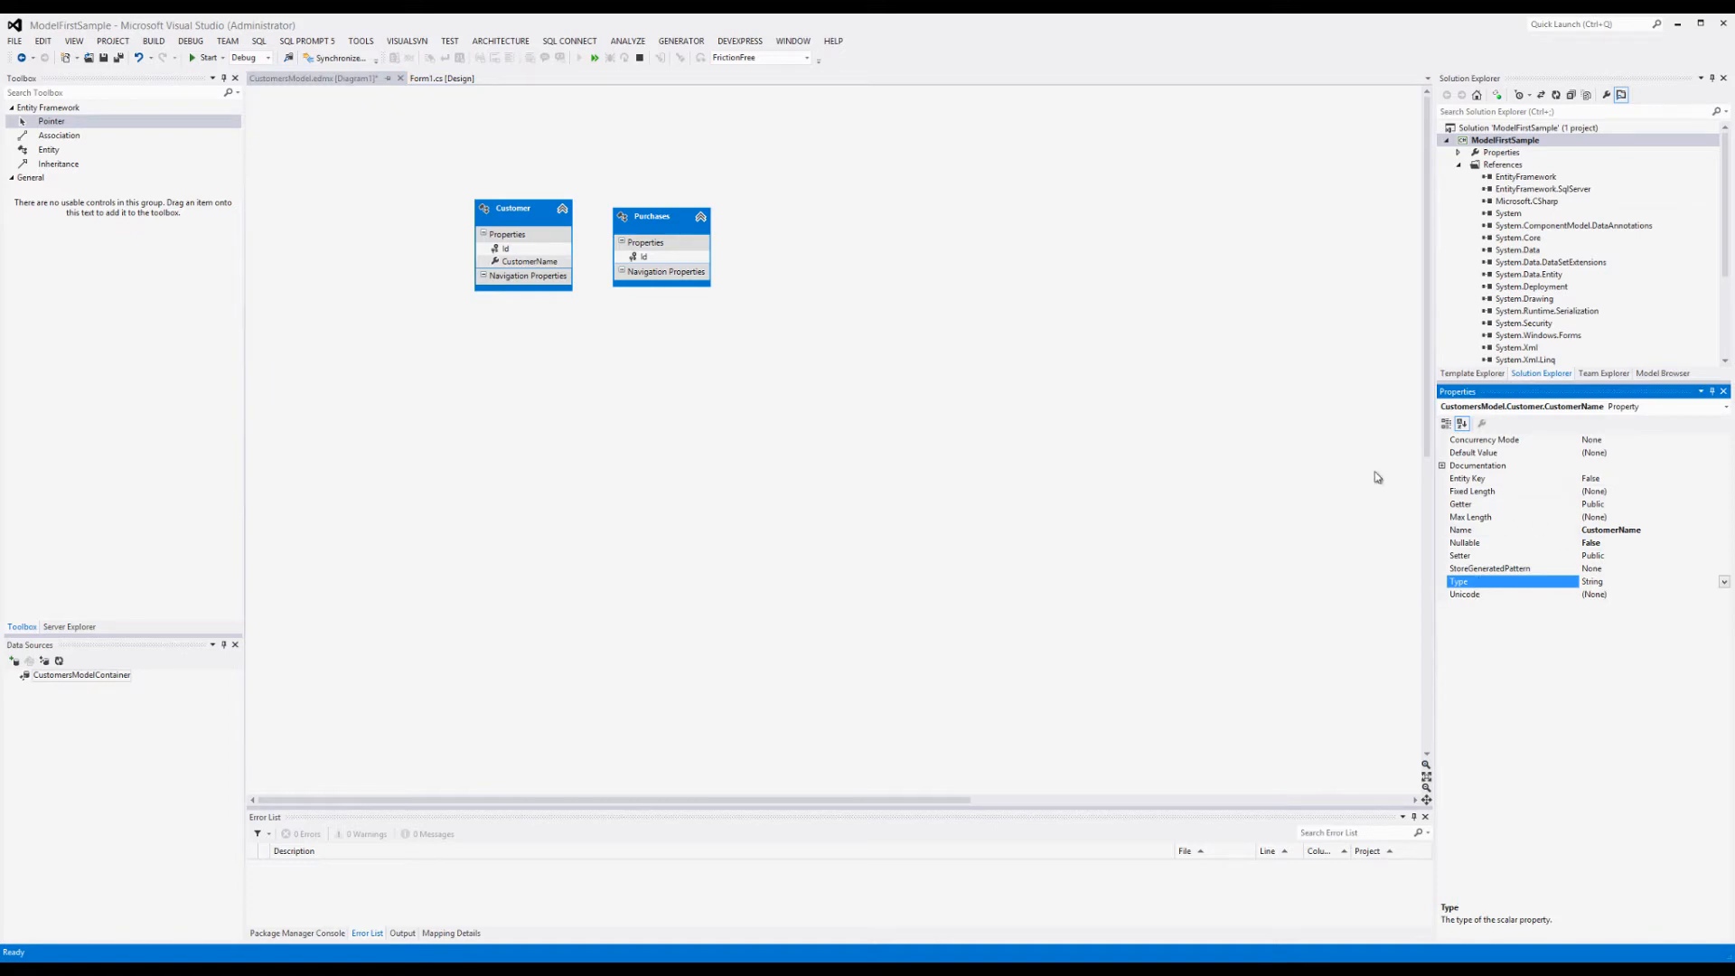
mouse_move(1551, 546)
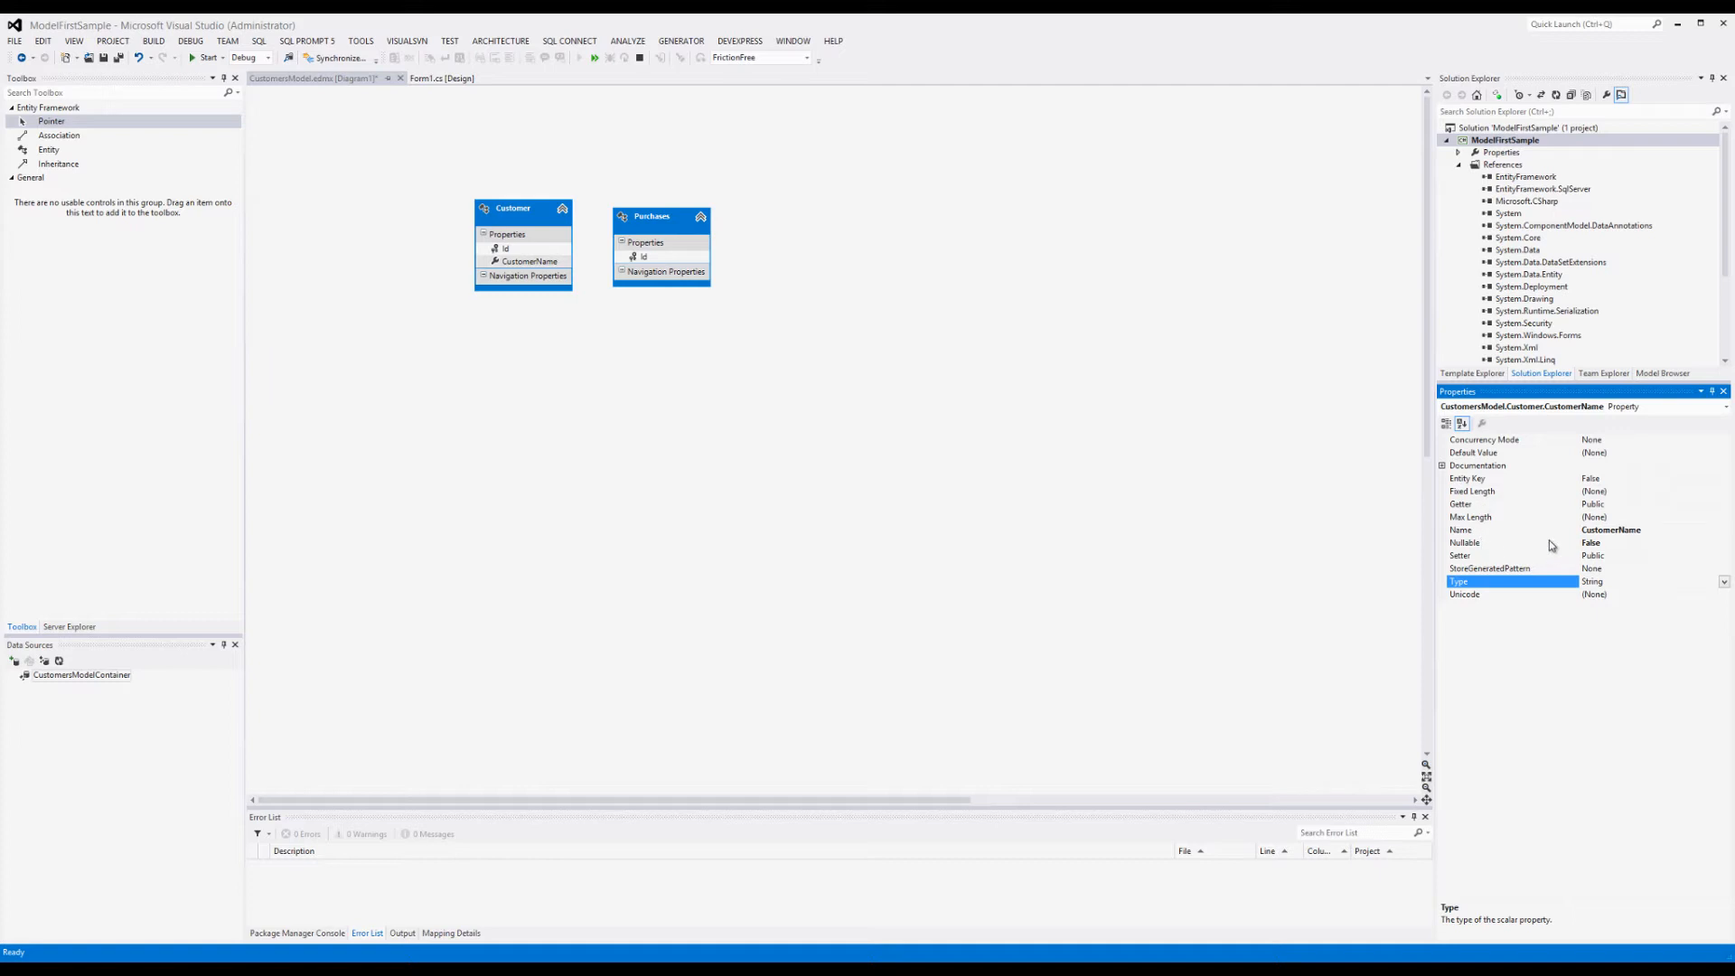
left_click(1493, 542)
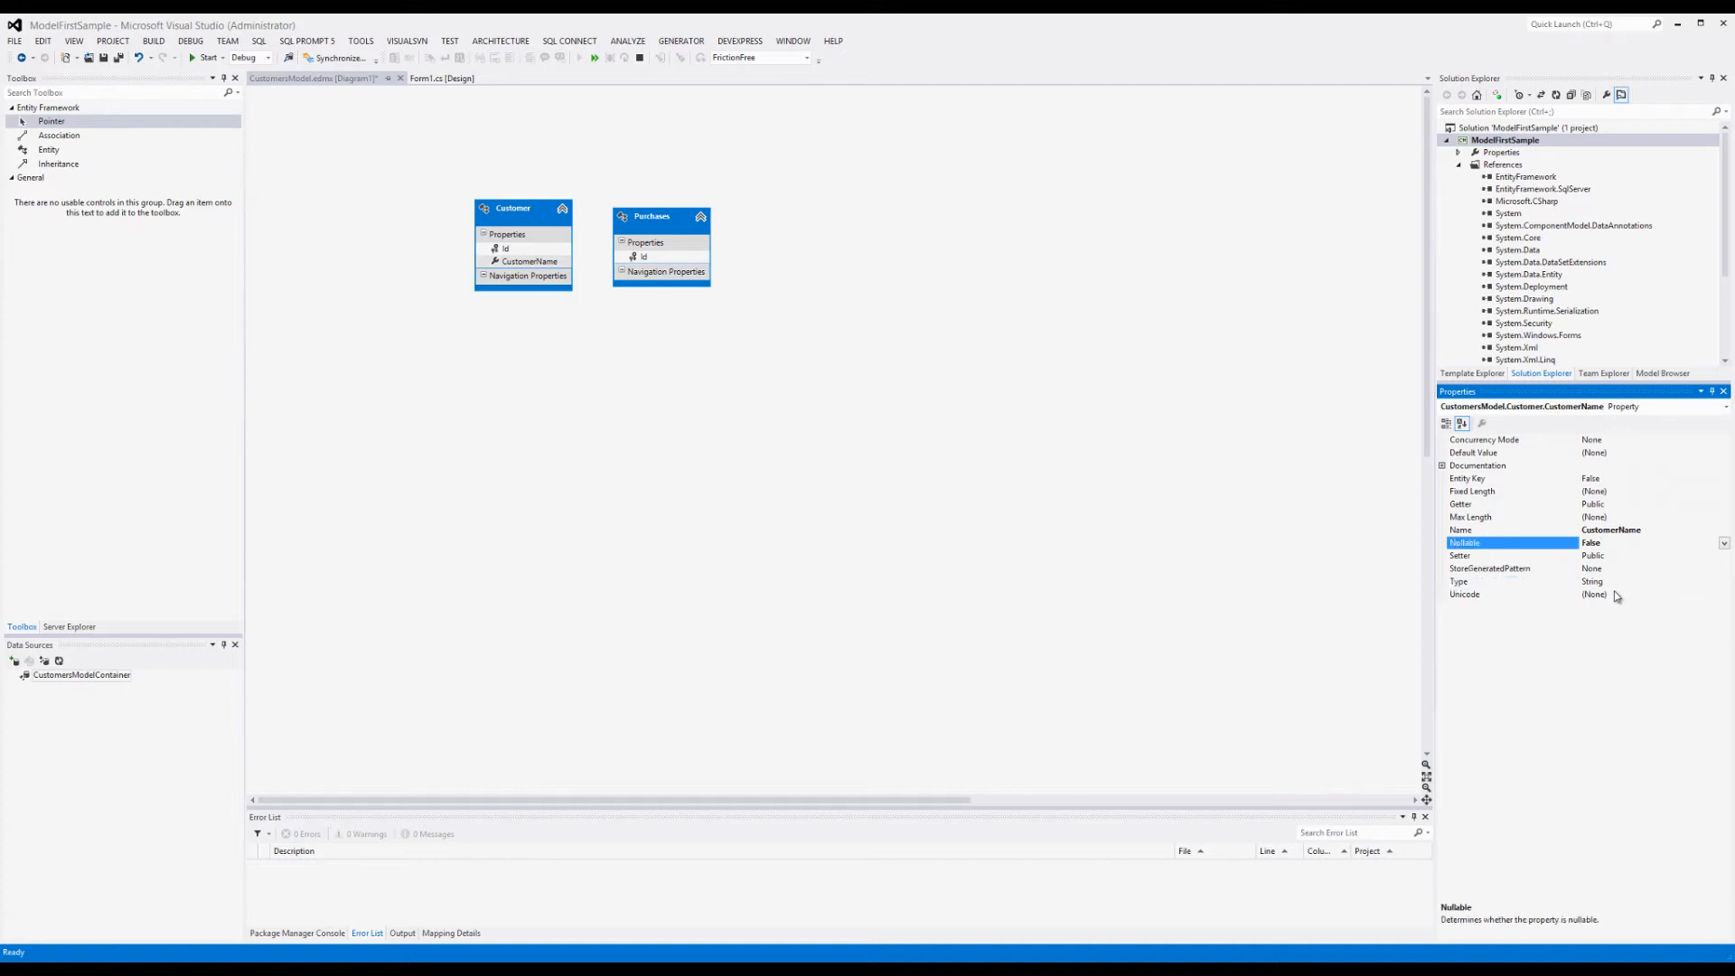
mouse_move(591, 358)
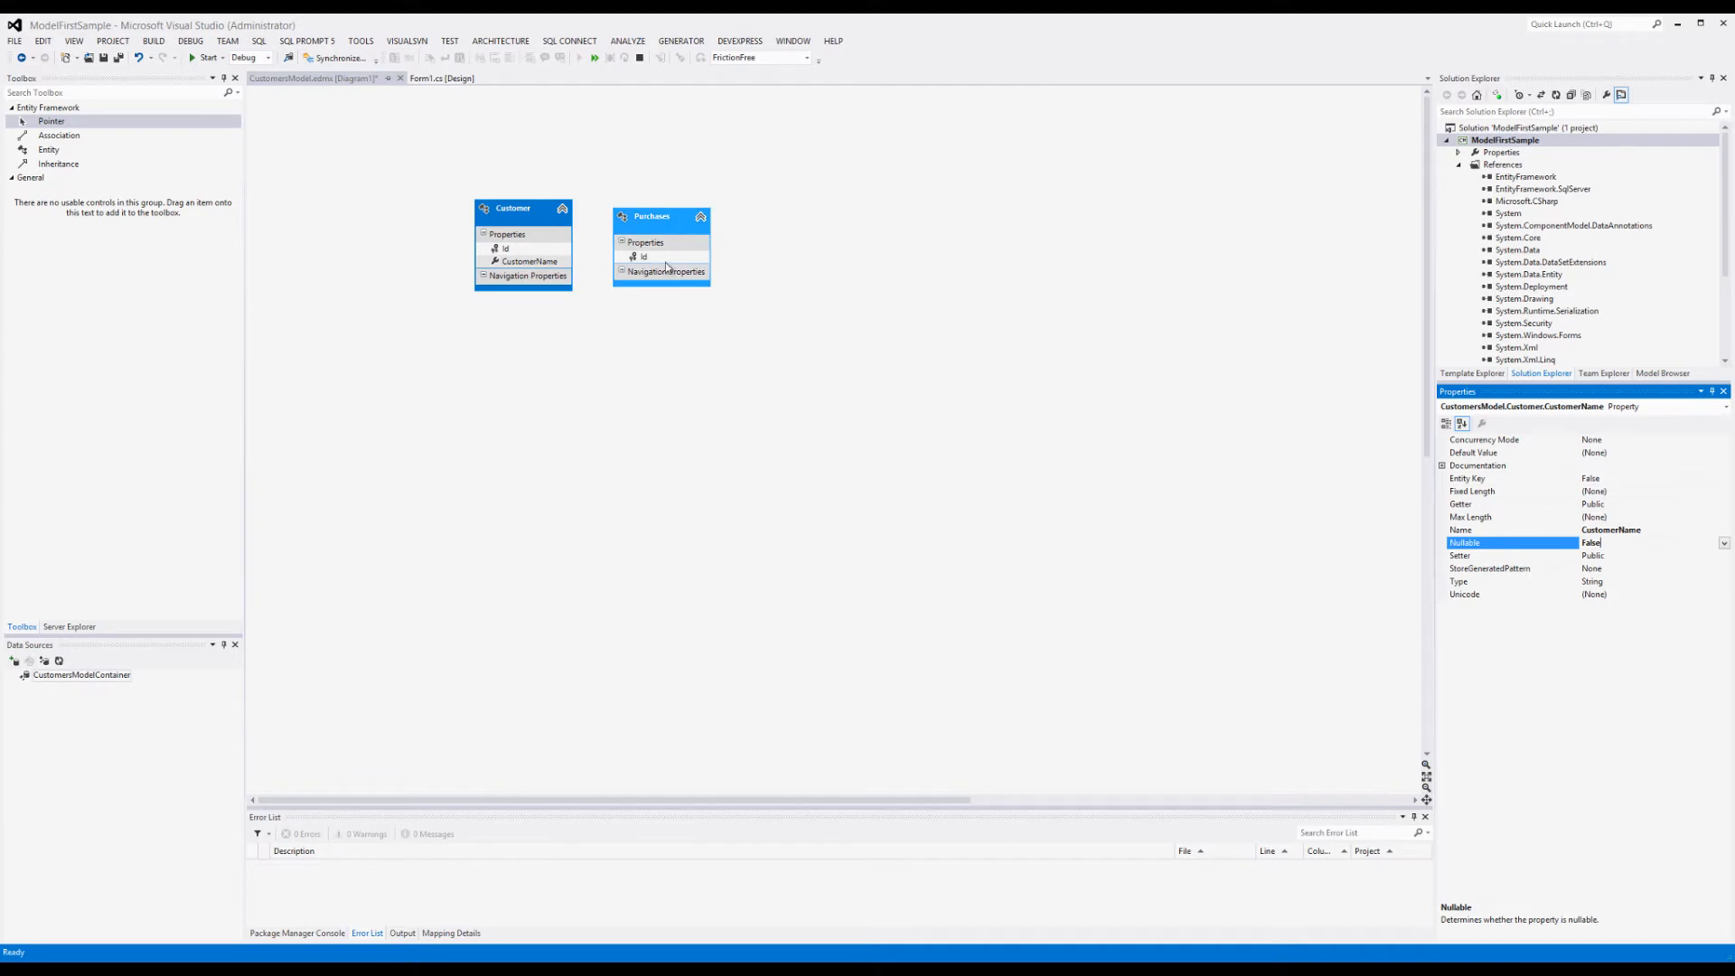
Step: Add a PurchaseDate scalar property to Purchases and set its type to DateTime
right_click(644, 256)
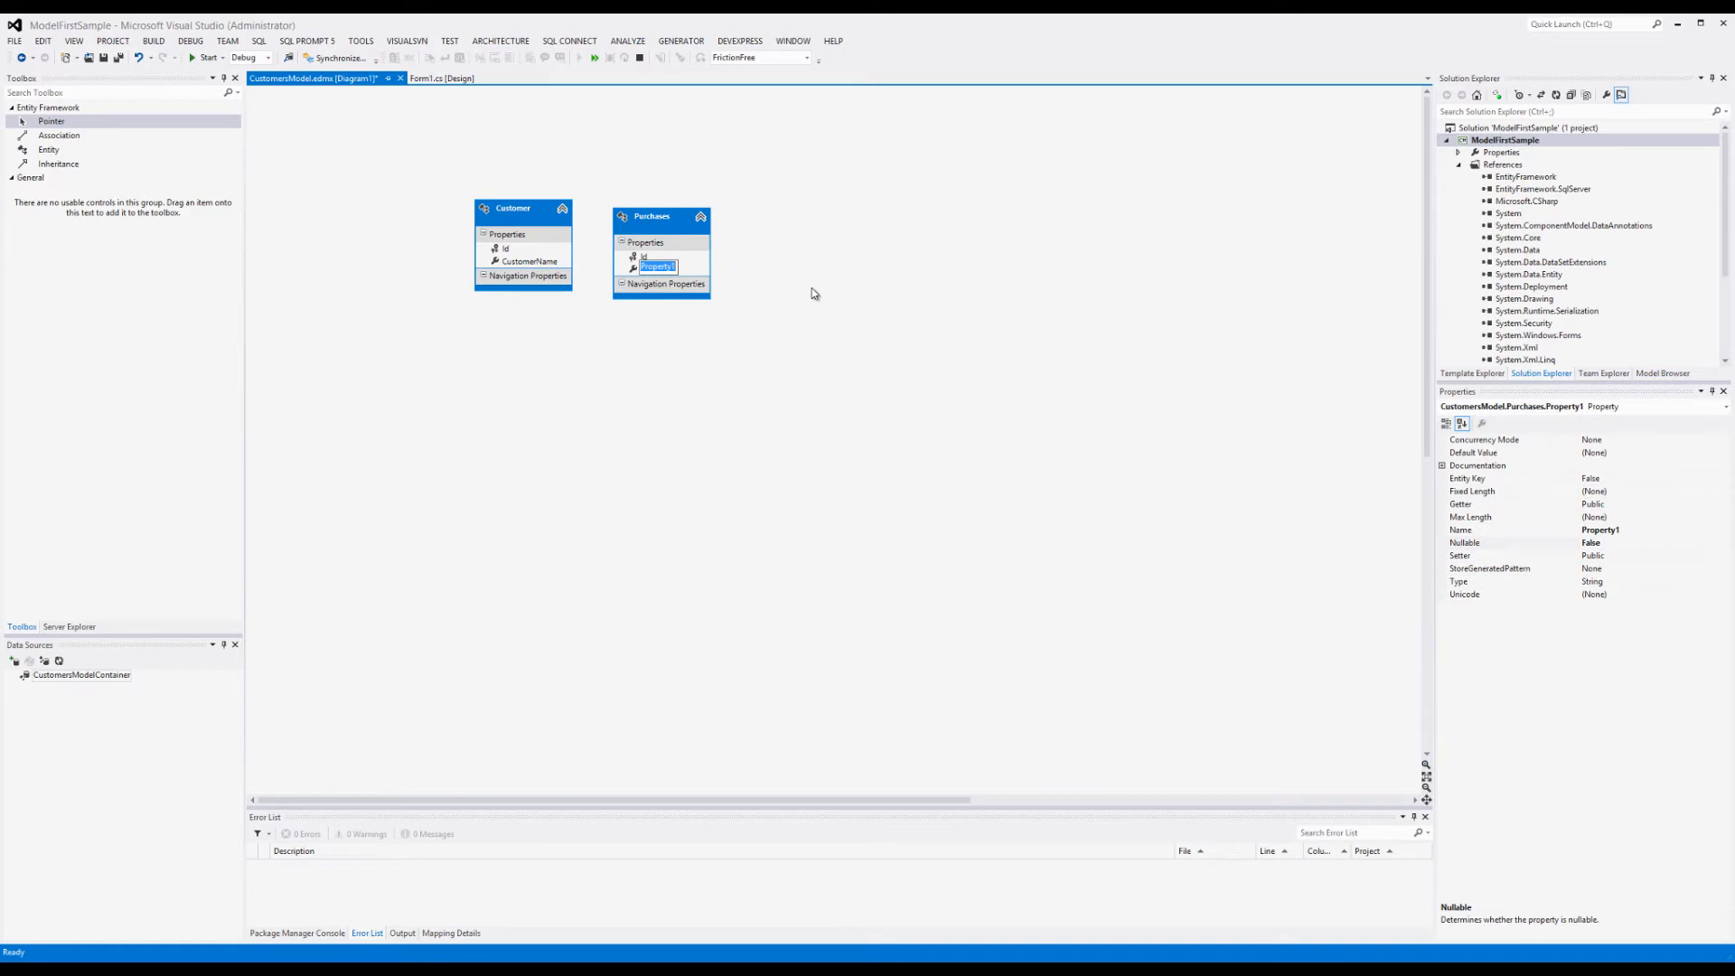
type("Purchase")
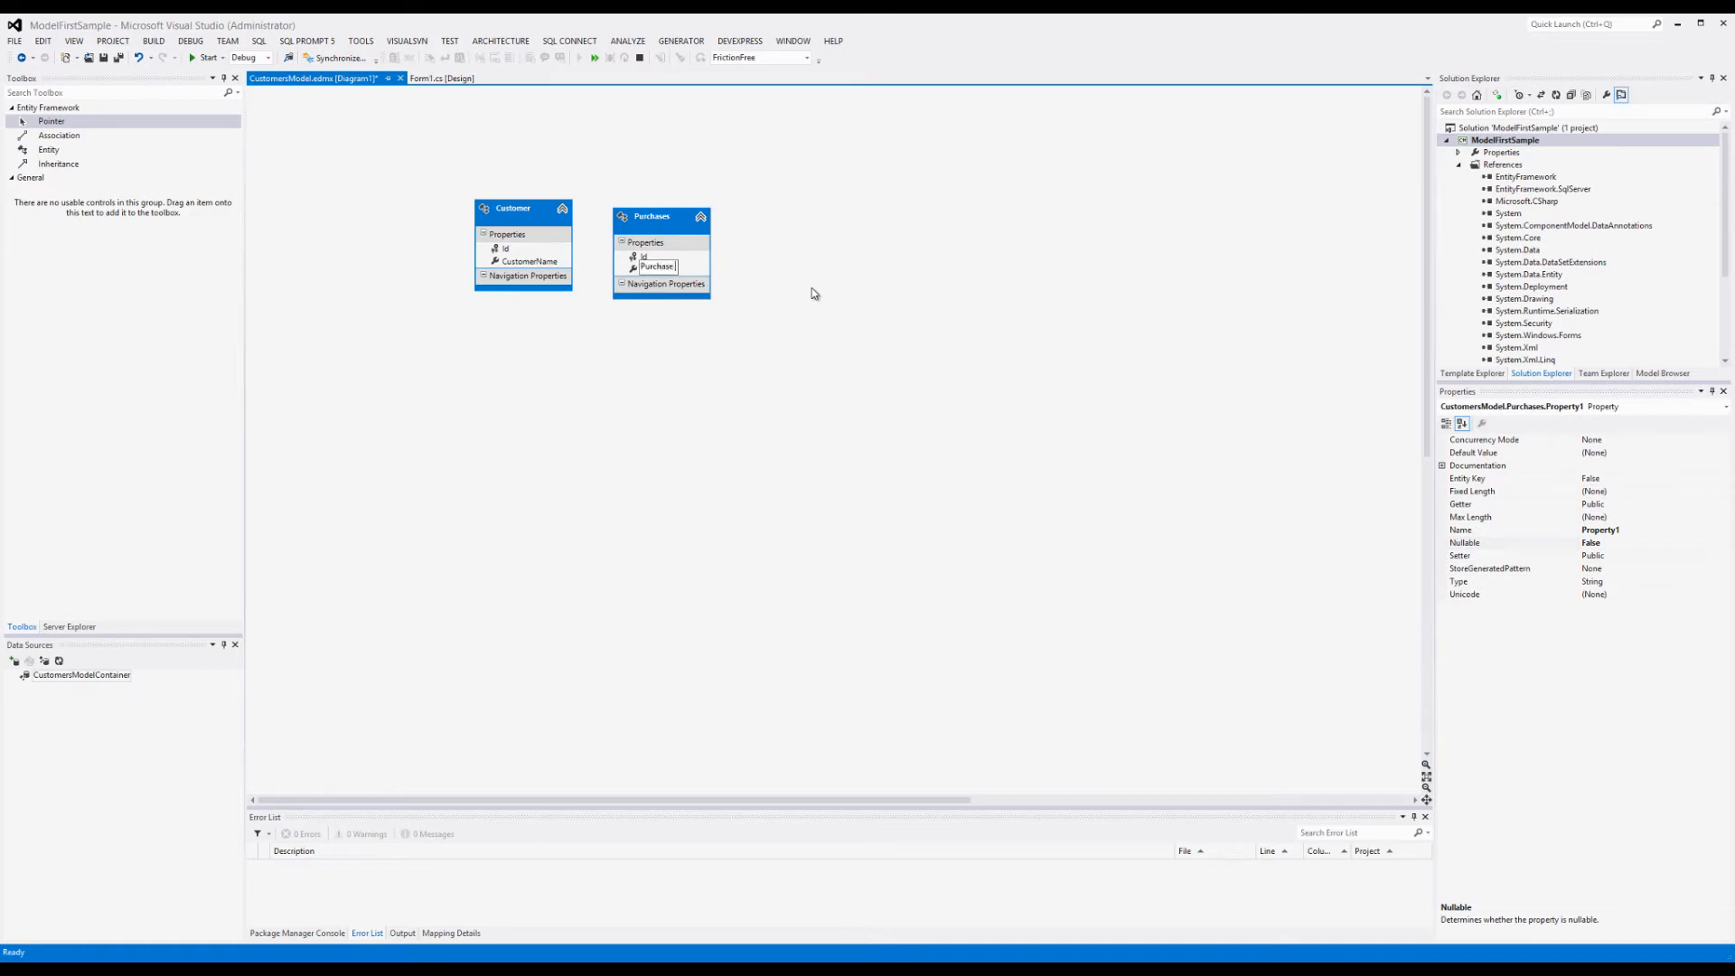
type("chaseDate")
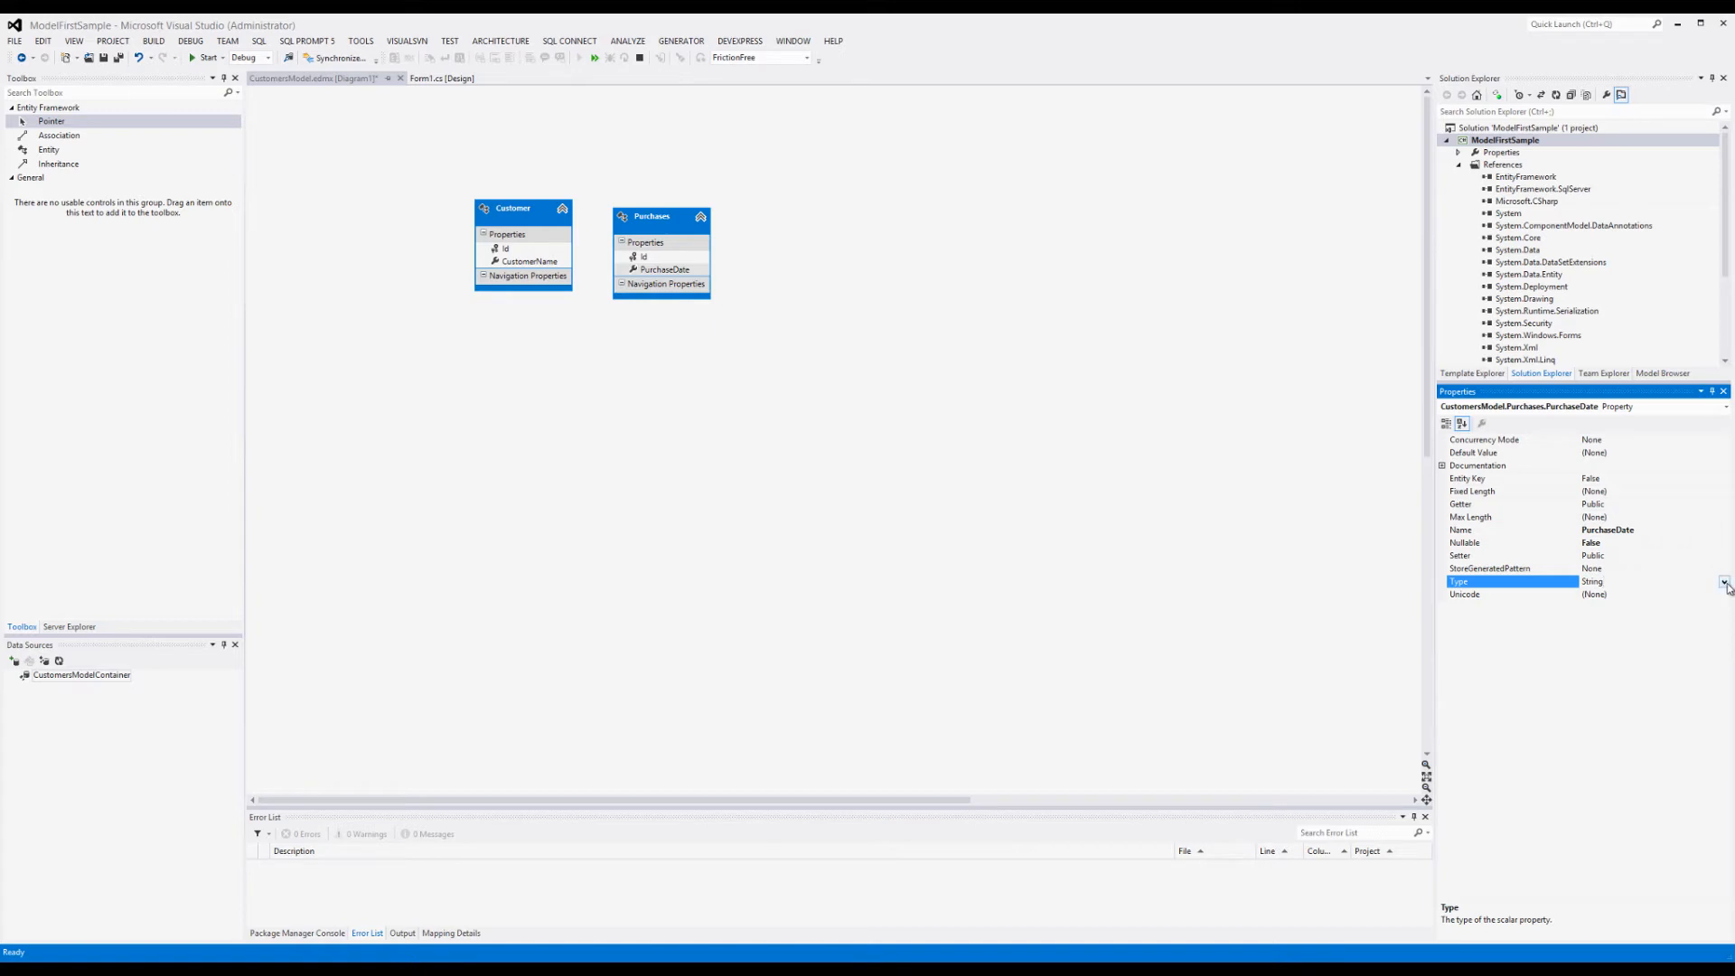
left_click(1722, 582)
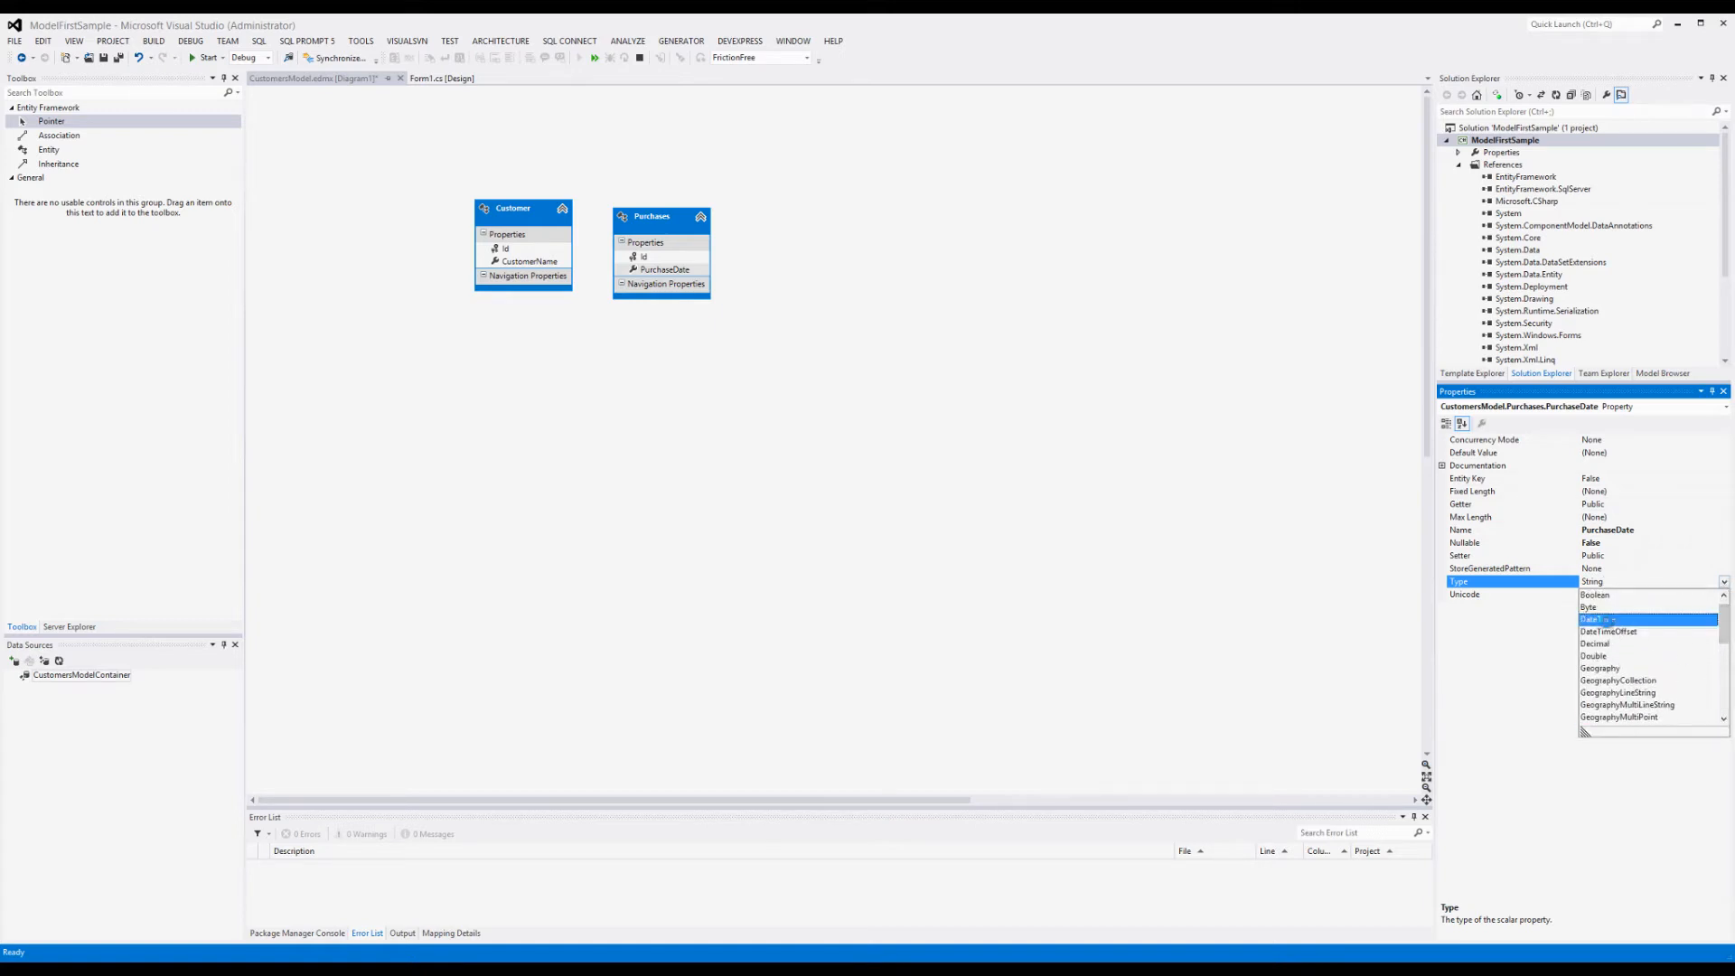
left_click(1648, 618)
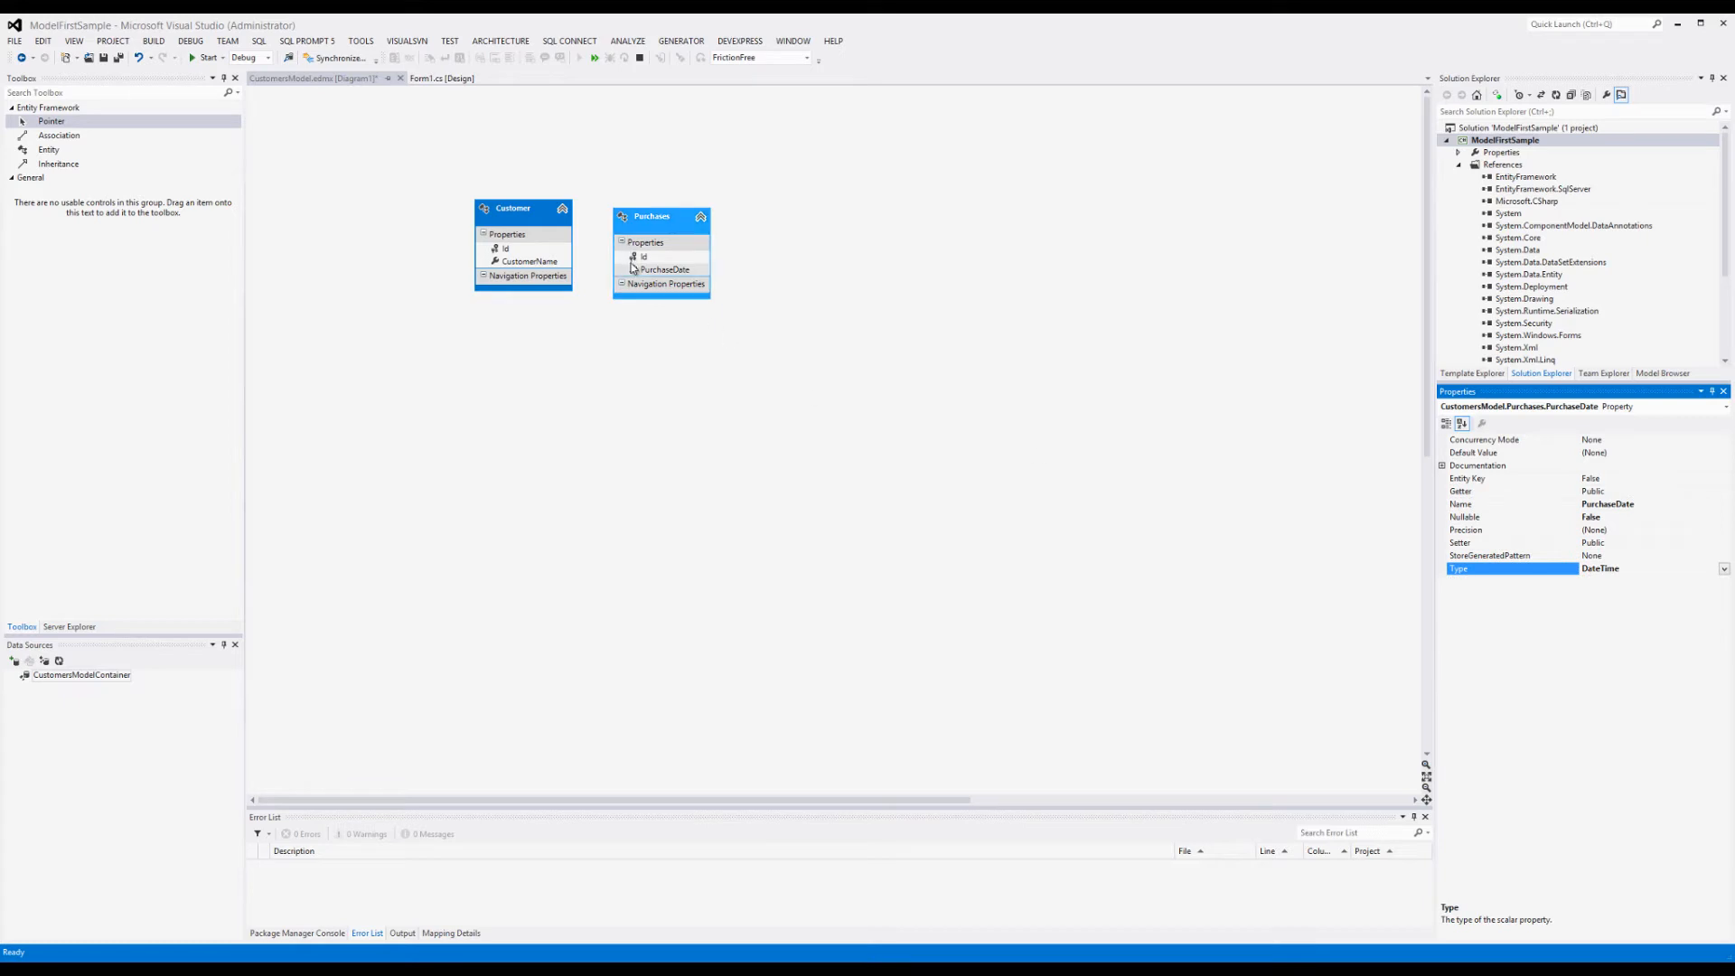
Step: Add another scalar property named Amount to the Purchases entity
right_click(644, 256)
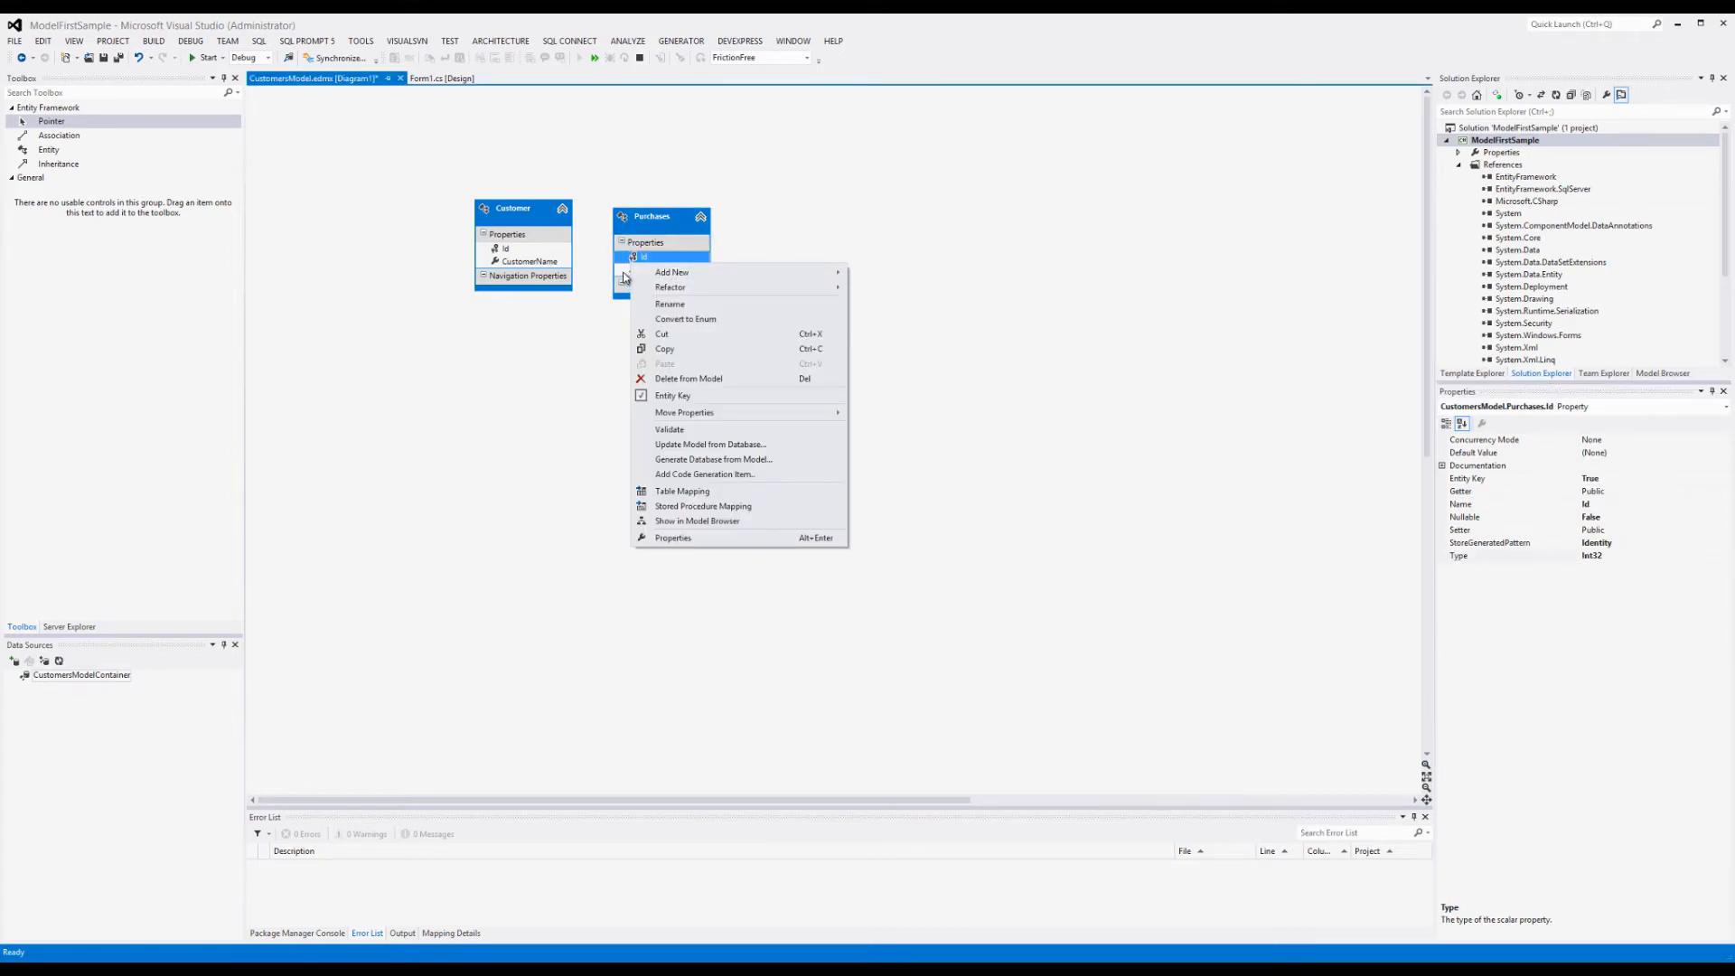
left_click(672, 271)
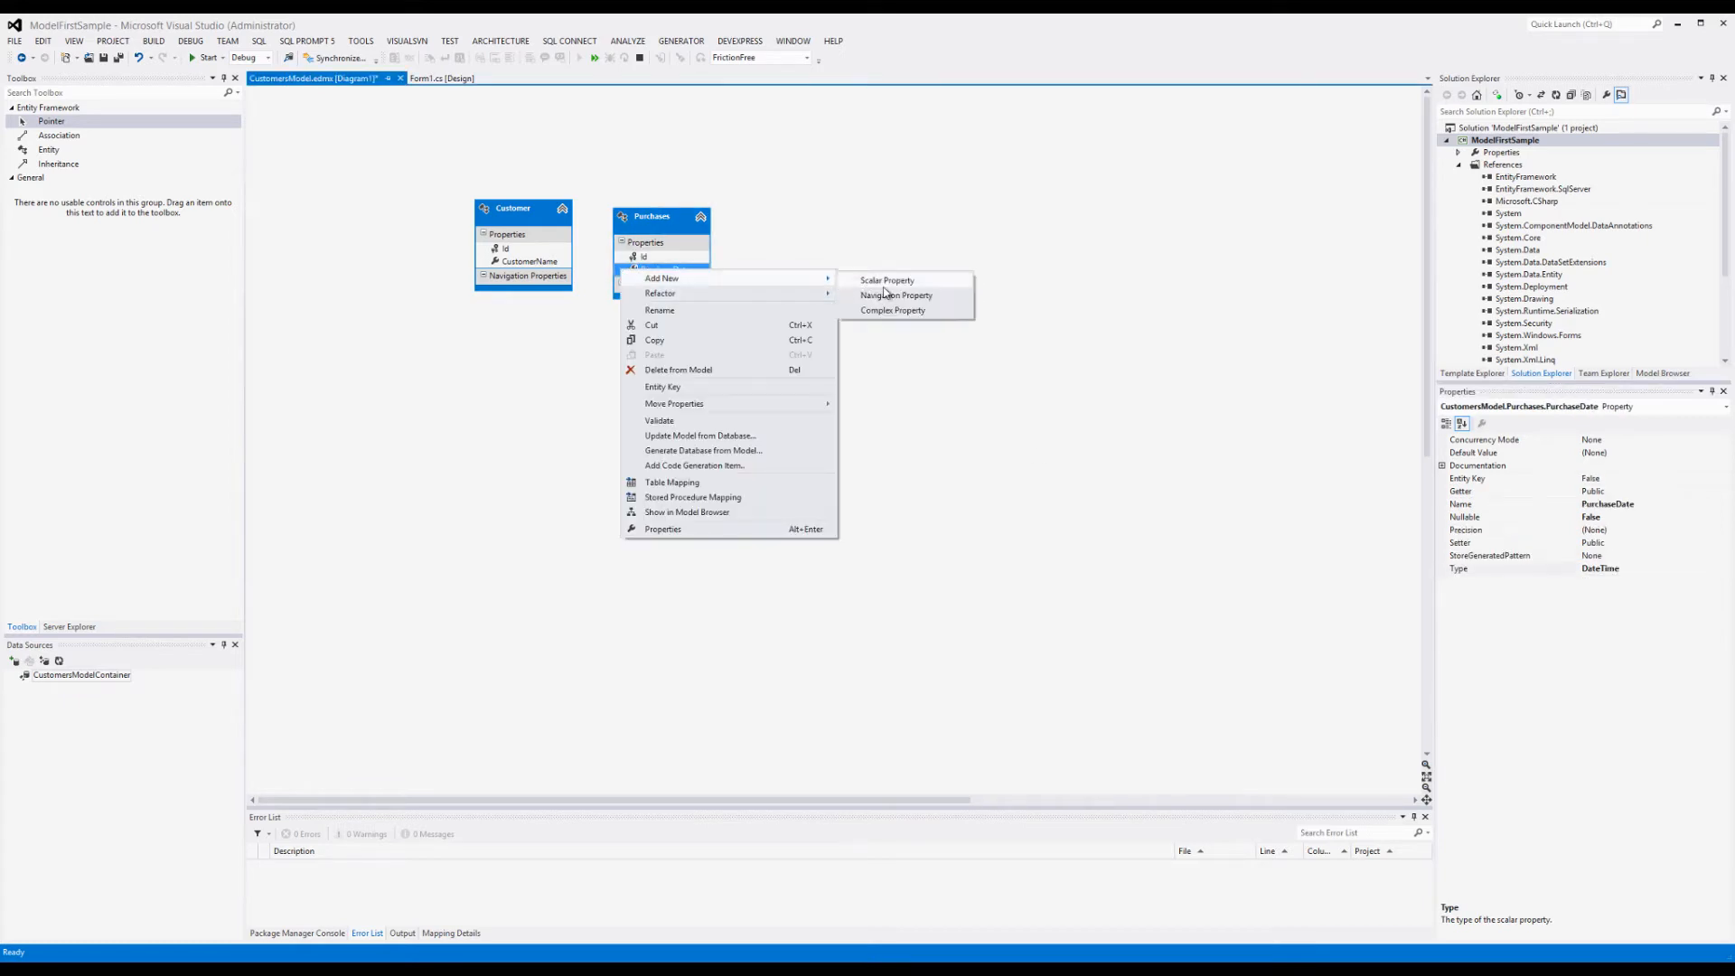
left_click(885, 280)
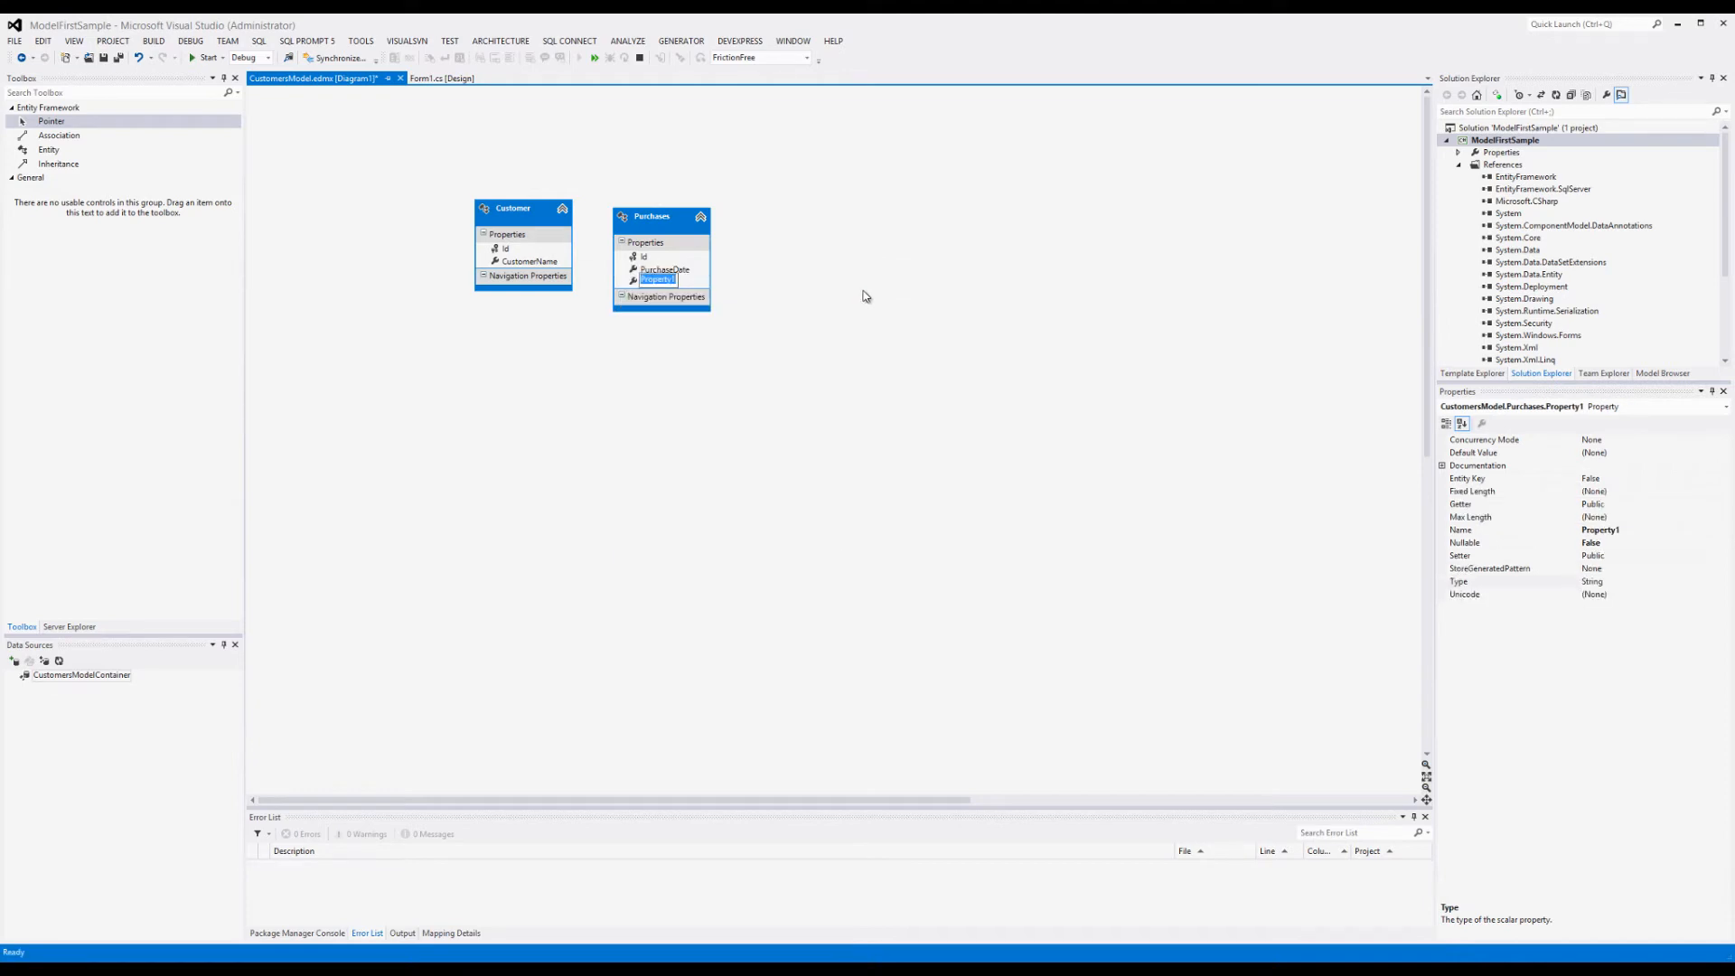
type("A")
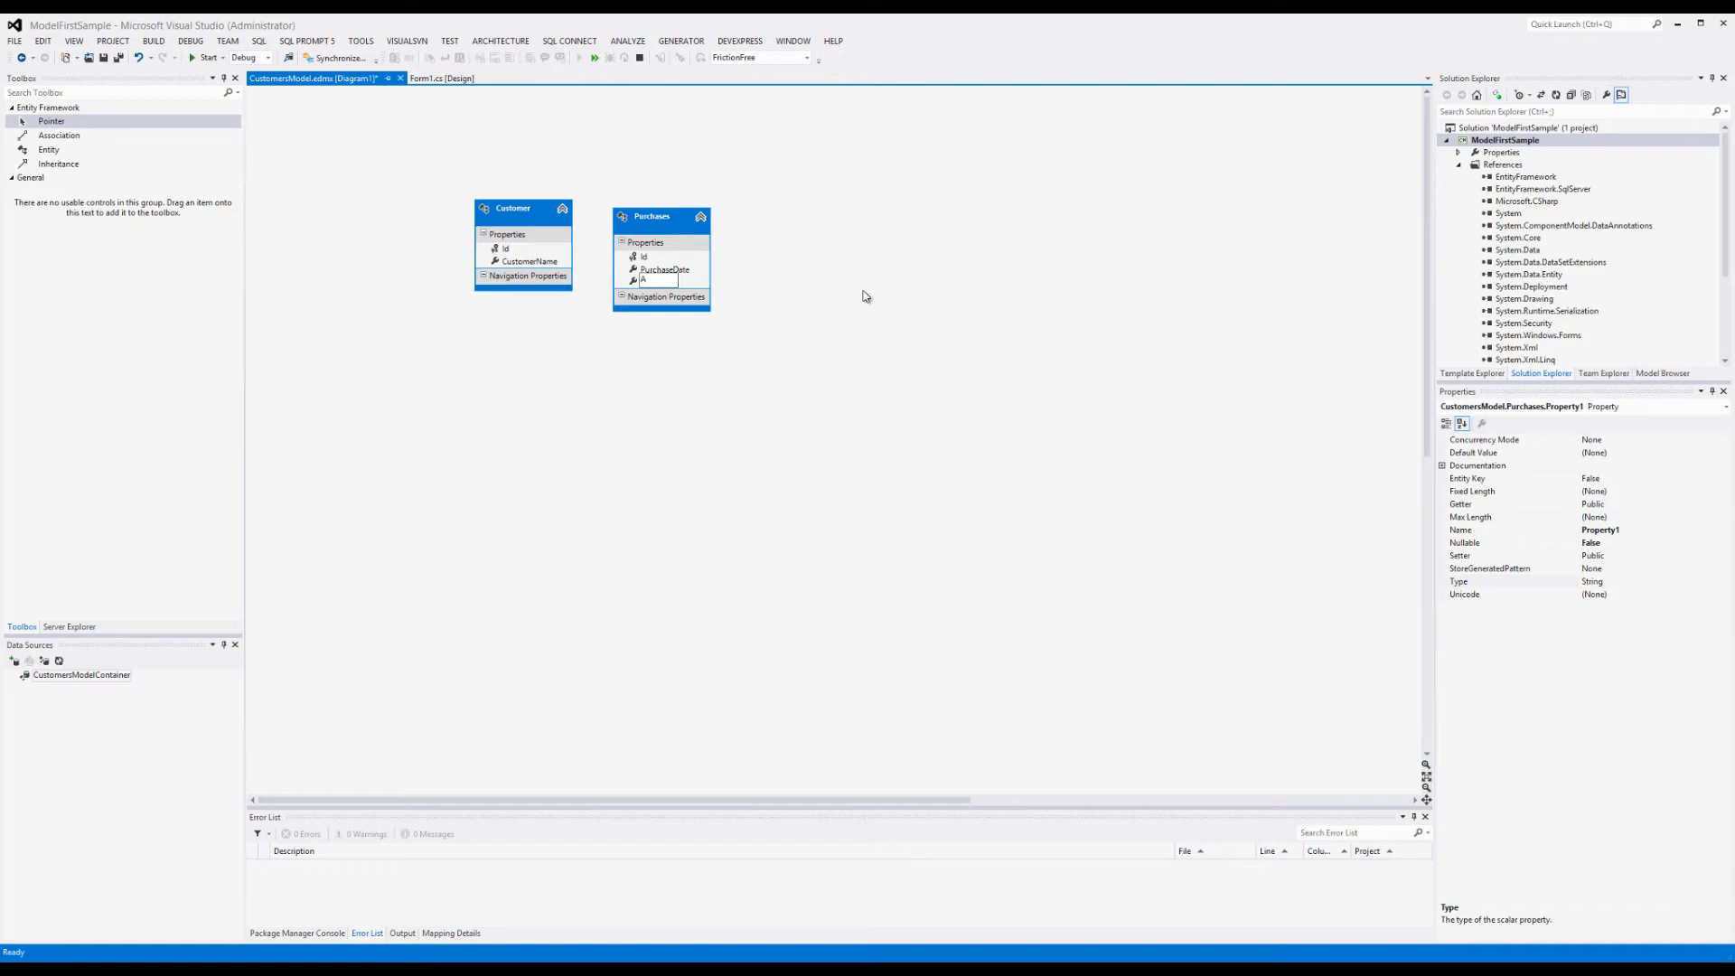
type("Amount")
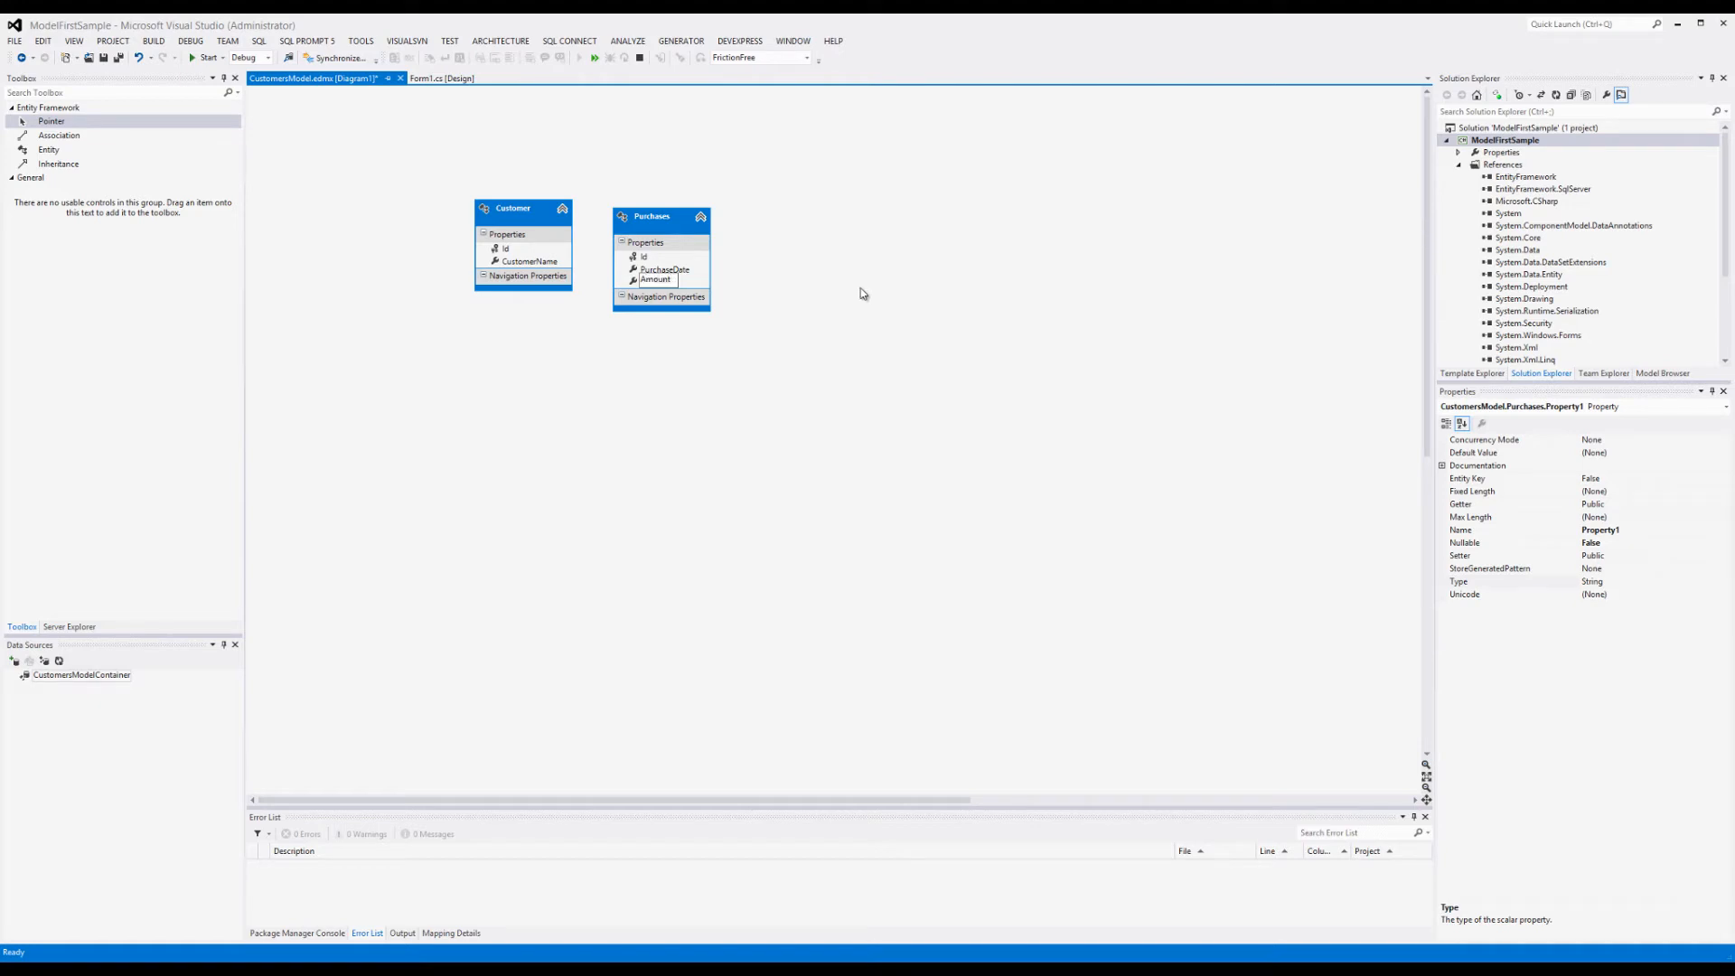
mouse_move(1612, 546)
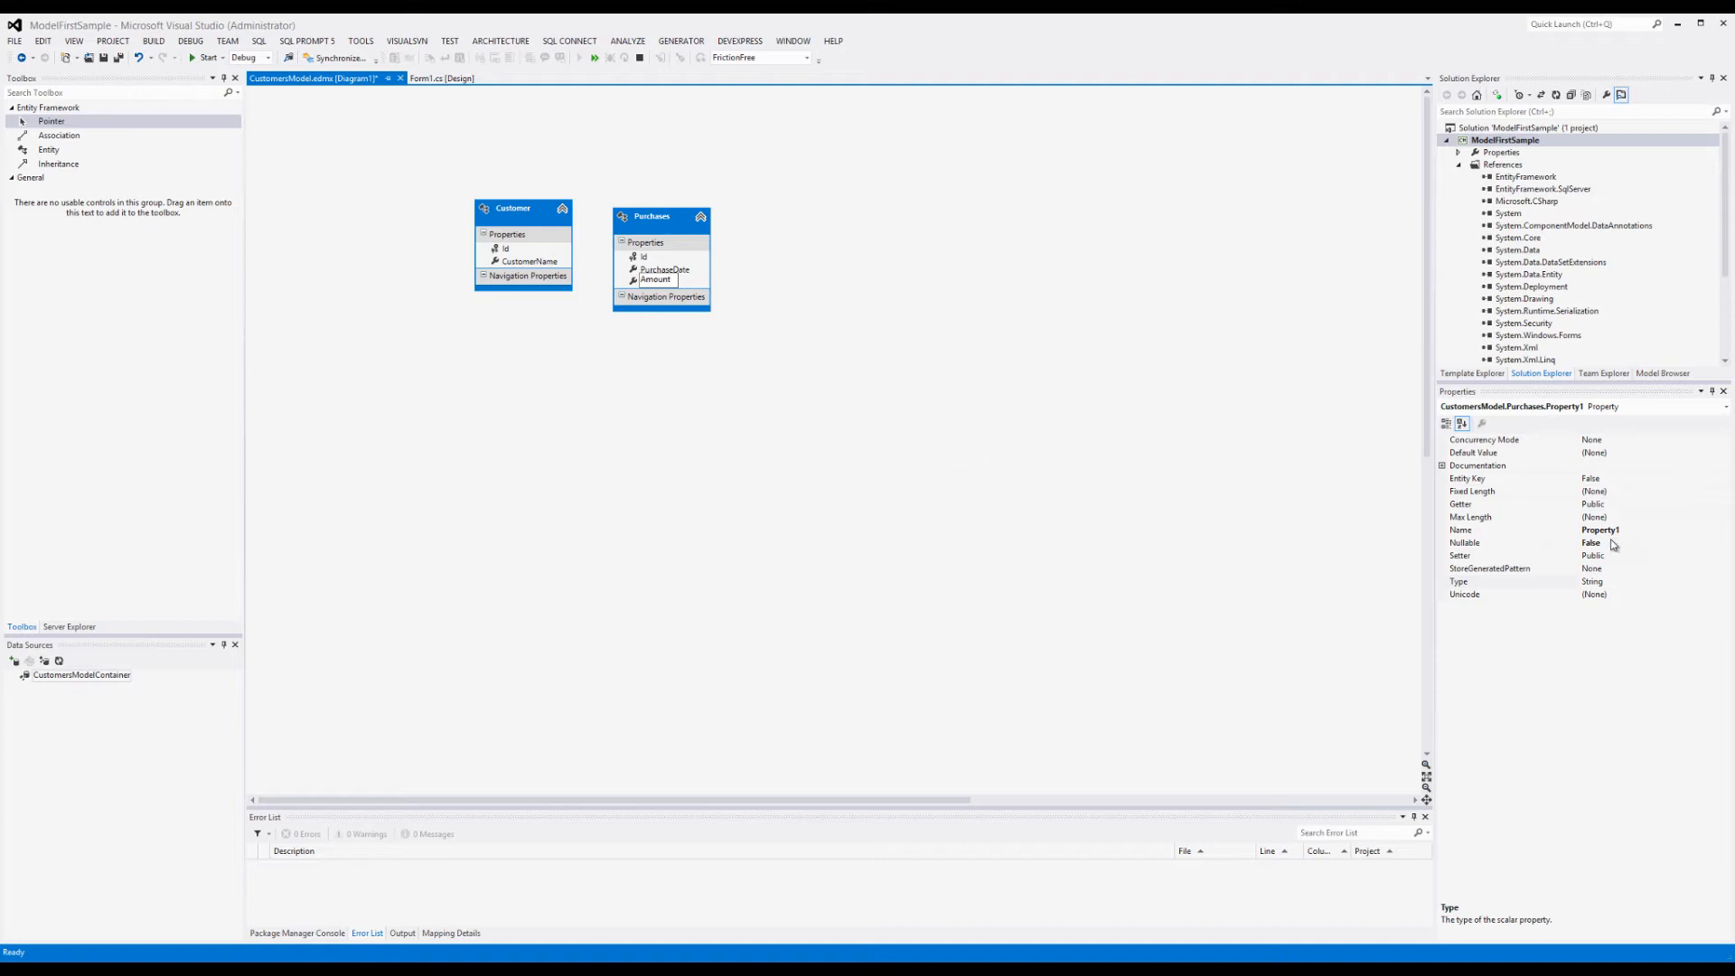
Step: Change Amount's type to Decimal and adjust its Precision and Scale settings
left_click(655, 280)
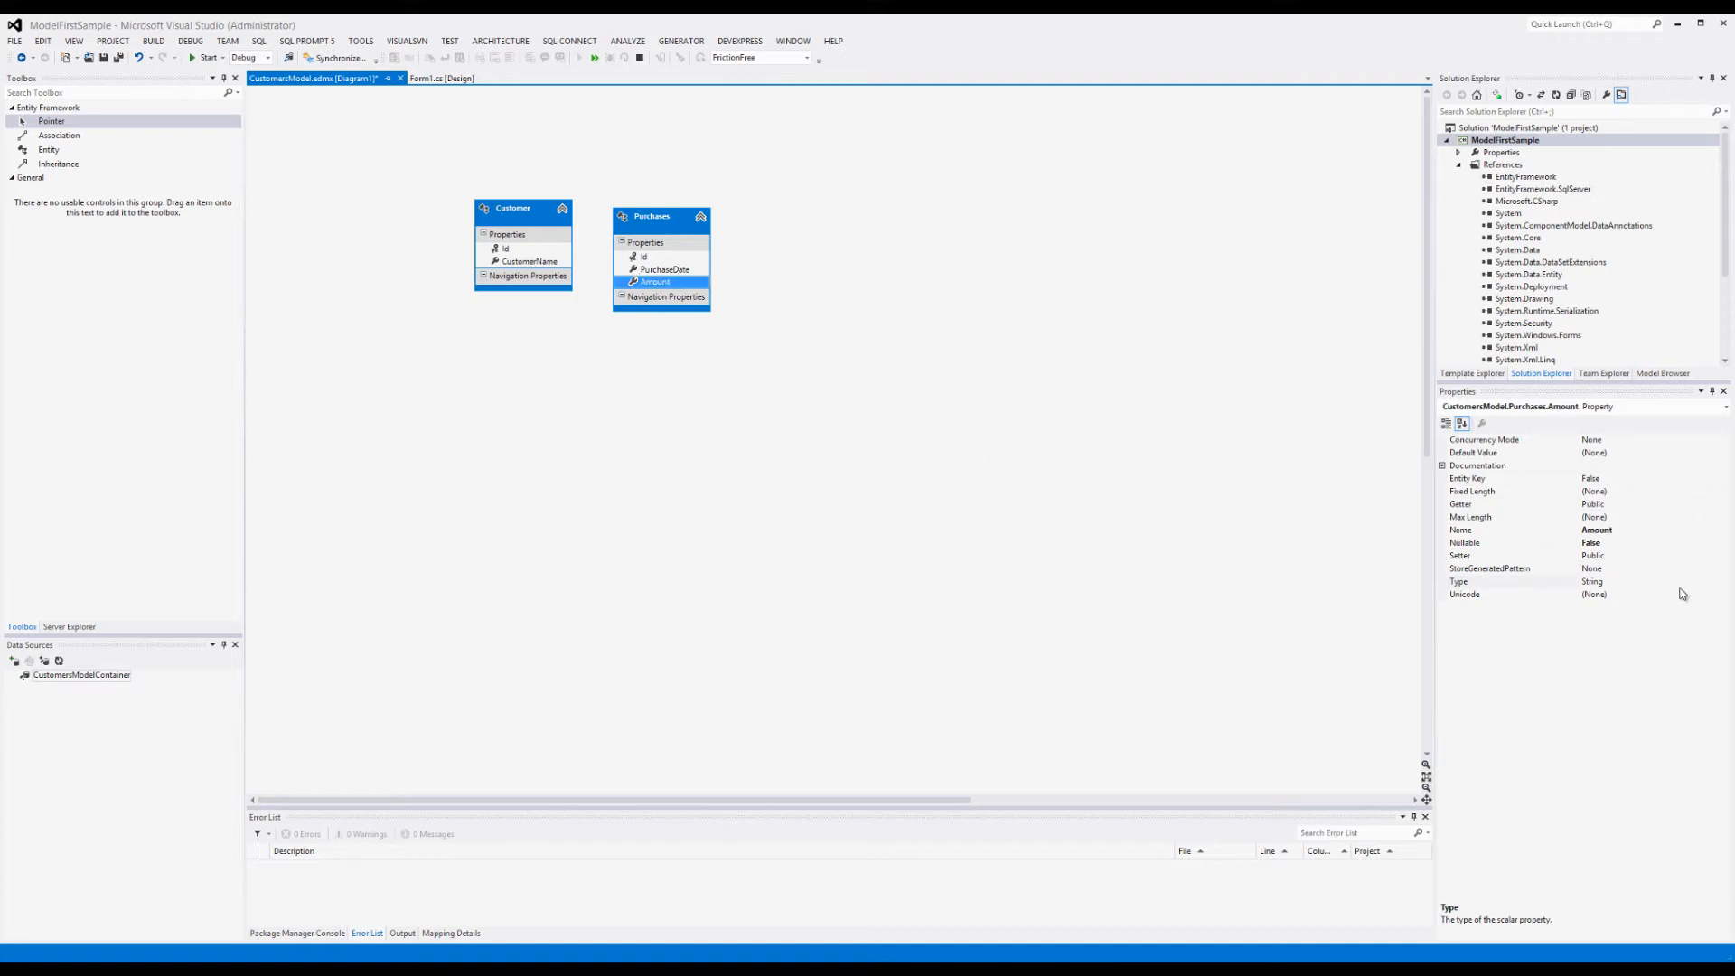
left_click(1724, 582)
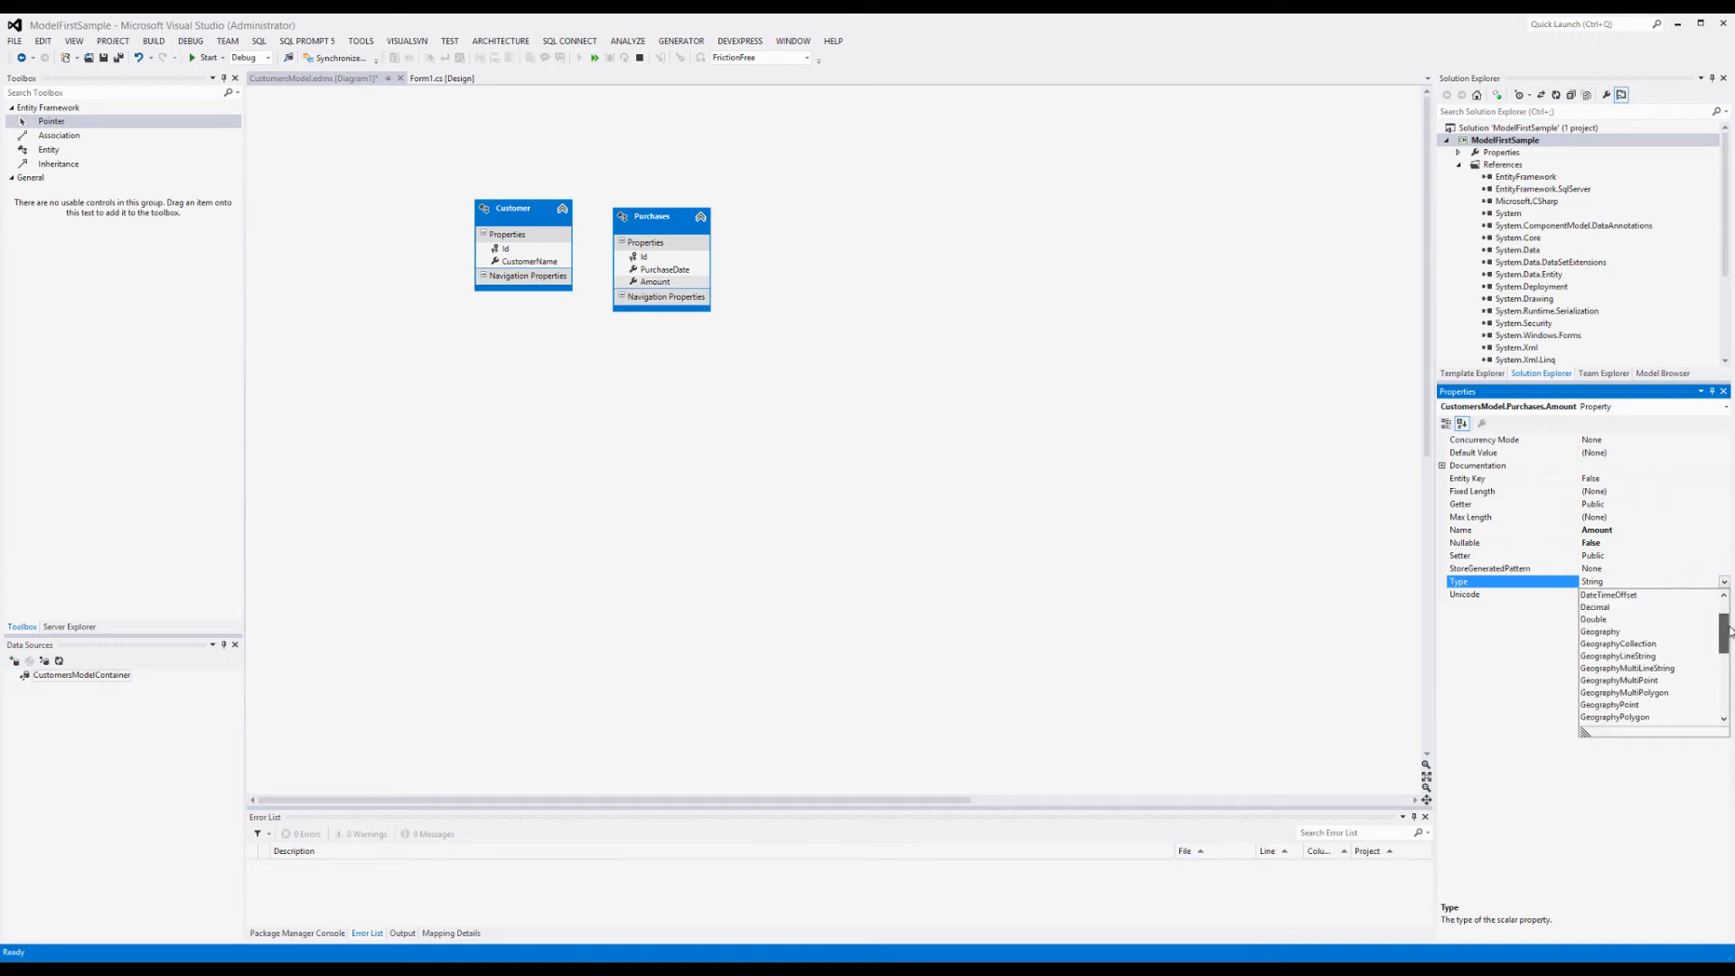
left_click(1594, 607)
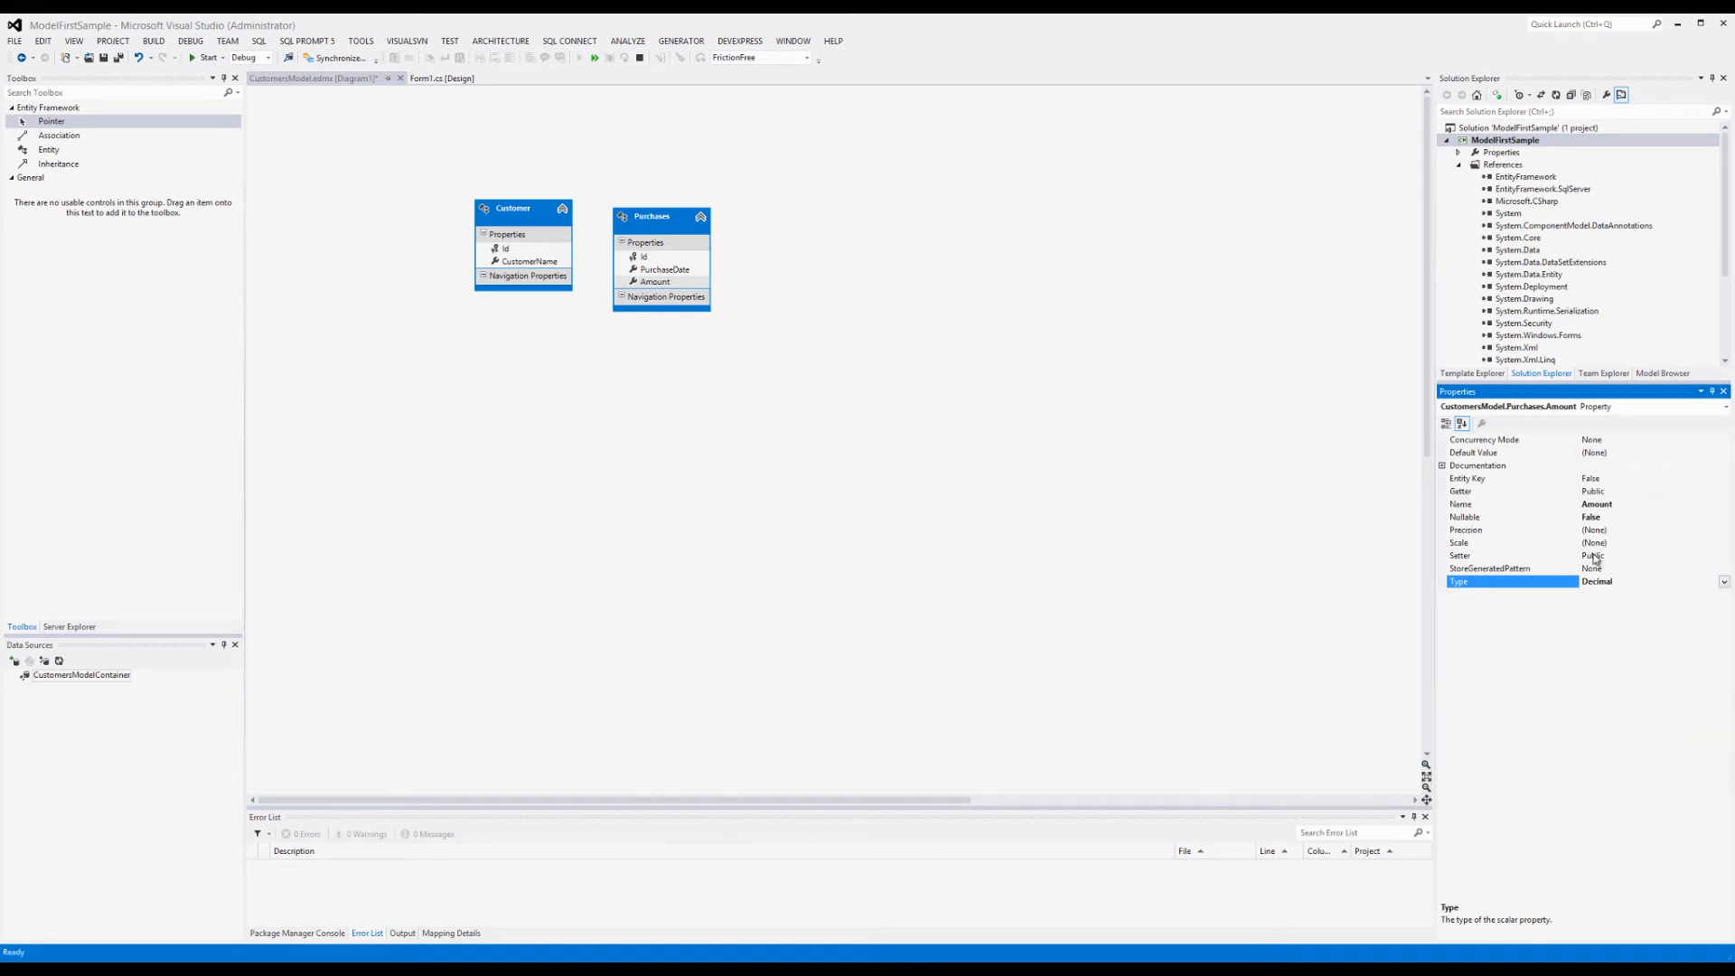
mouse_move(1462, 542)
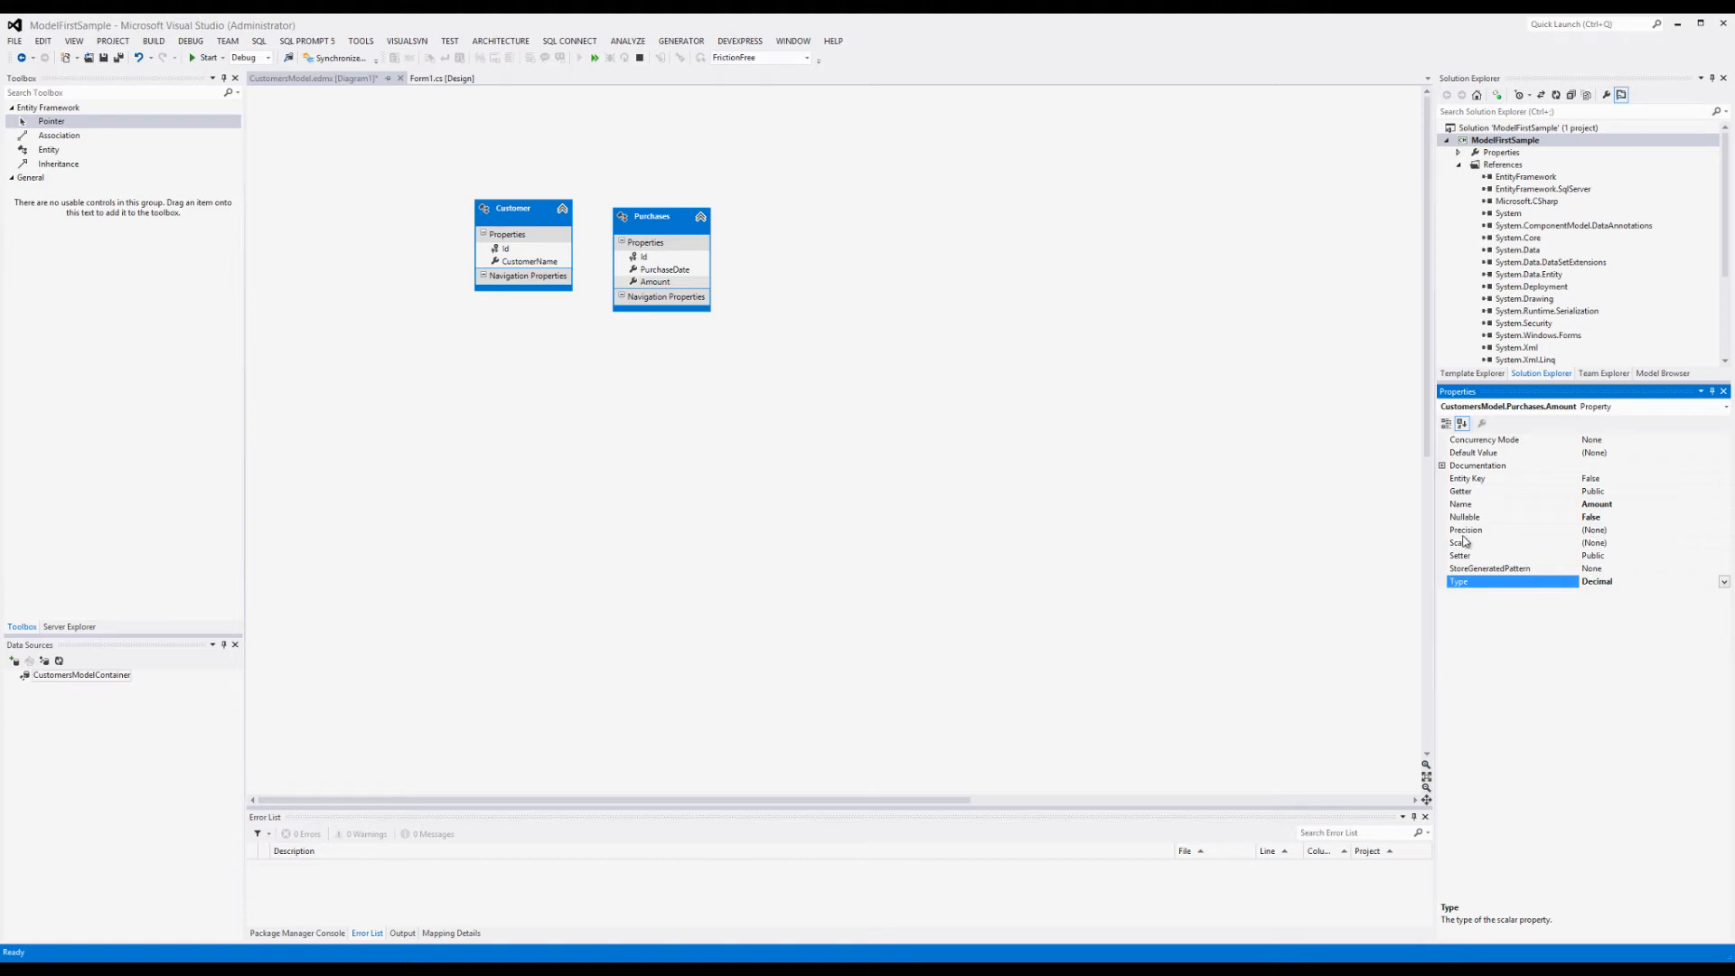
left_click(1502, 530)
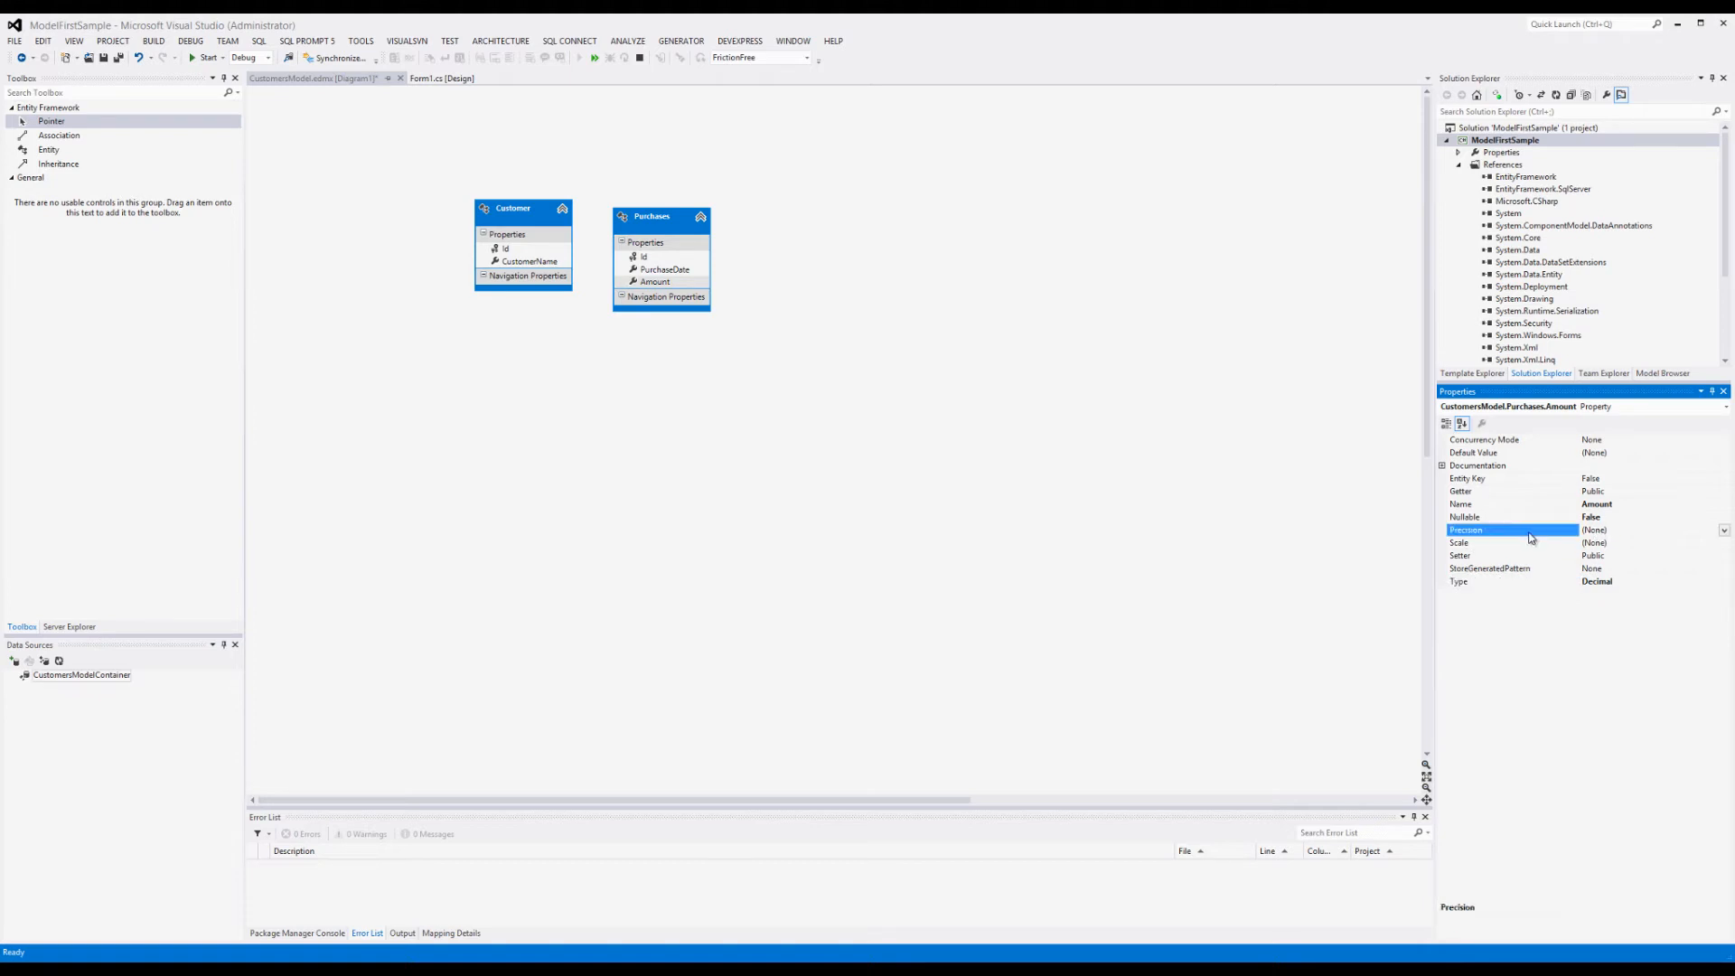
mouse_move(1518, 546)
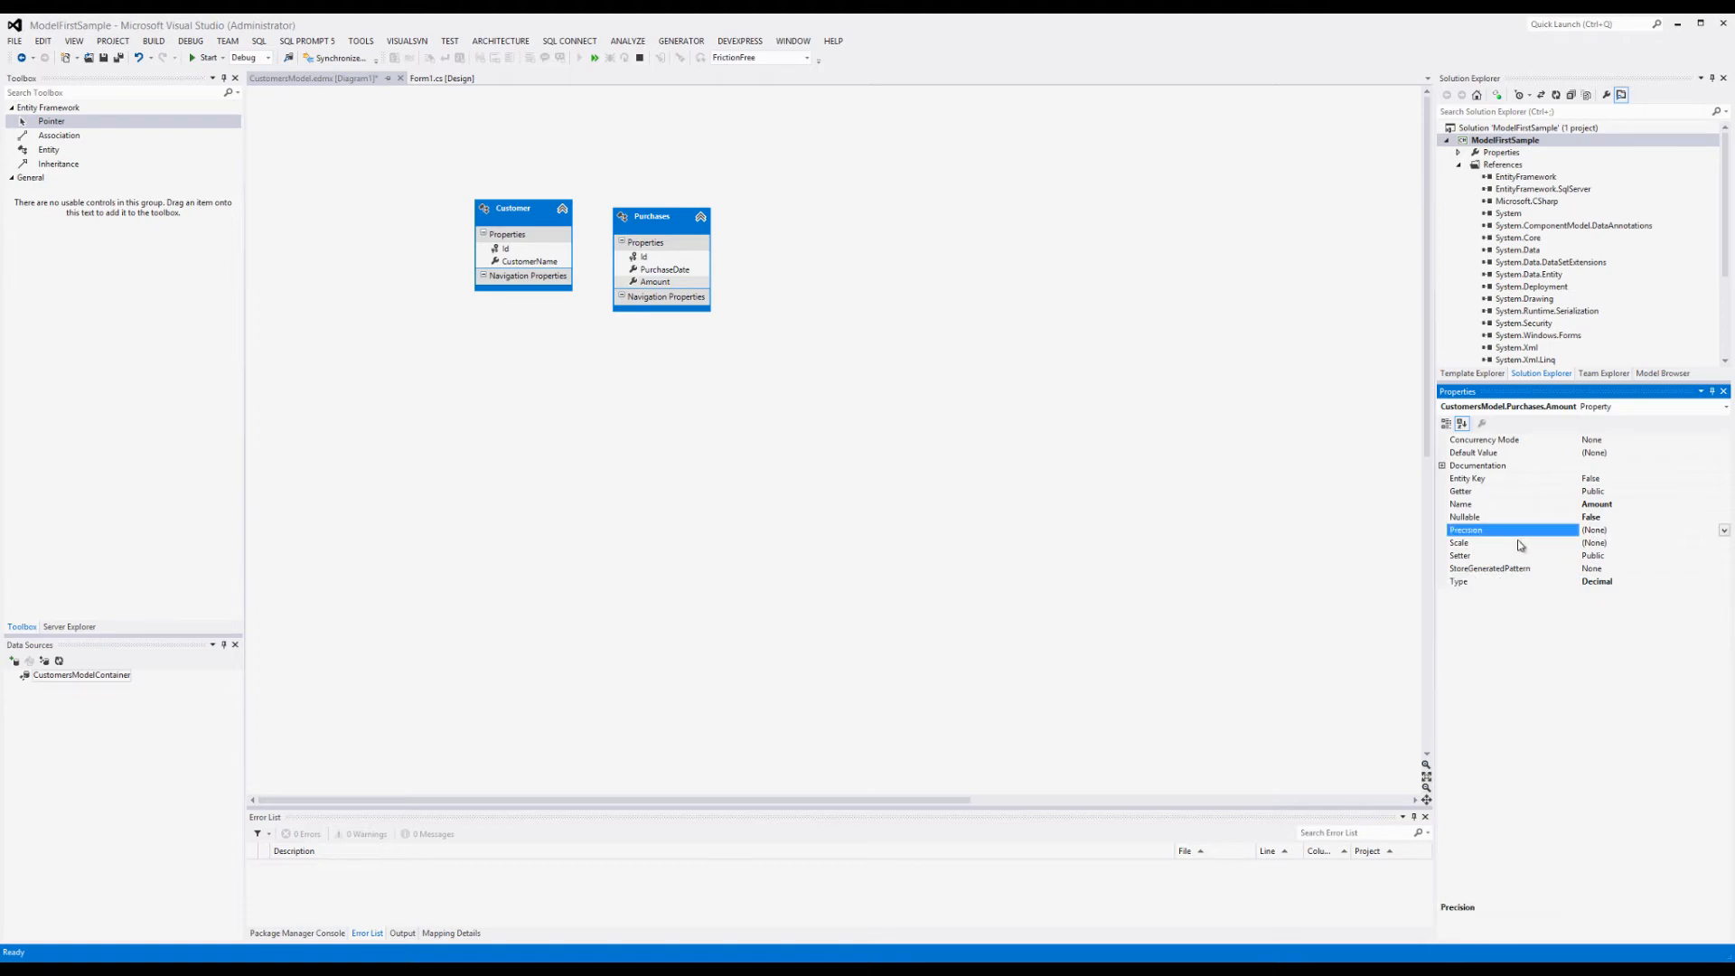
left_click(1489, 542)
type("2")
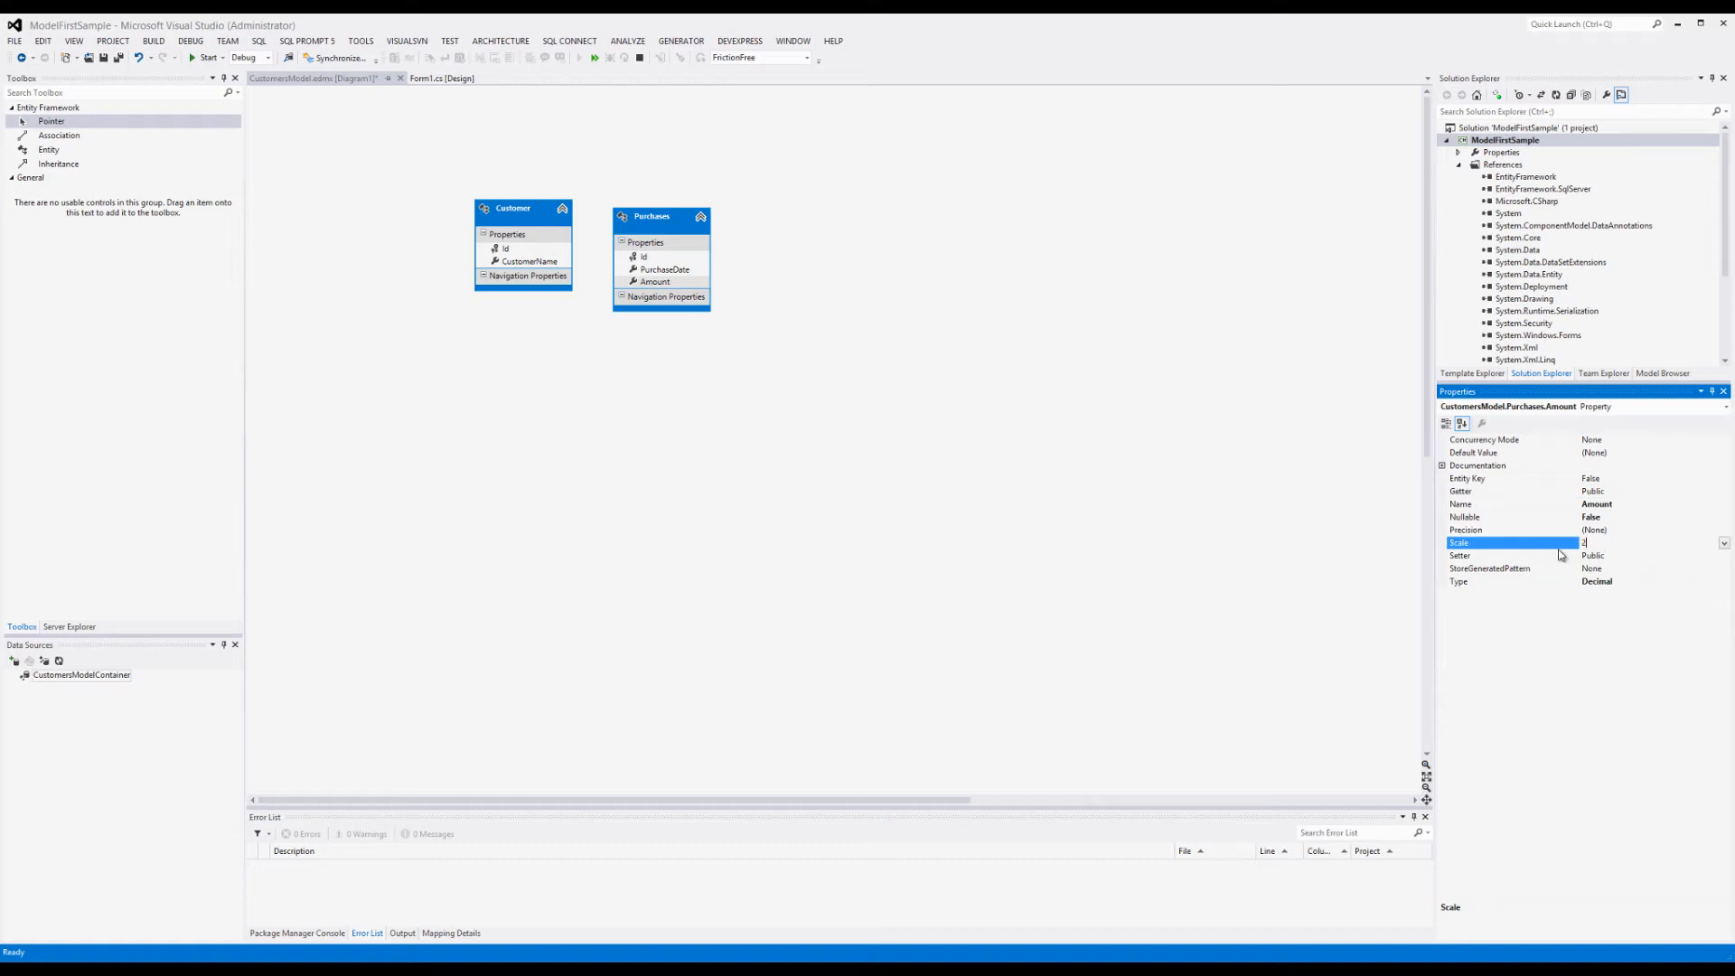
mouse_move(1630, 555)
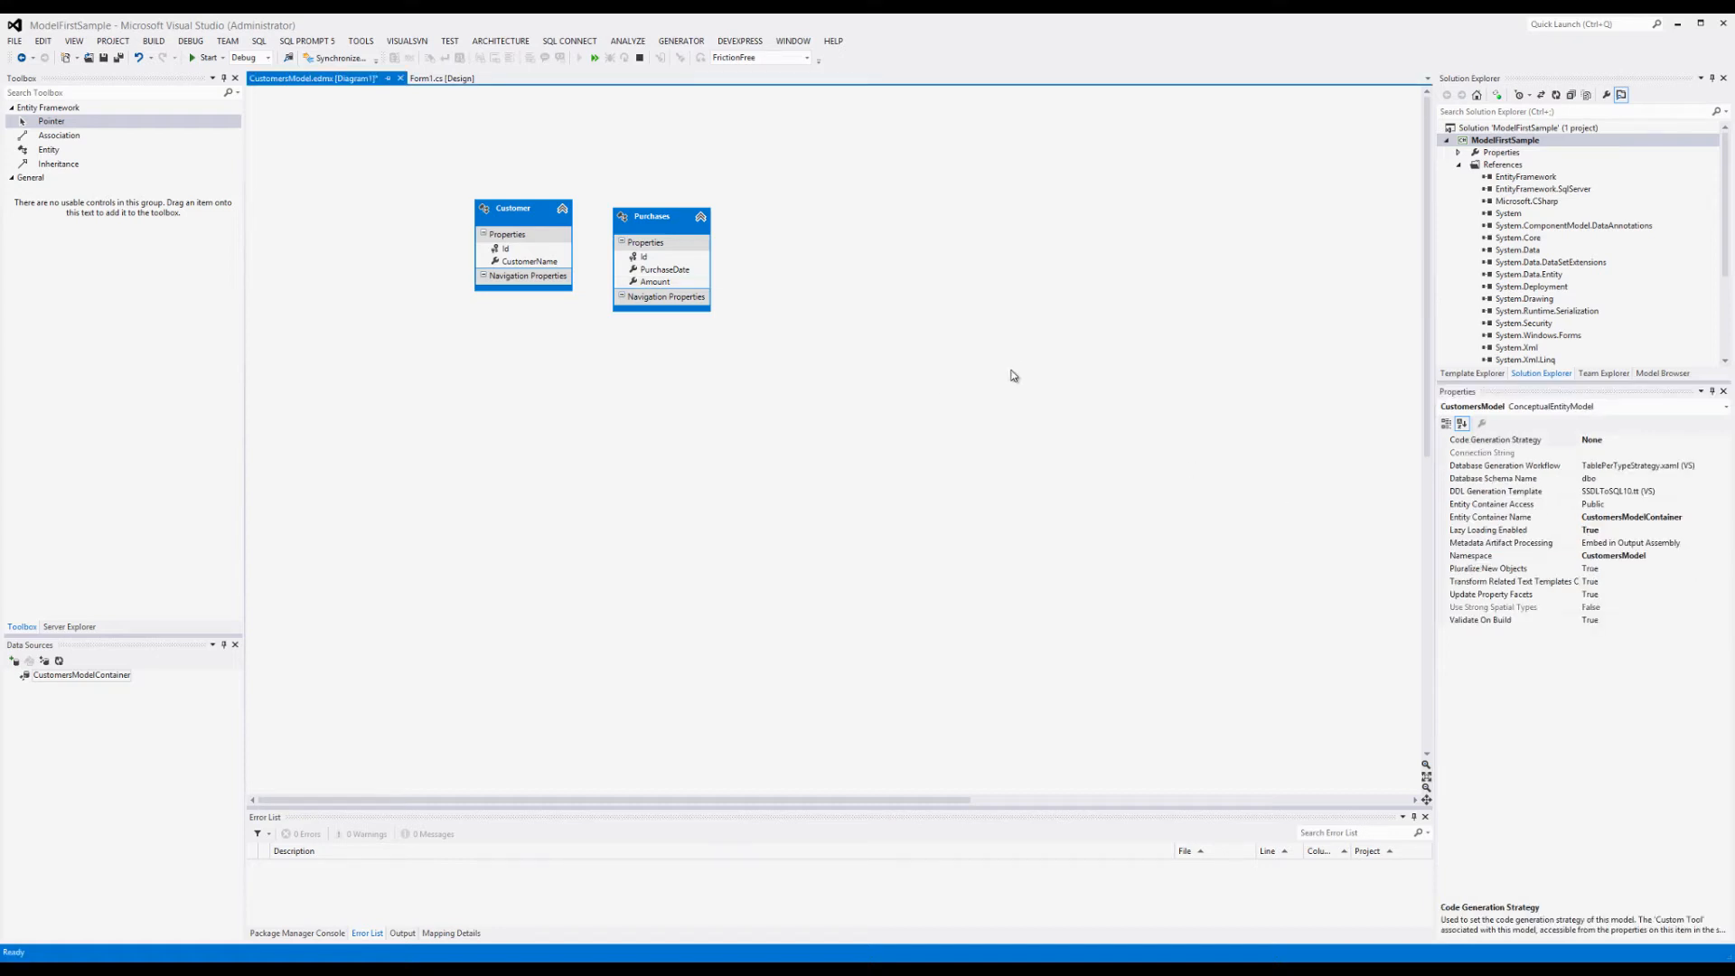
mouse_move(907, 249)
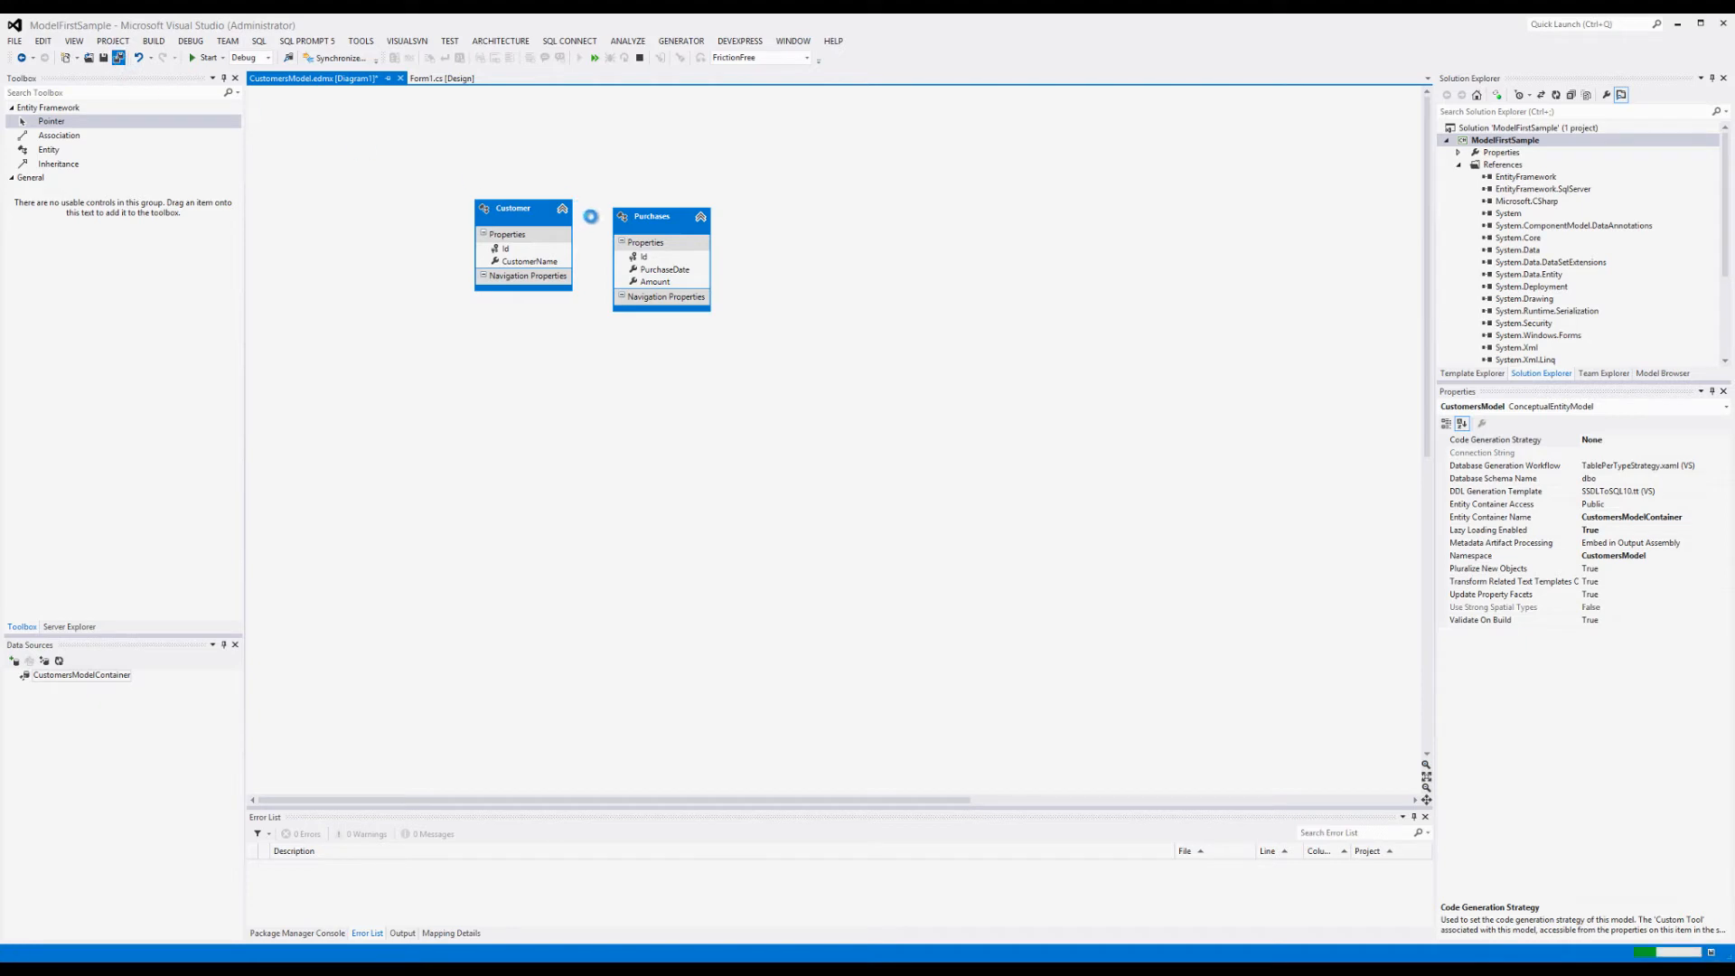
Step: Save the CustomersModel.edmx diagram with both entities defined
left_click(154, 40)
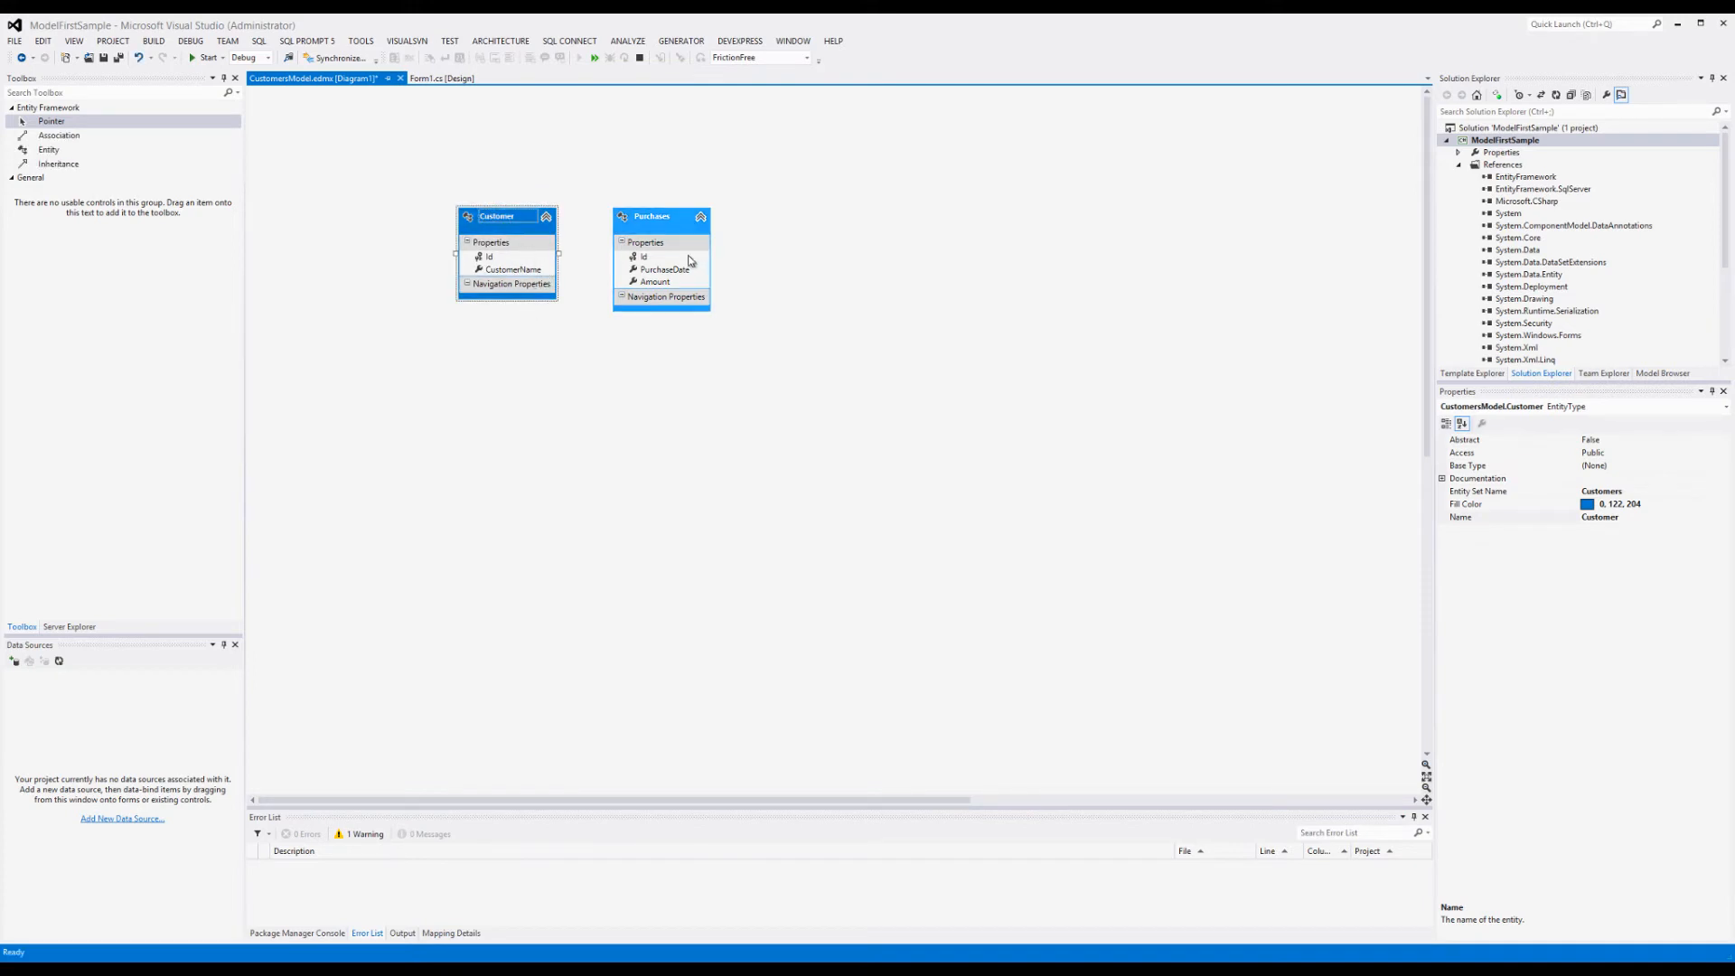
mouse_move(777, 318)
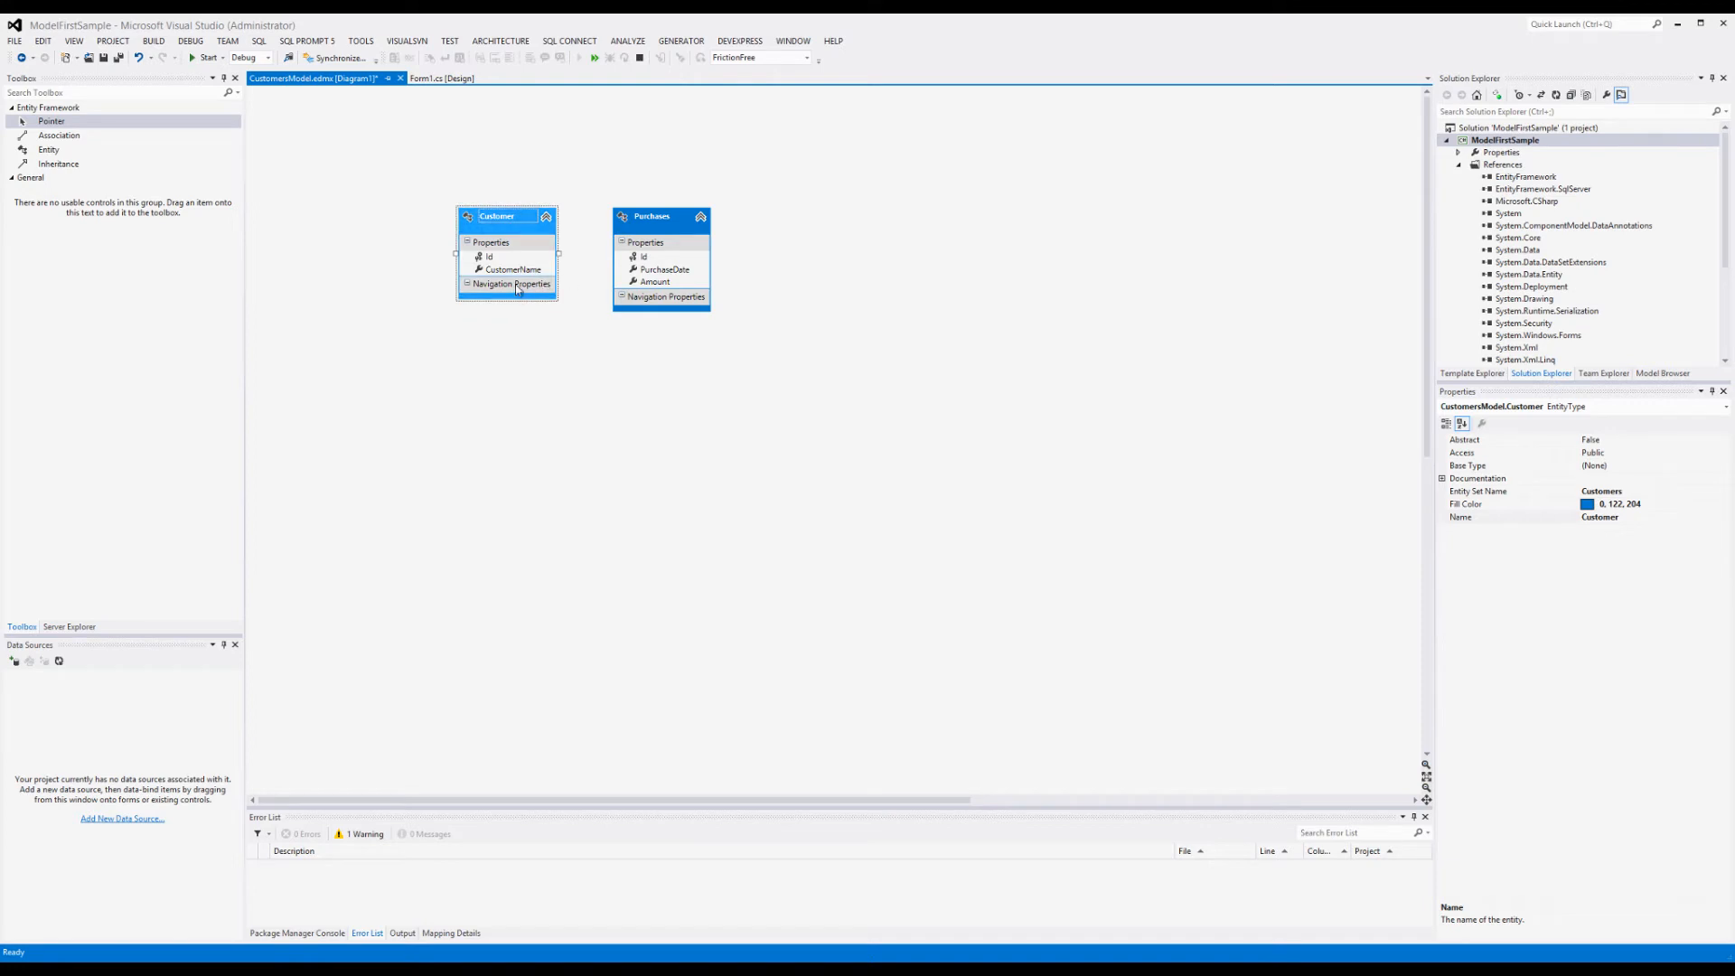
Step: Start an Add New > Association from Customer, proposing 1 Customer to * Purchases
right_click(647, 217)
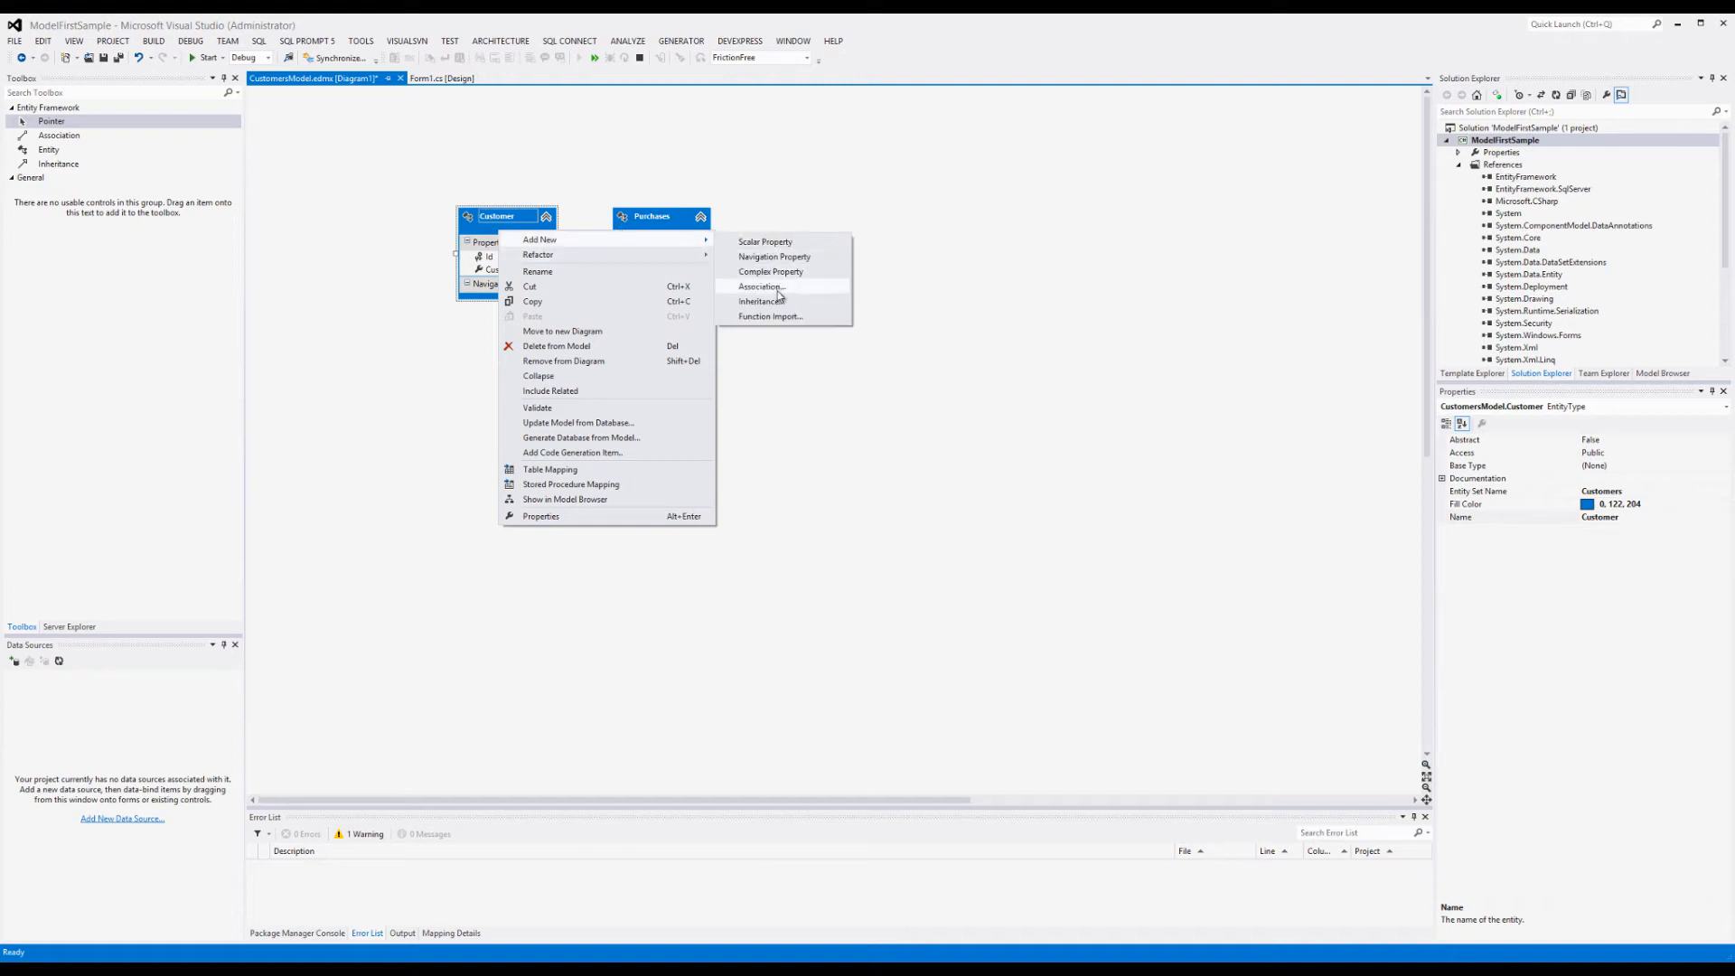
left_click(760, 285)
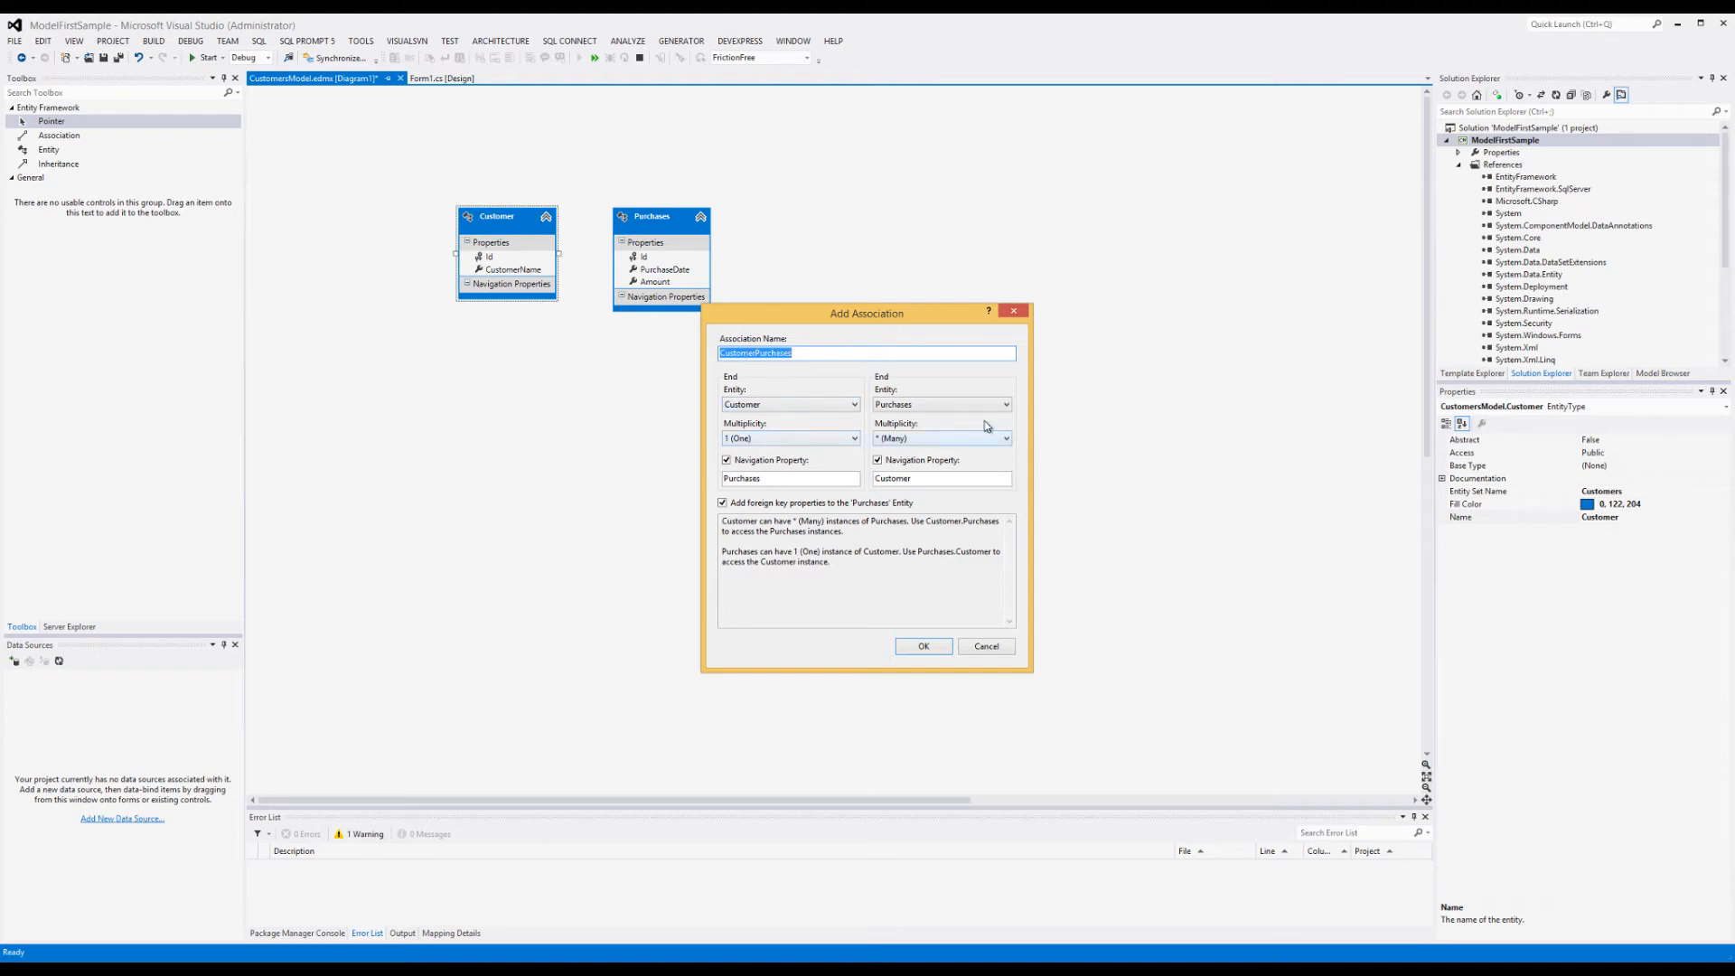
mouse_move(629, 349)
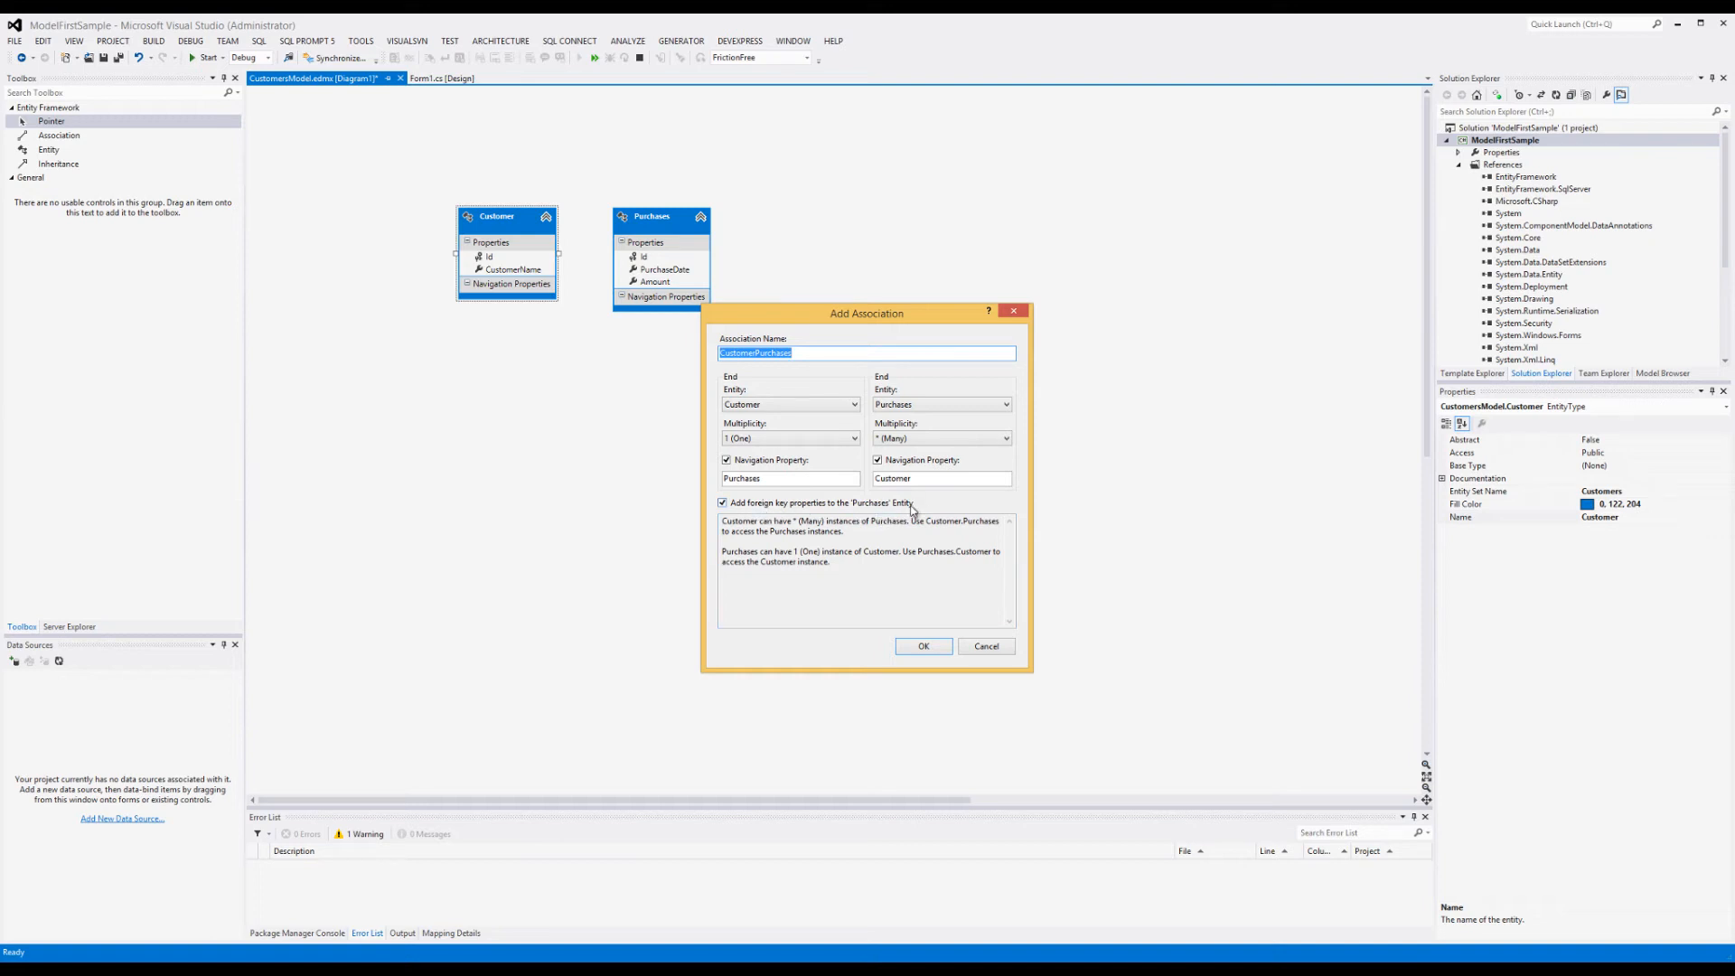
mouse_move(940, 586)
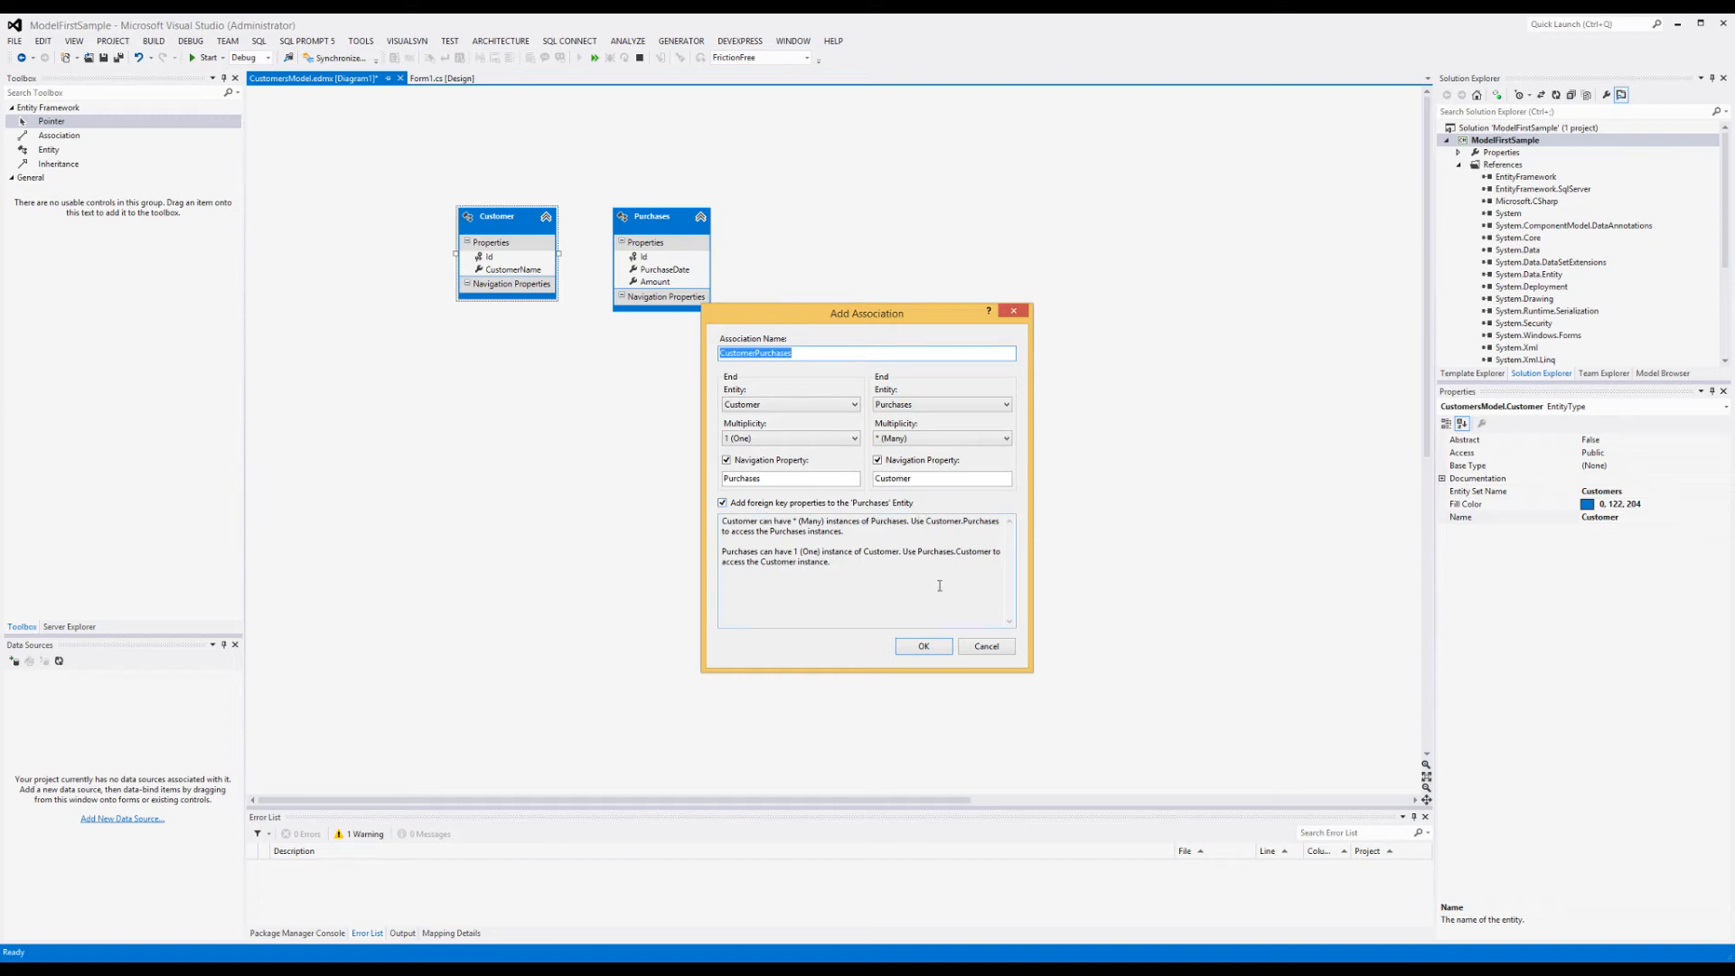
mouse_move(947, 584)
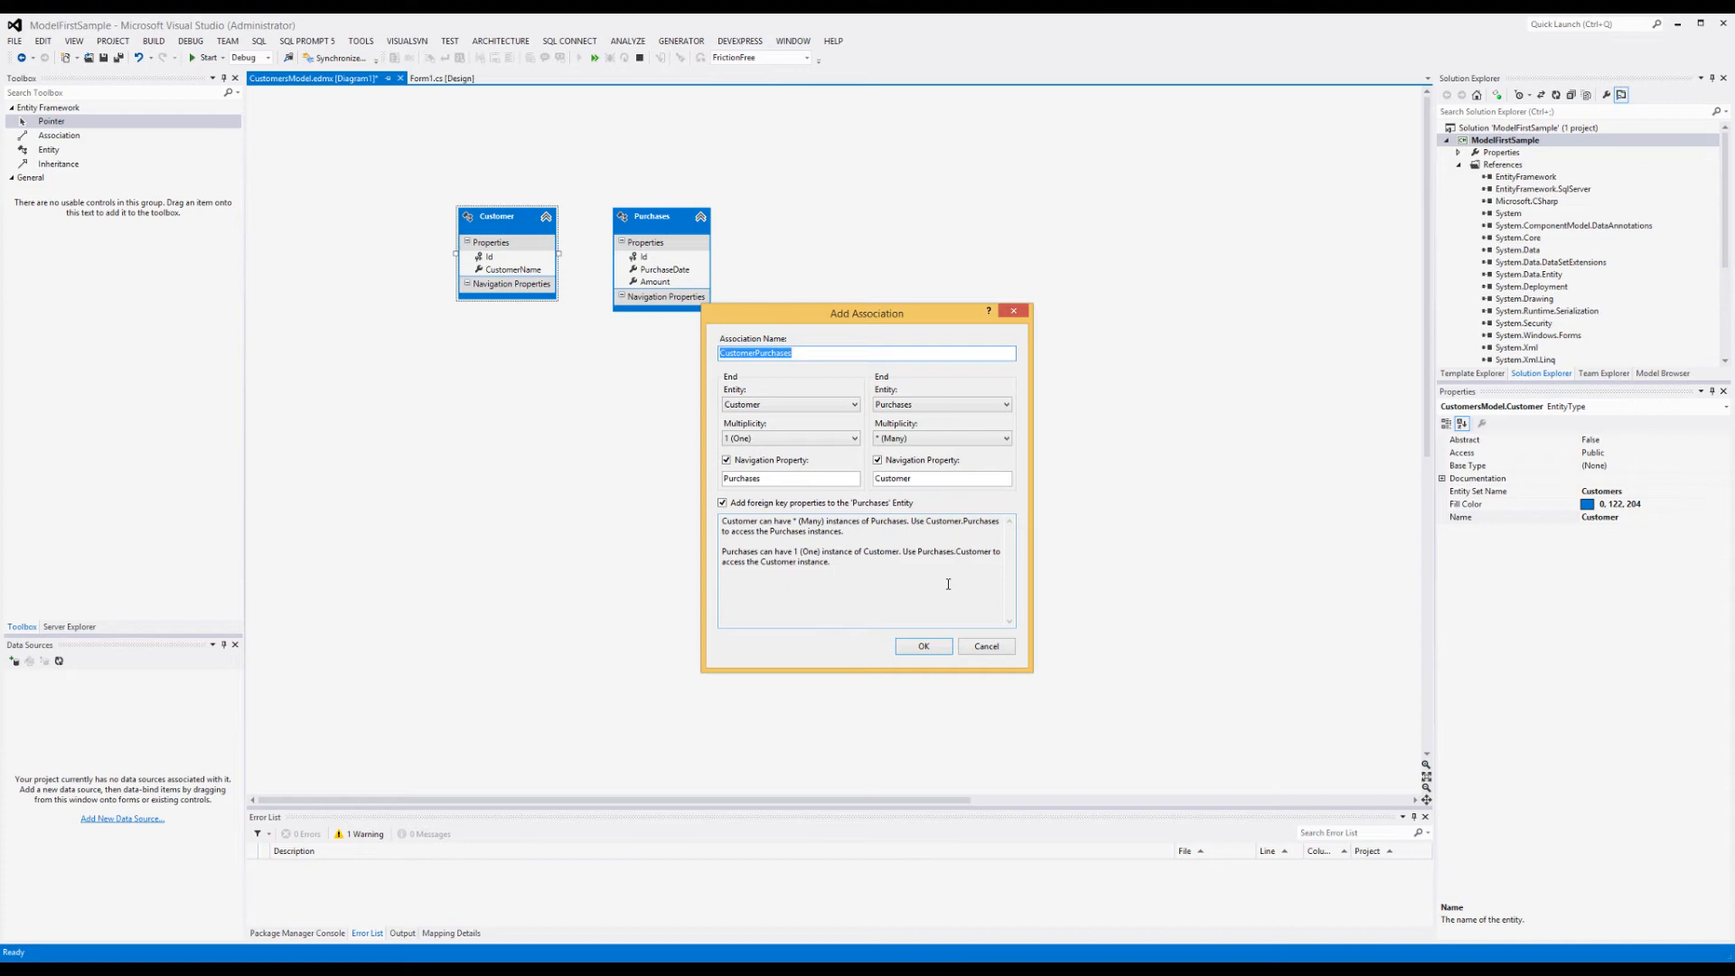
mouse_move(948, 571)
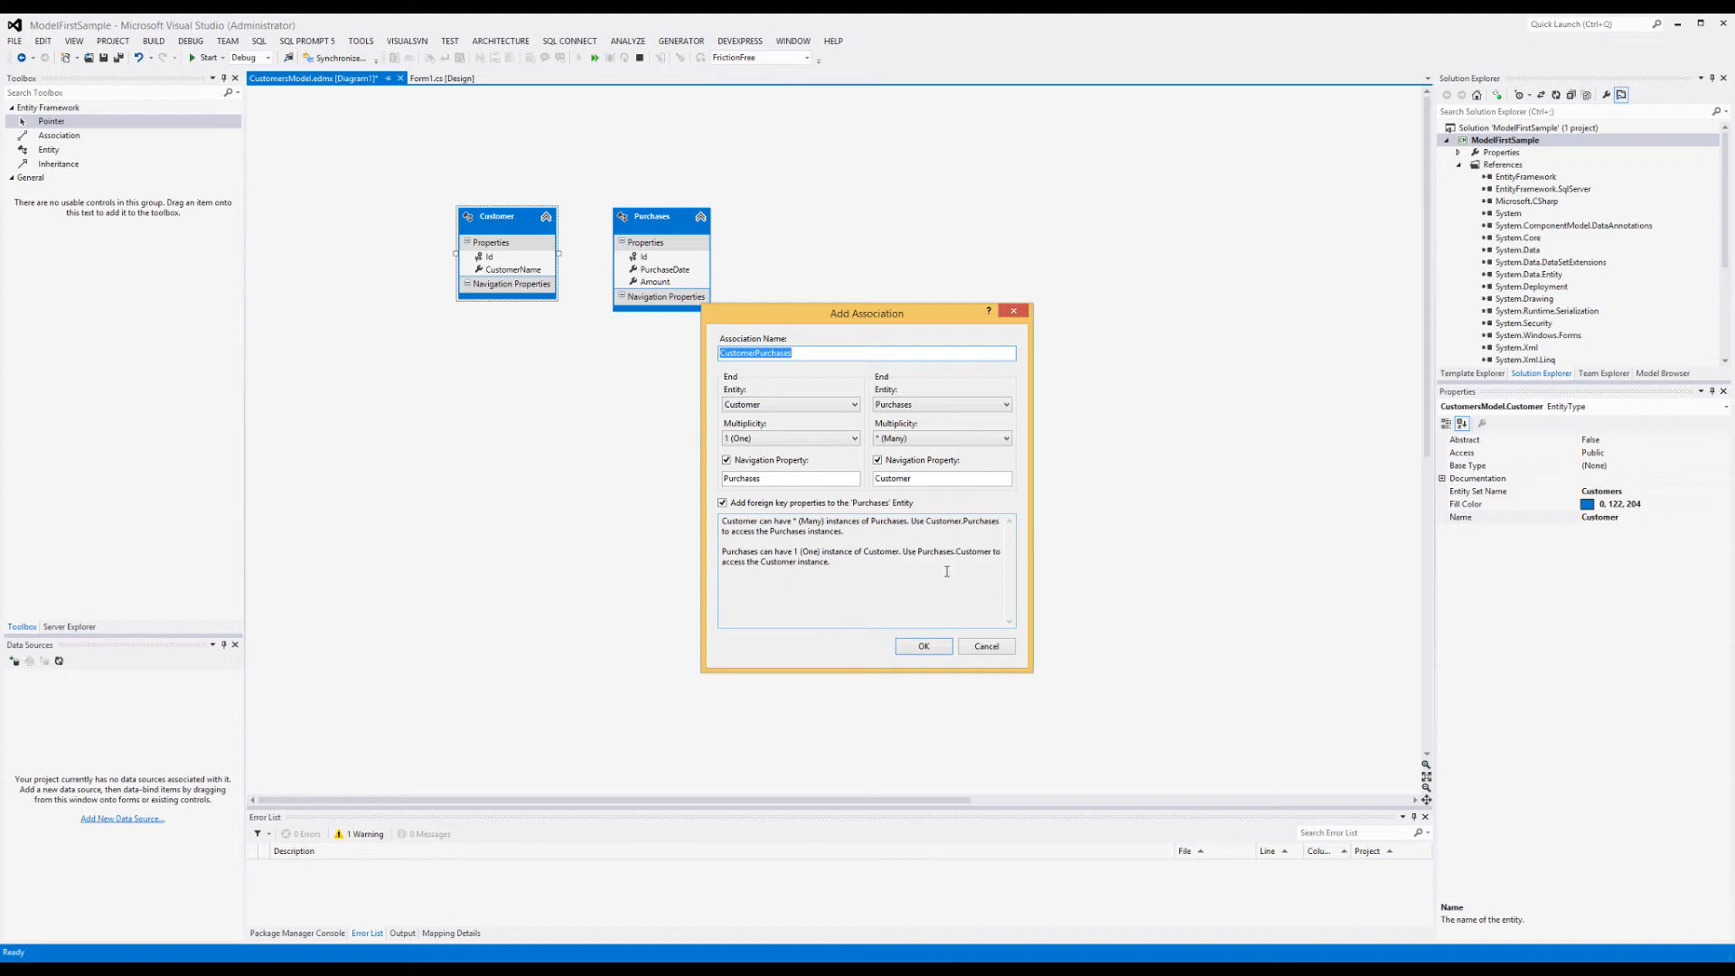
mouse_move(761, 391)
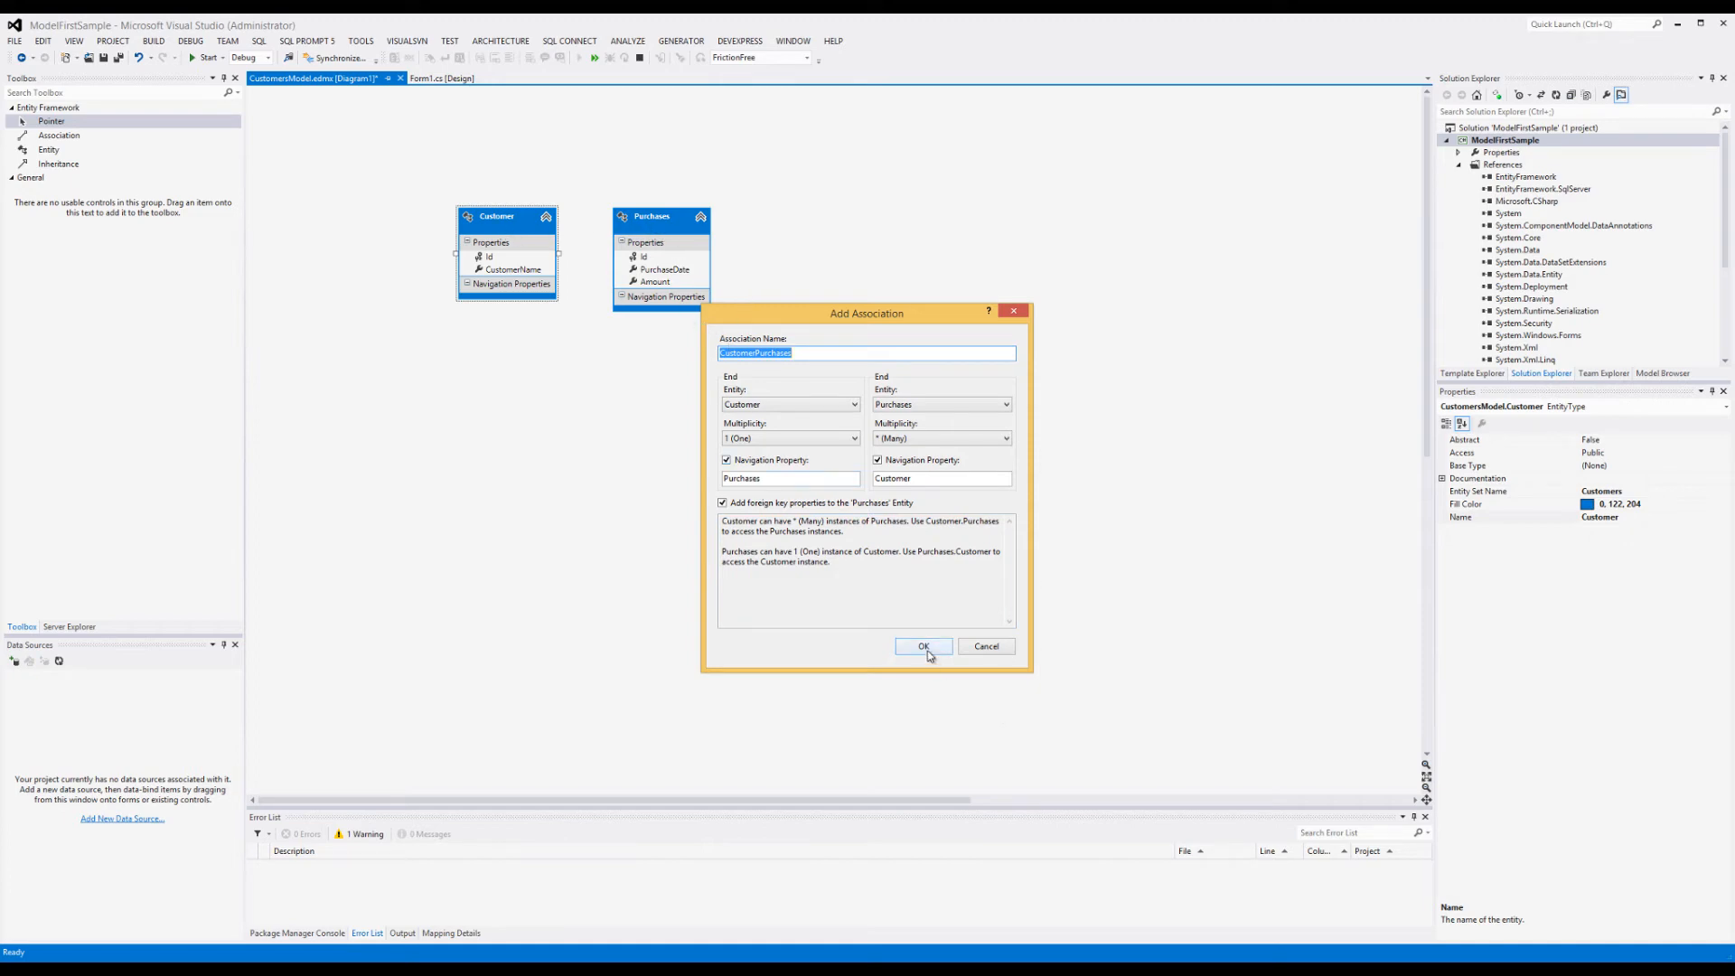
Step: Confirm the CustomerPurchases association, adding a CustomerId foreign key to Purchases
left_click(924, 646)
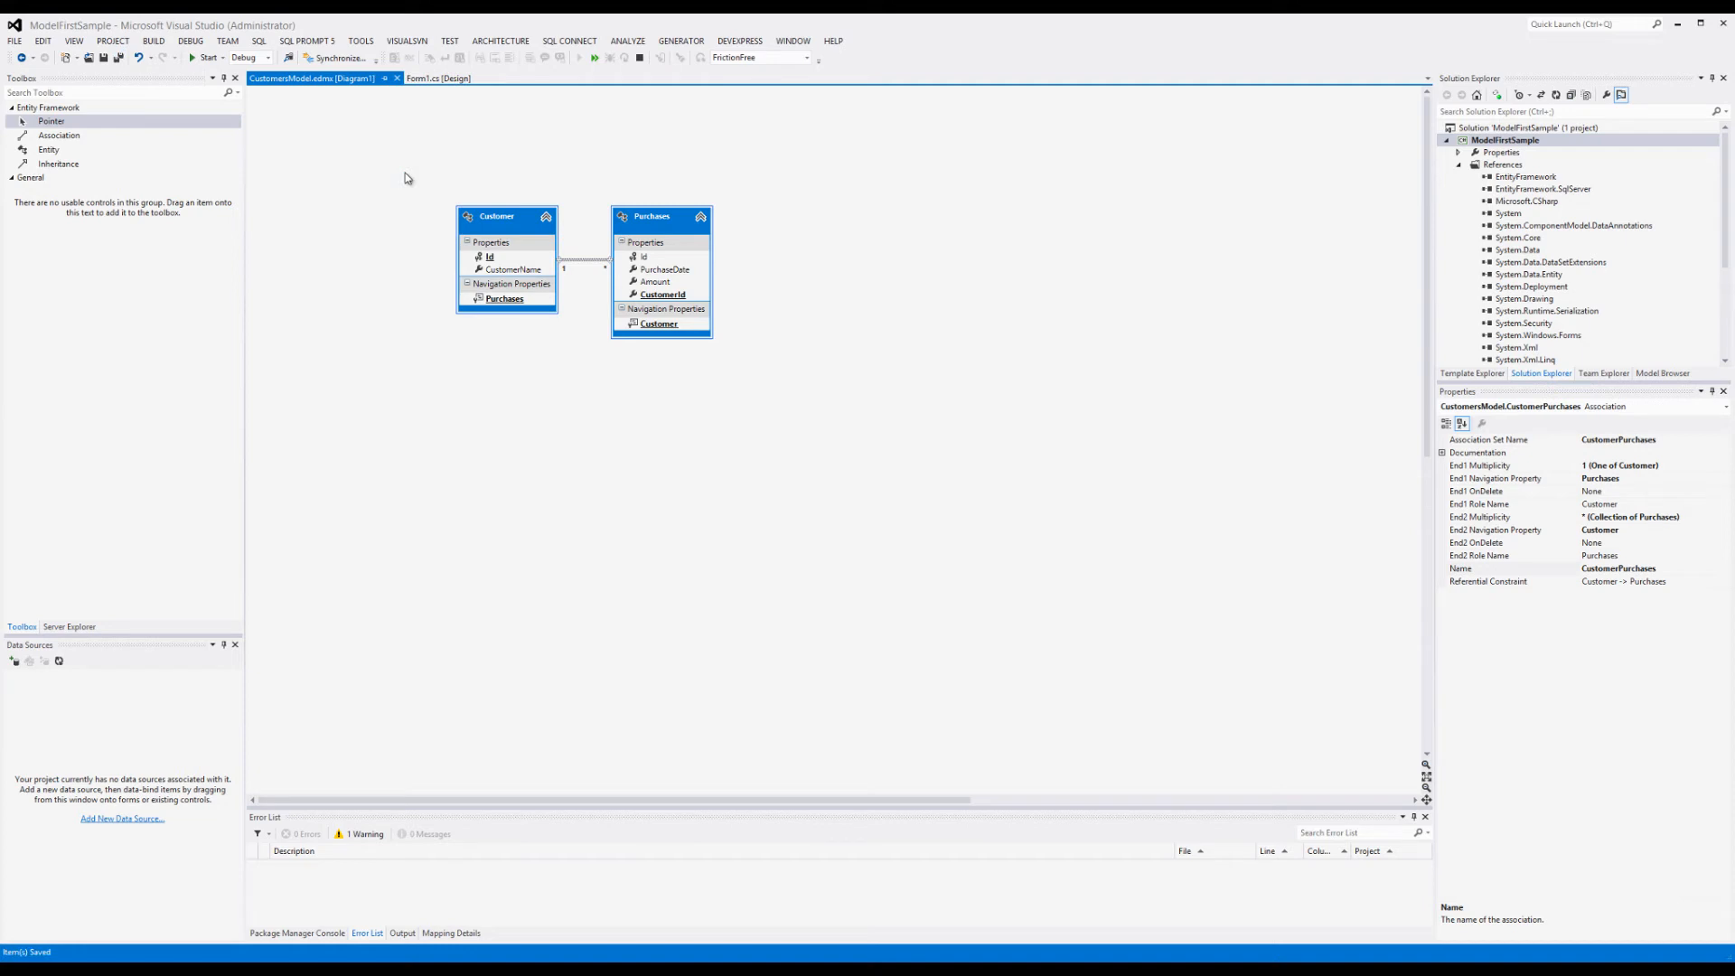
mouse_move(322, 322)
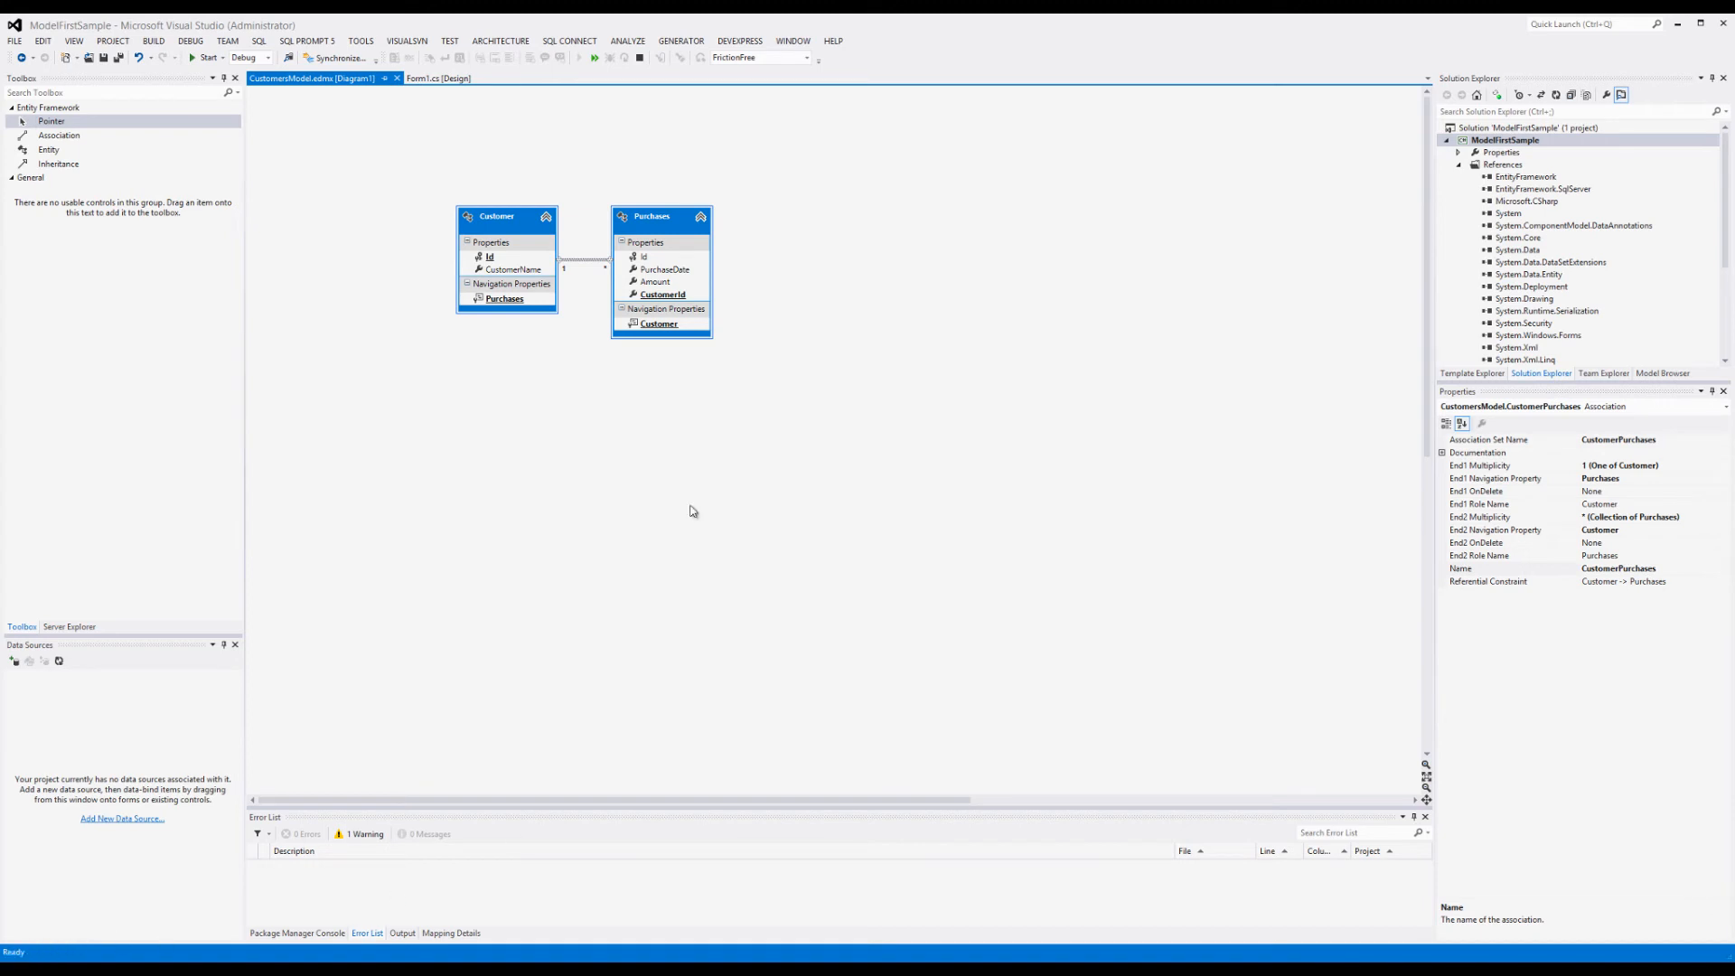
mouse_move(518, 477)
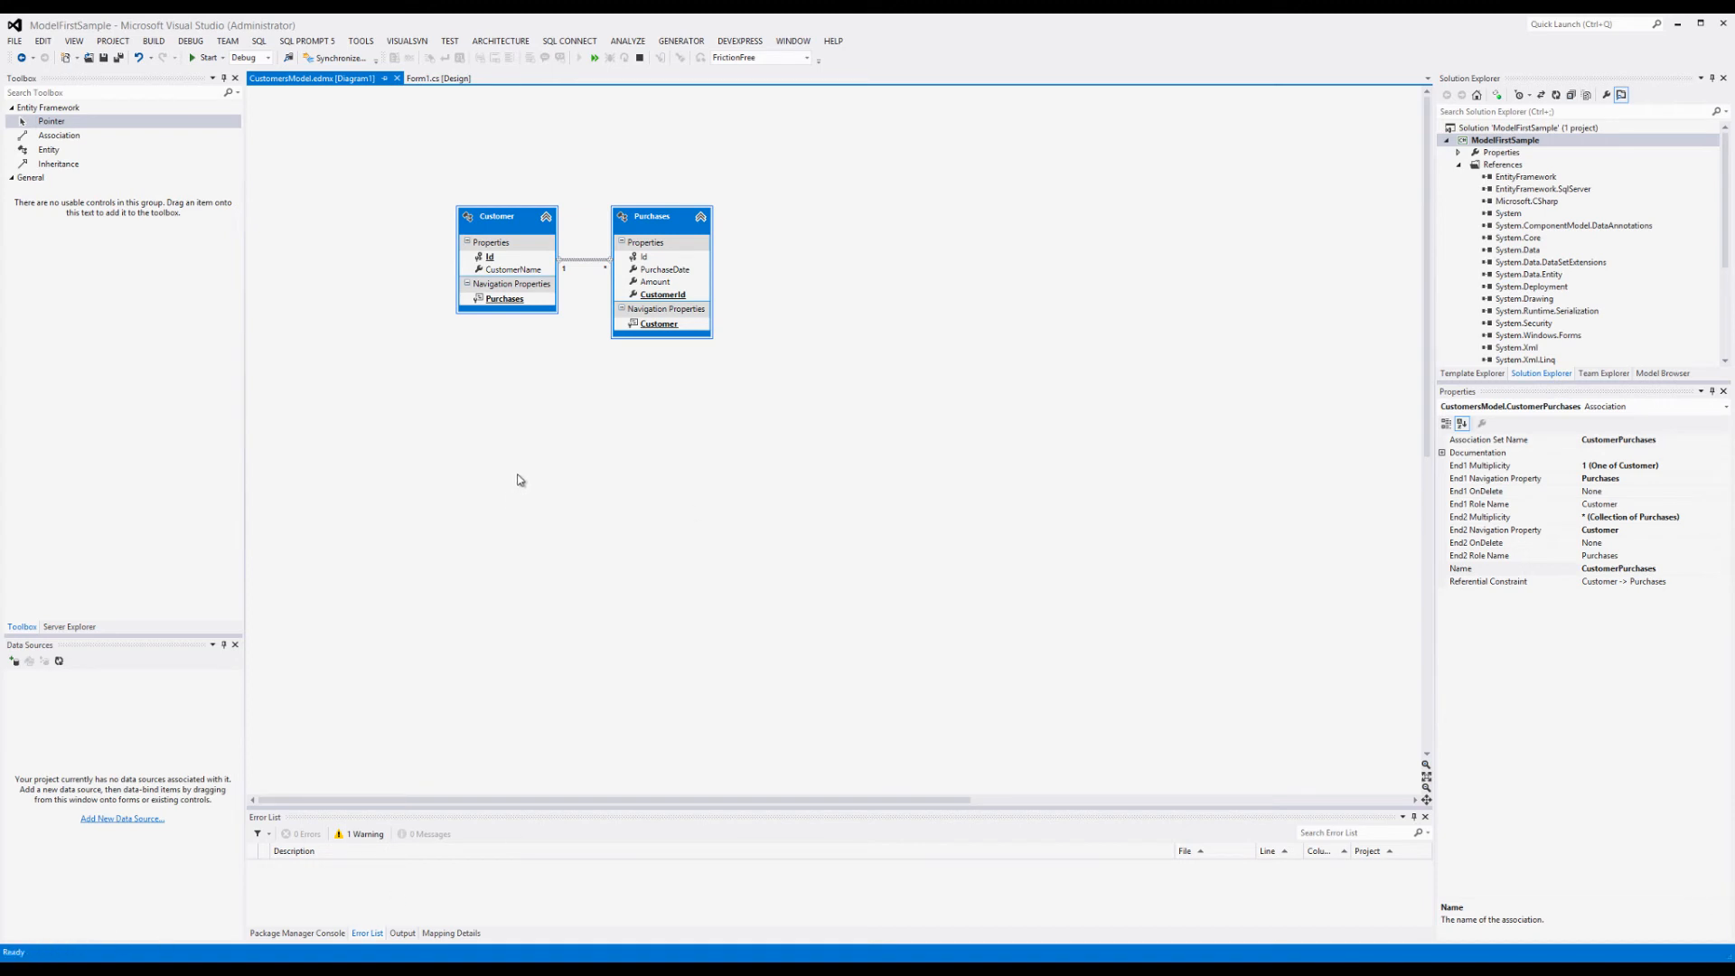
mouse_move(757, 542)
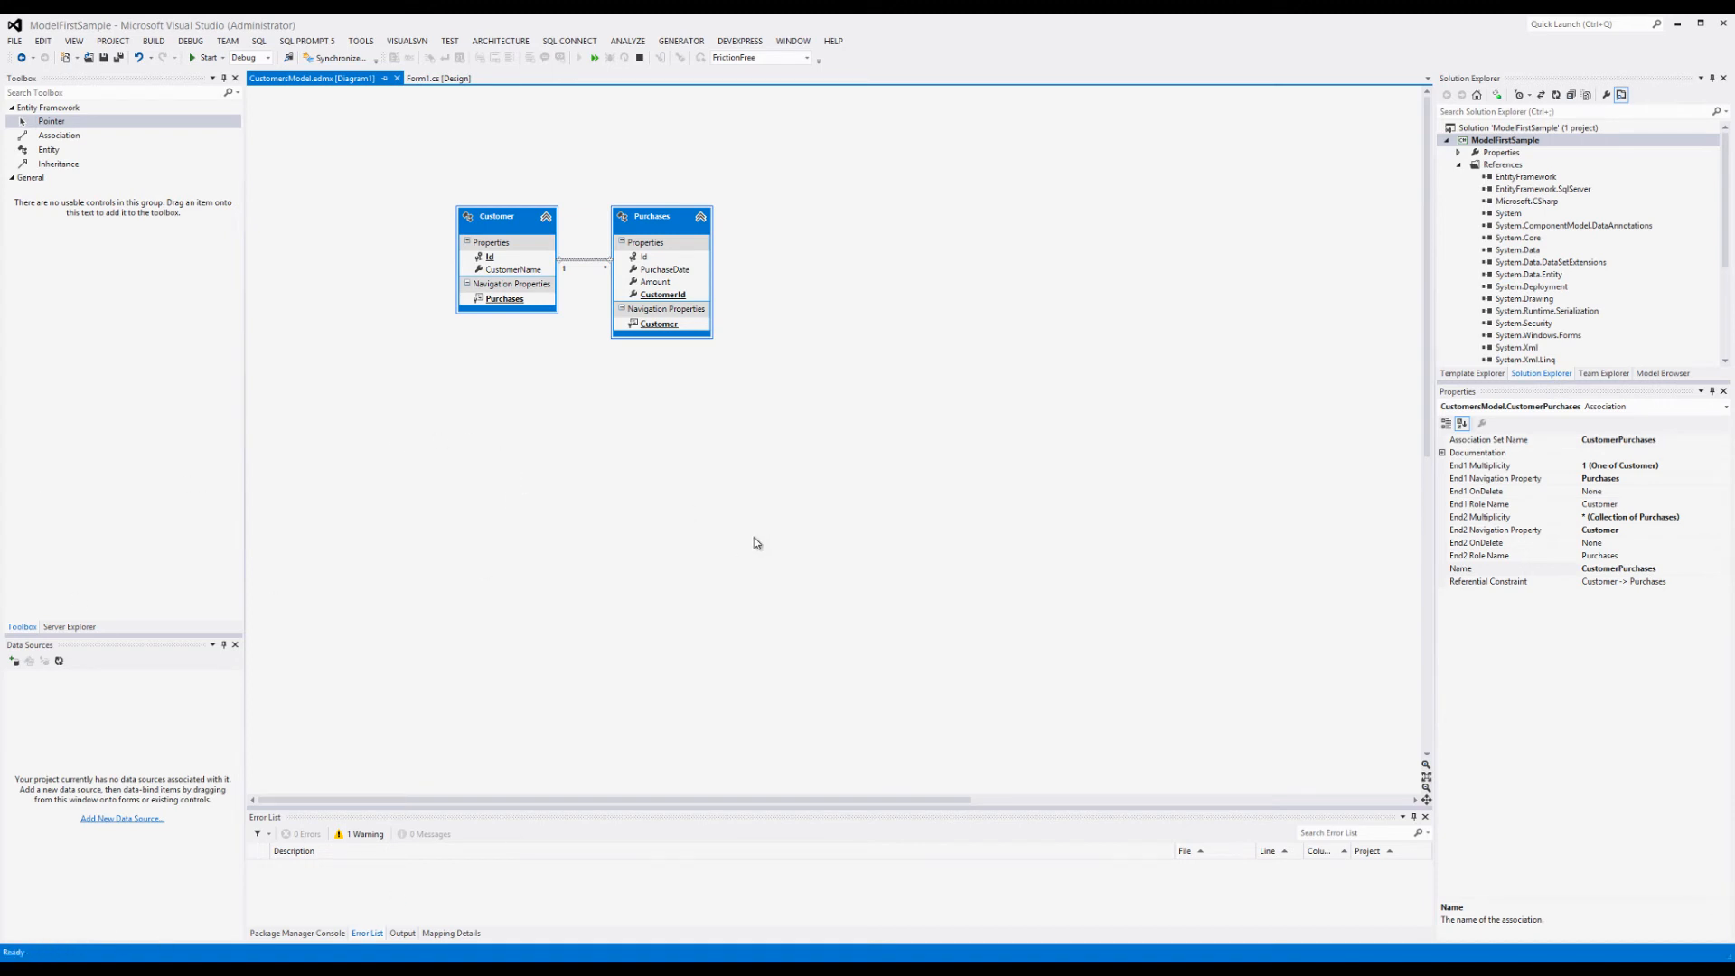
mouse_move(737, 546)
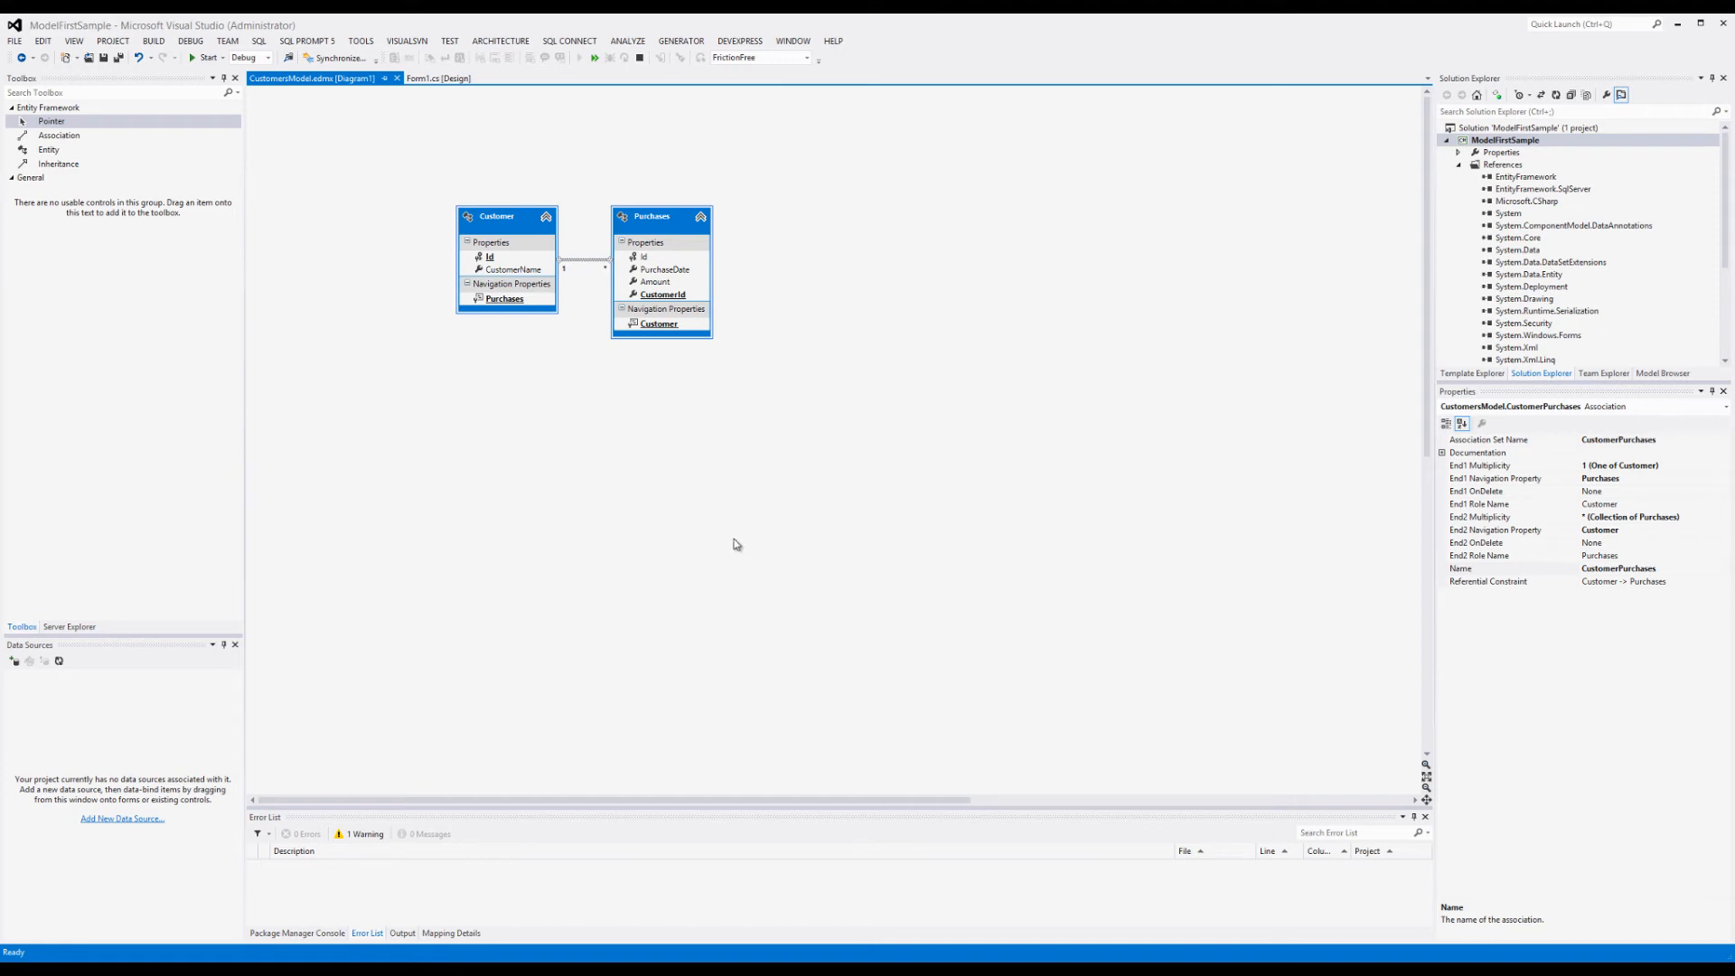
mouse_move(130, 526)
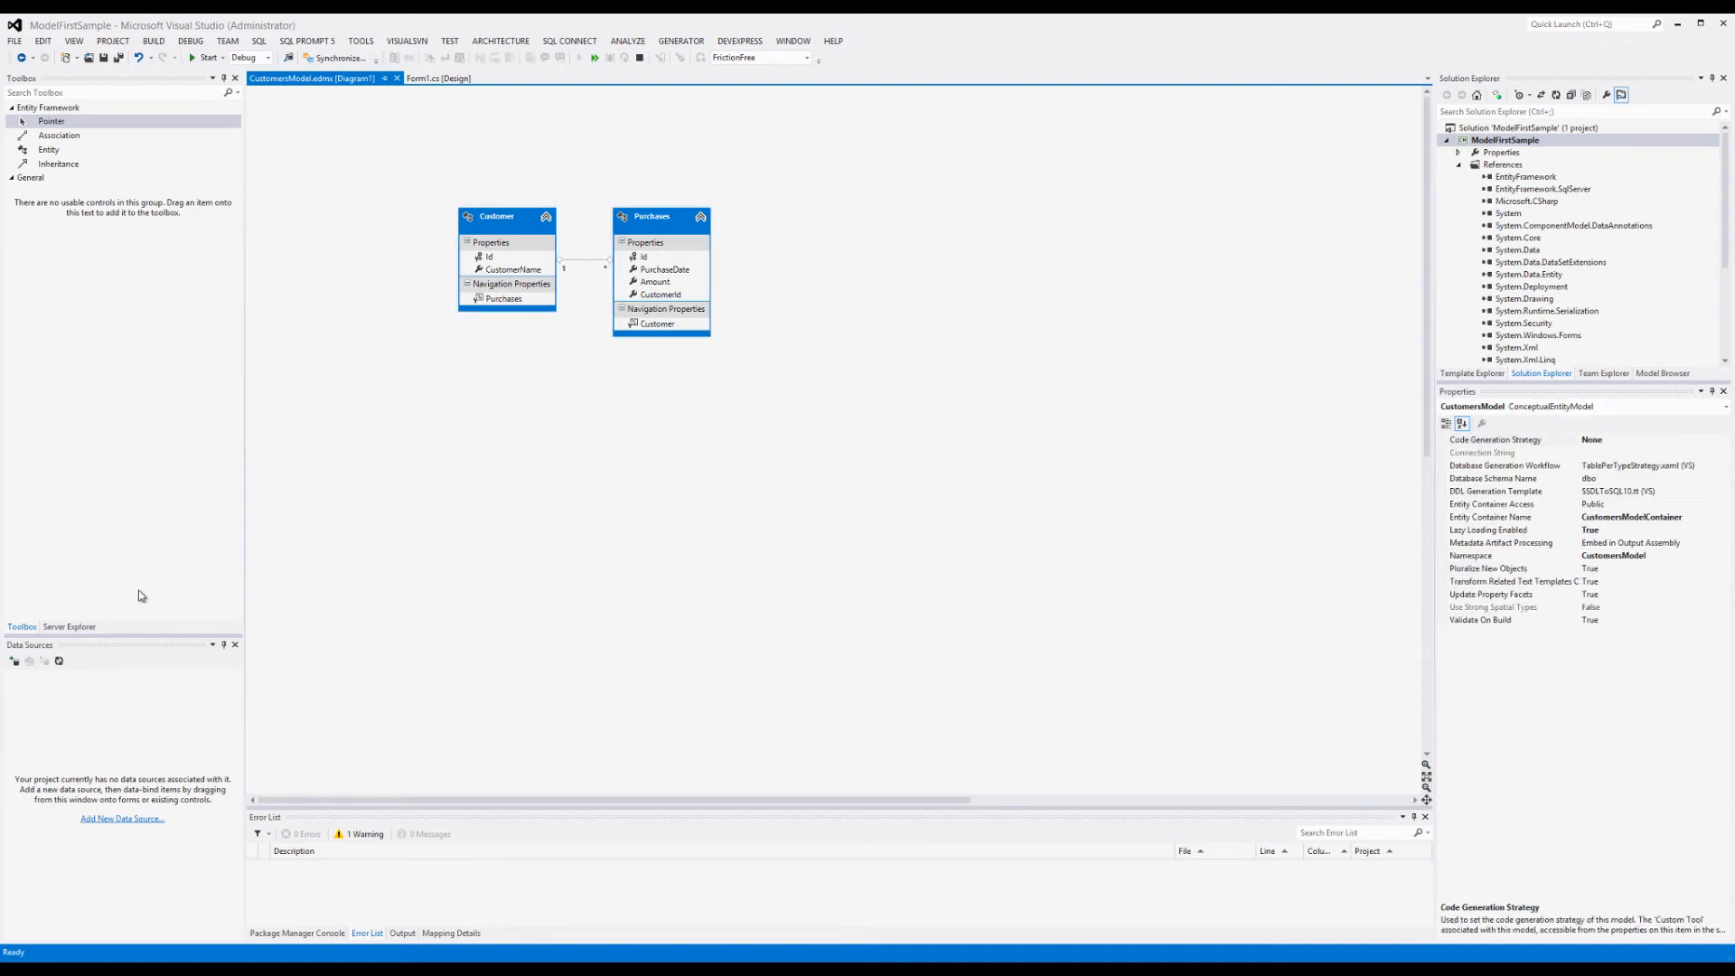
mouse_move(503, 325)
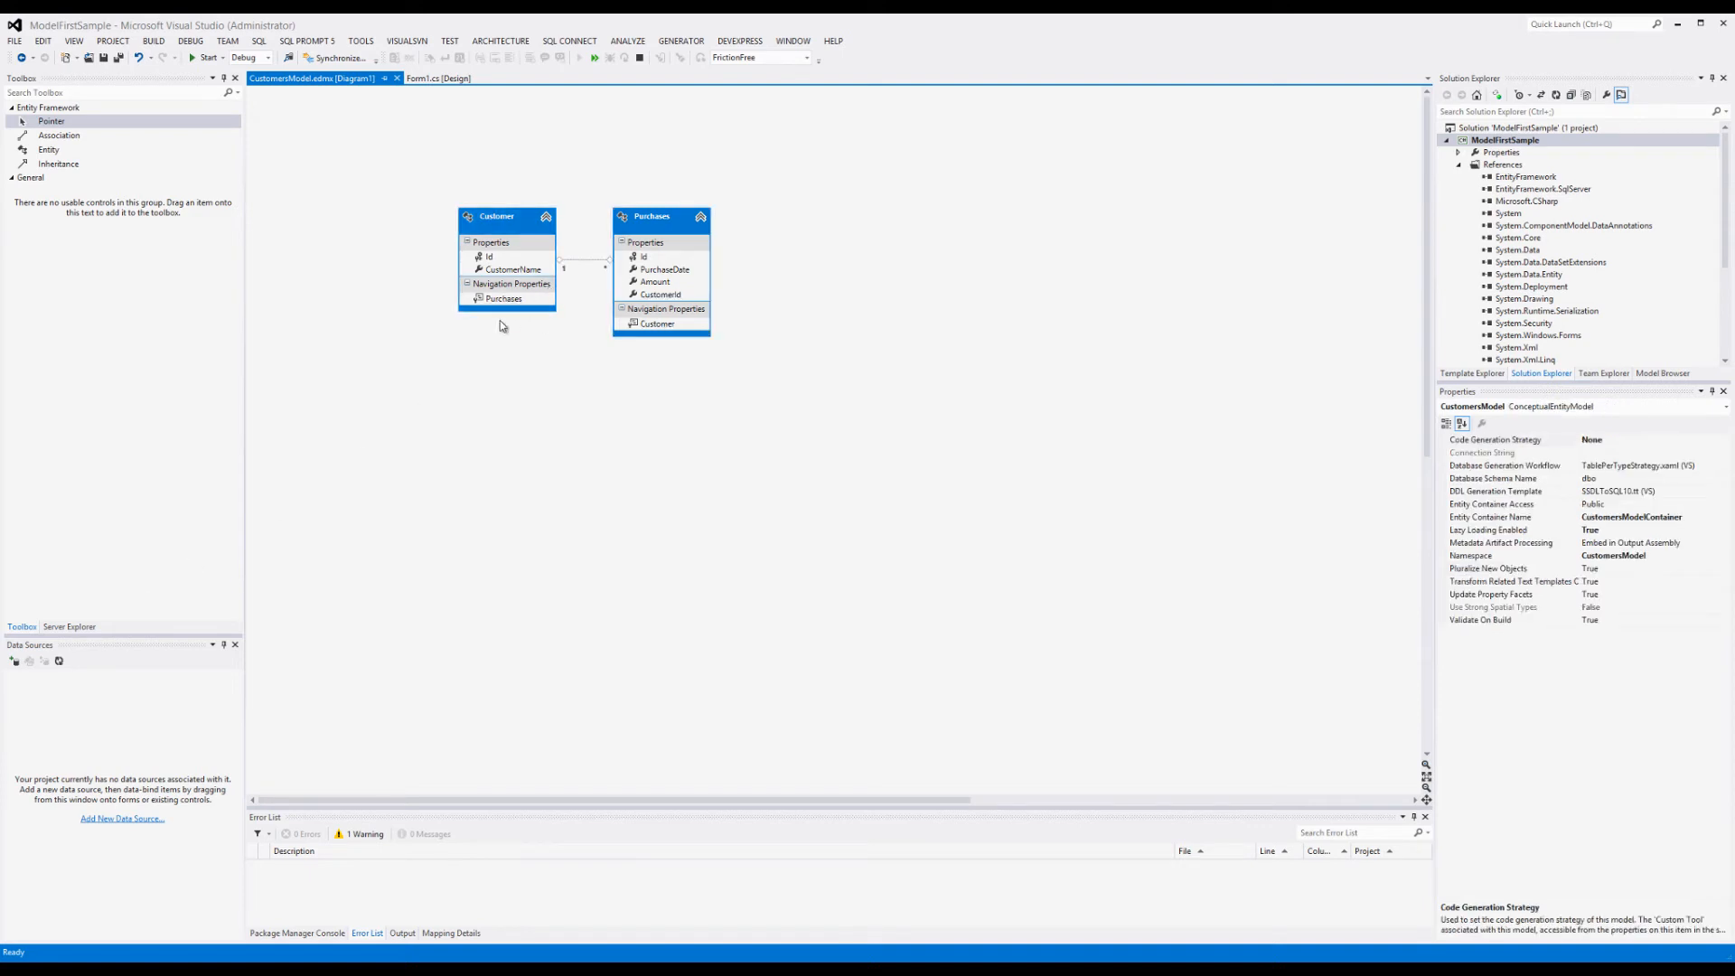
mouse_move(398, 393)
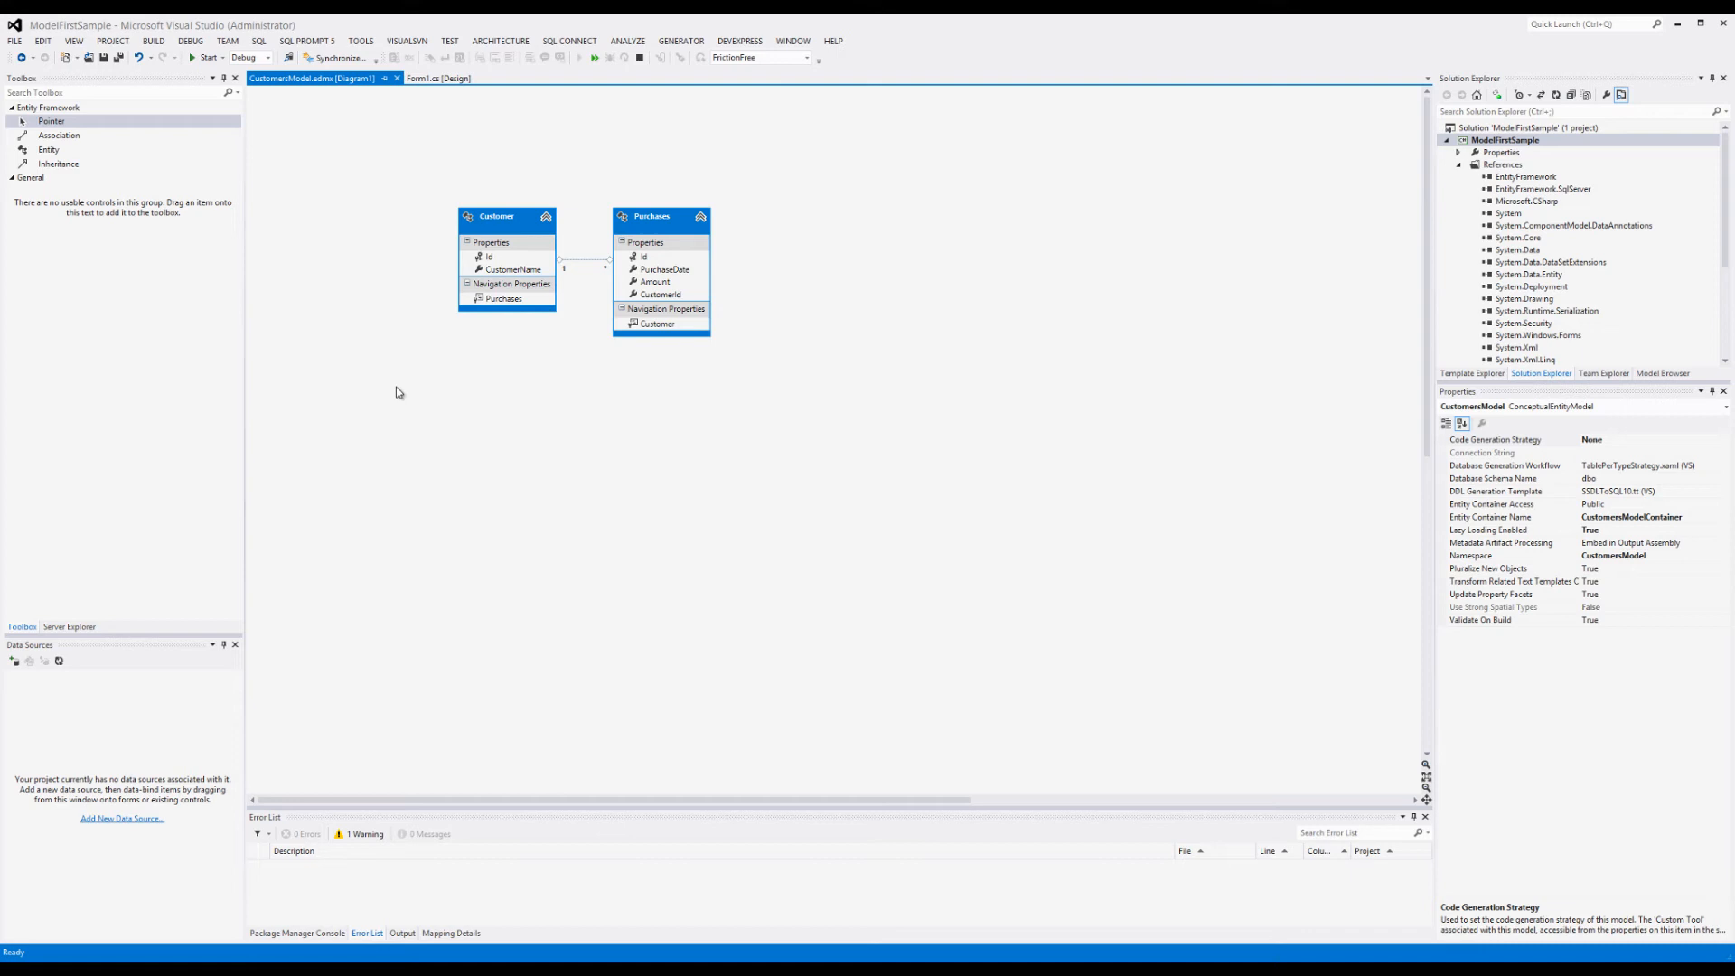
mouse_move(408, 383)
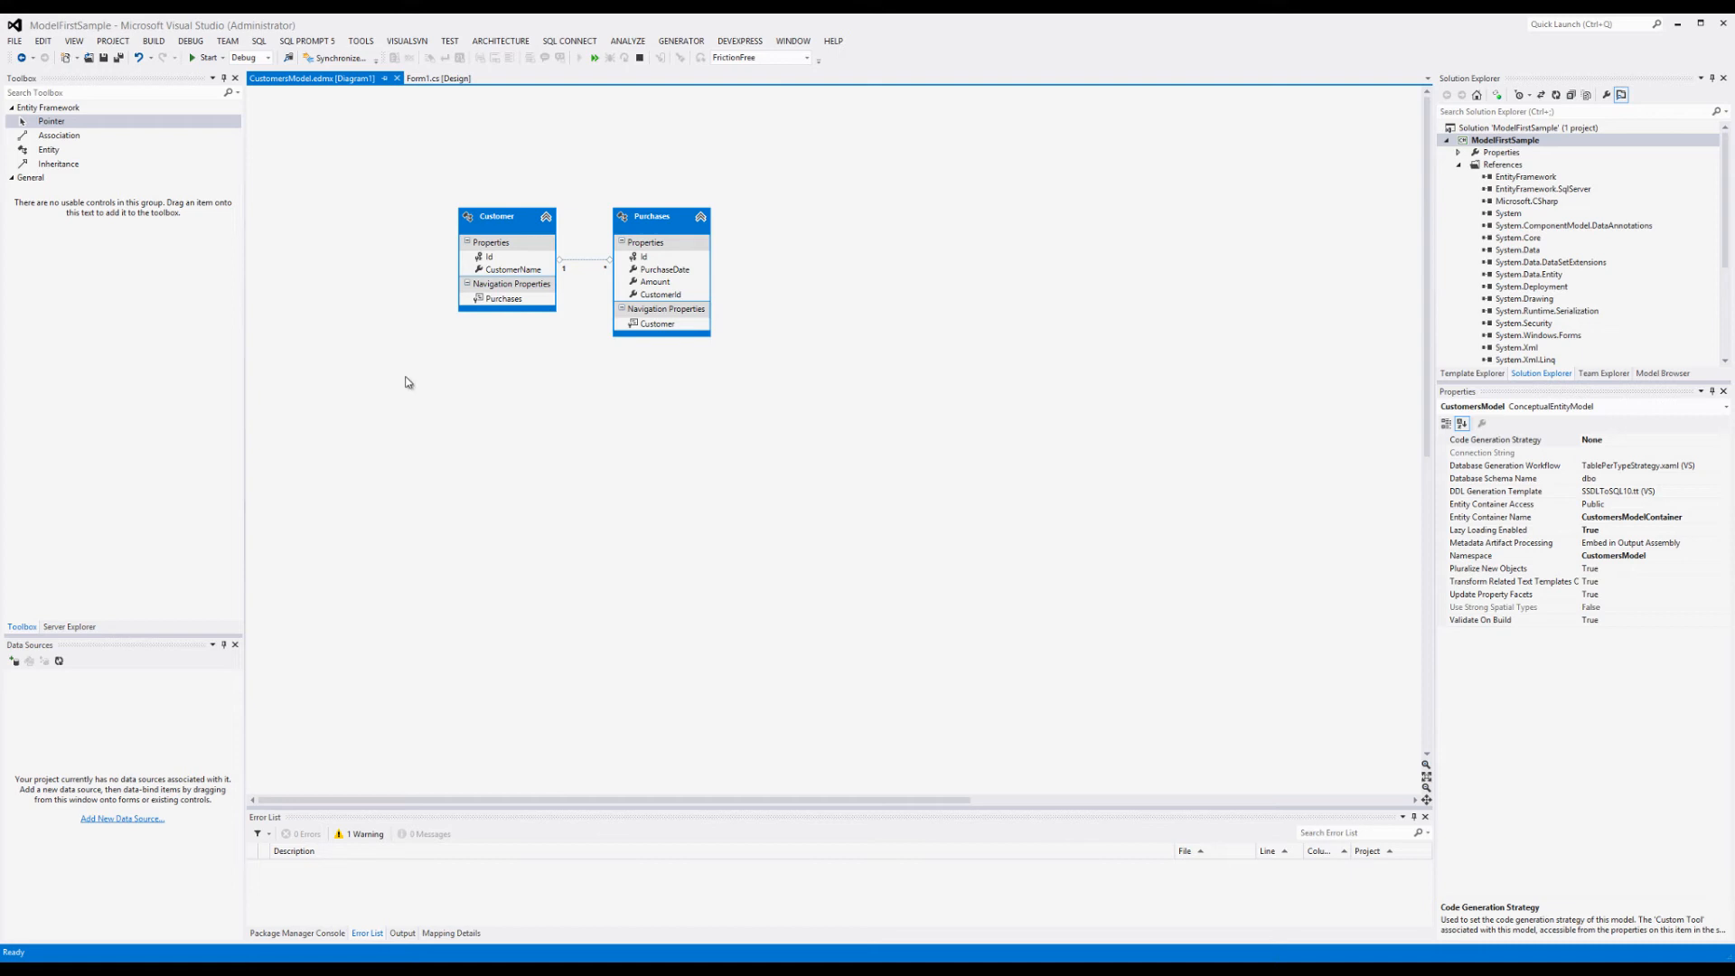
Step: Start the Generate Database from Model wizard from the Customer entity's context menu
right_click(497, 217)
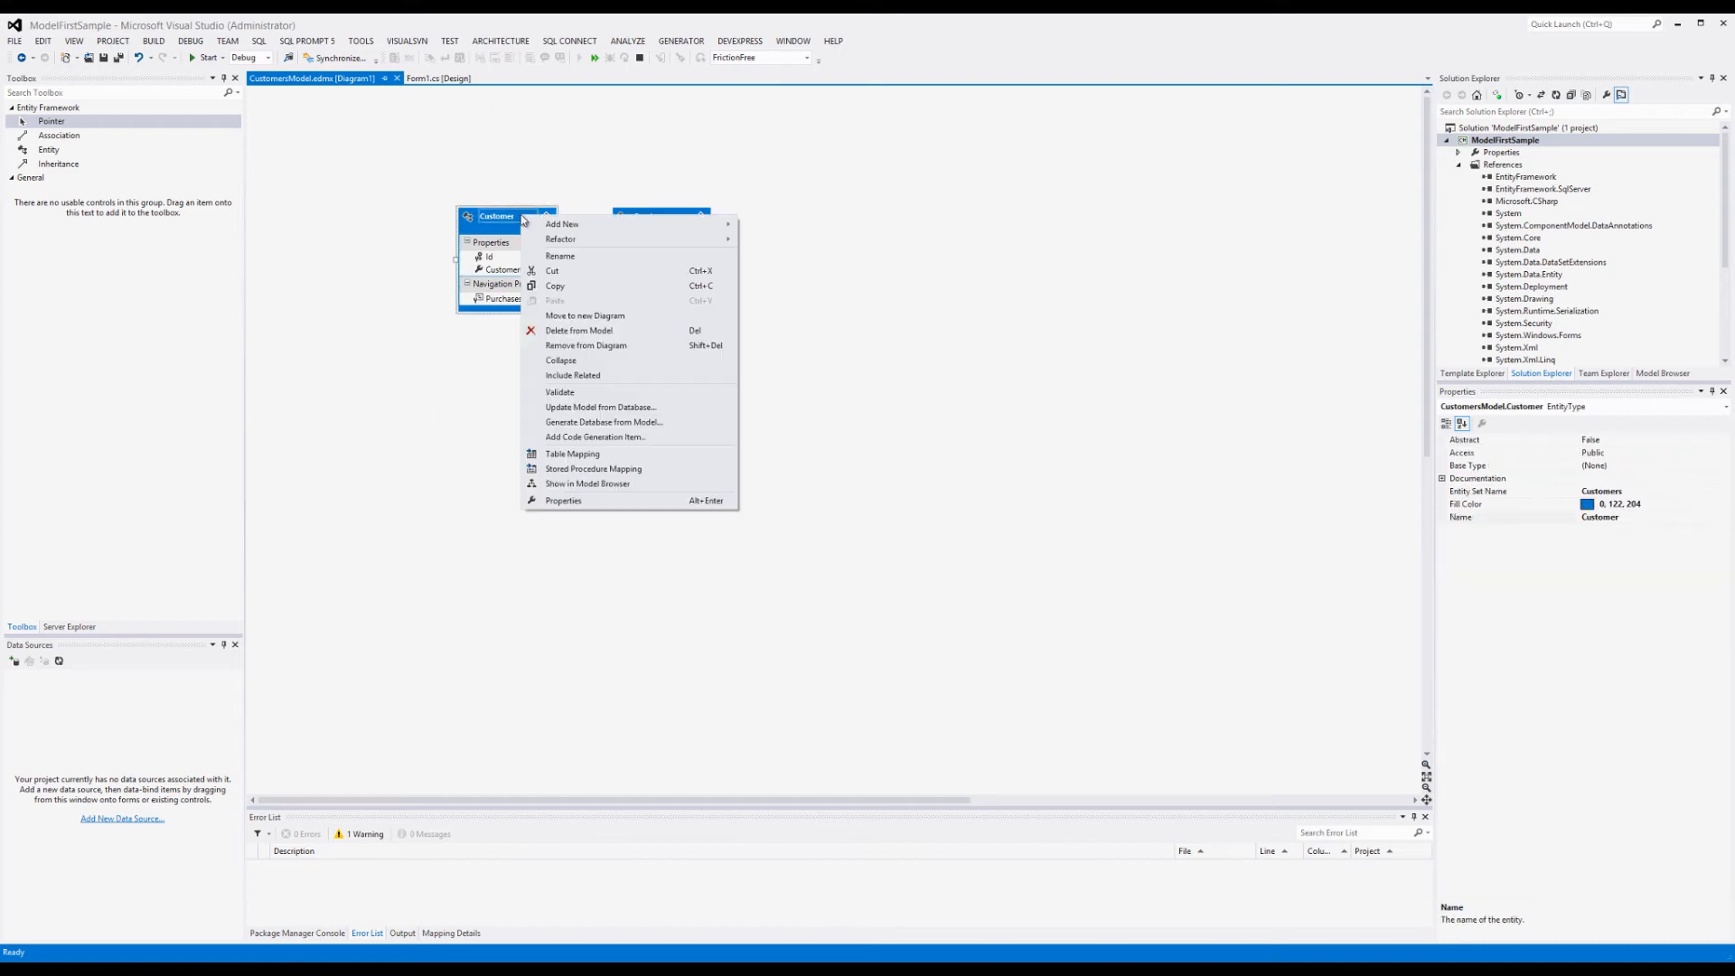
mouse_move(640, 463)
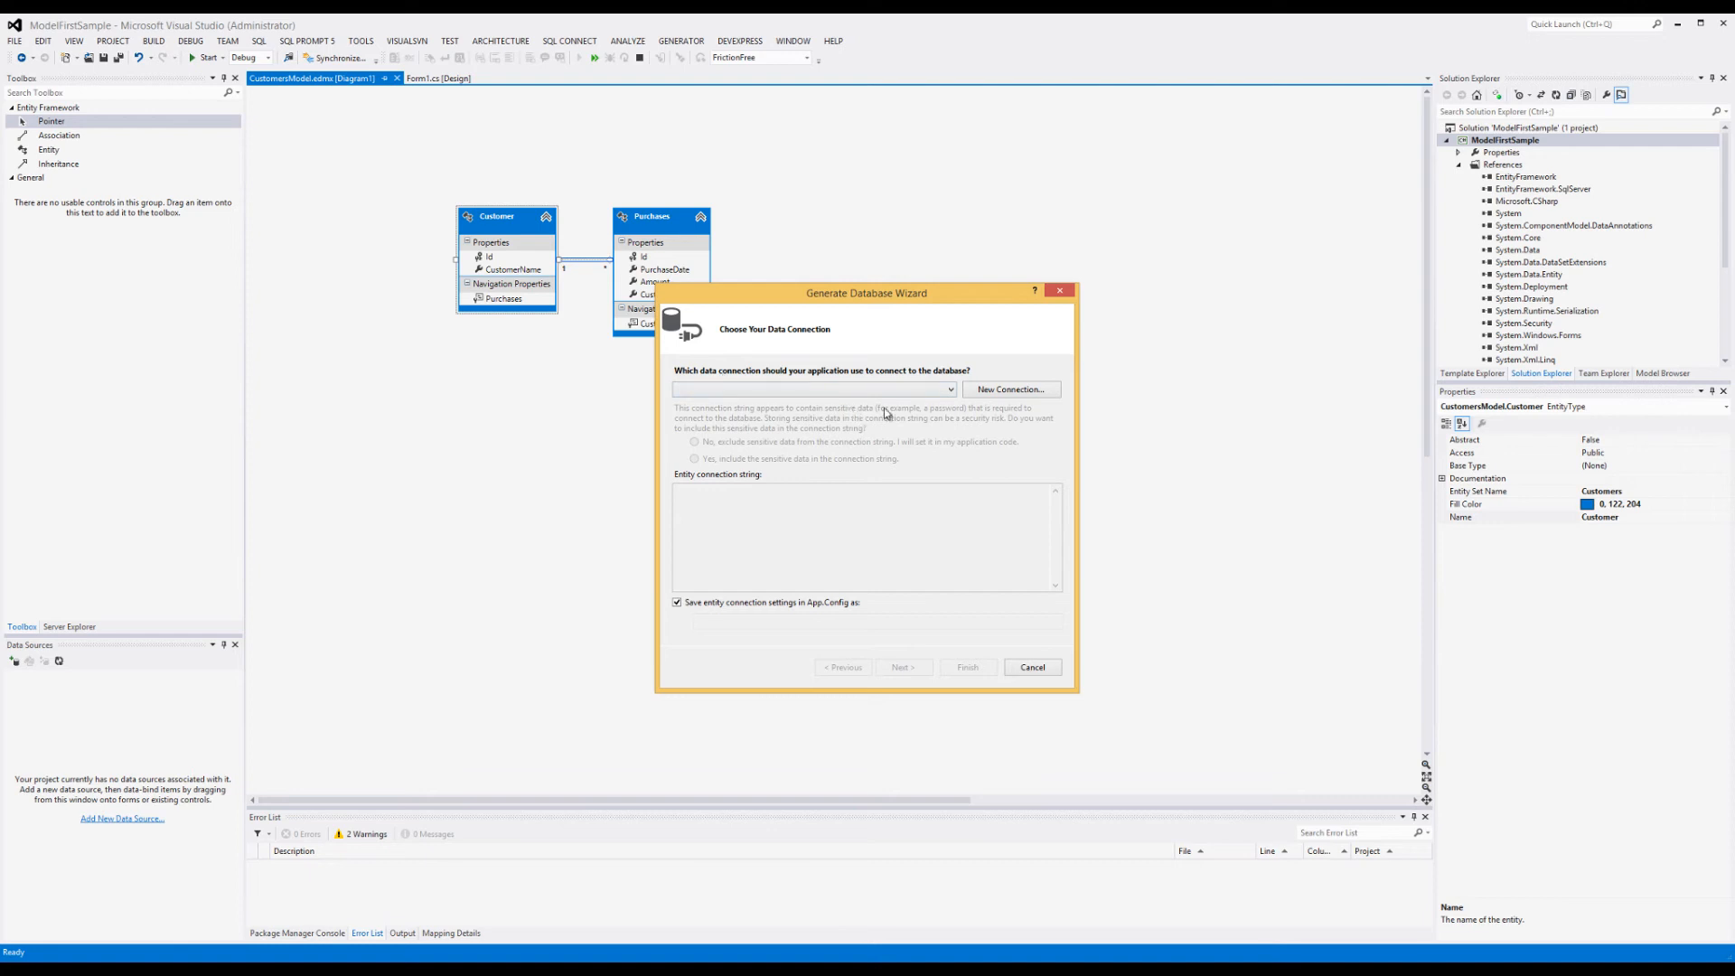
mouse_move(885, 433)
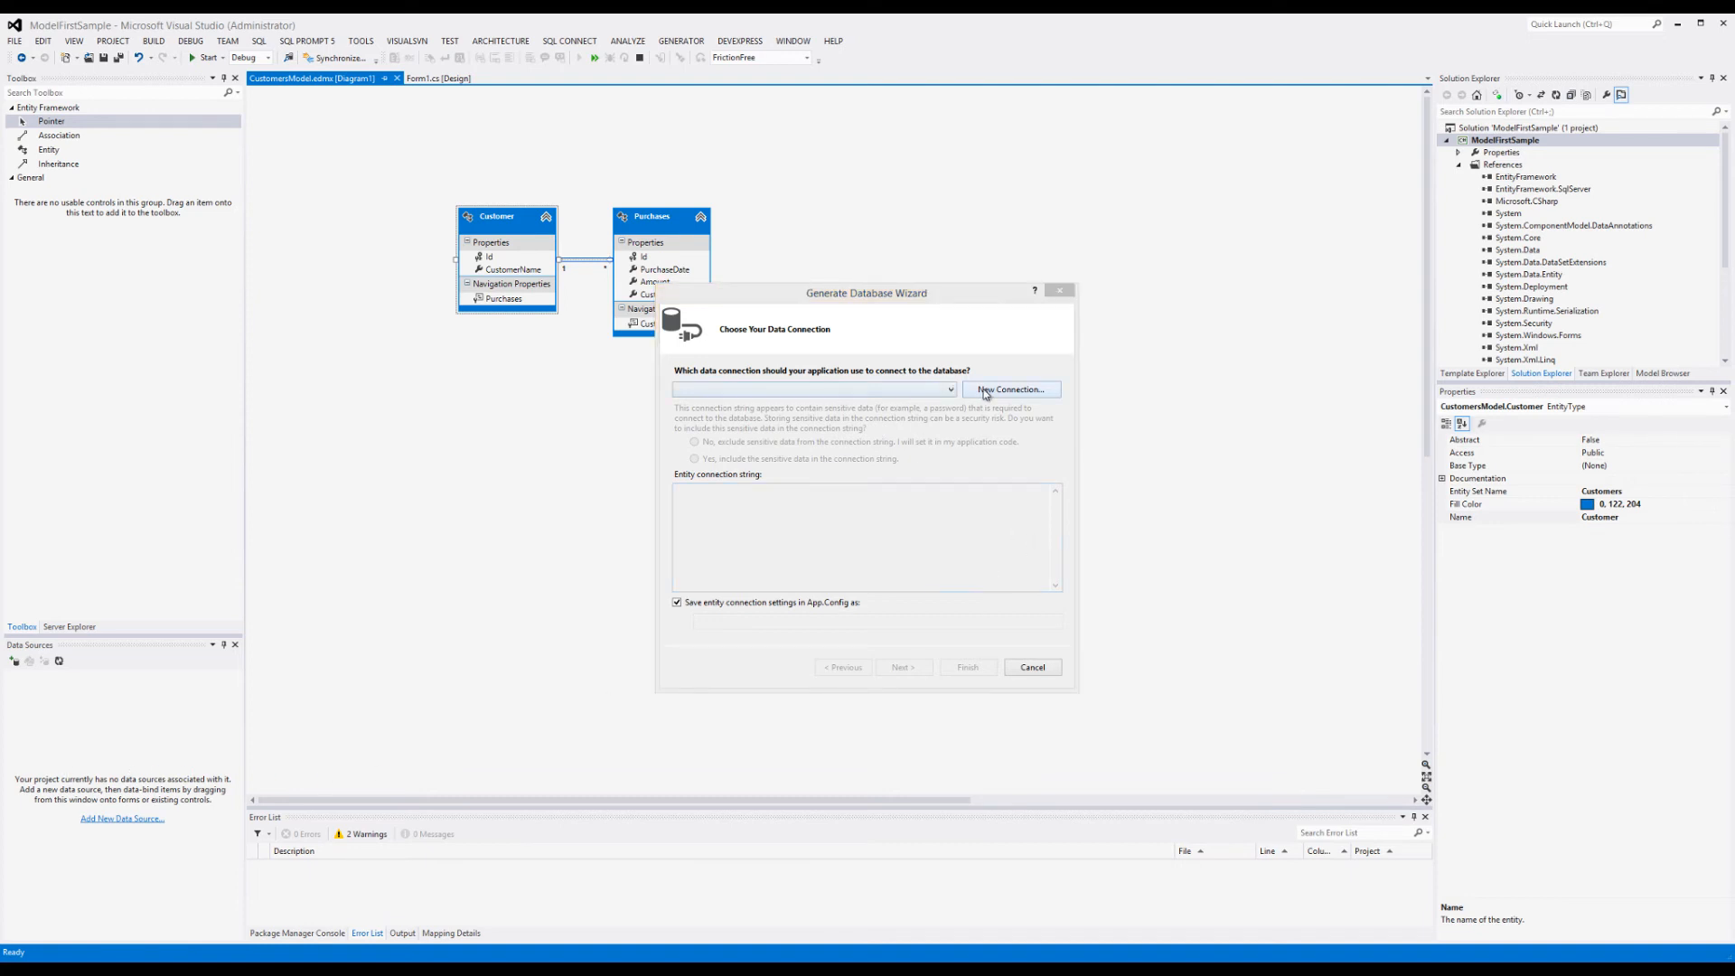
Step: Begin a new connection to server .\sqlexpress and confirm the connection test succeeds
left_click(1012, 389)
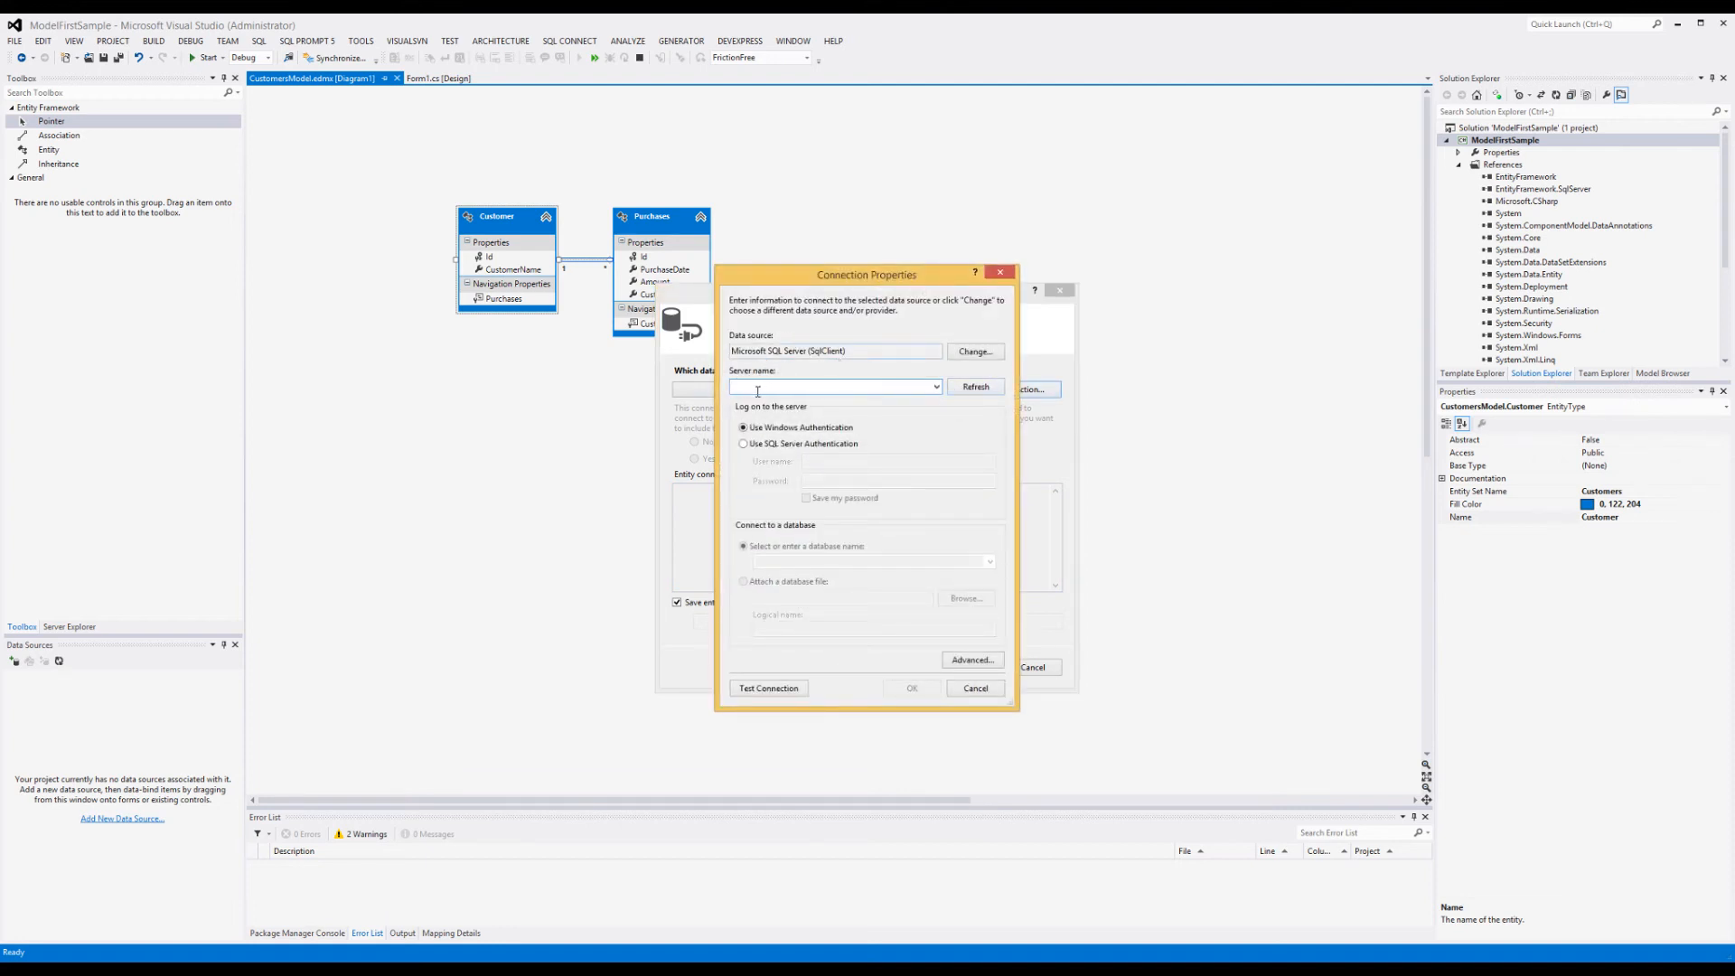
type(".\\")
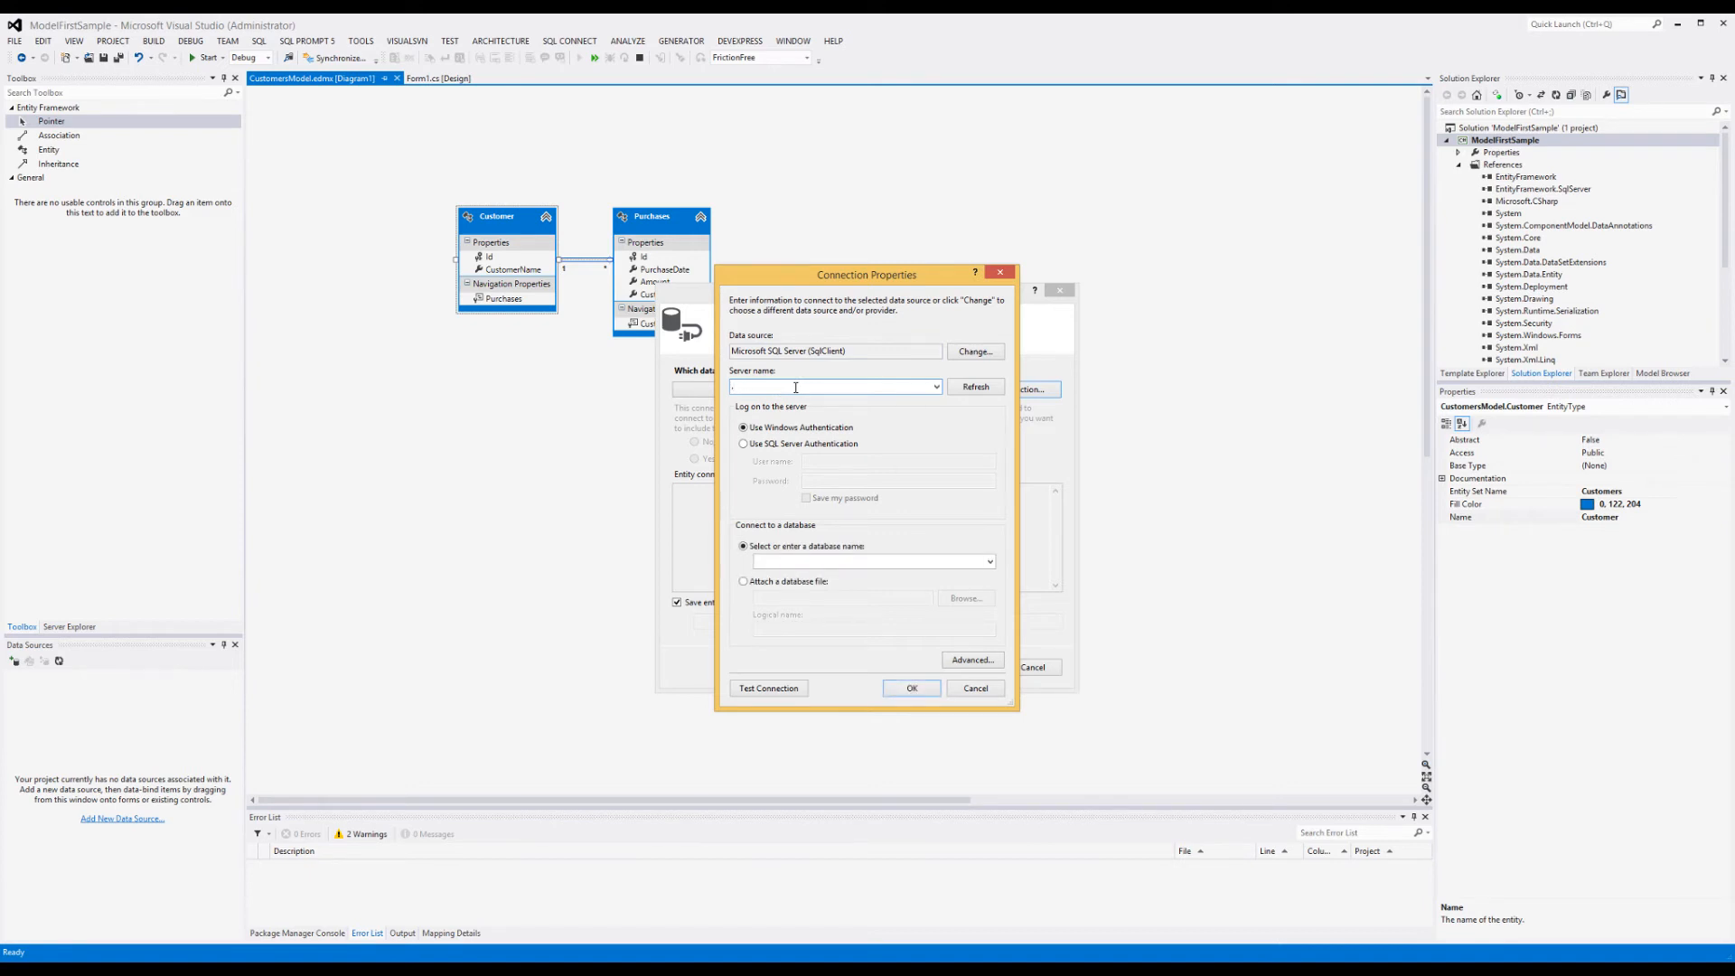
type(".\\sql")
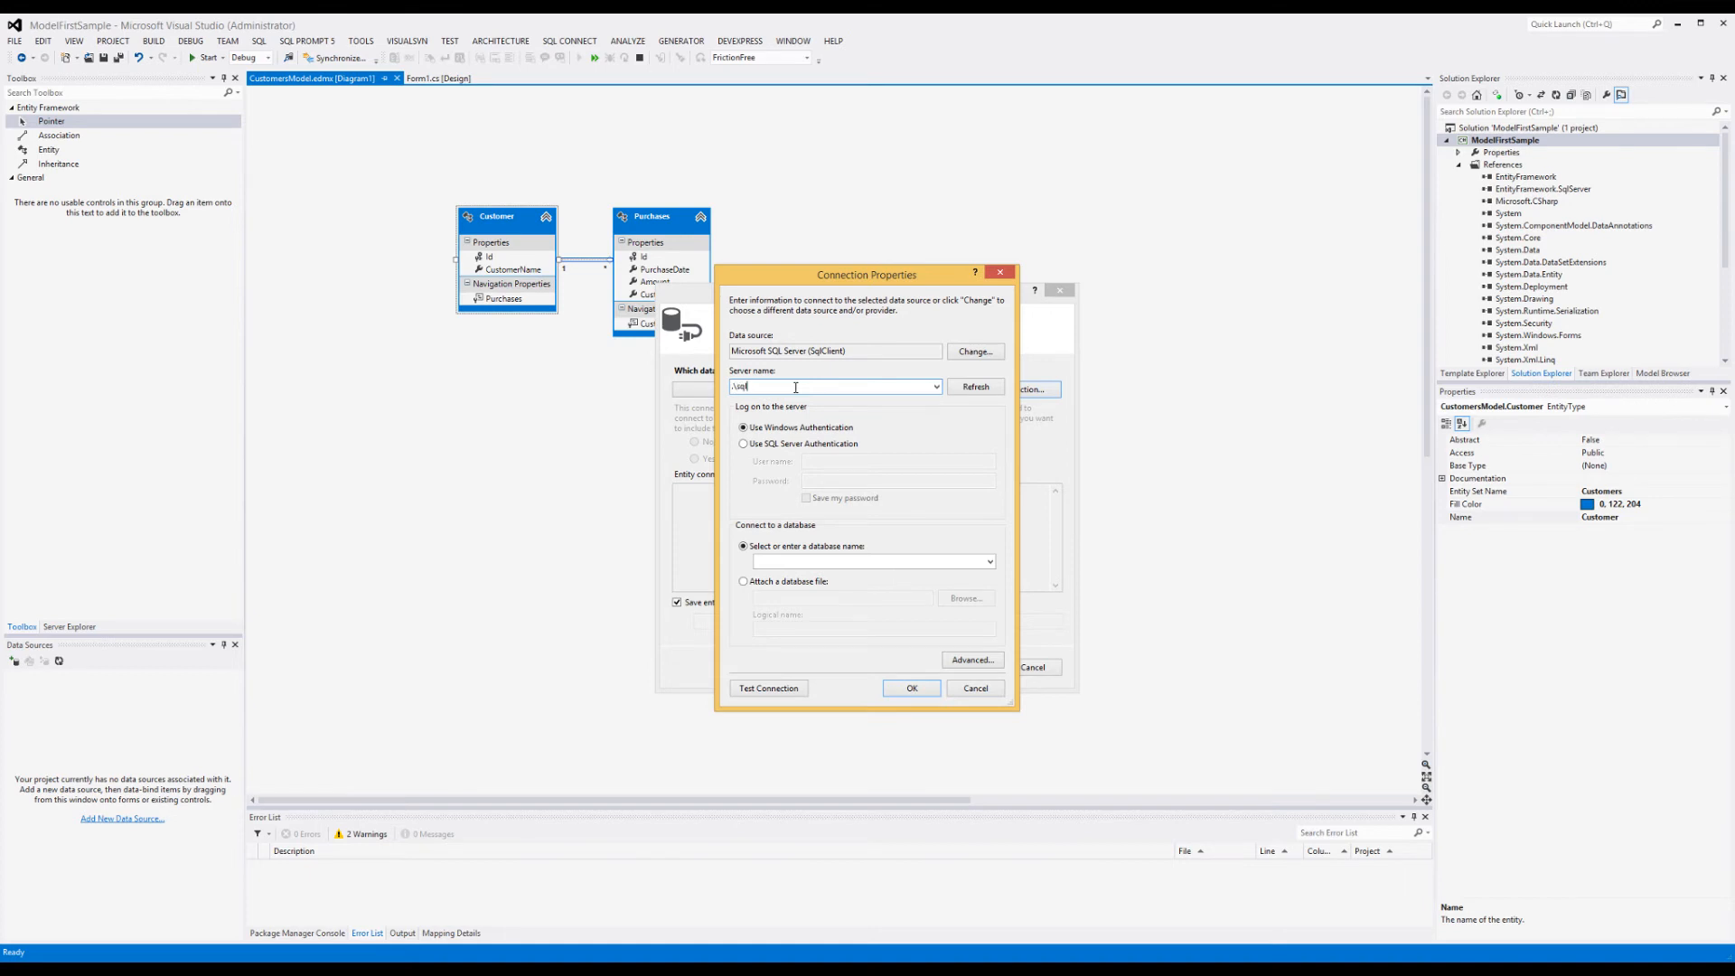
type("sqlexpress")
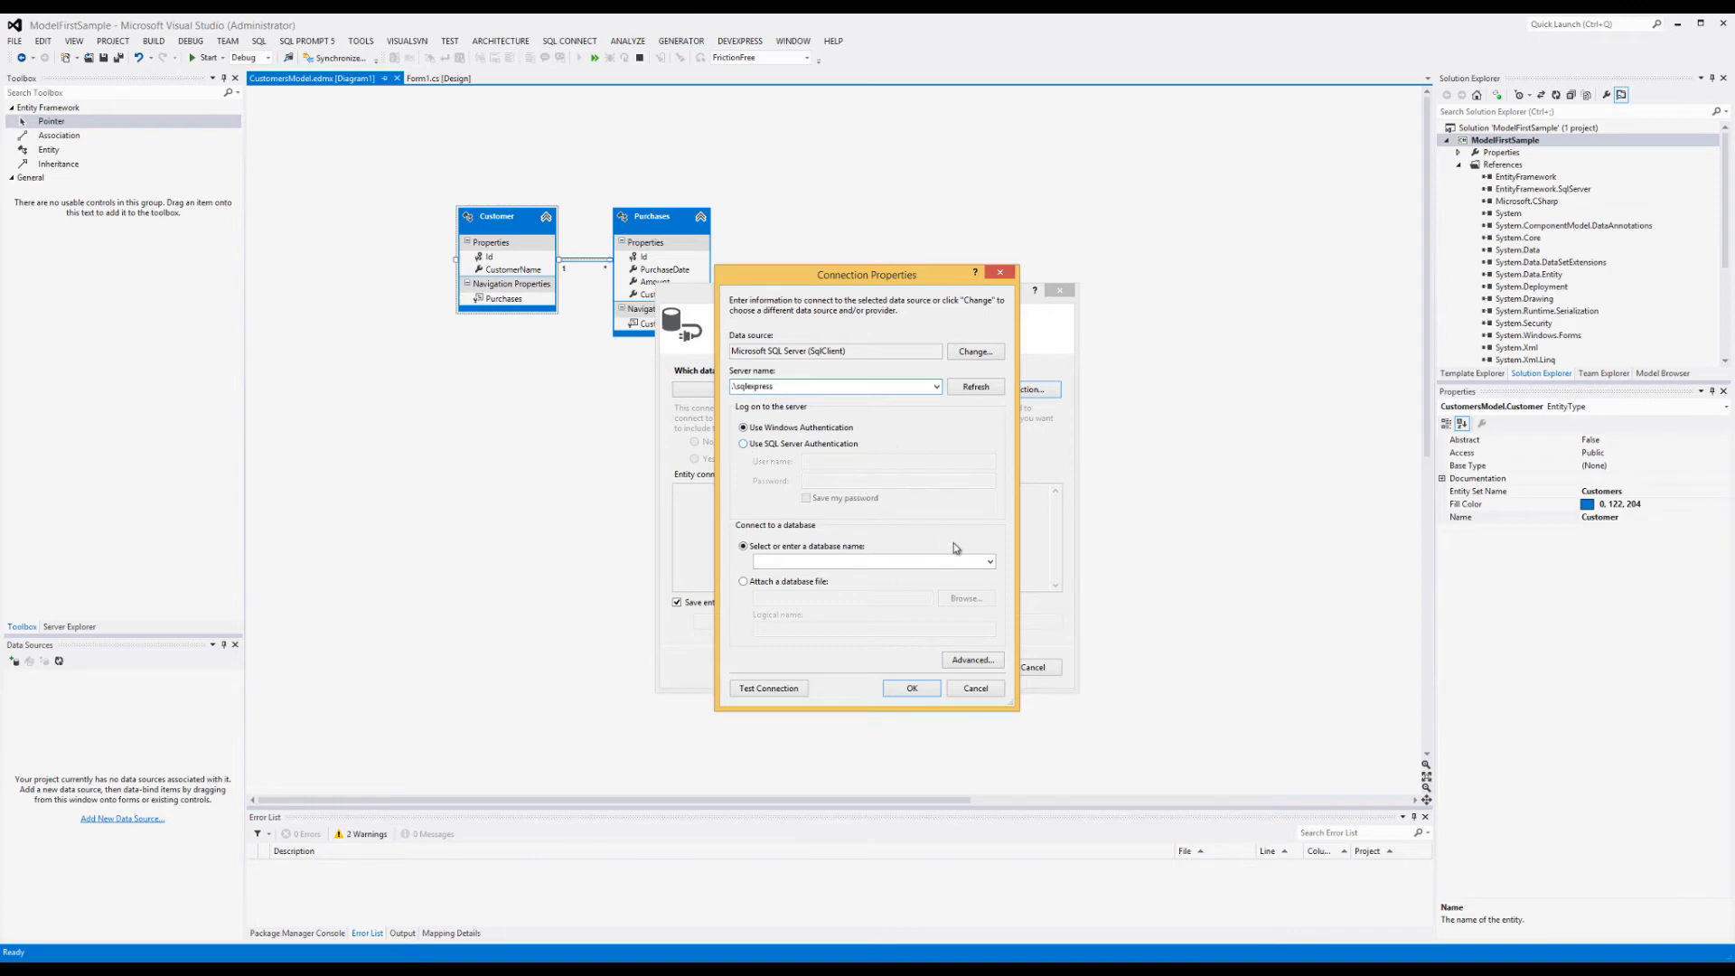
mouse_move(880, 694)
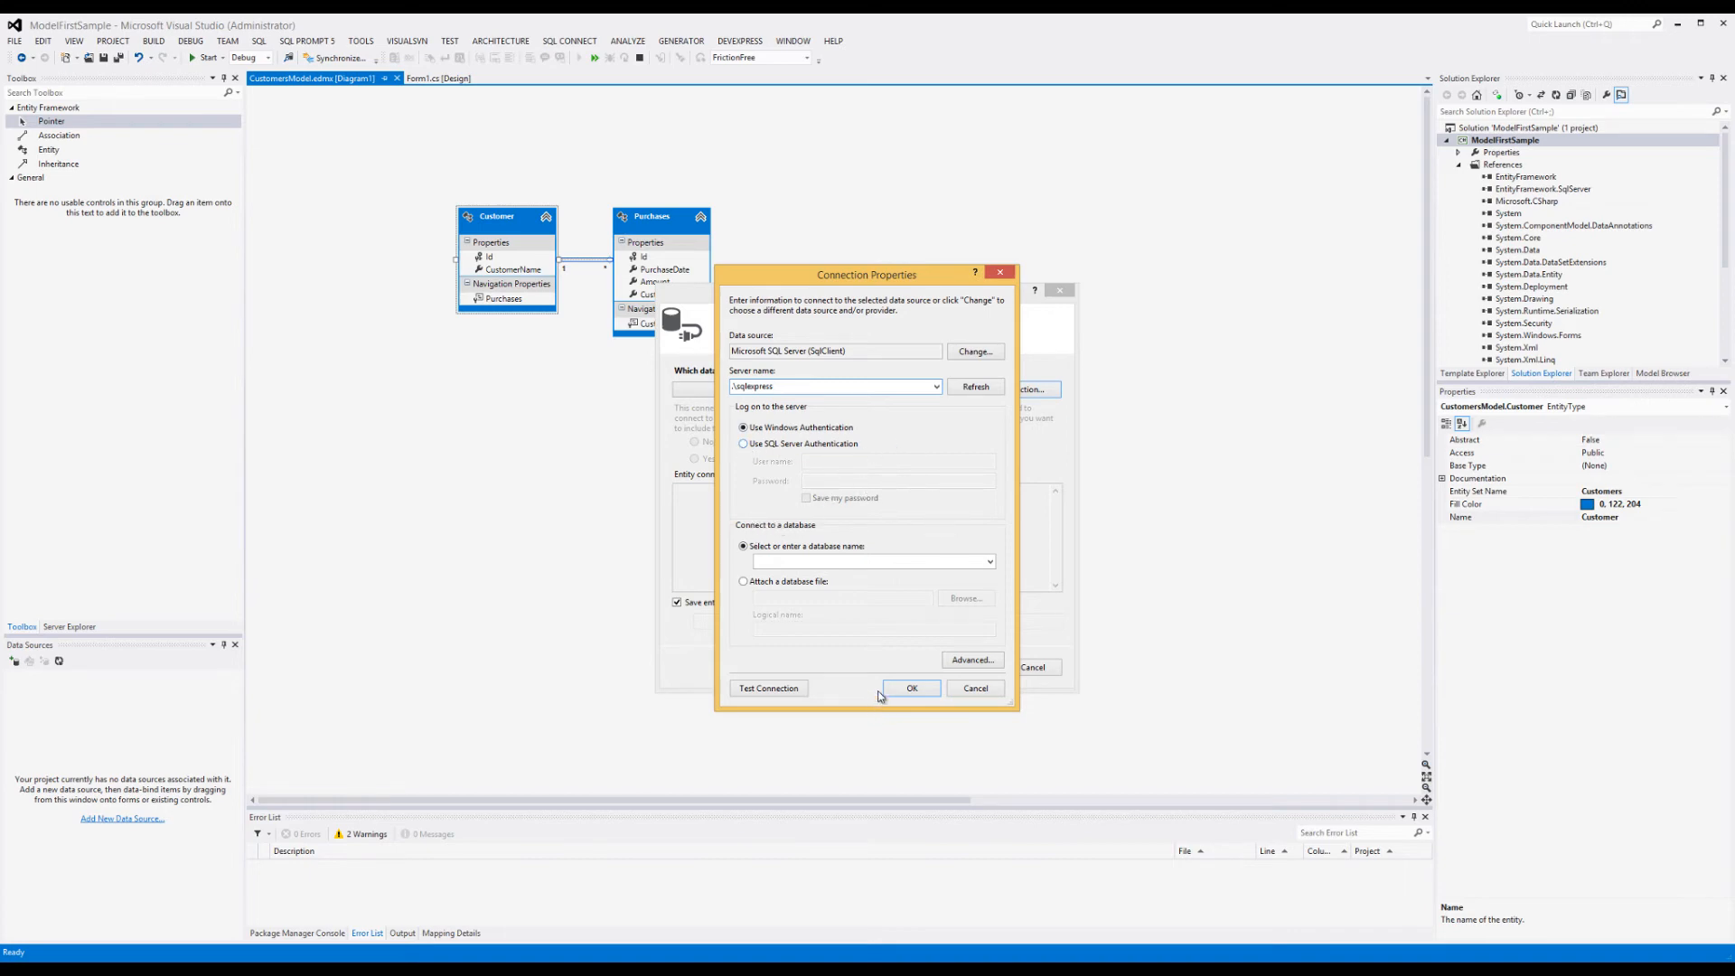
left_click(768, 687)
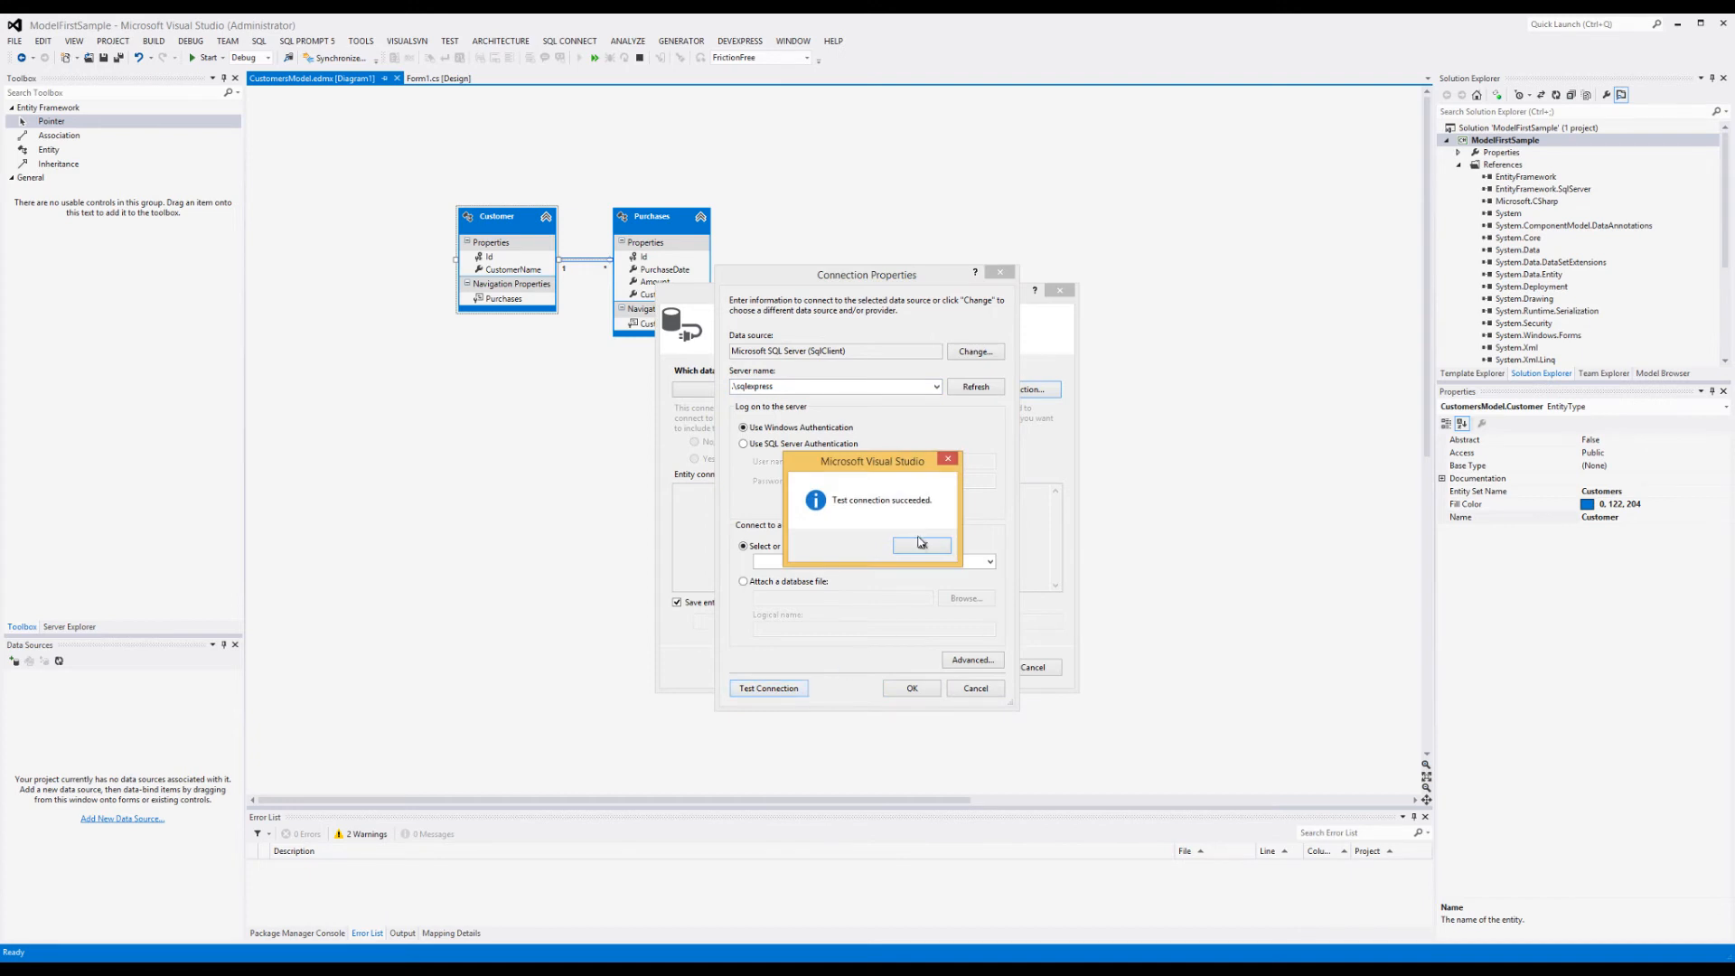
left_click(921, 544)
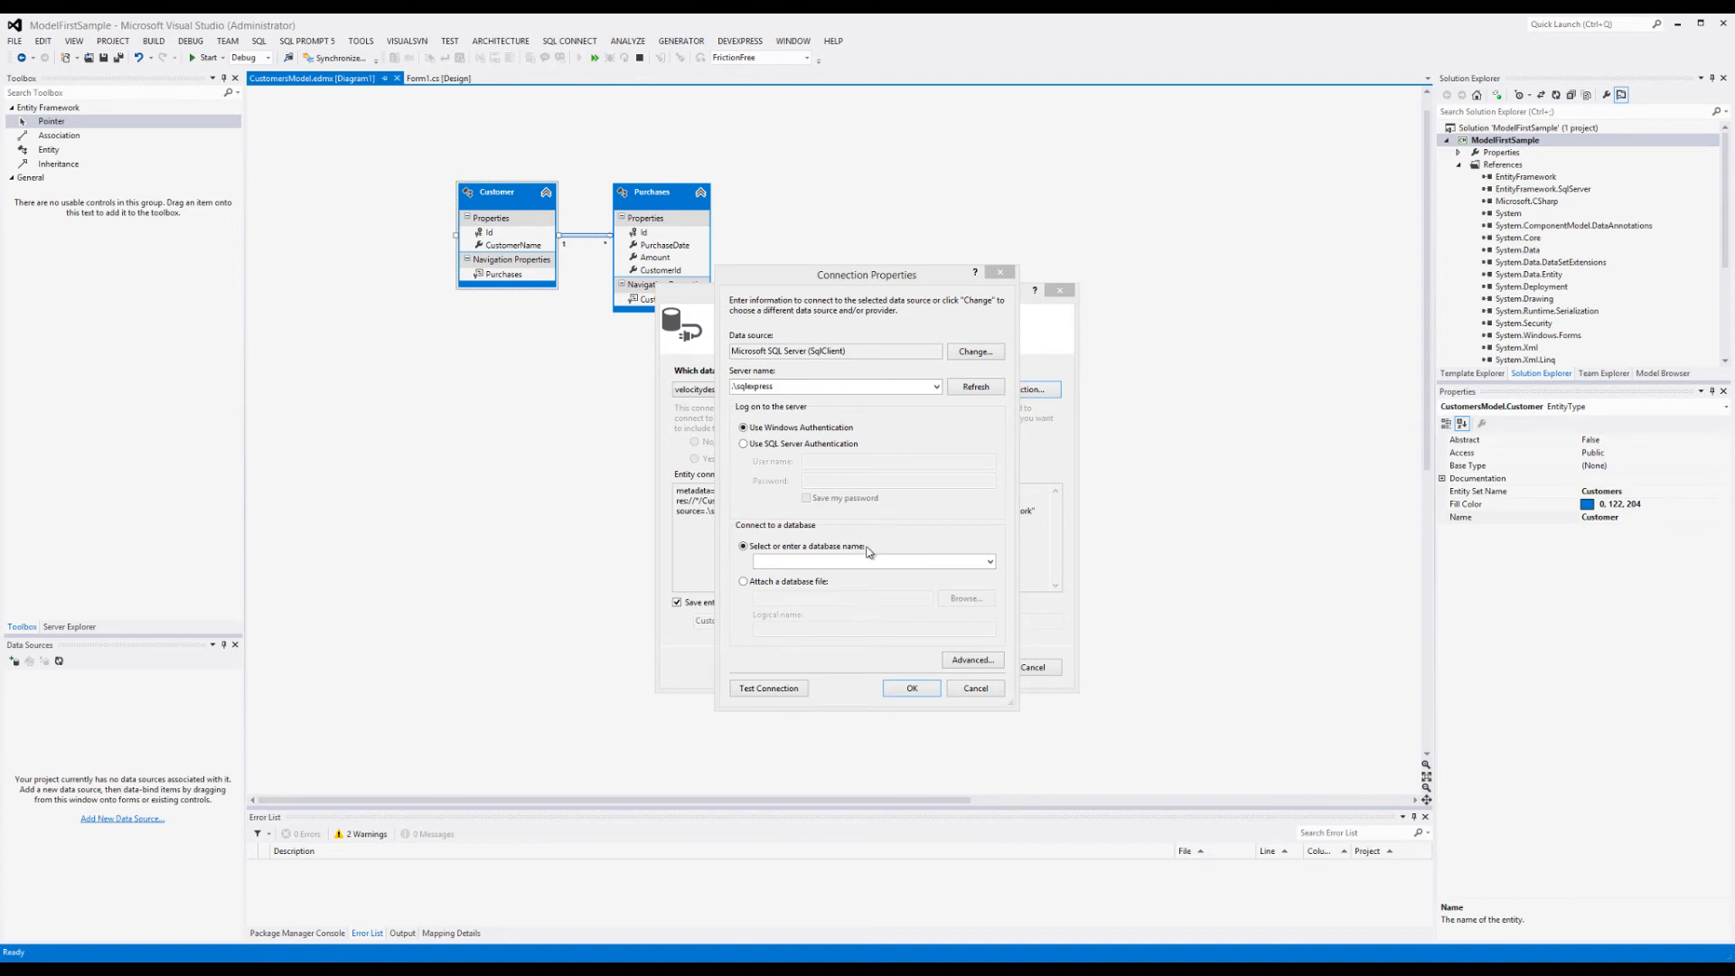
Step: Name the database Customers, accept the connection and agree to create the missing database
left_click(865, 560)
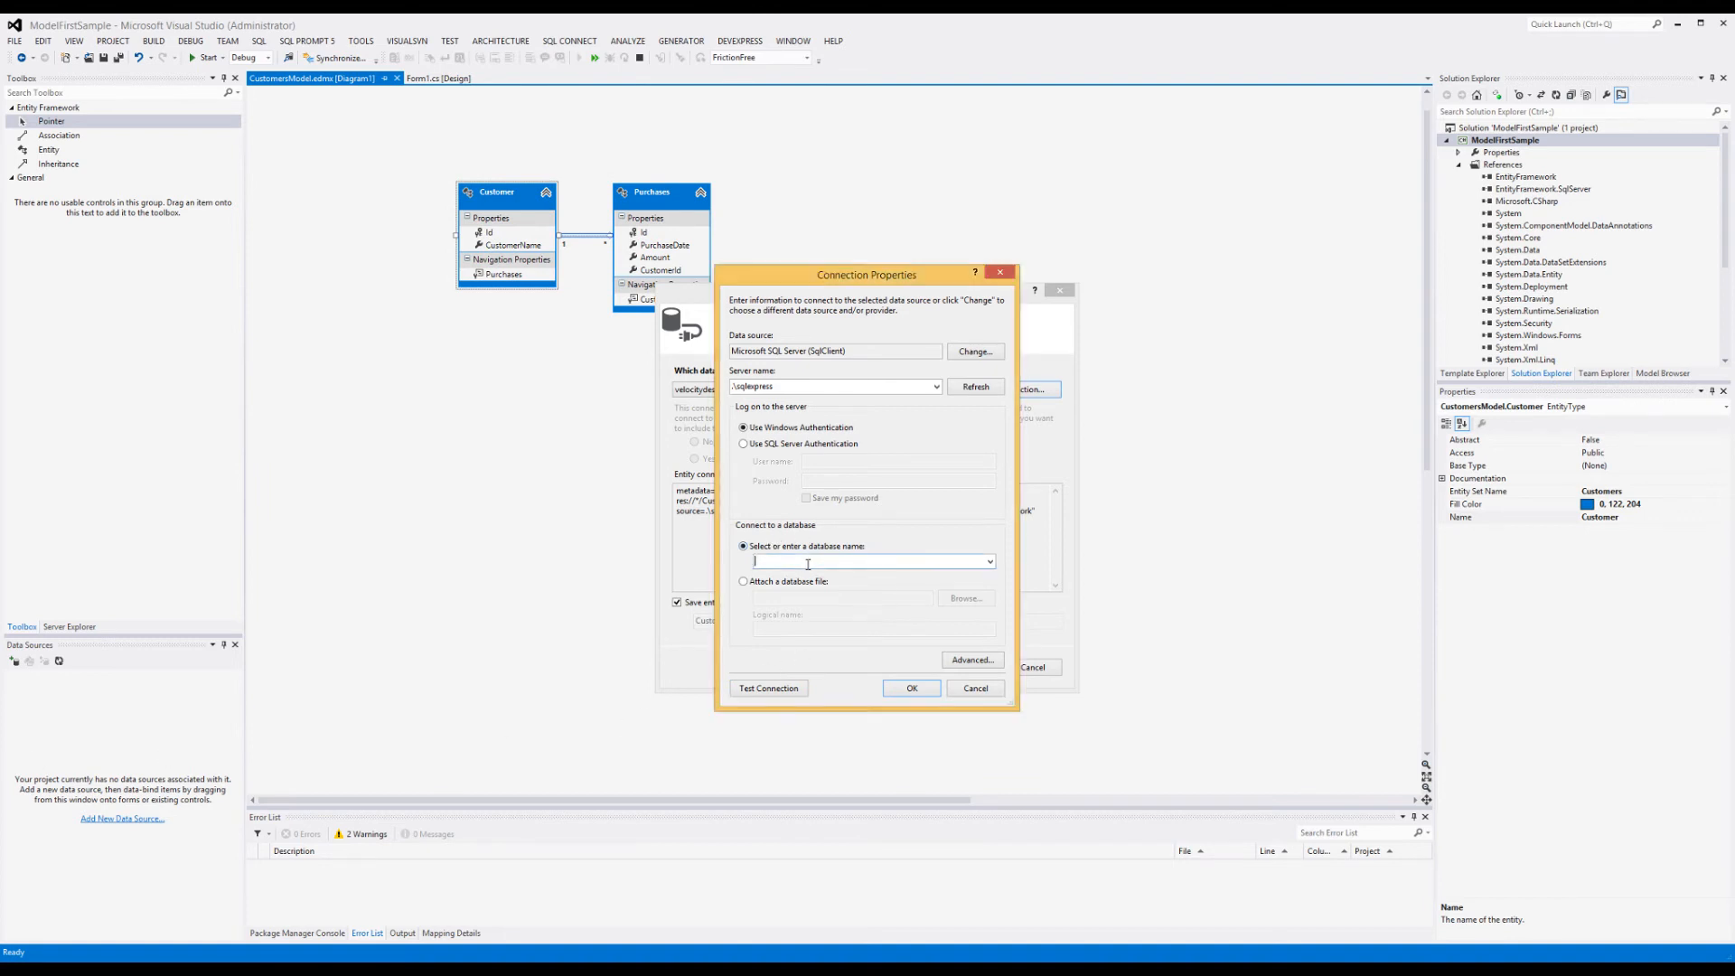
type("Customers")
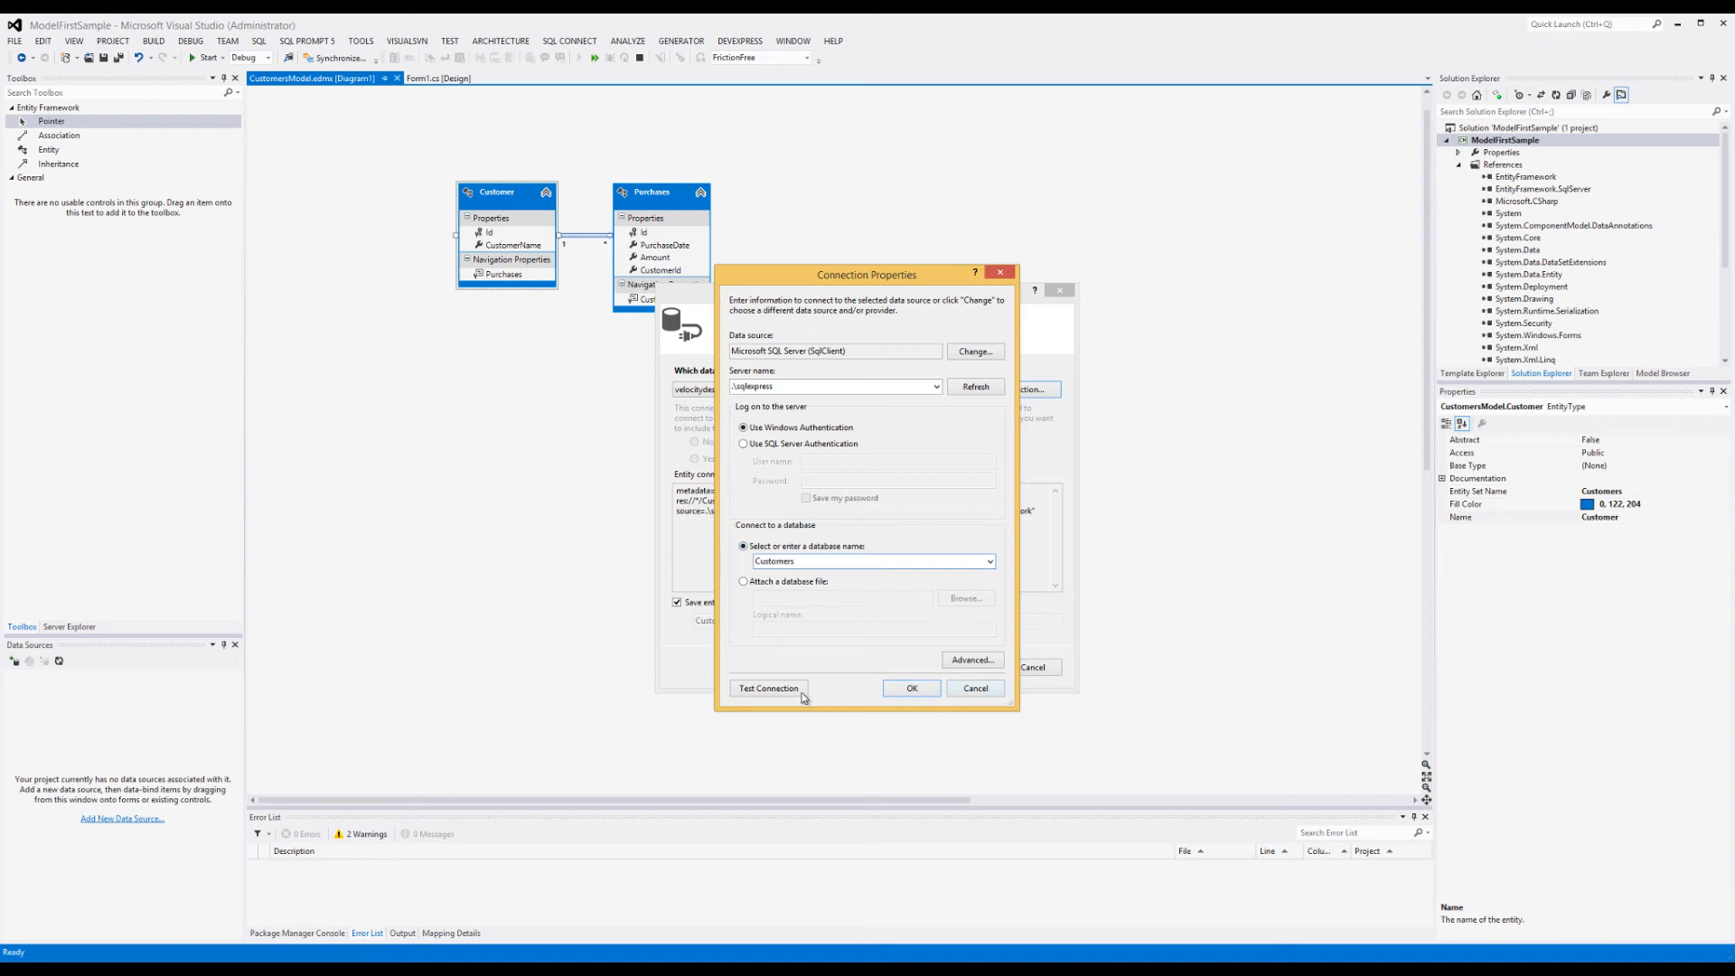
left_click(769, 689)
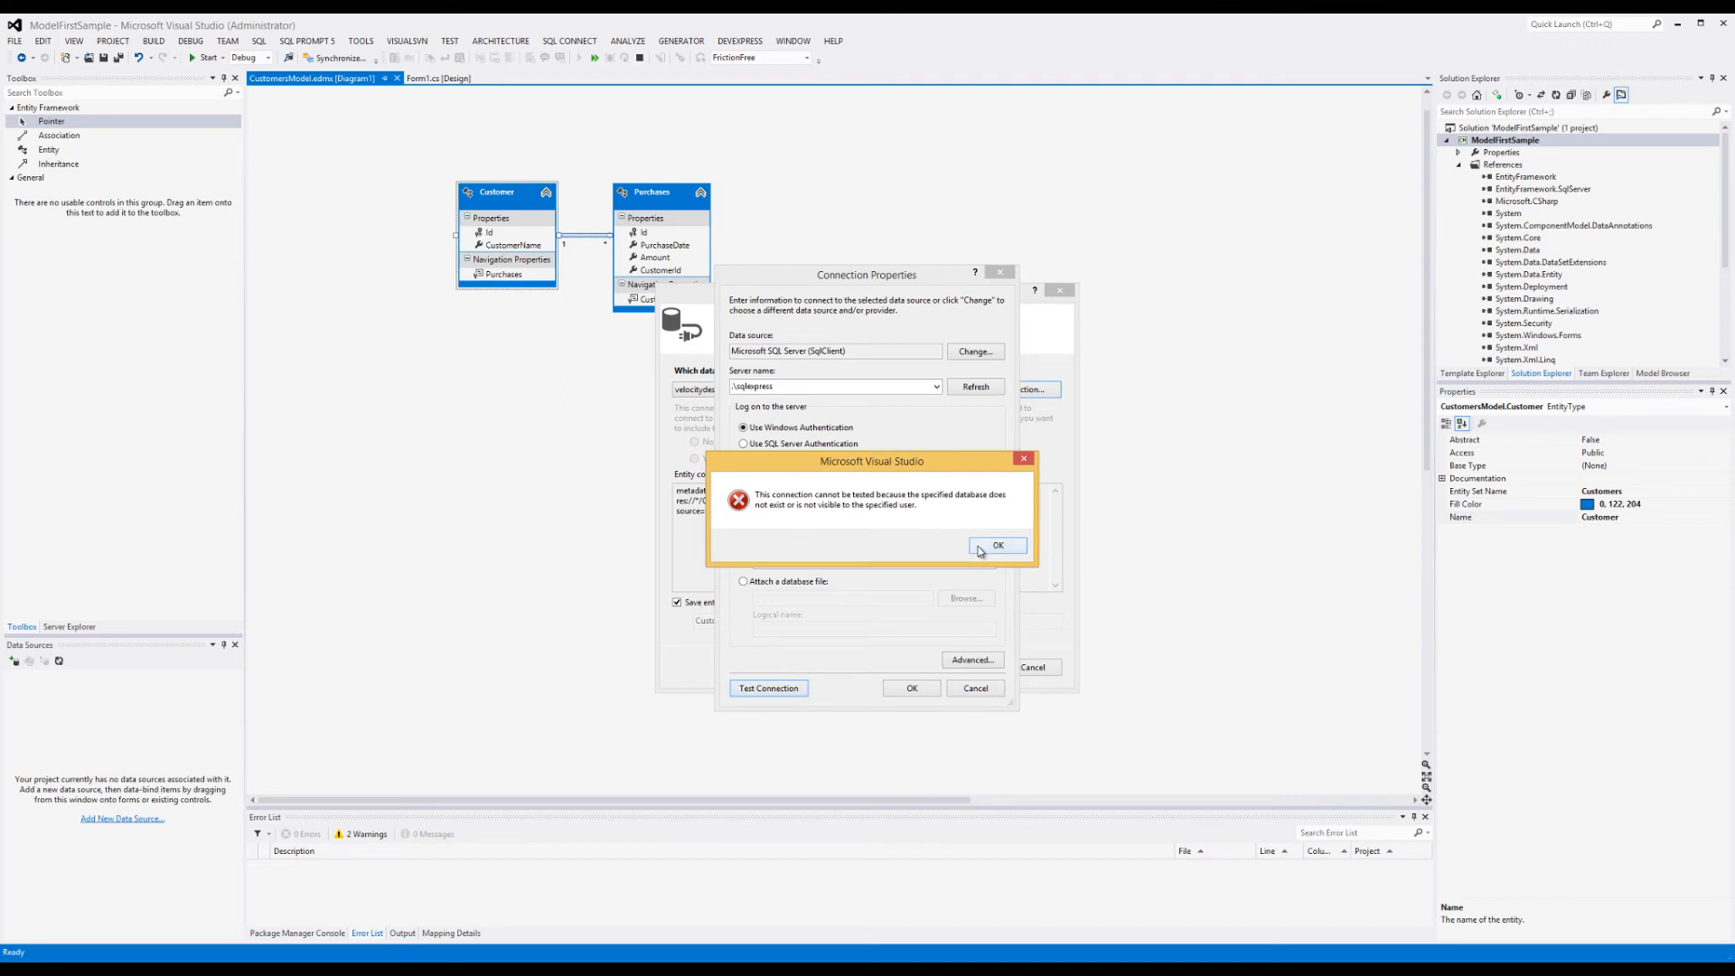
mouse_move(975, 509)
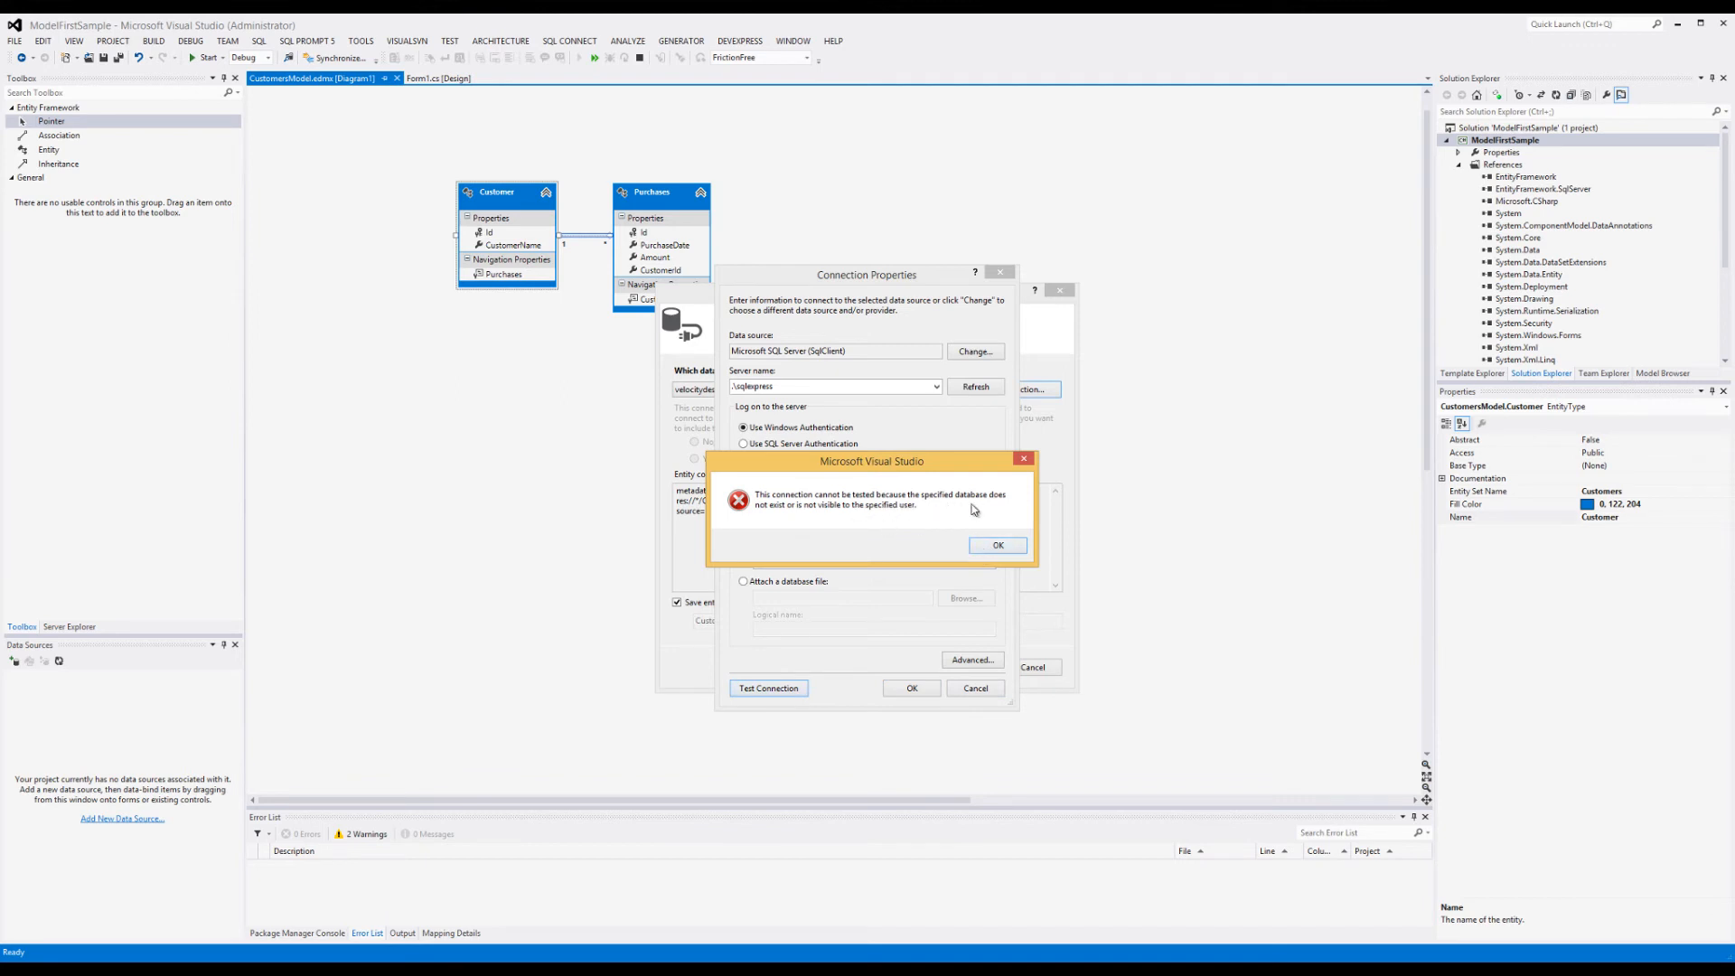
mouse_move(904, 528)
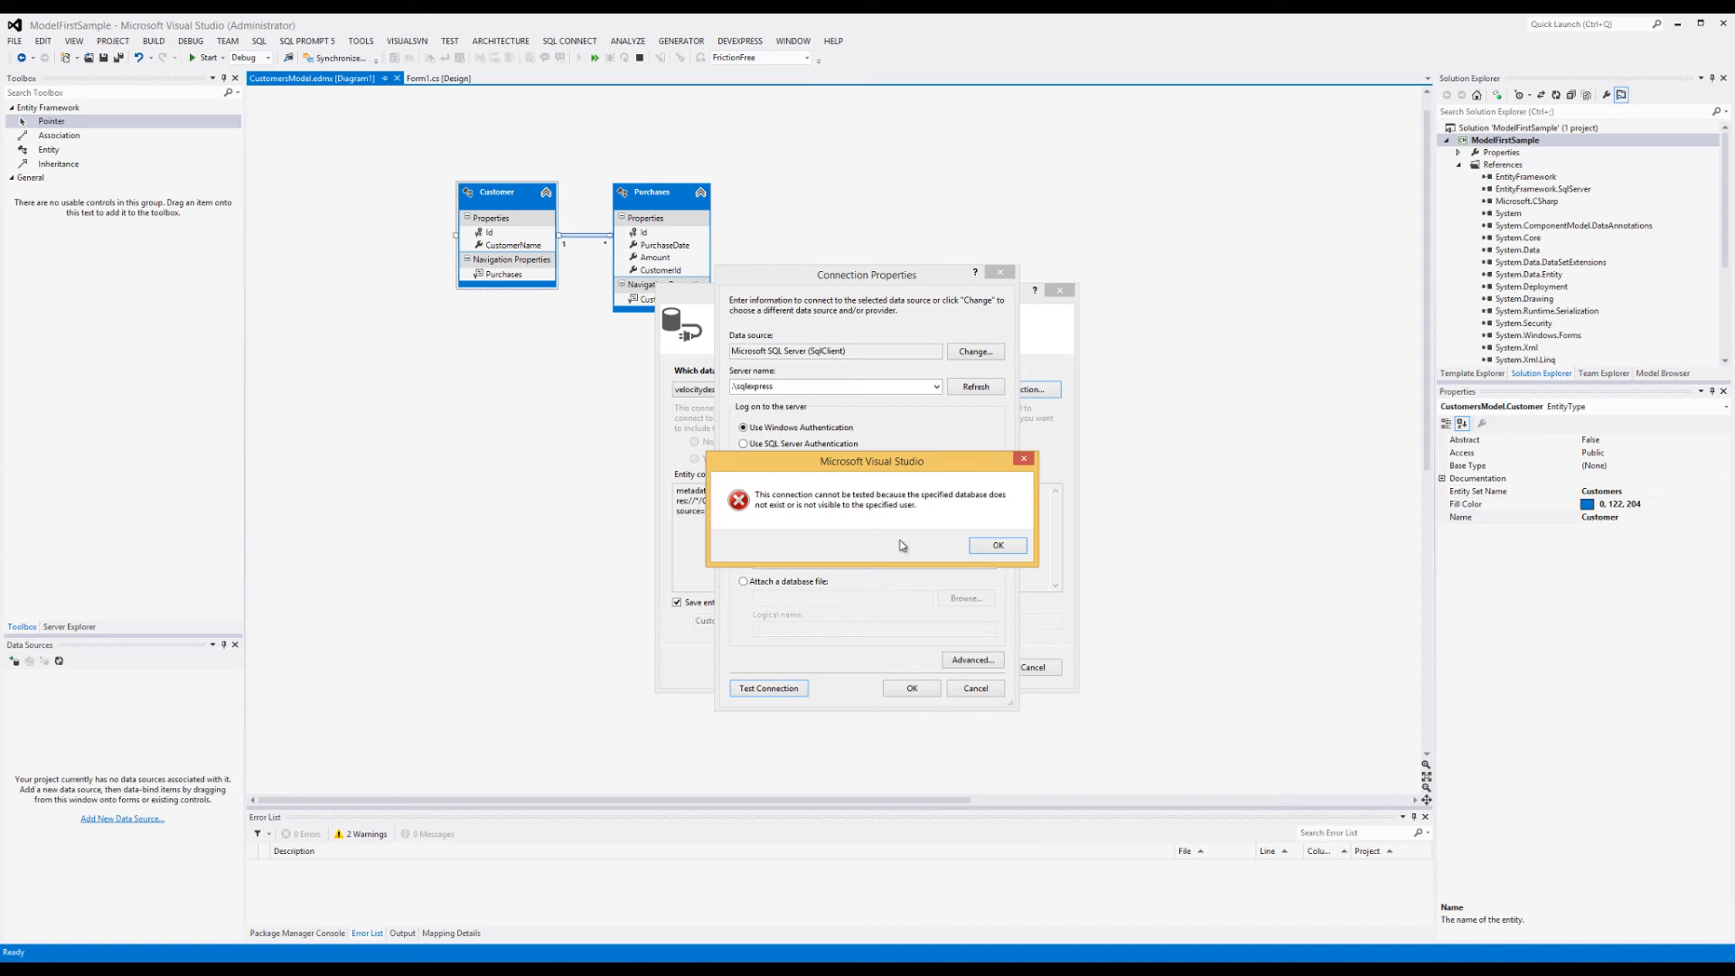
left_click(998, 546)
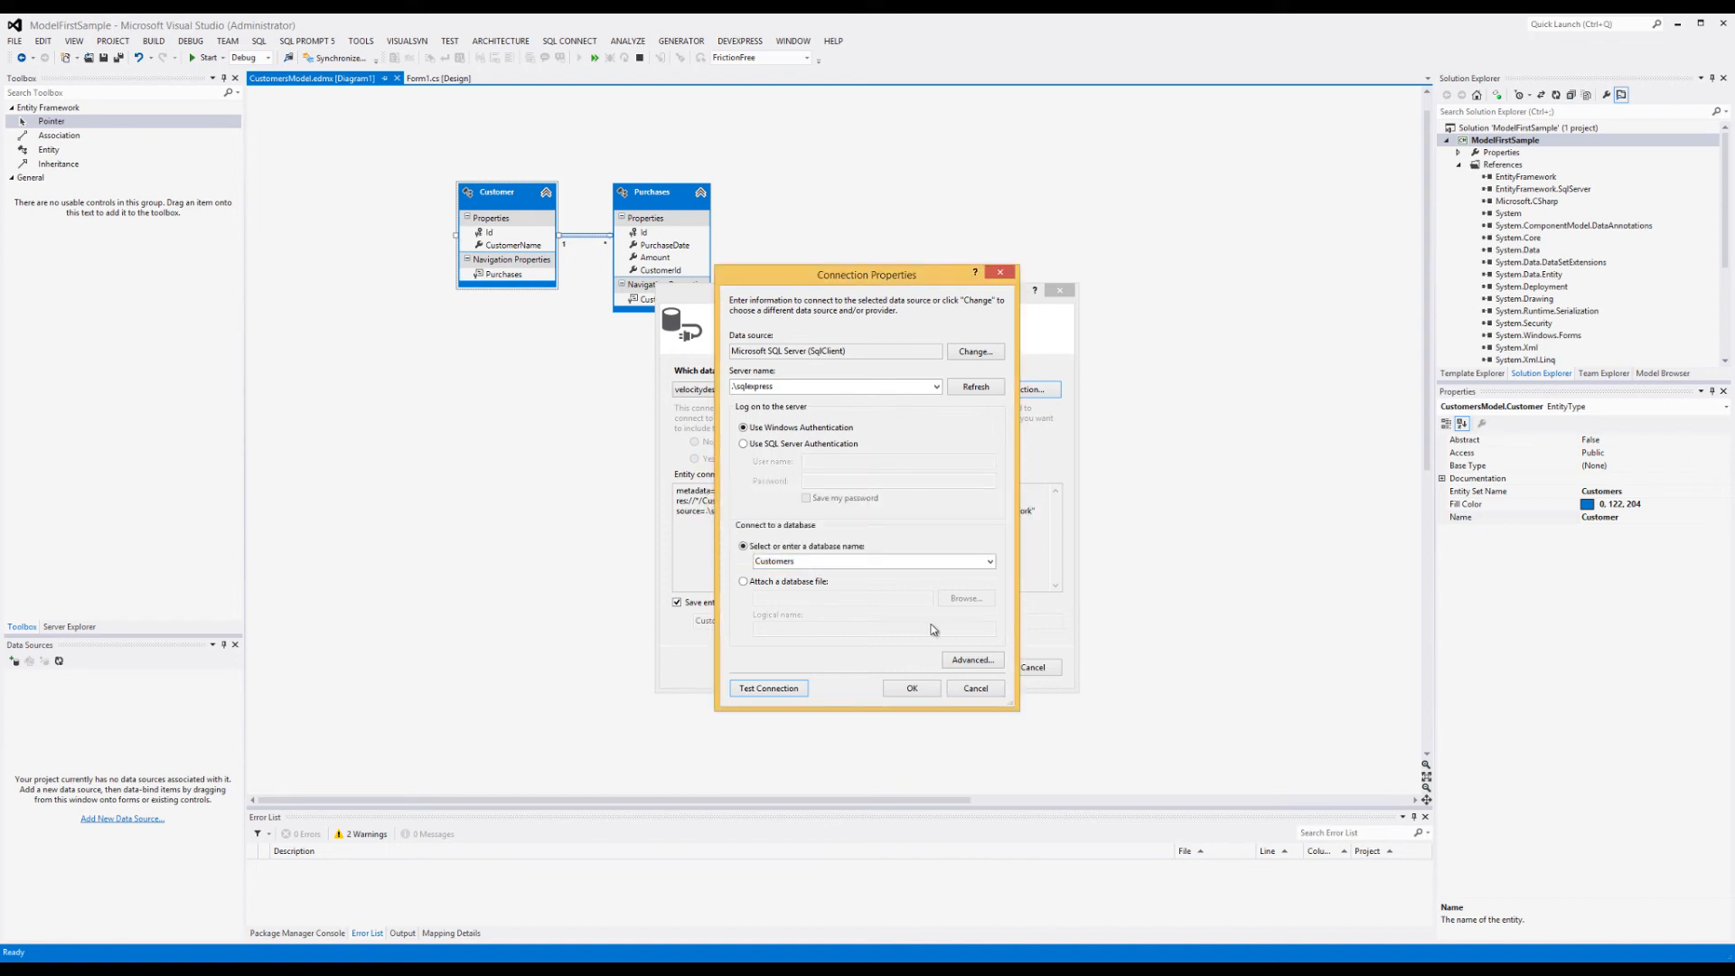
mouse_move(842, 625)
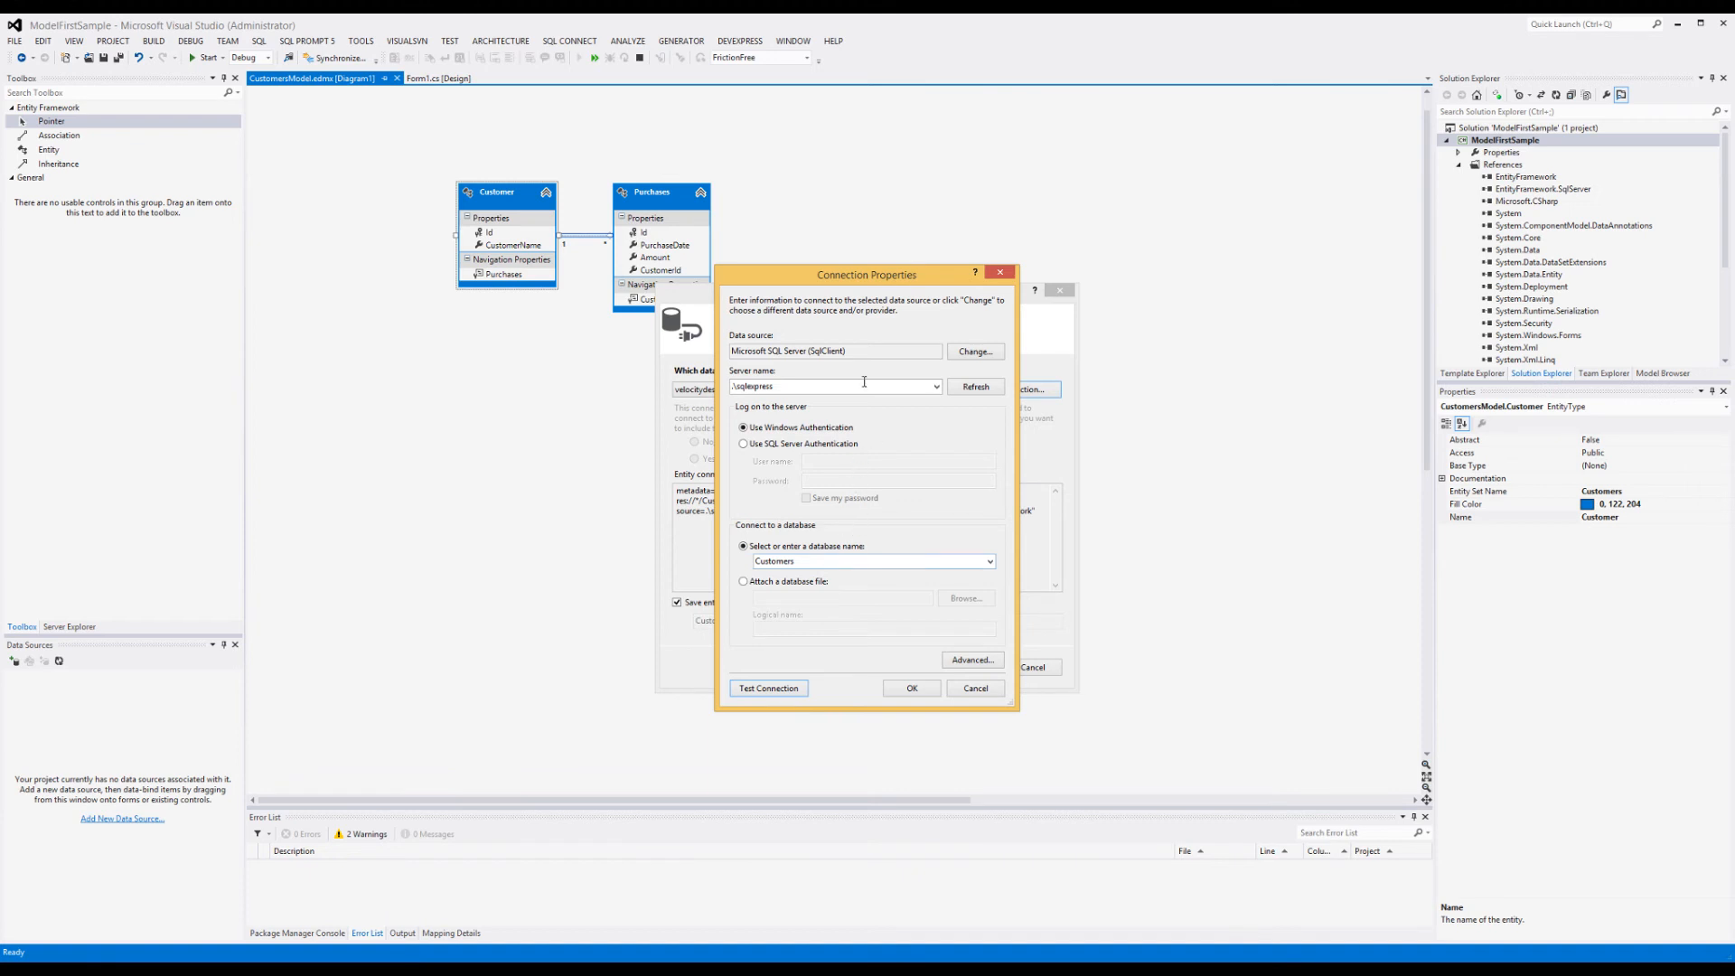
mouse_move(817, 589)
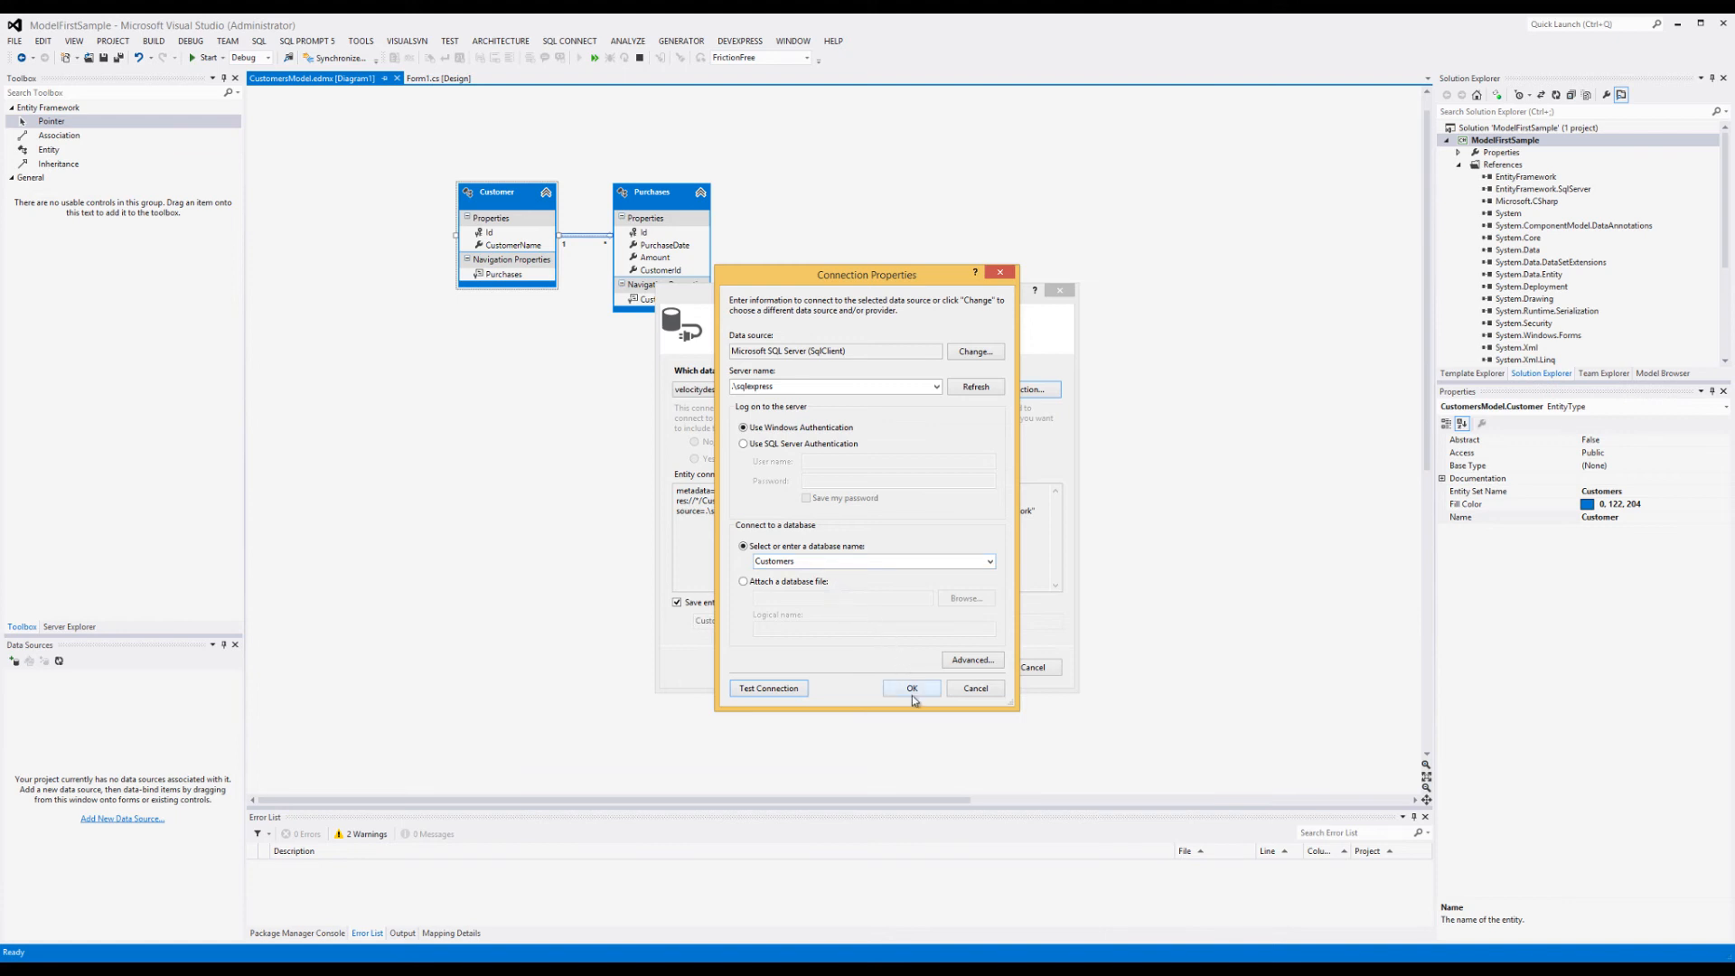
left_click(911, 687)
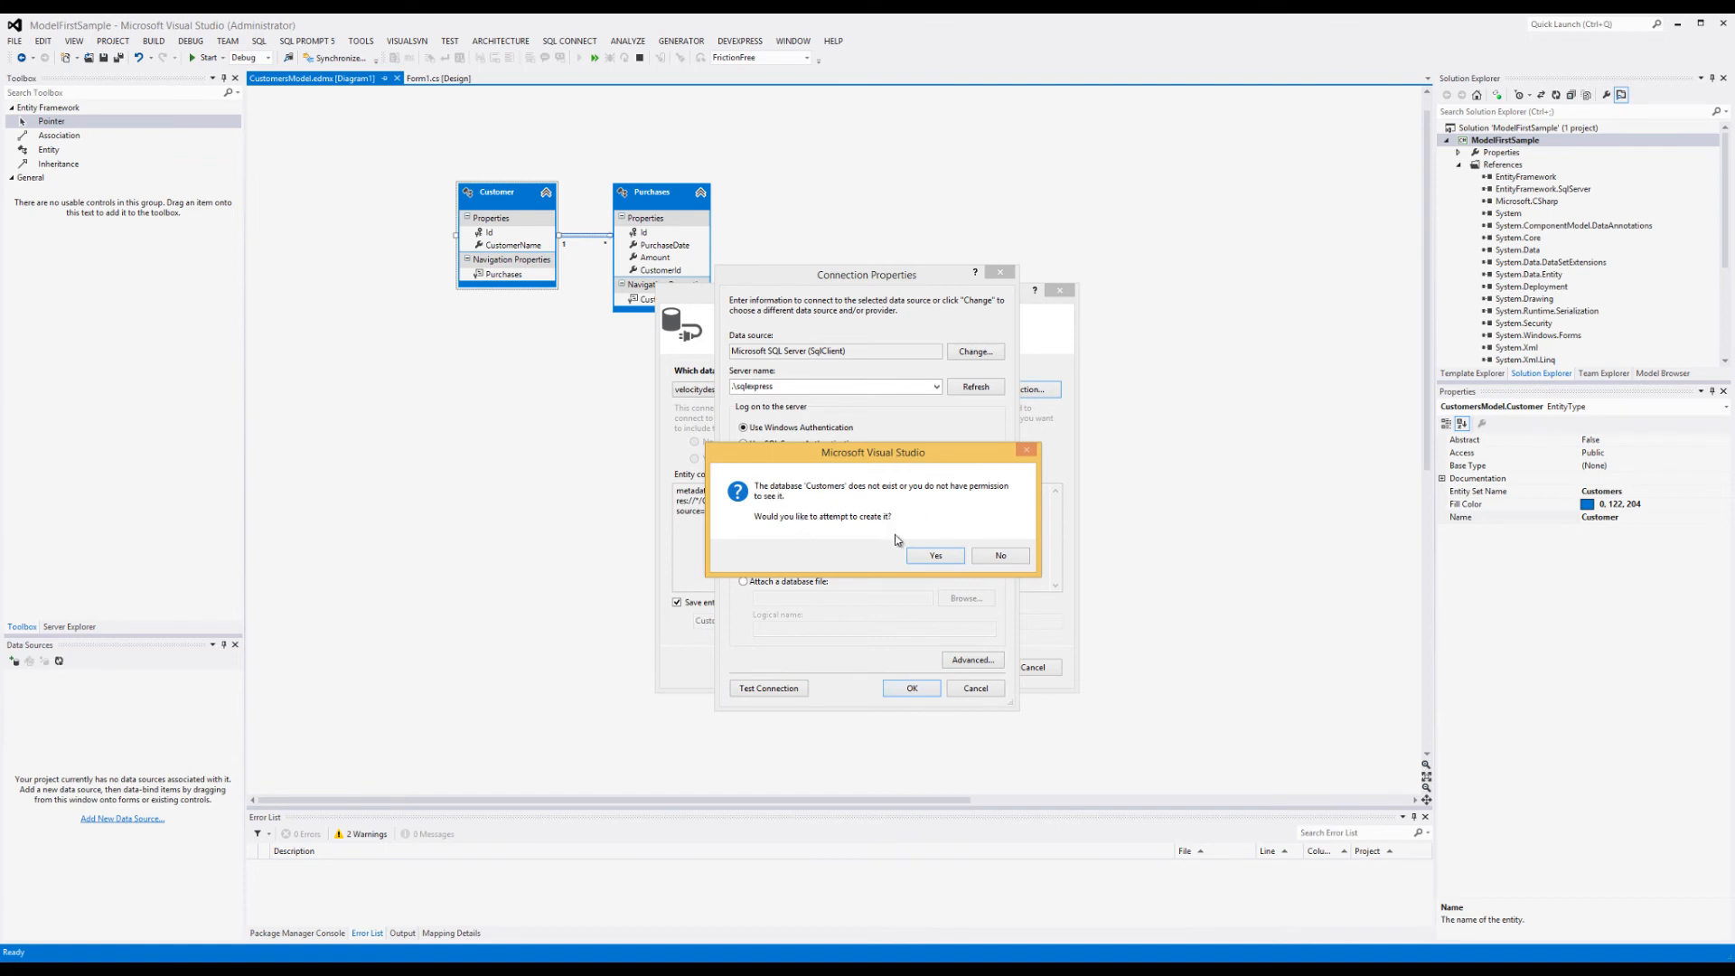
left_click(934, 555)
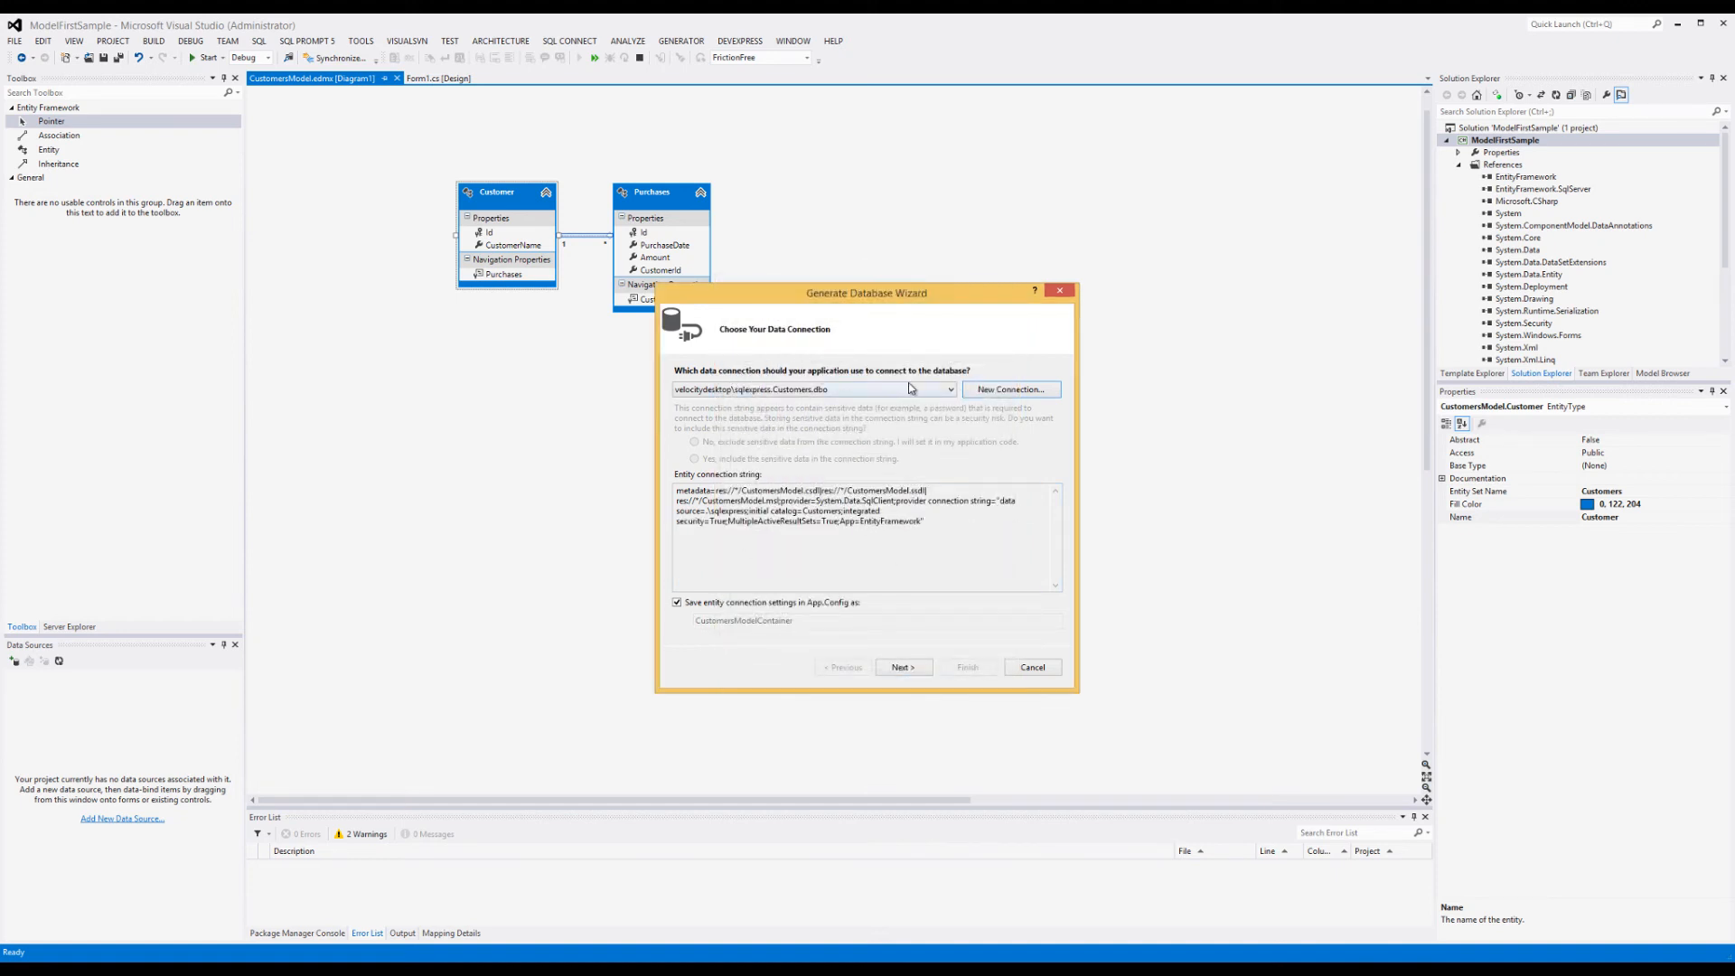
mouse_move(804, 405)
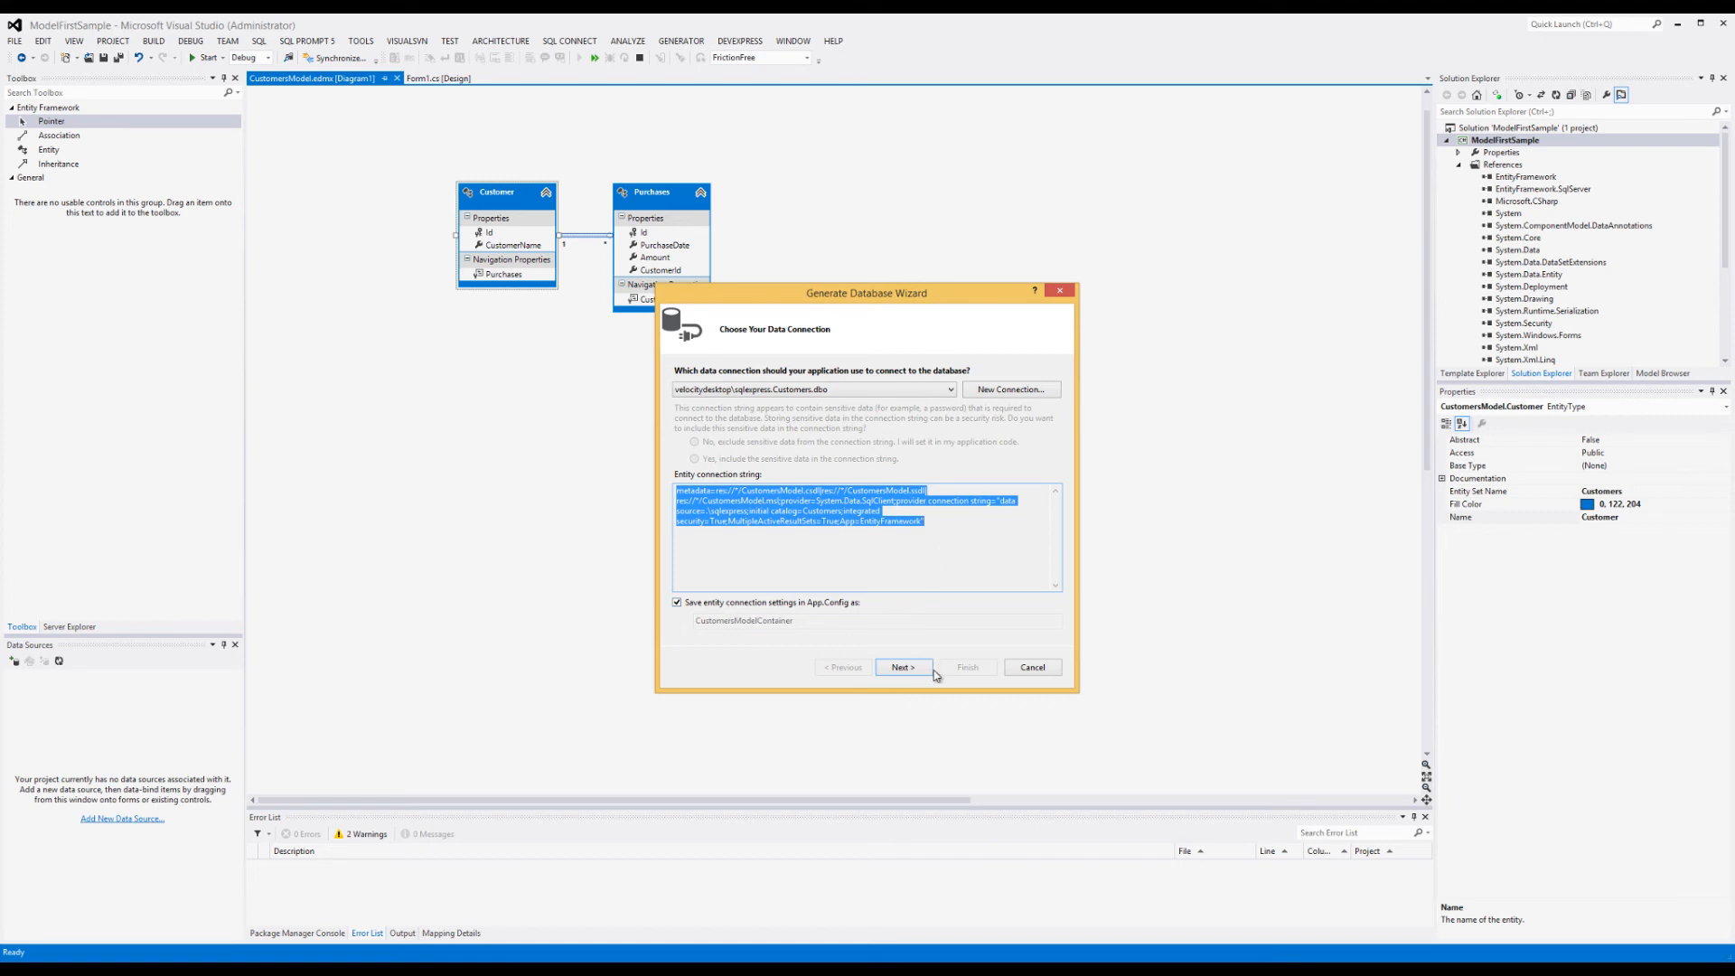
mouse_move(850, 642)
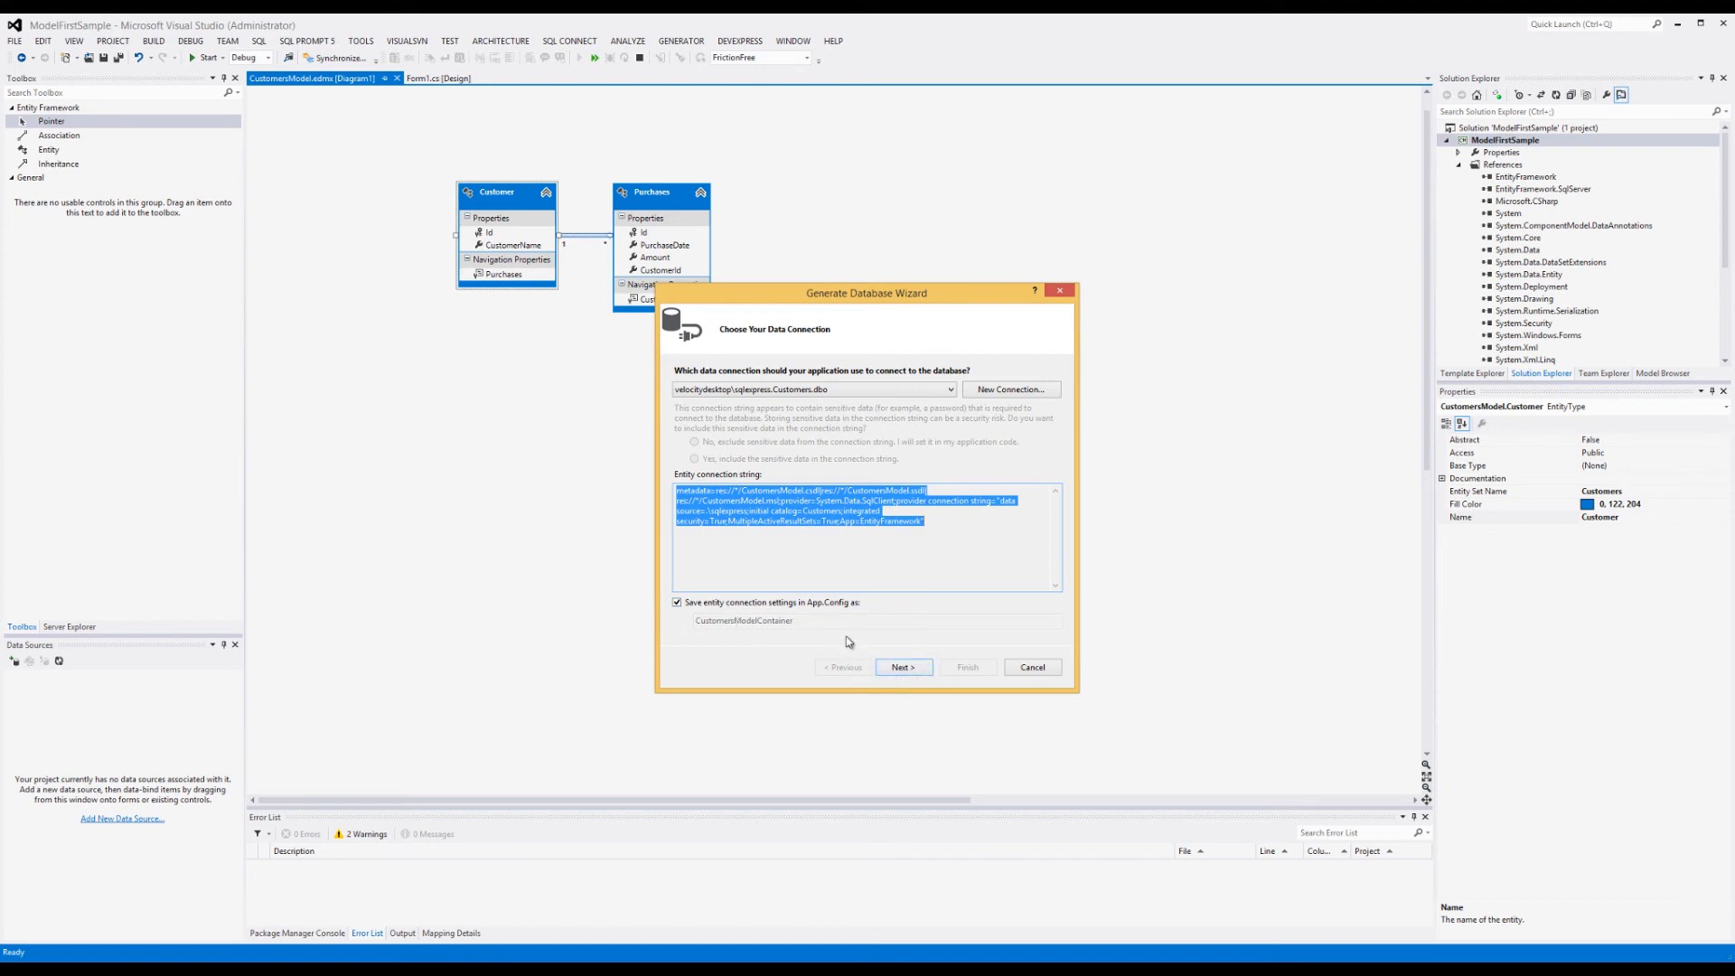
Step: Advance the wizard to the Summary and Settings step where the DDL is generated
left_click(904, 666)
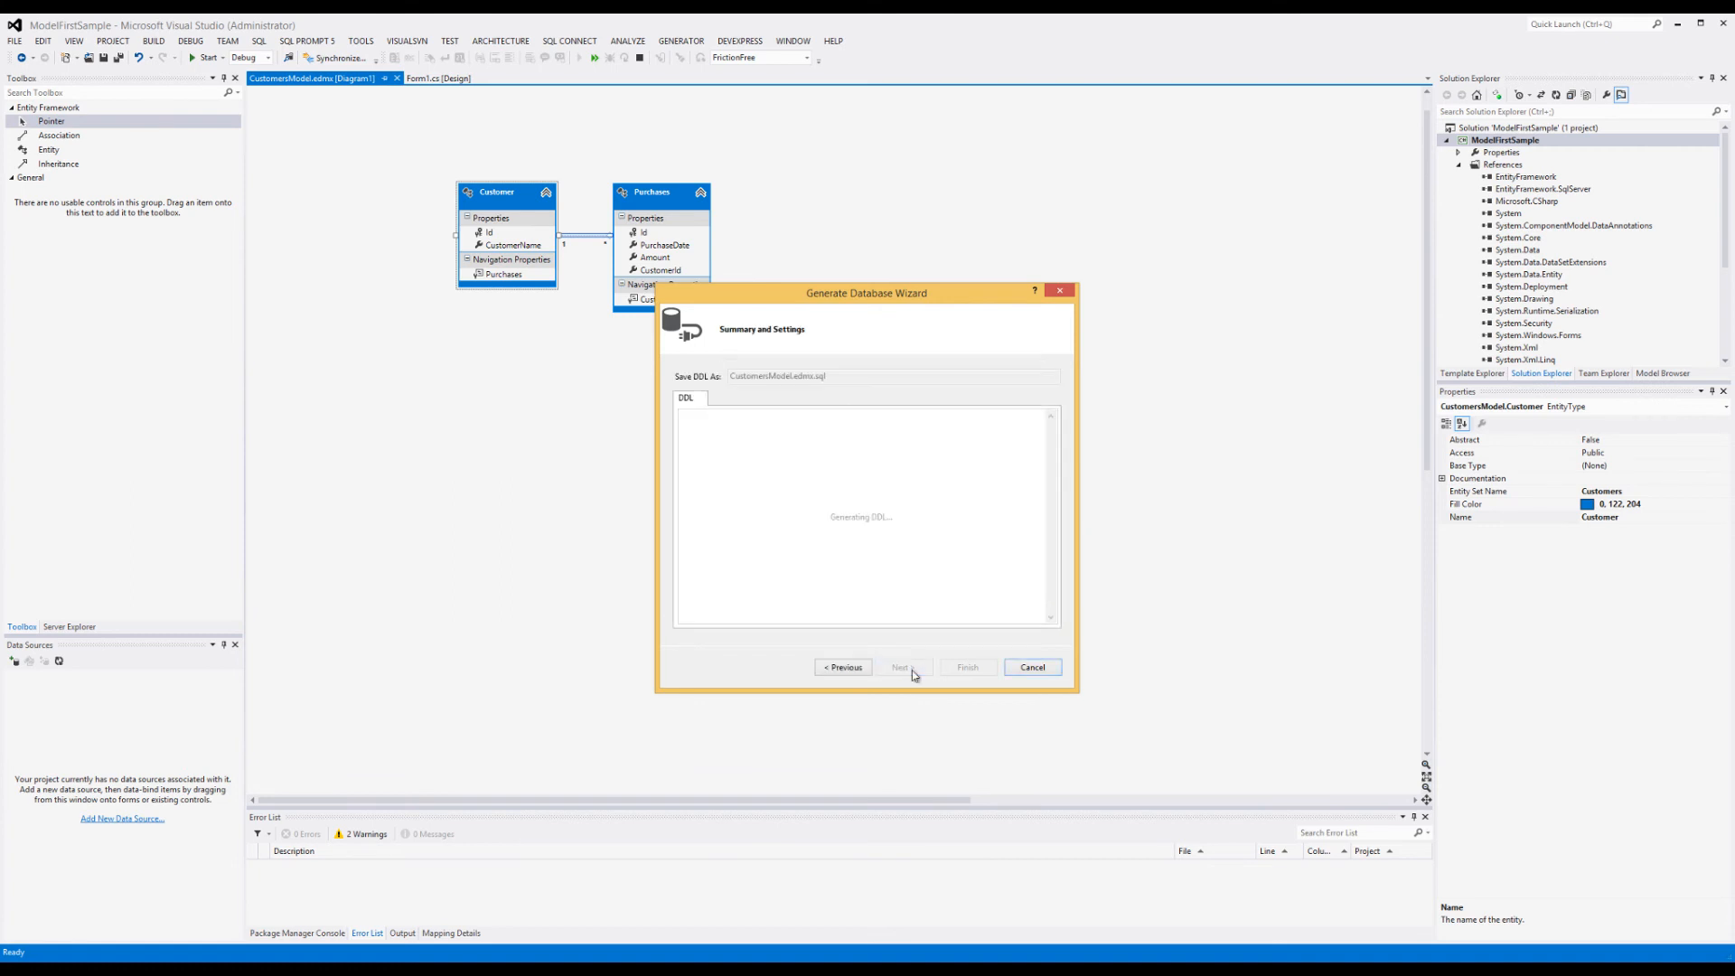
mouse_move(936, 593)
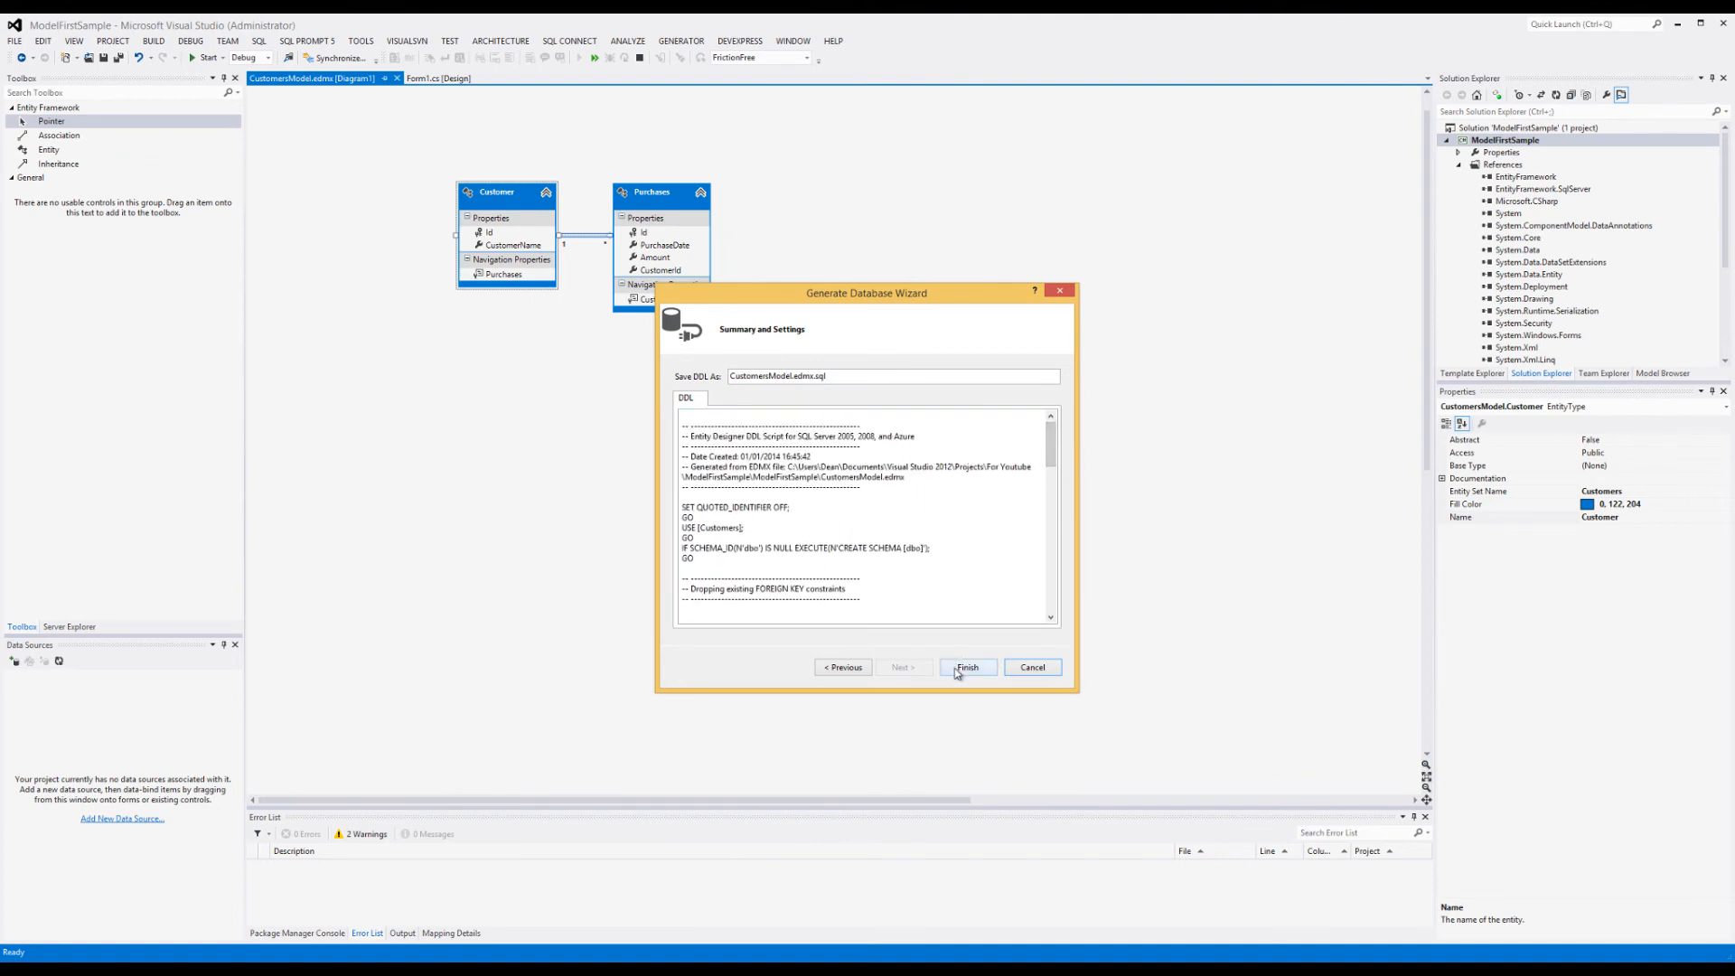
Step: Finish the wizard so CustomersModel.edmx.sql with the Customers and Purchases tables opens
left_click(967, 667)
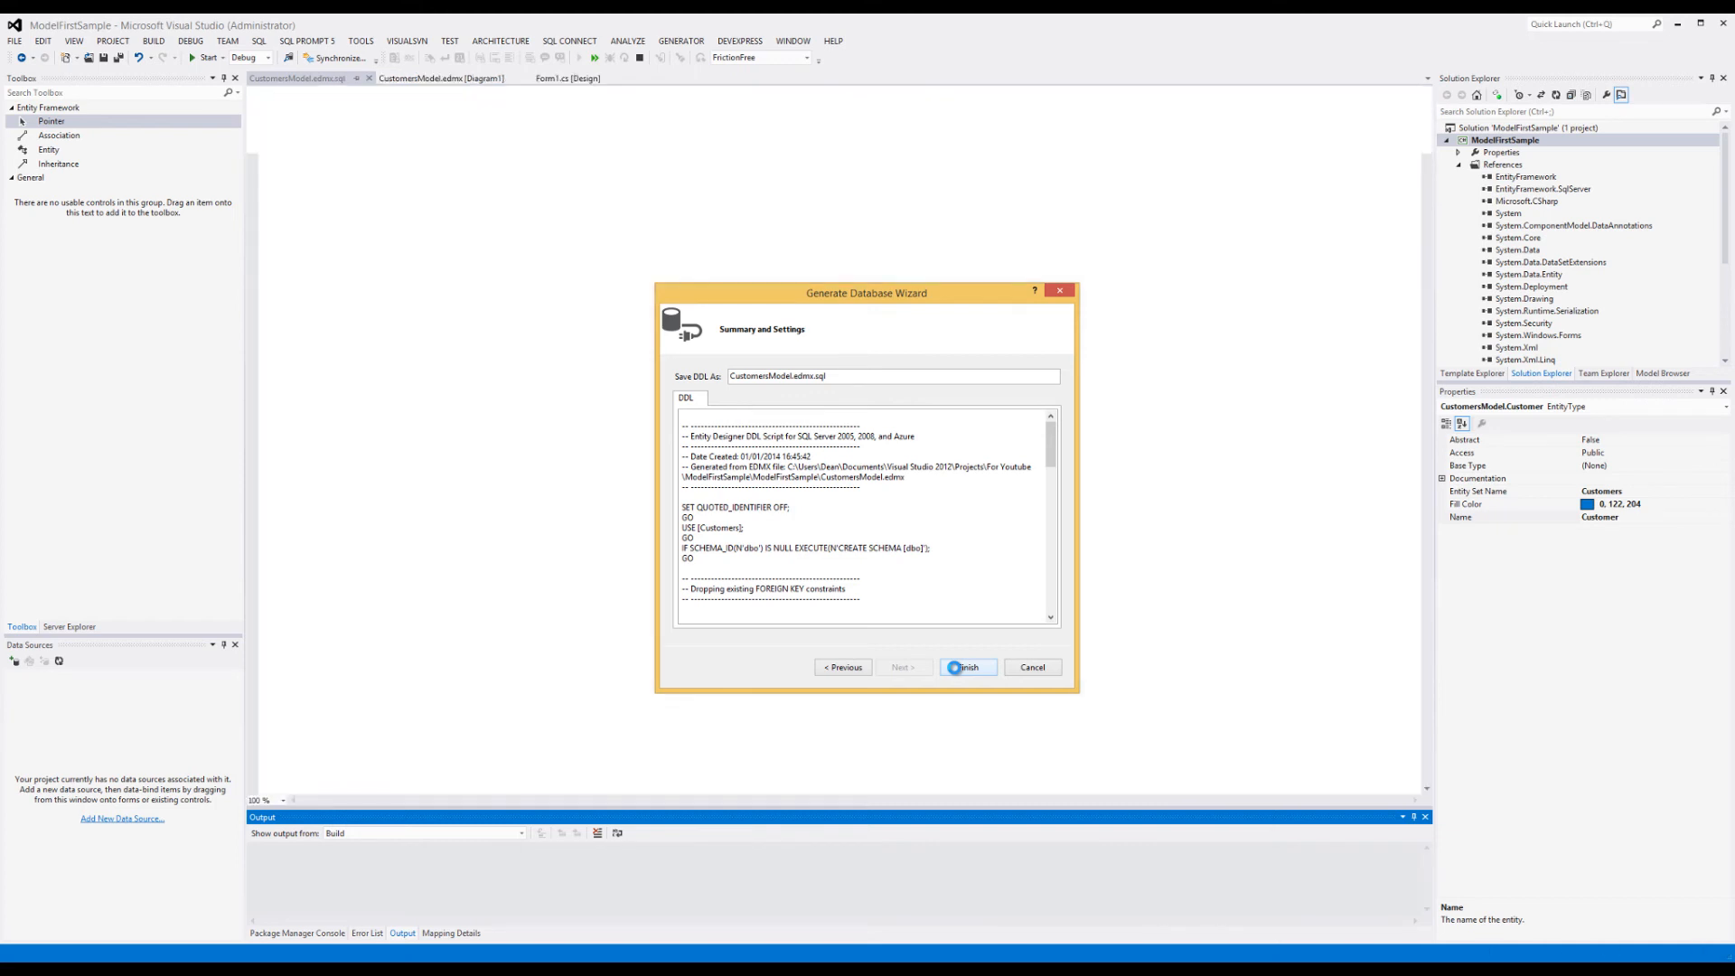
left_click(972, 667)
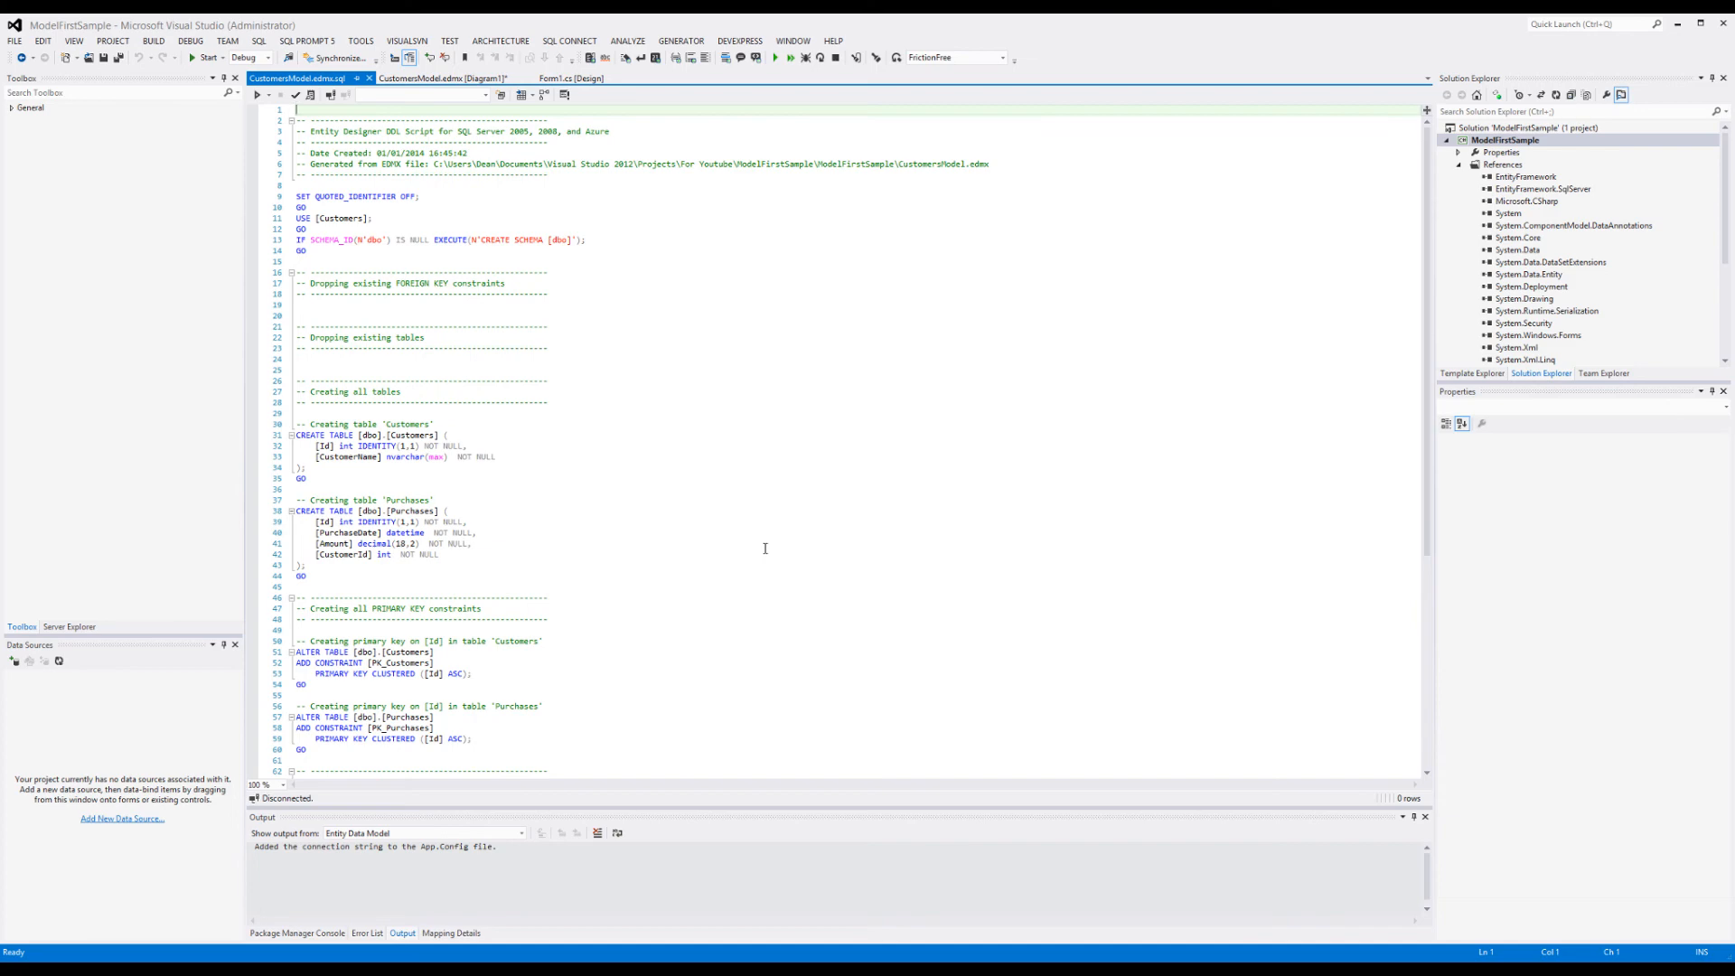
mouse_move(543, 296)
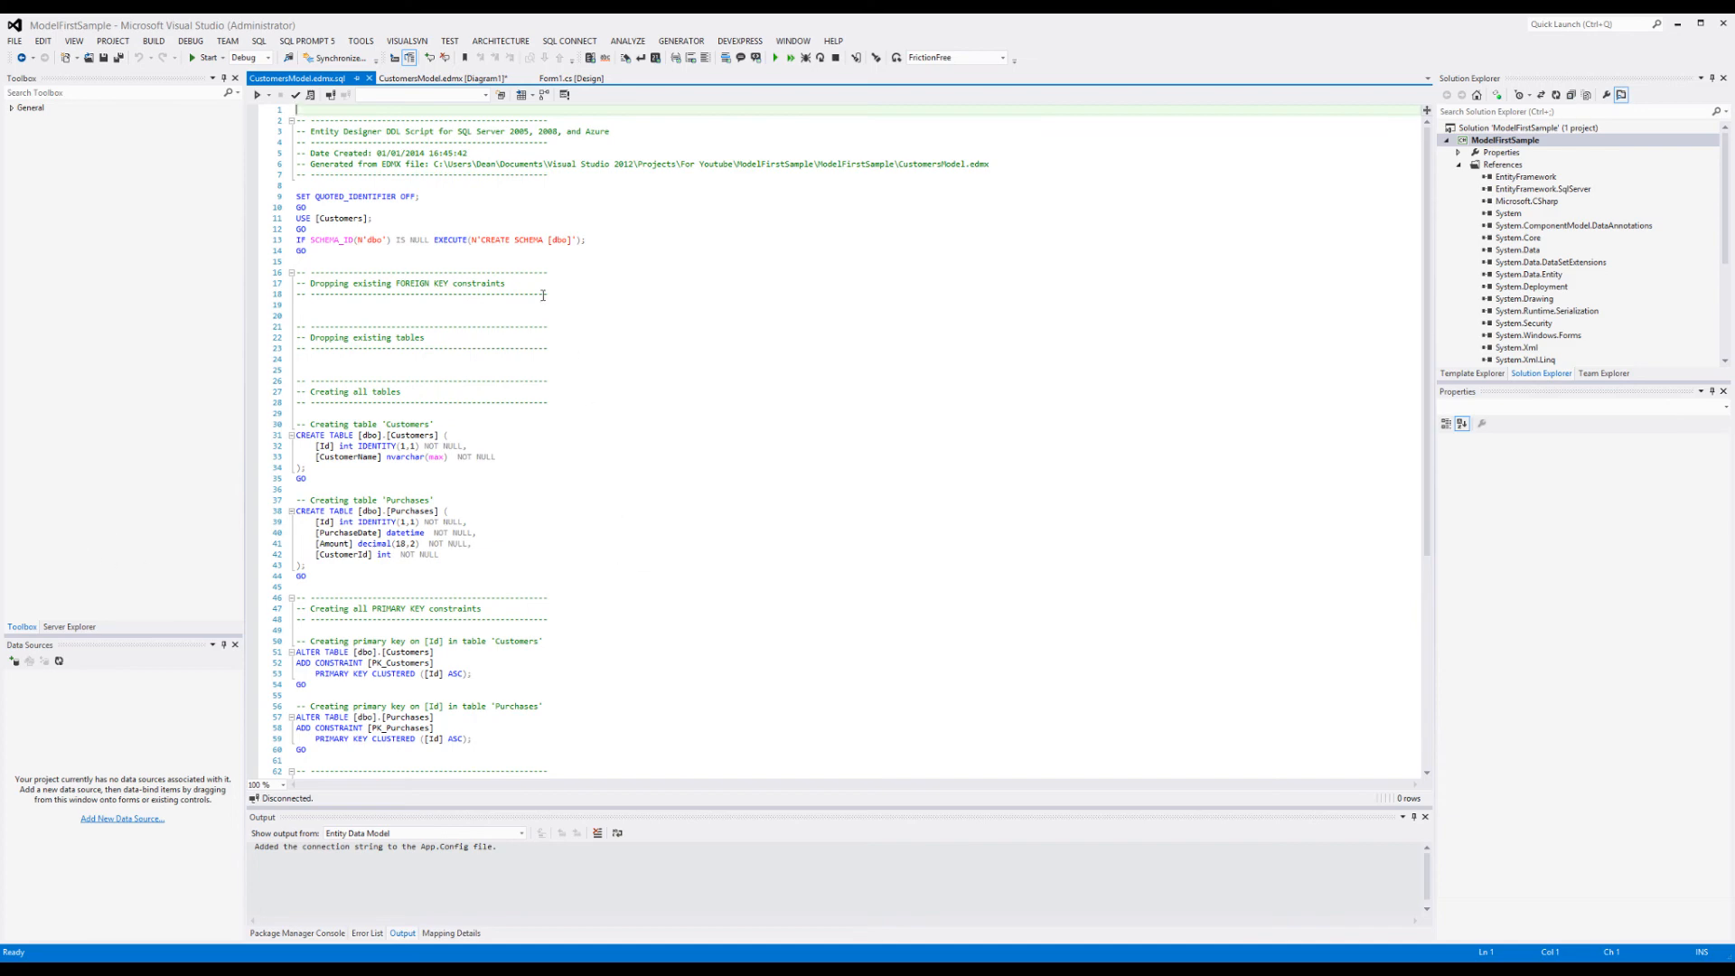
scroll("down", 3)
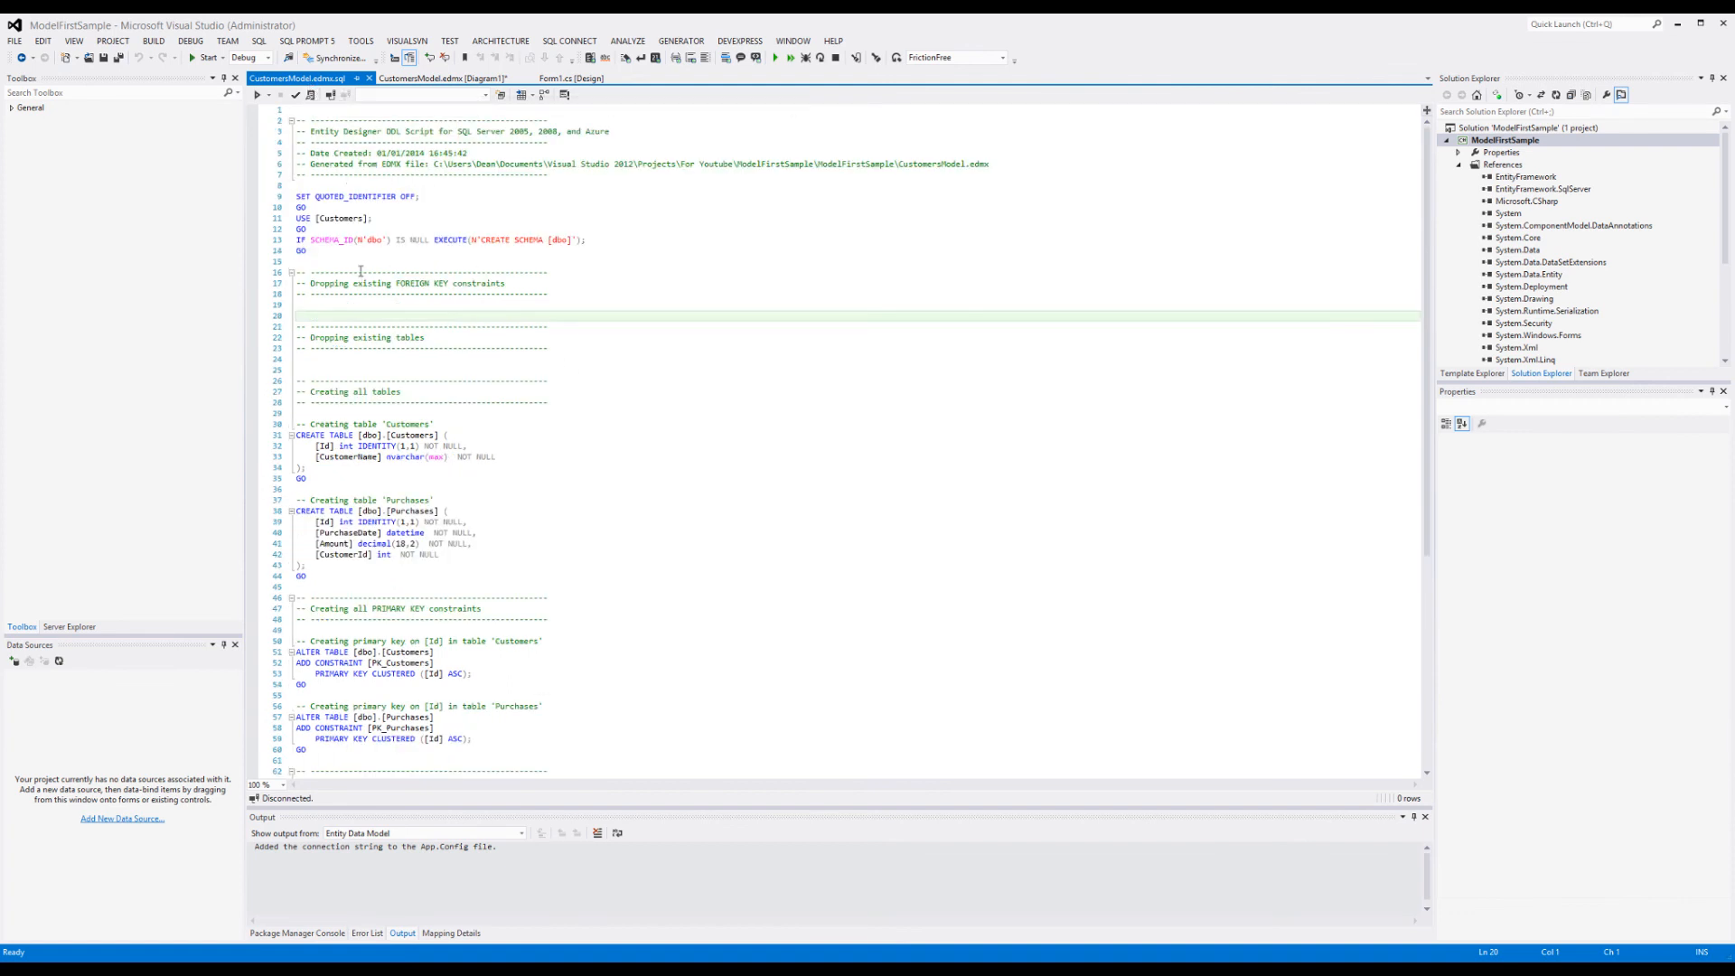
left_click(257, 40)
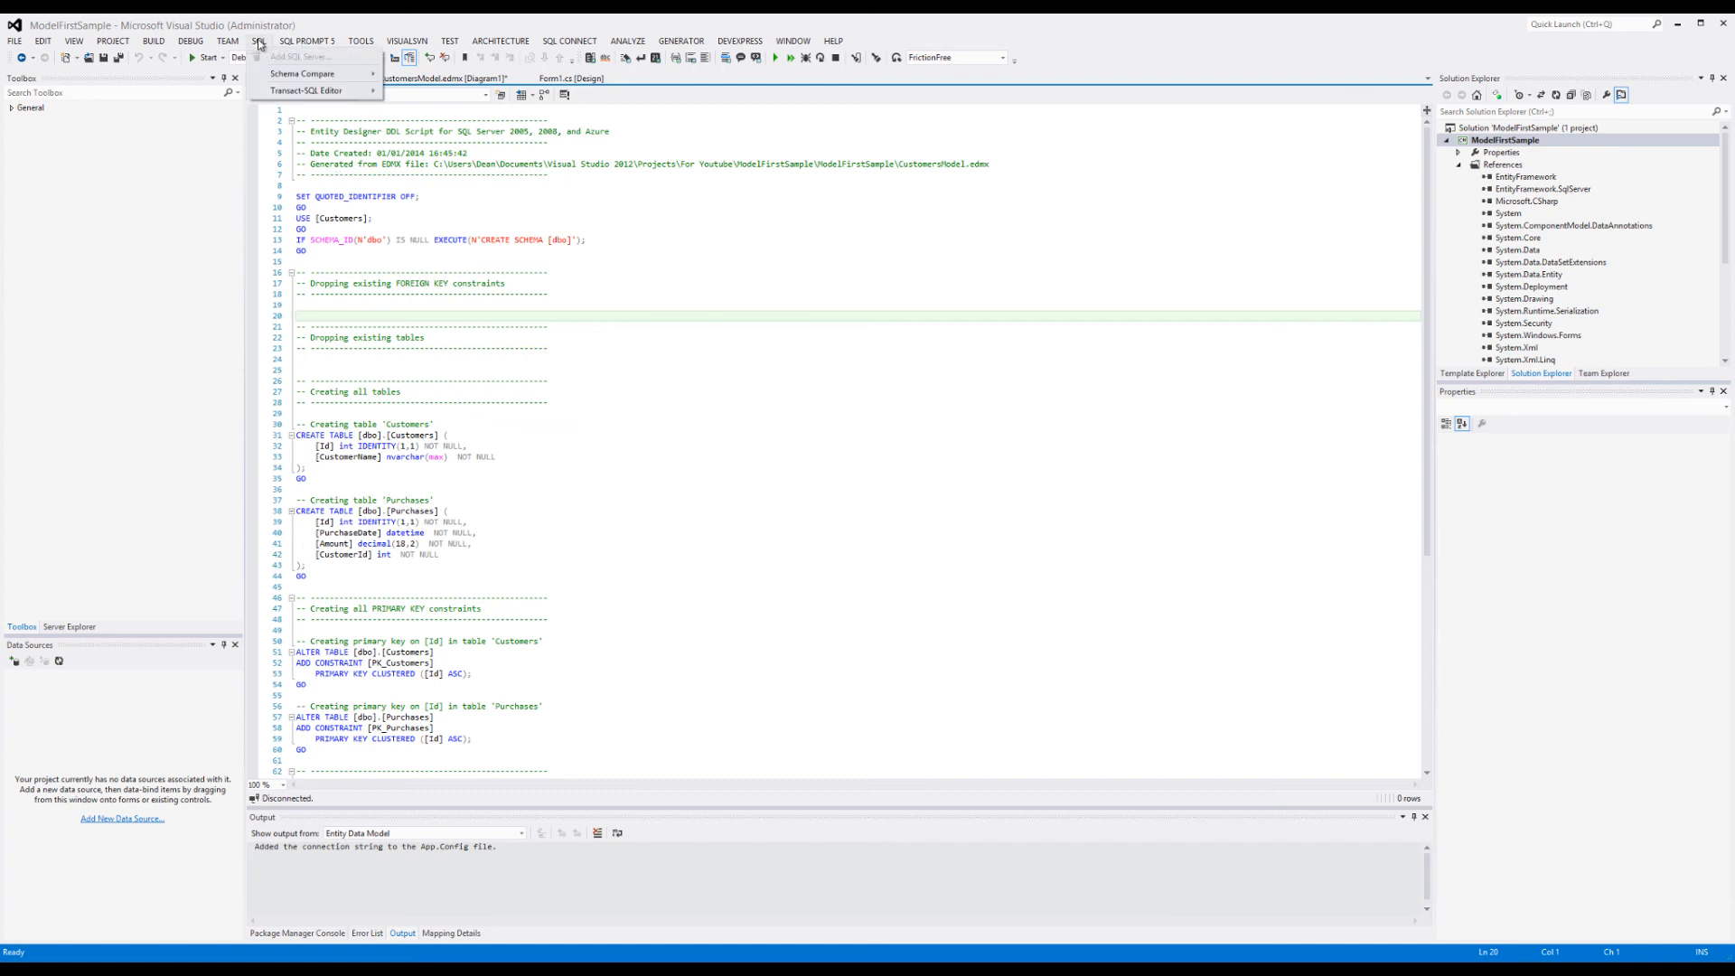
Step: Execute the script via SQL > Transact-SQL Editor, connecting to the local SQL Express server
left_click(289, 90)
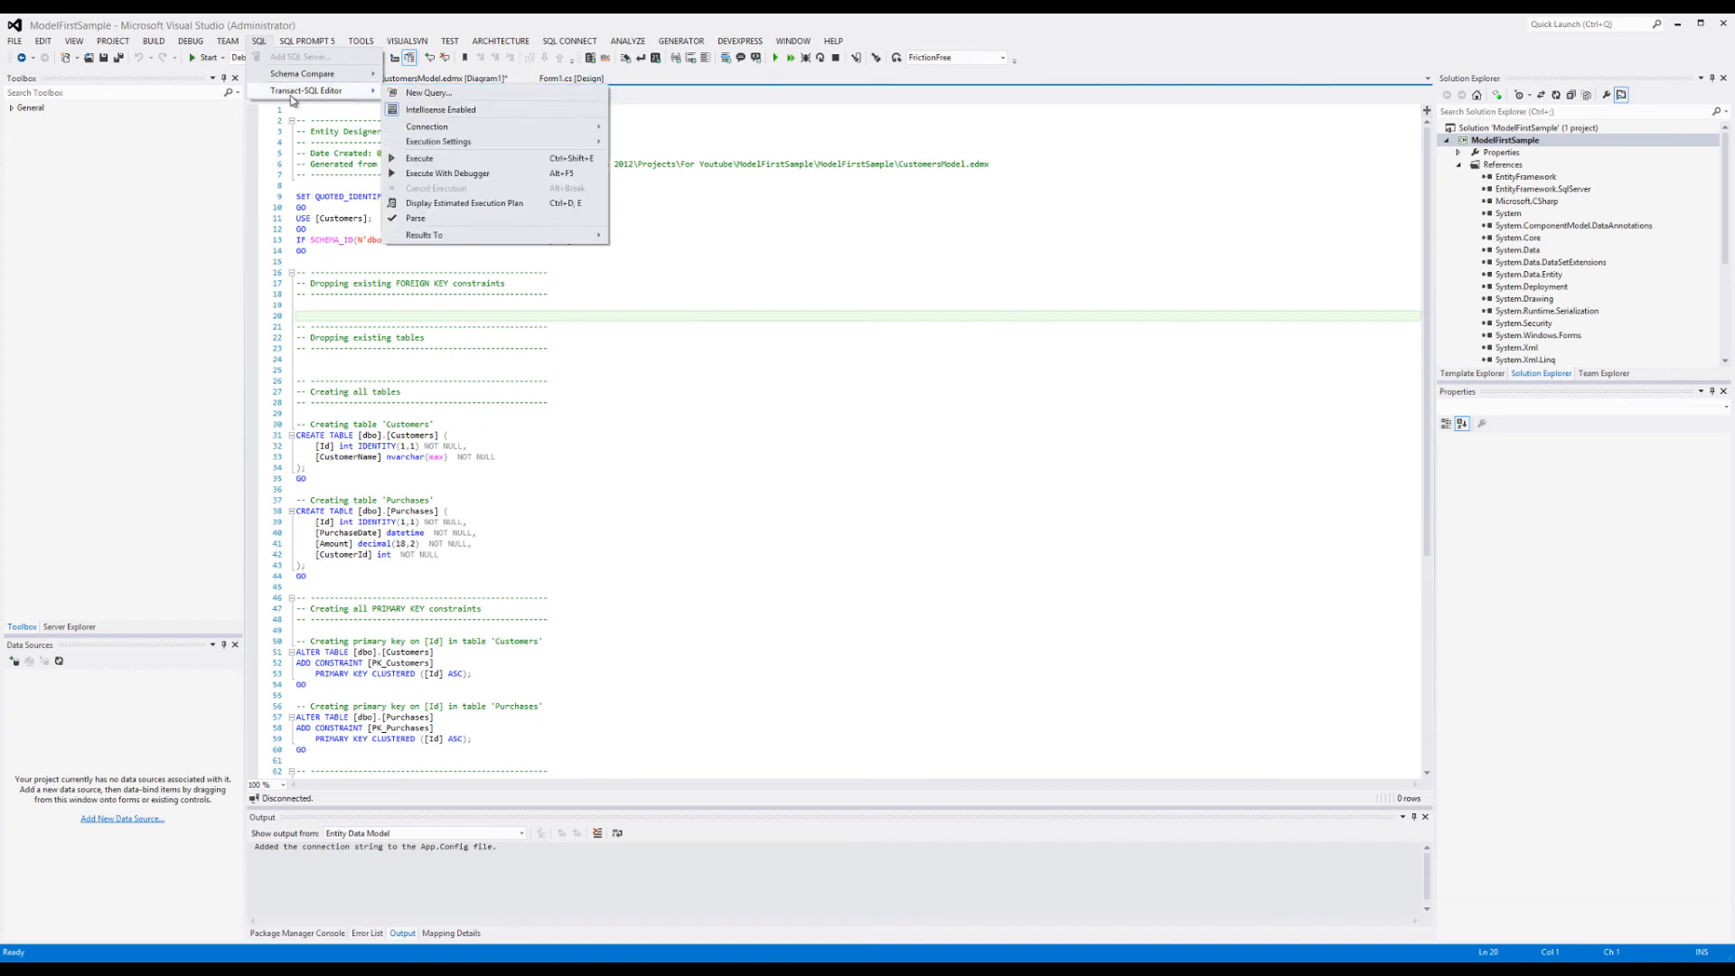
mouse_move(419, 157)
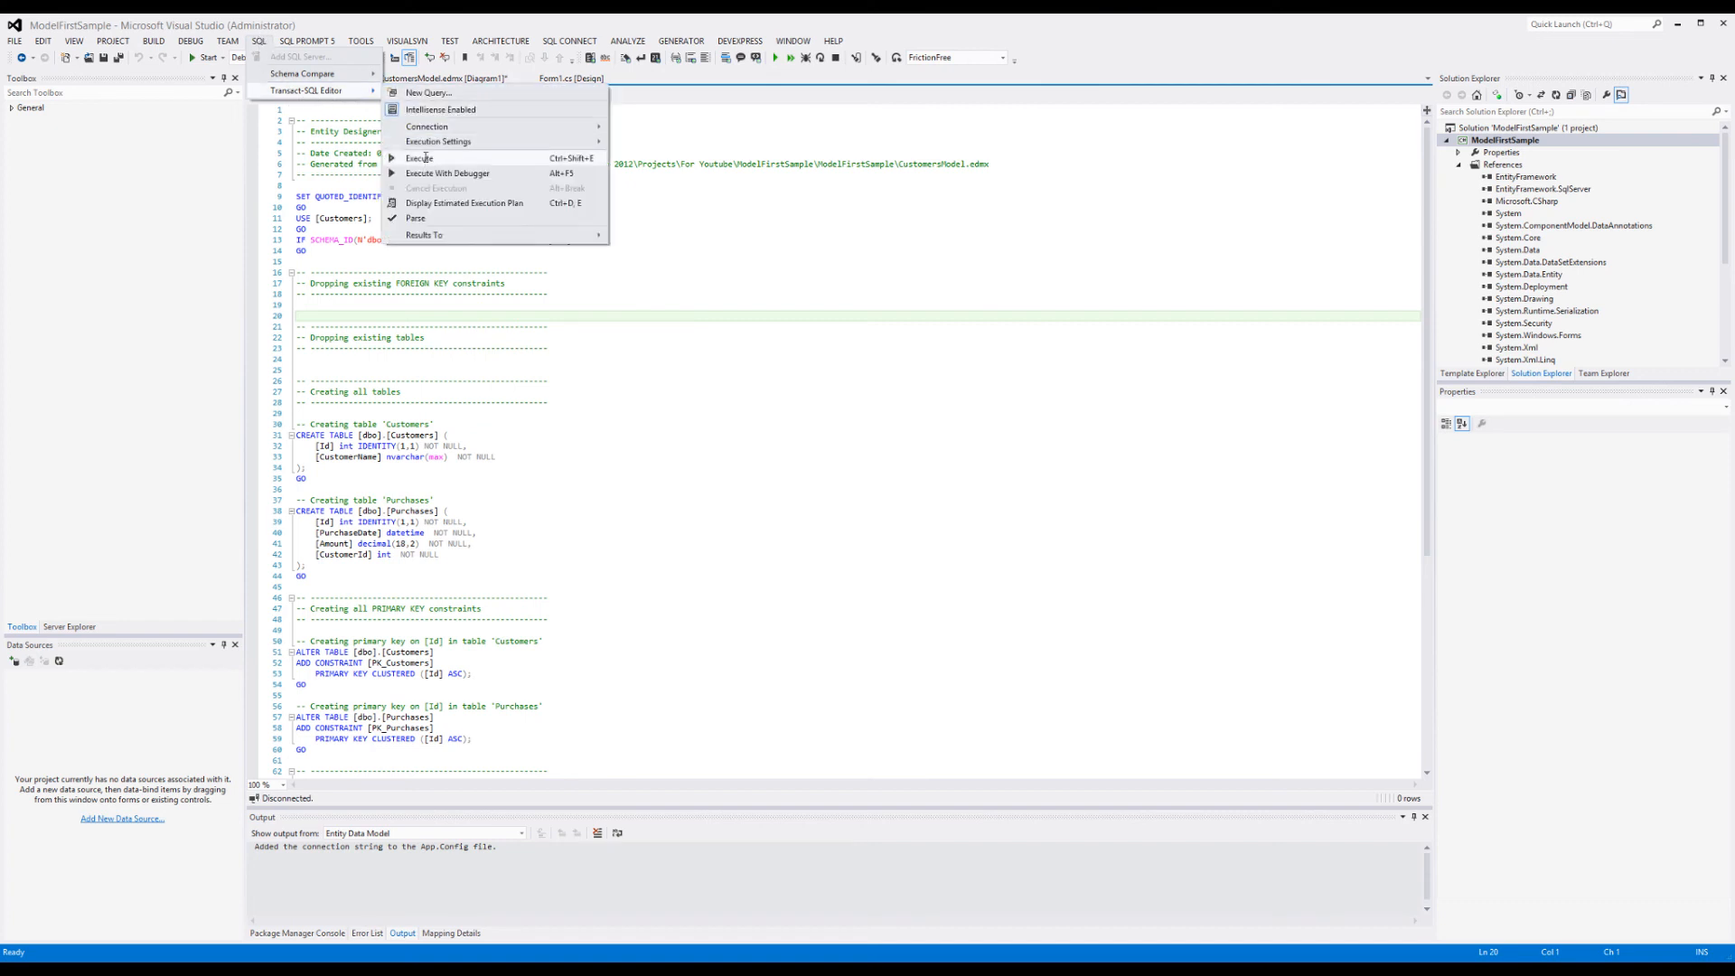
left_click(419, 157)
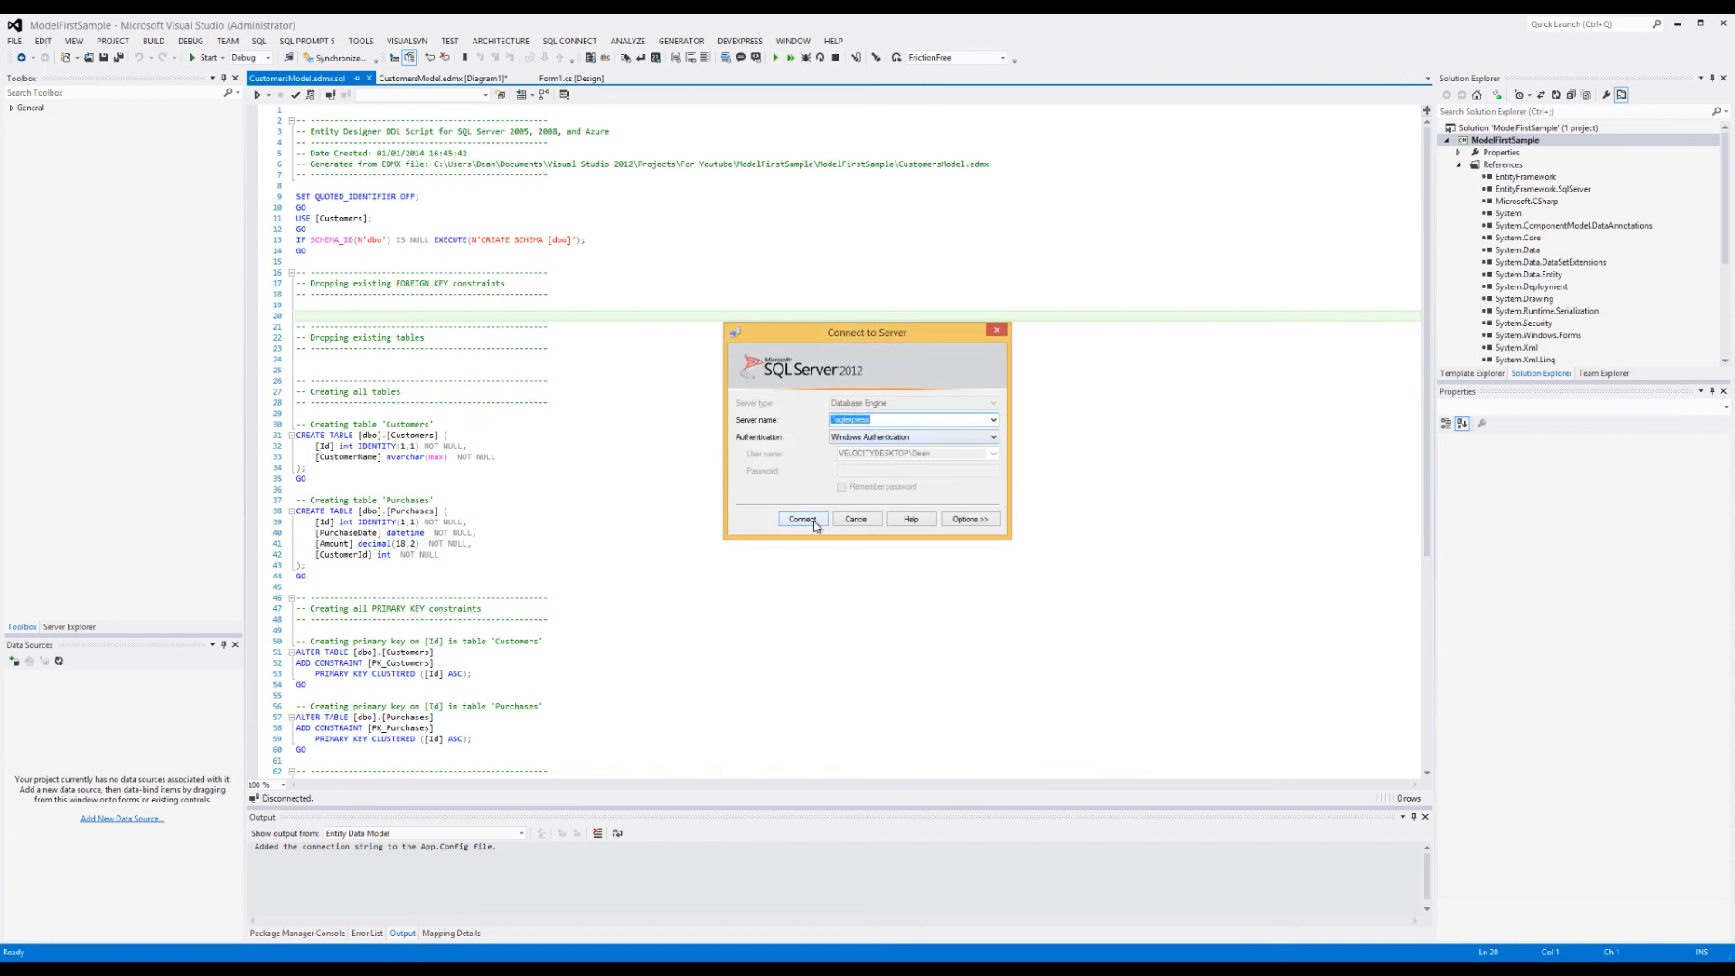
left_click(802, 518)
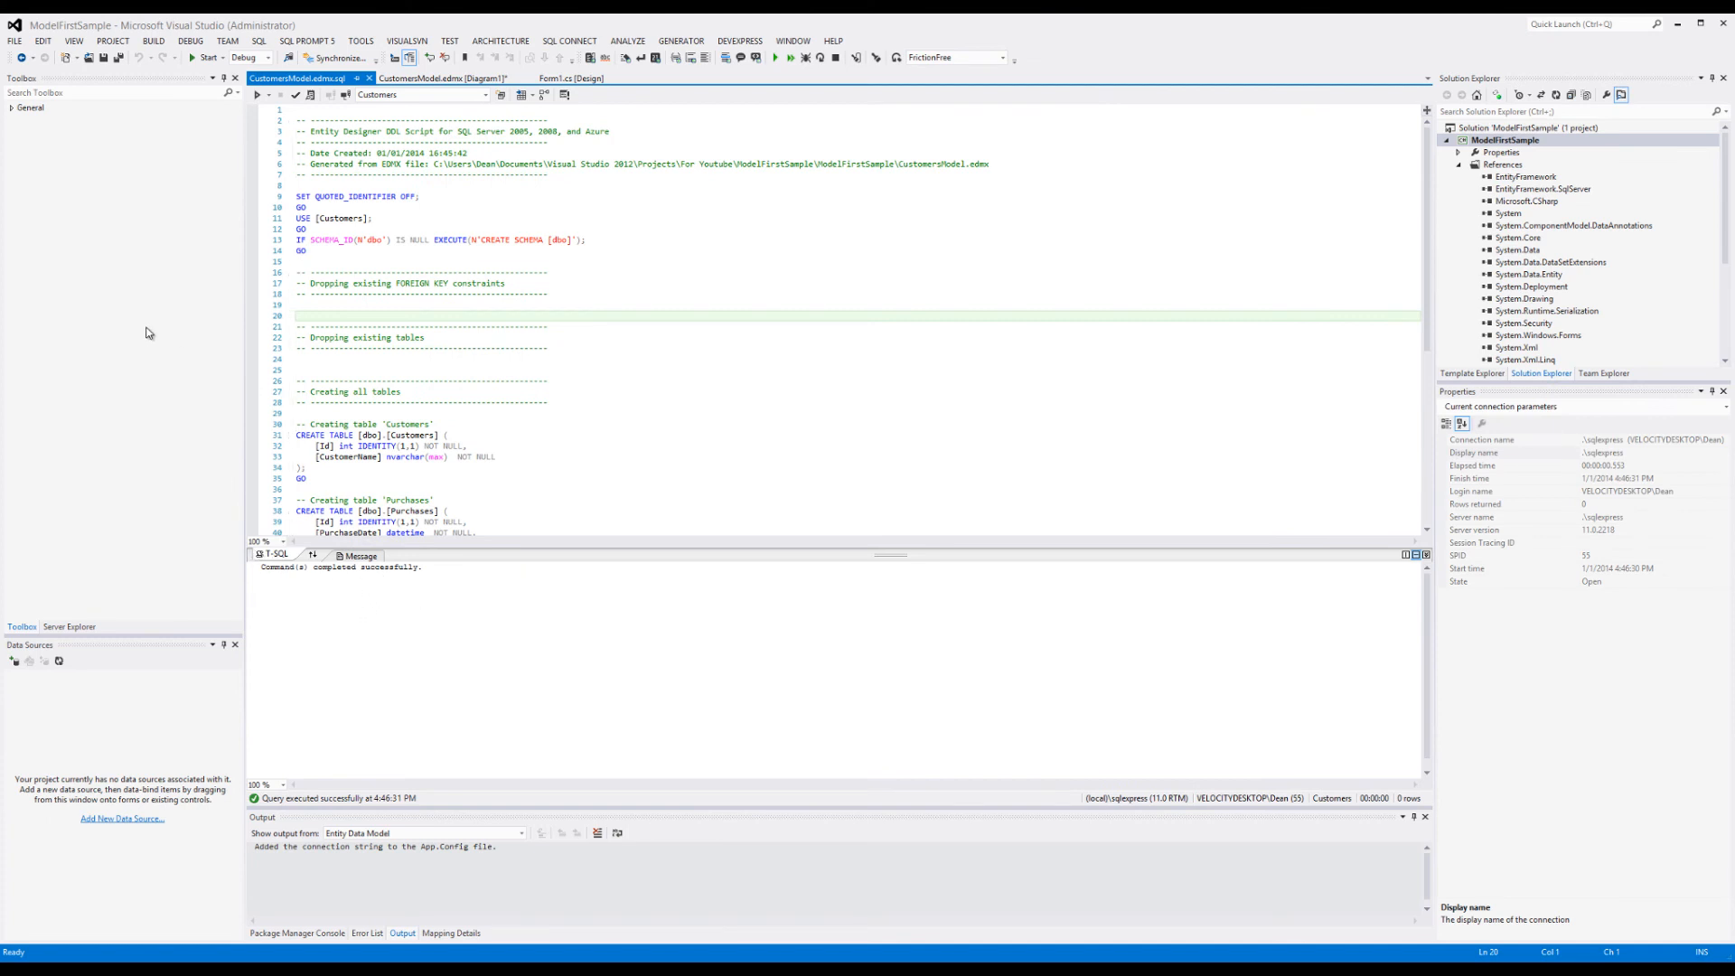
mouse_move(130, 670)
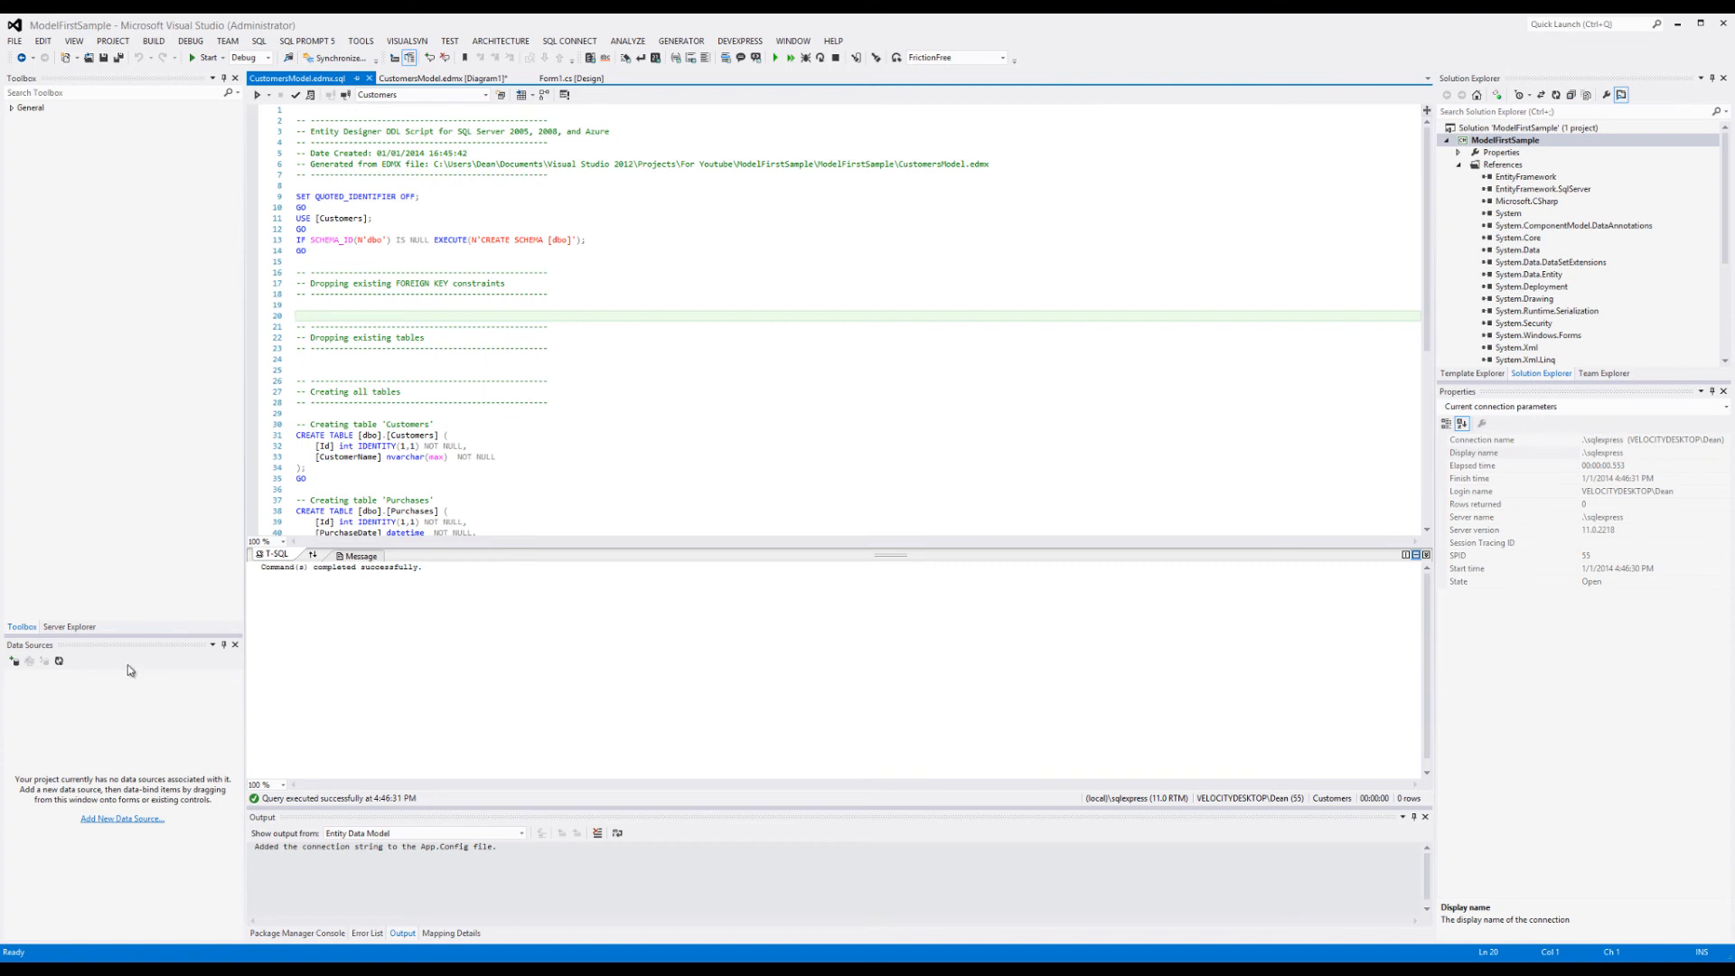
Step: Expand the Customers connection in Server Explorer to show the Customers and Purchases table columns
left_click(69, 625)
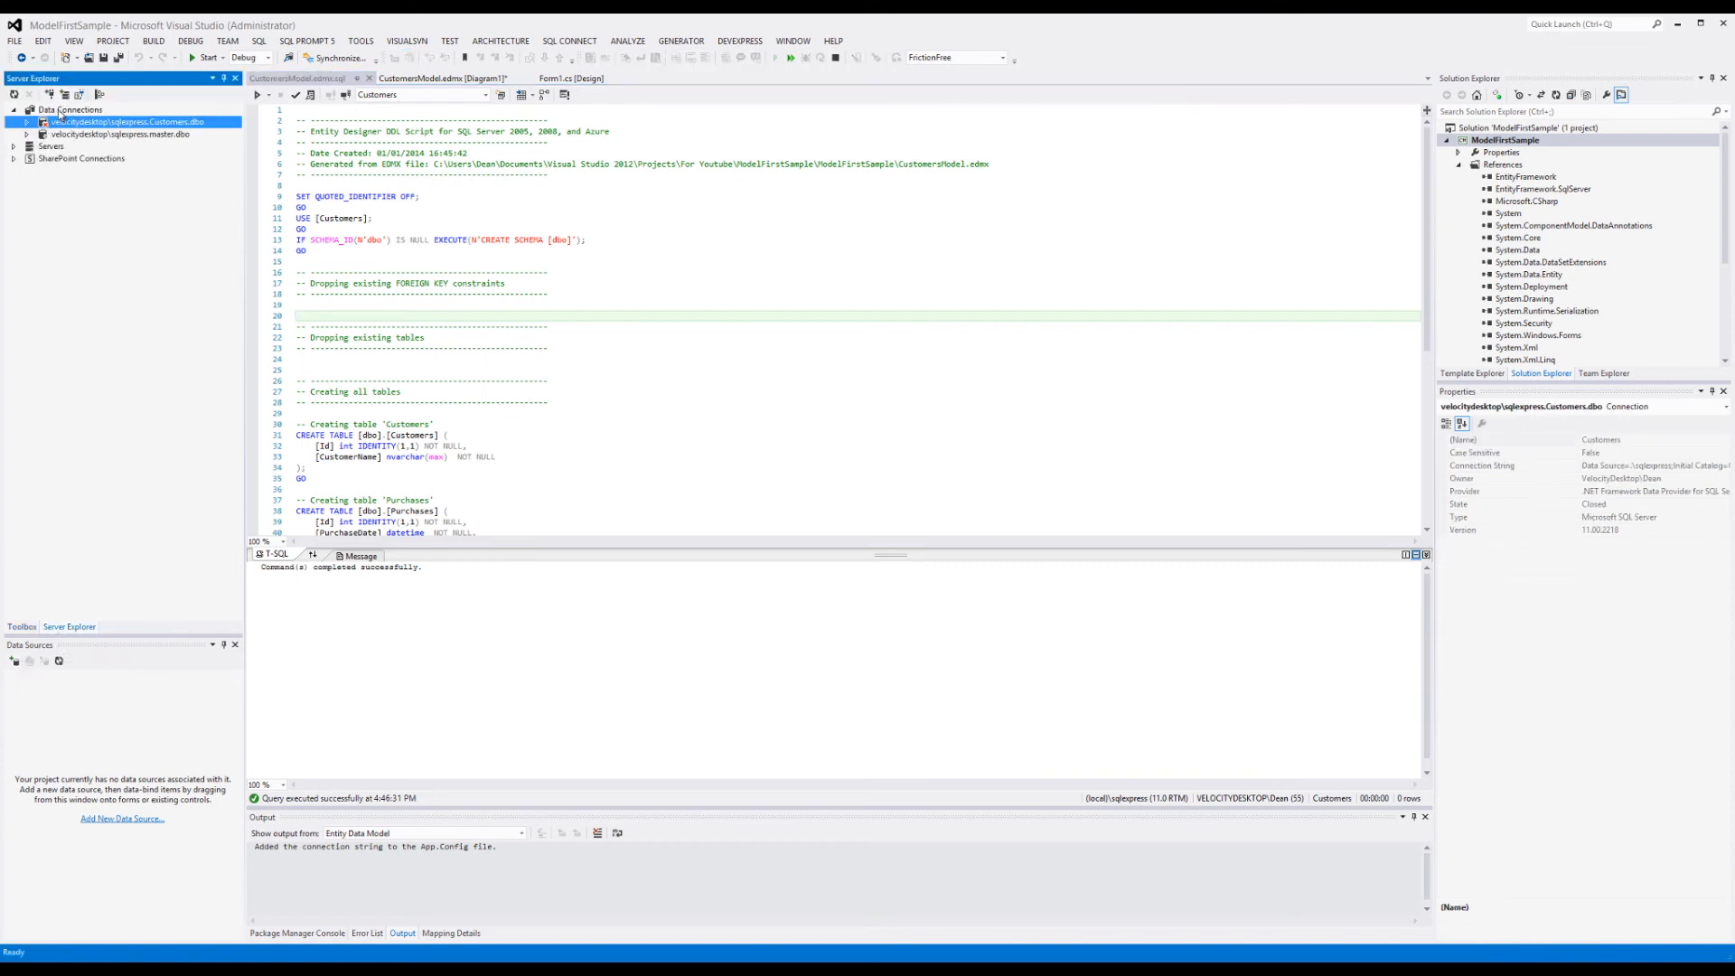
left_click(63, 110)
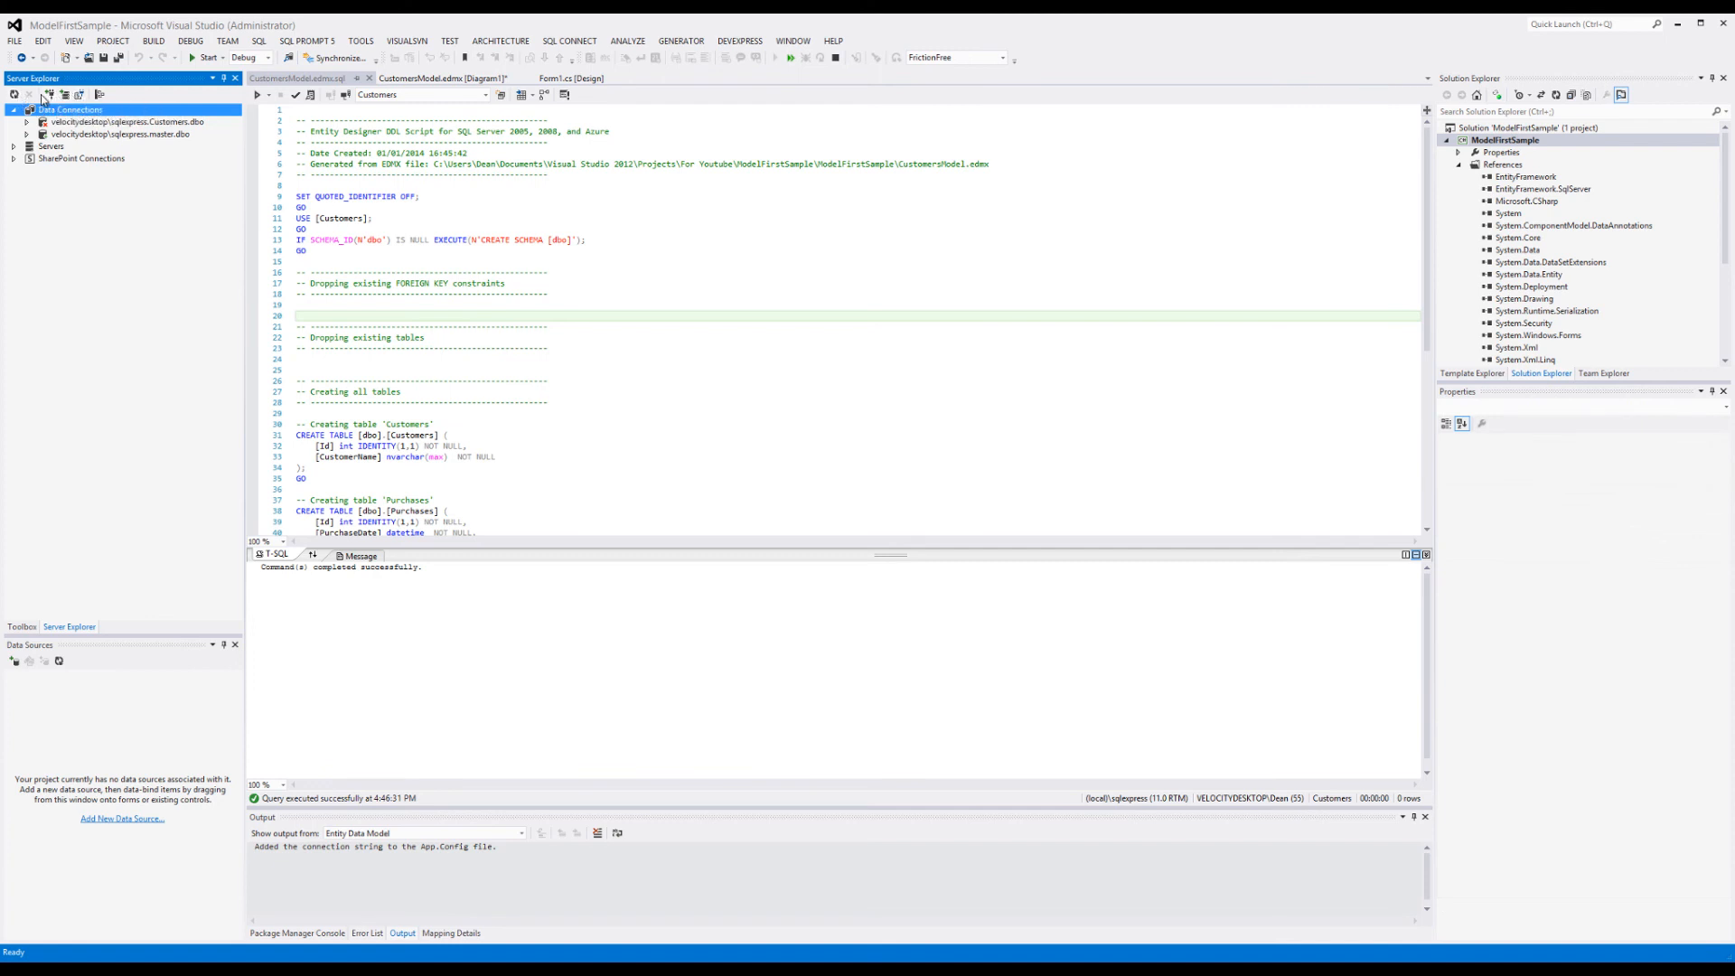
mouse_move(71, 98)
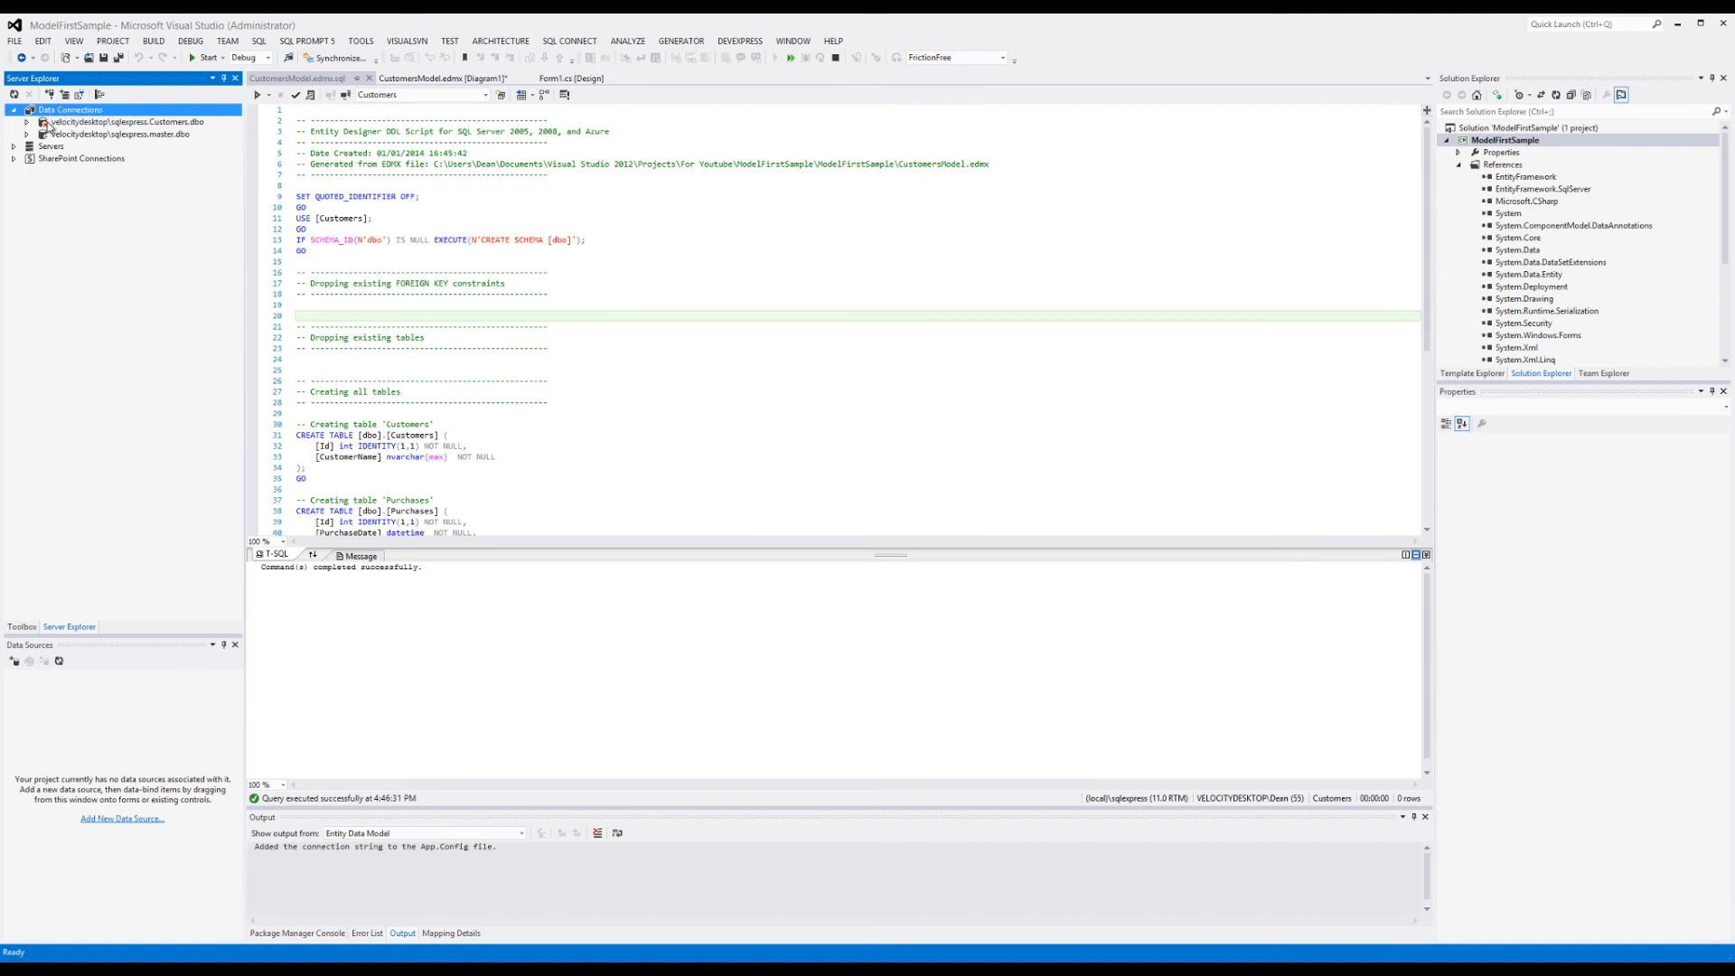
left_click(20, 122)
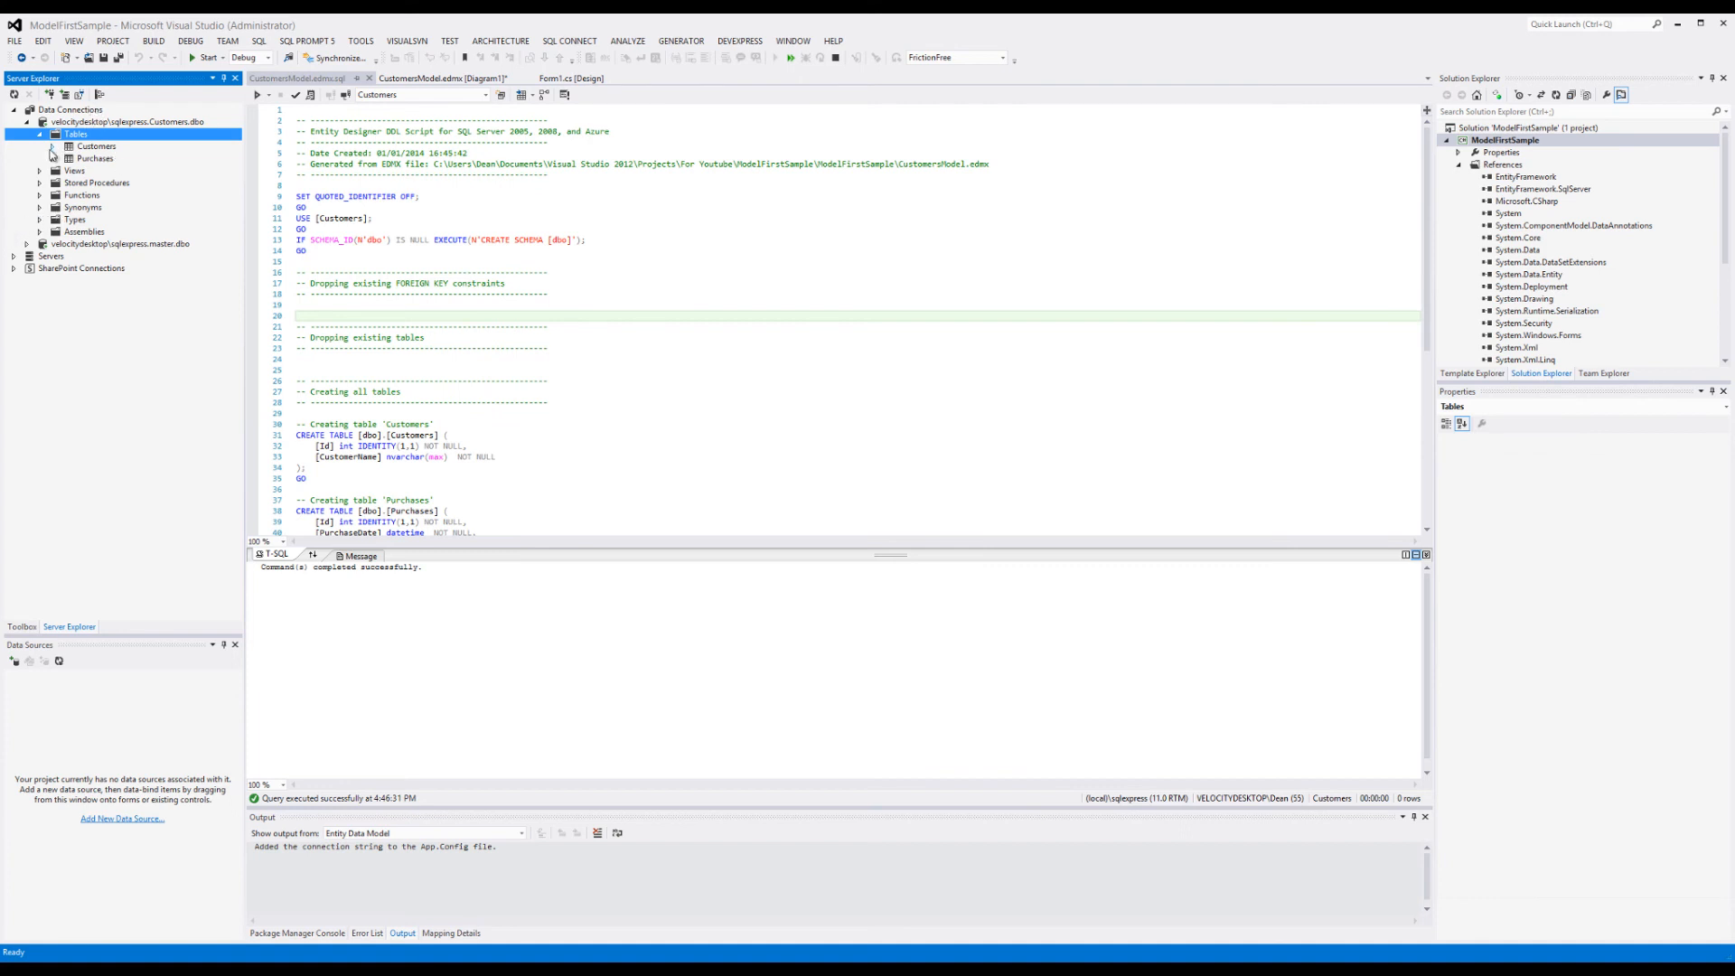
left_click(56, 145)
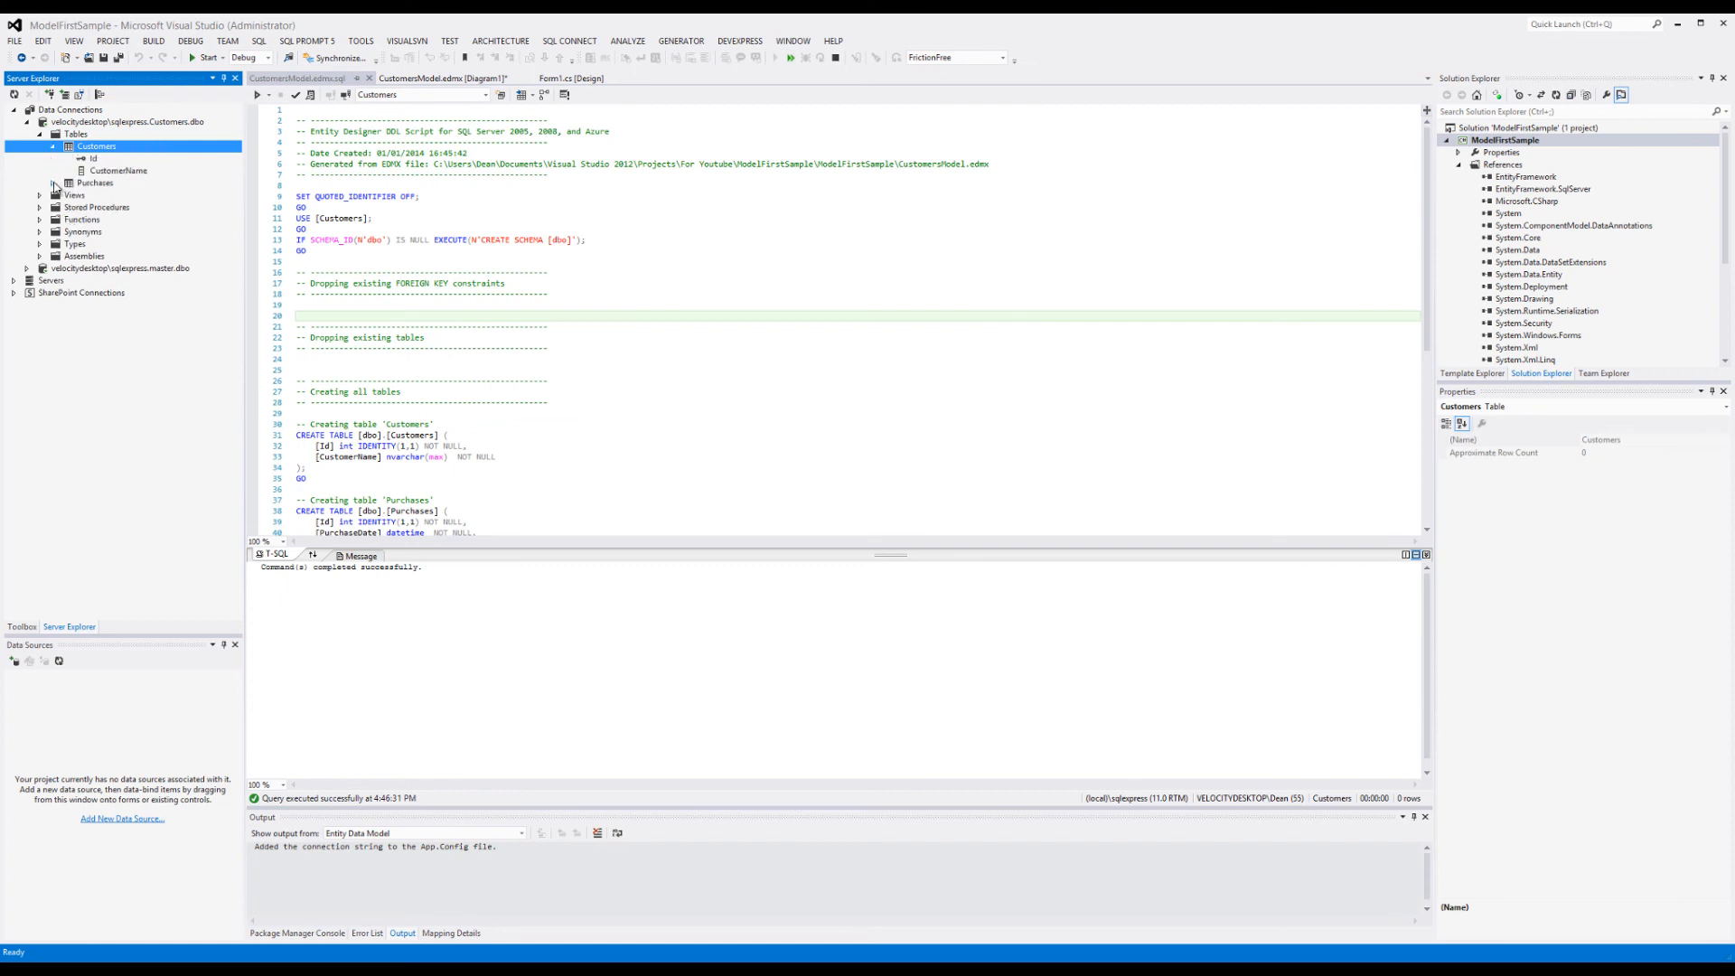
left_click(60, 184)
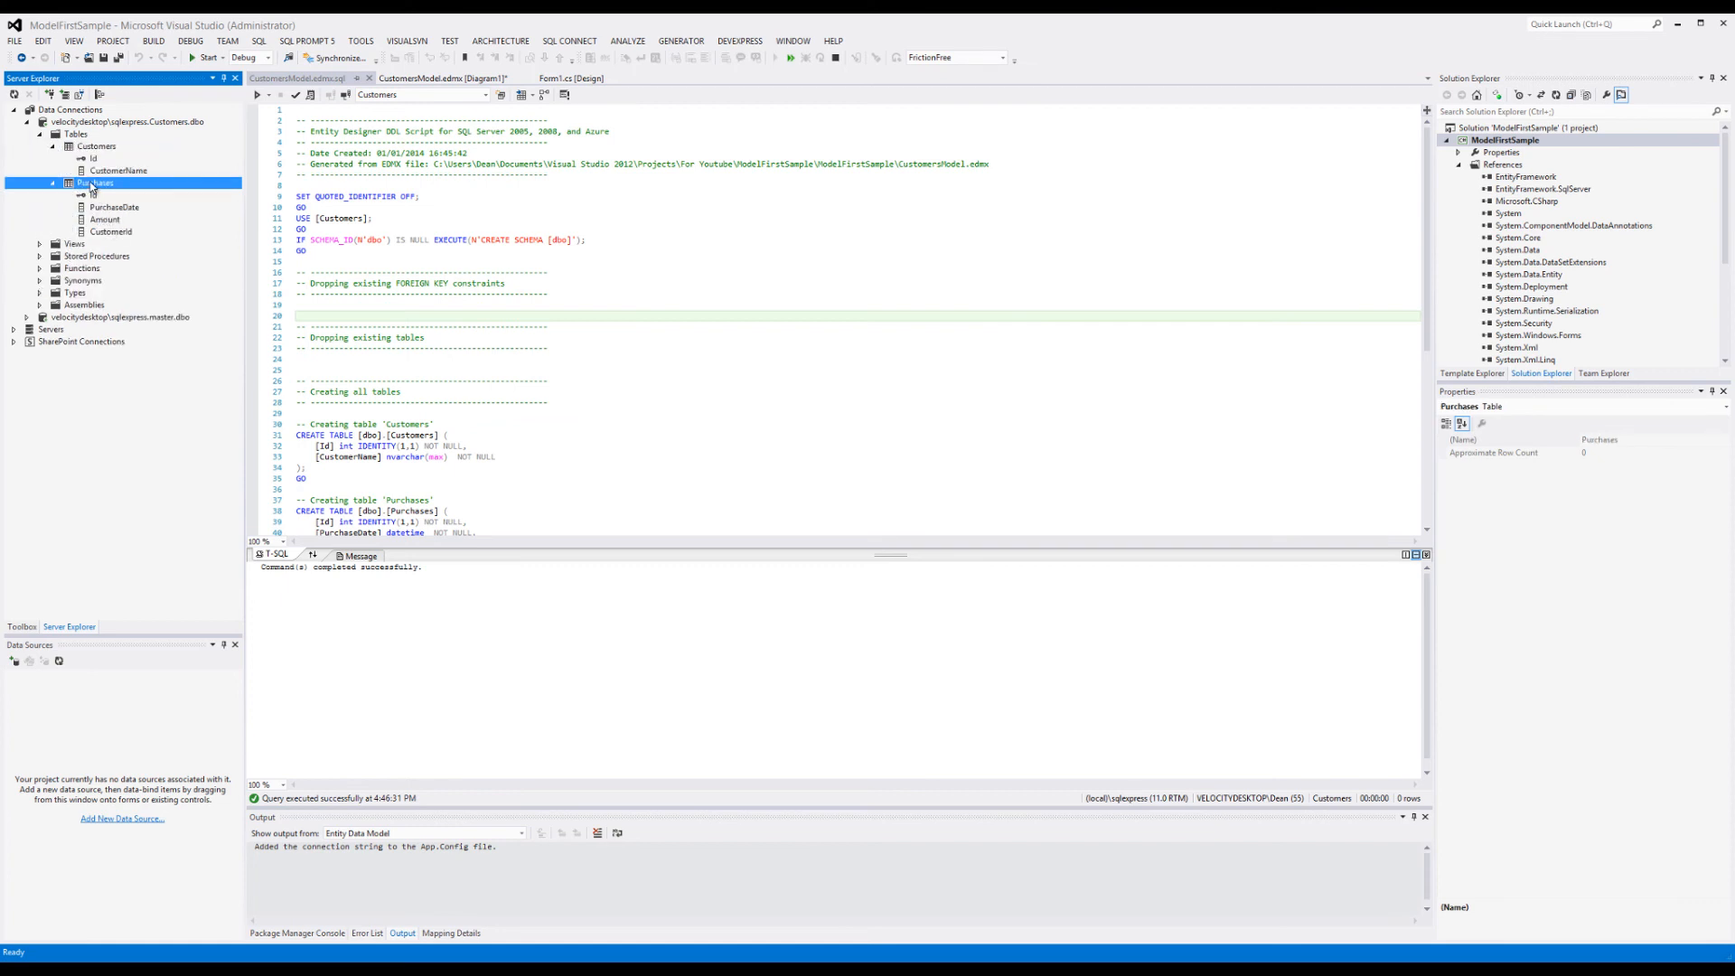
Step: Open the Purchases table's definition in the table designer
right_click(97, 184)
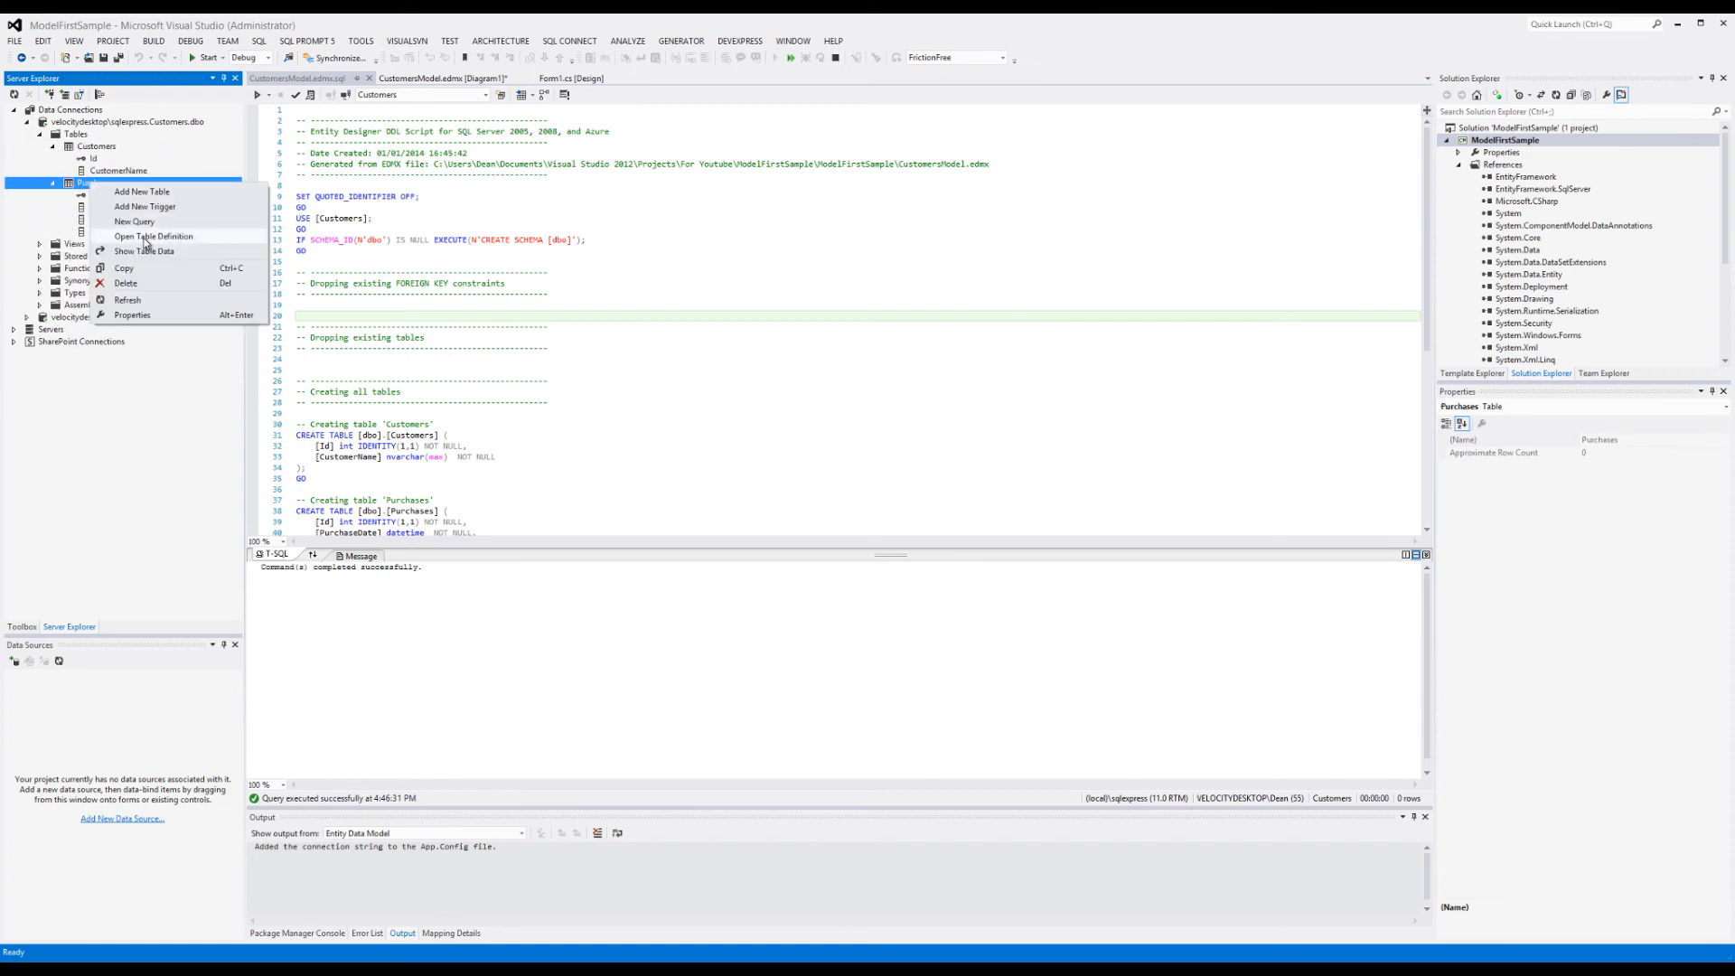
mouse_move(155, 253)
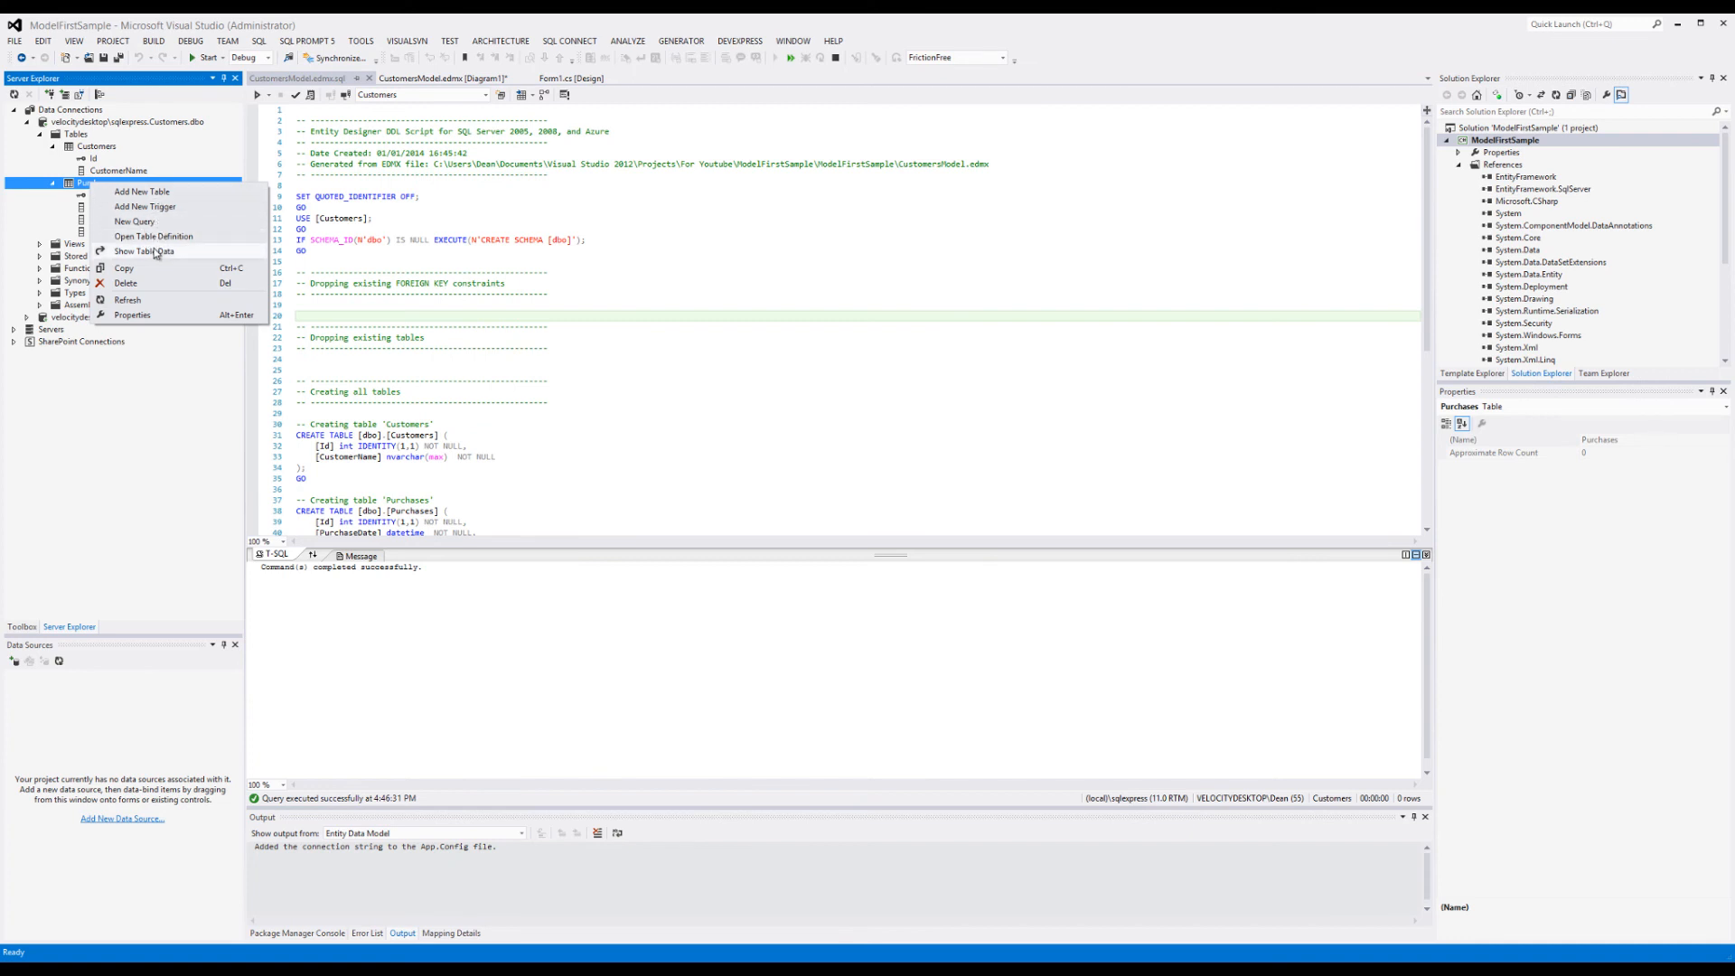
left_click(158, 249)
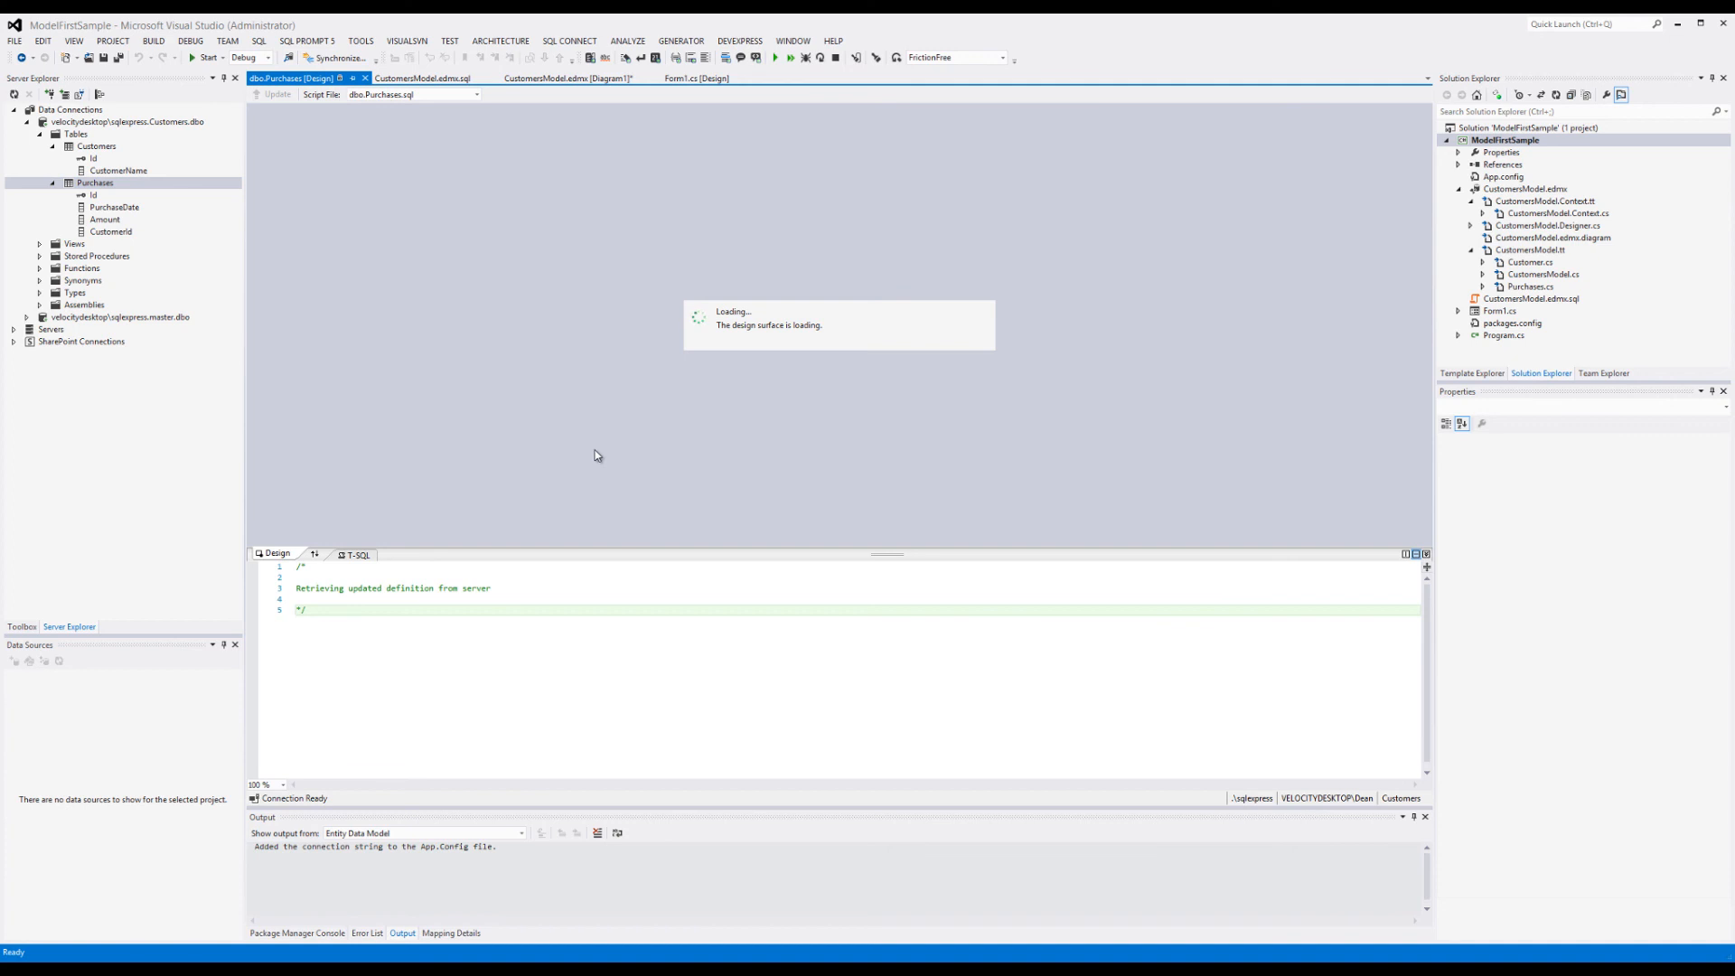
mouse_move(596, 444)
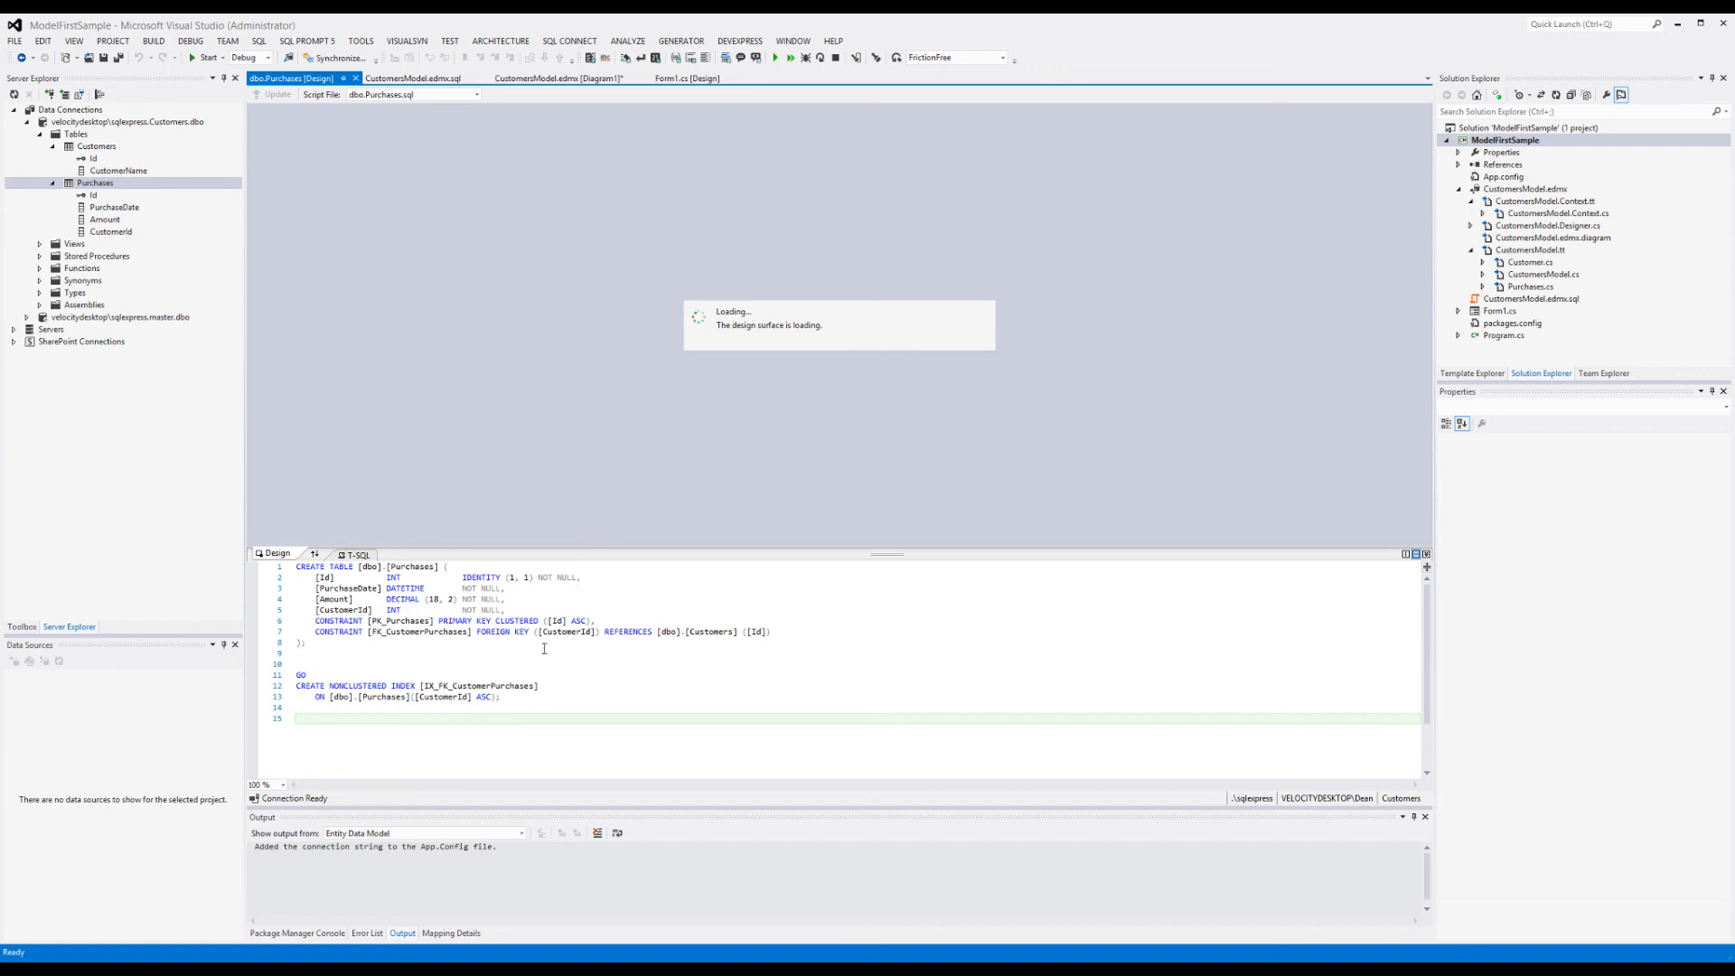
mouse_move(509, 678)
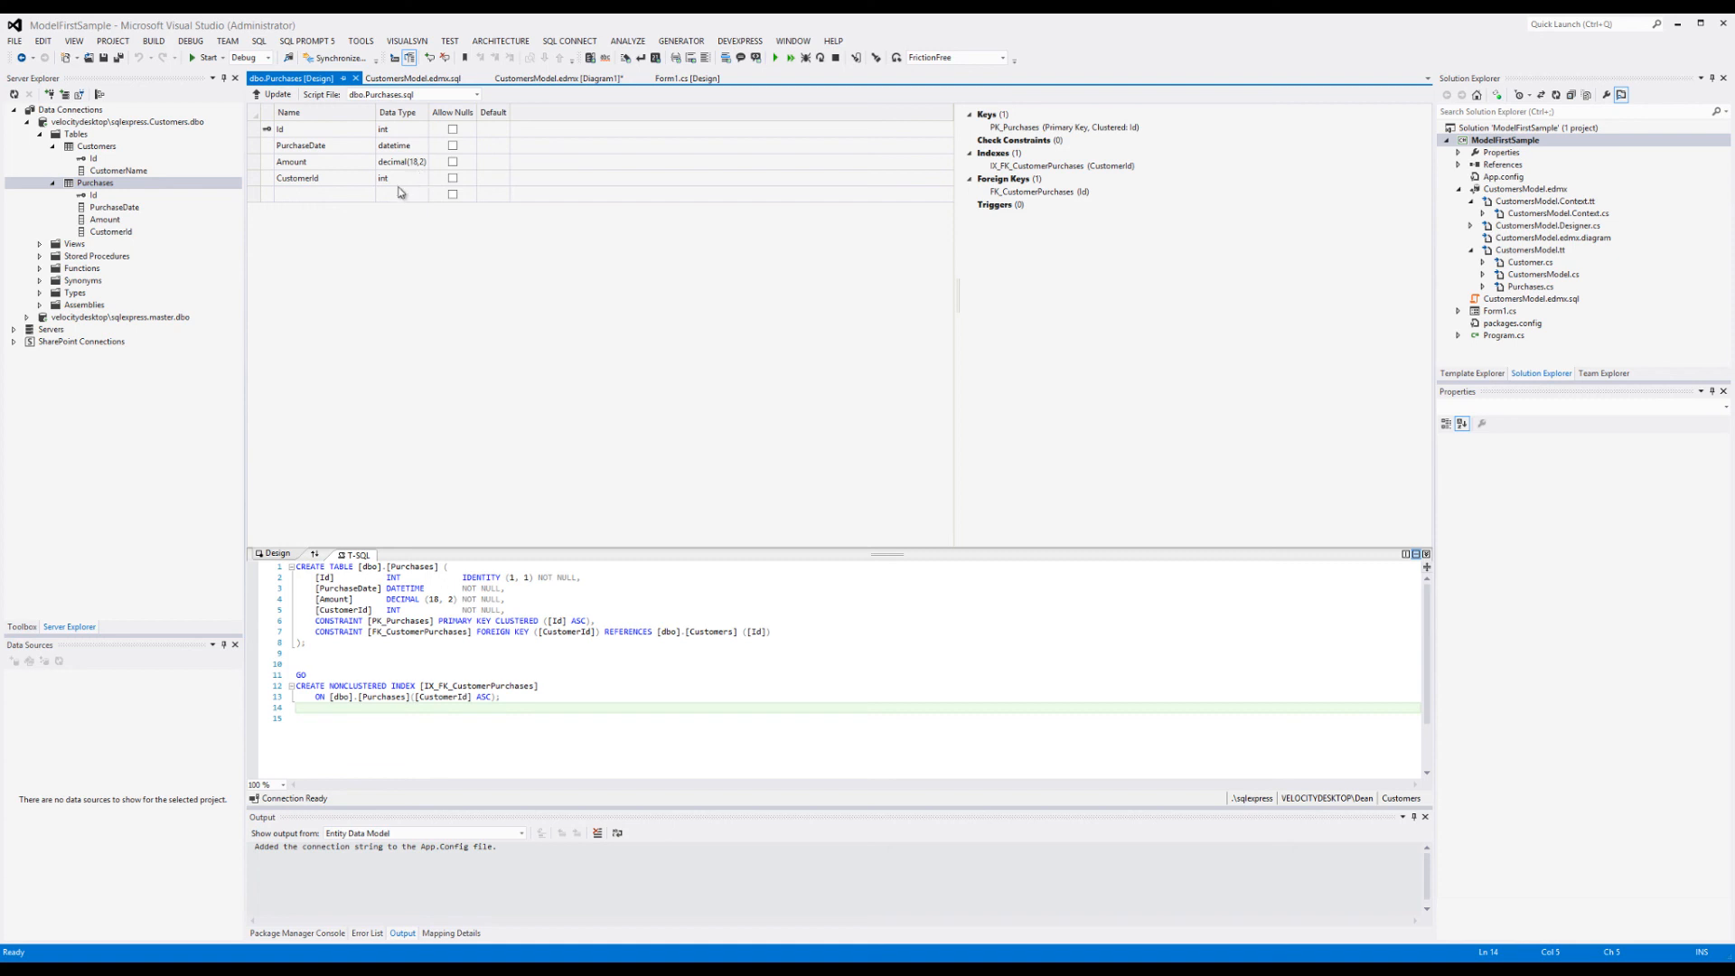
mouse_move(473, 156)
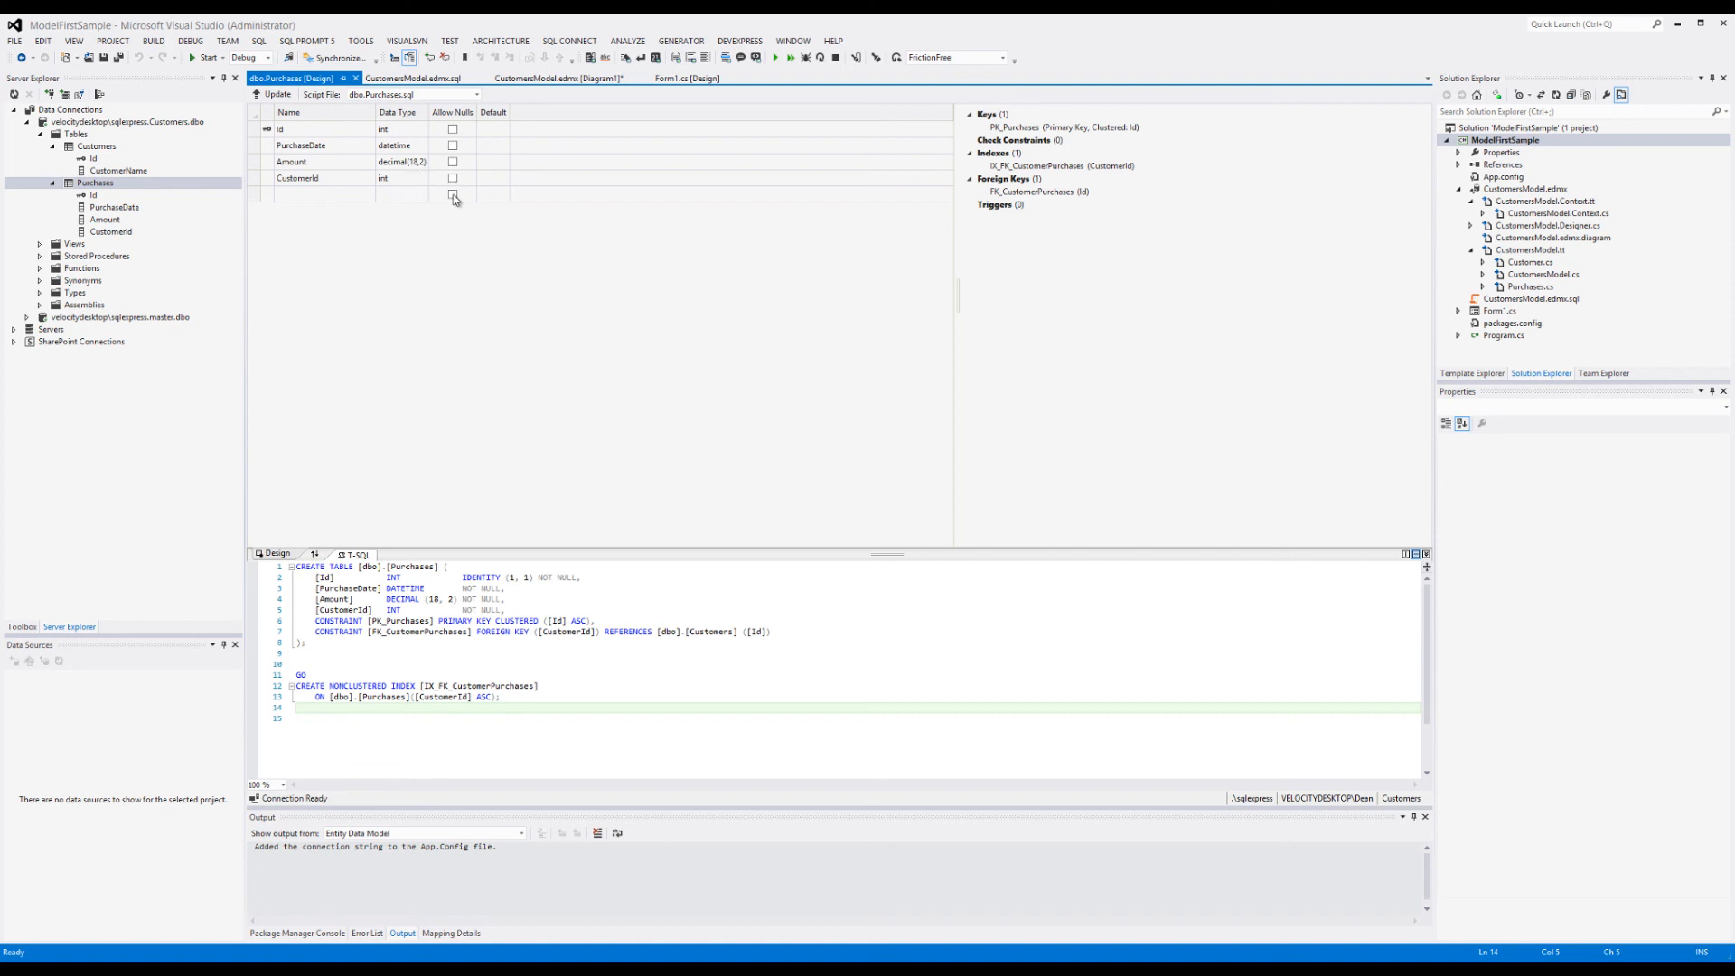
mouse_move(455, 203)
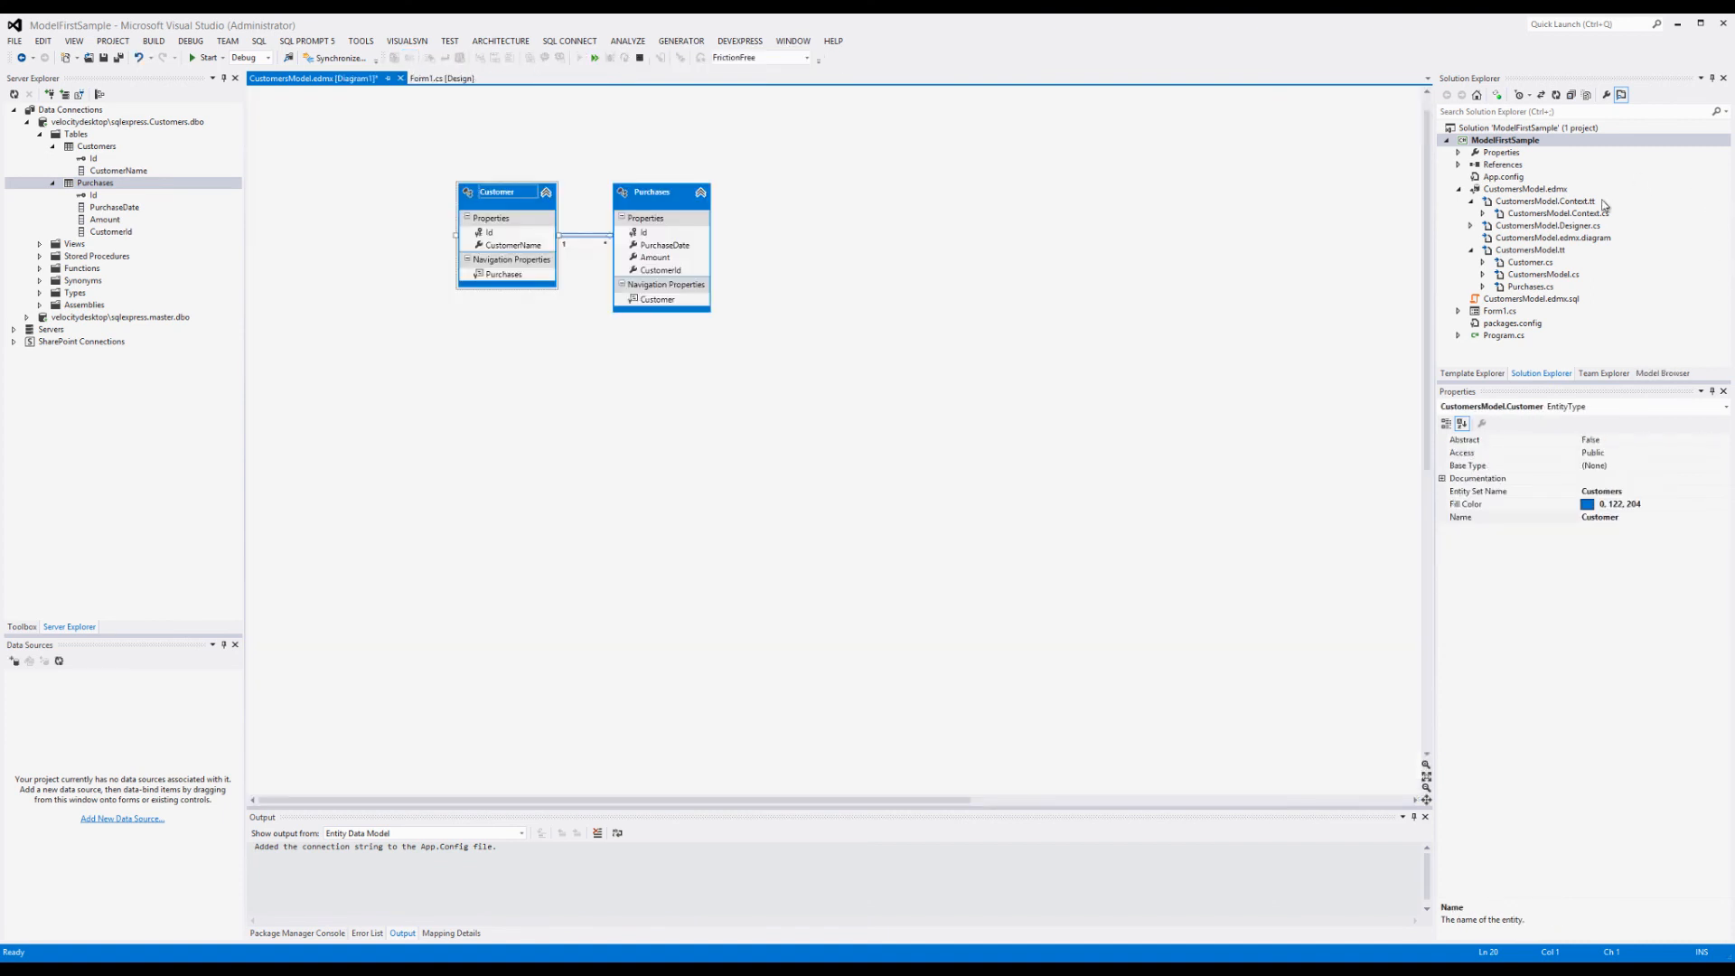
mouse_move(1544, 155)
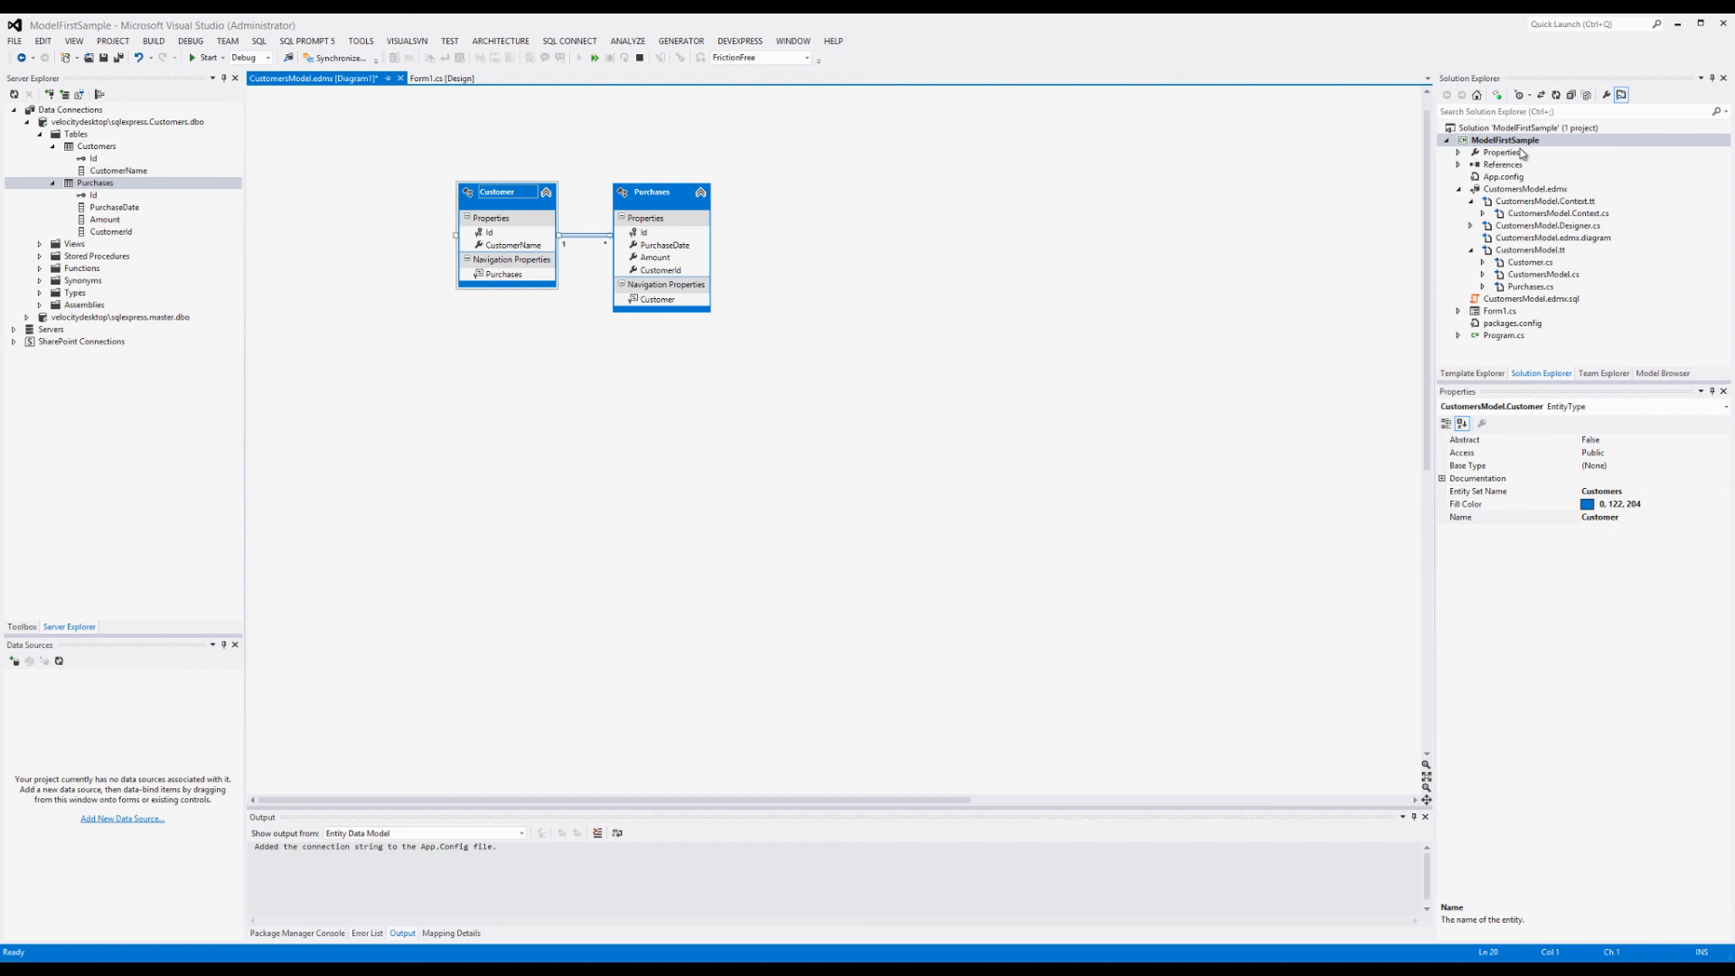
mouse_move(427, 123)
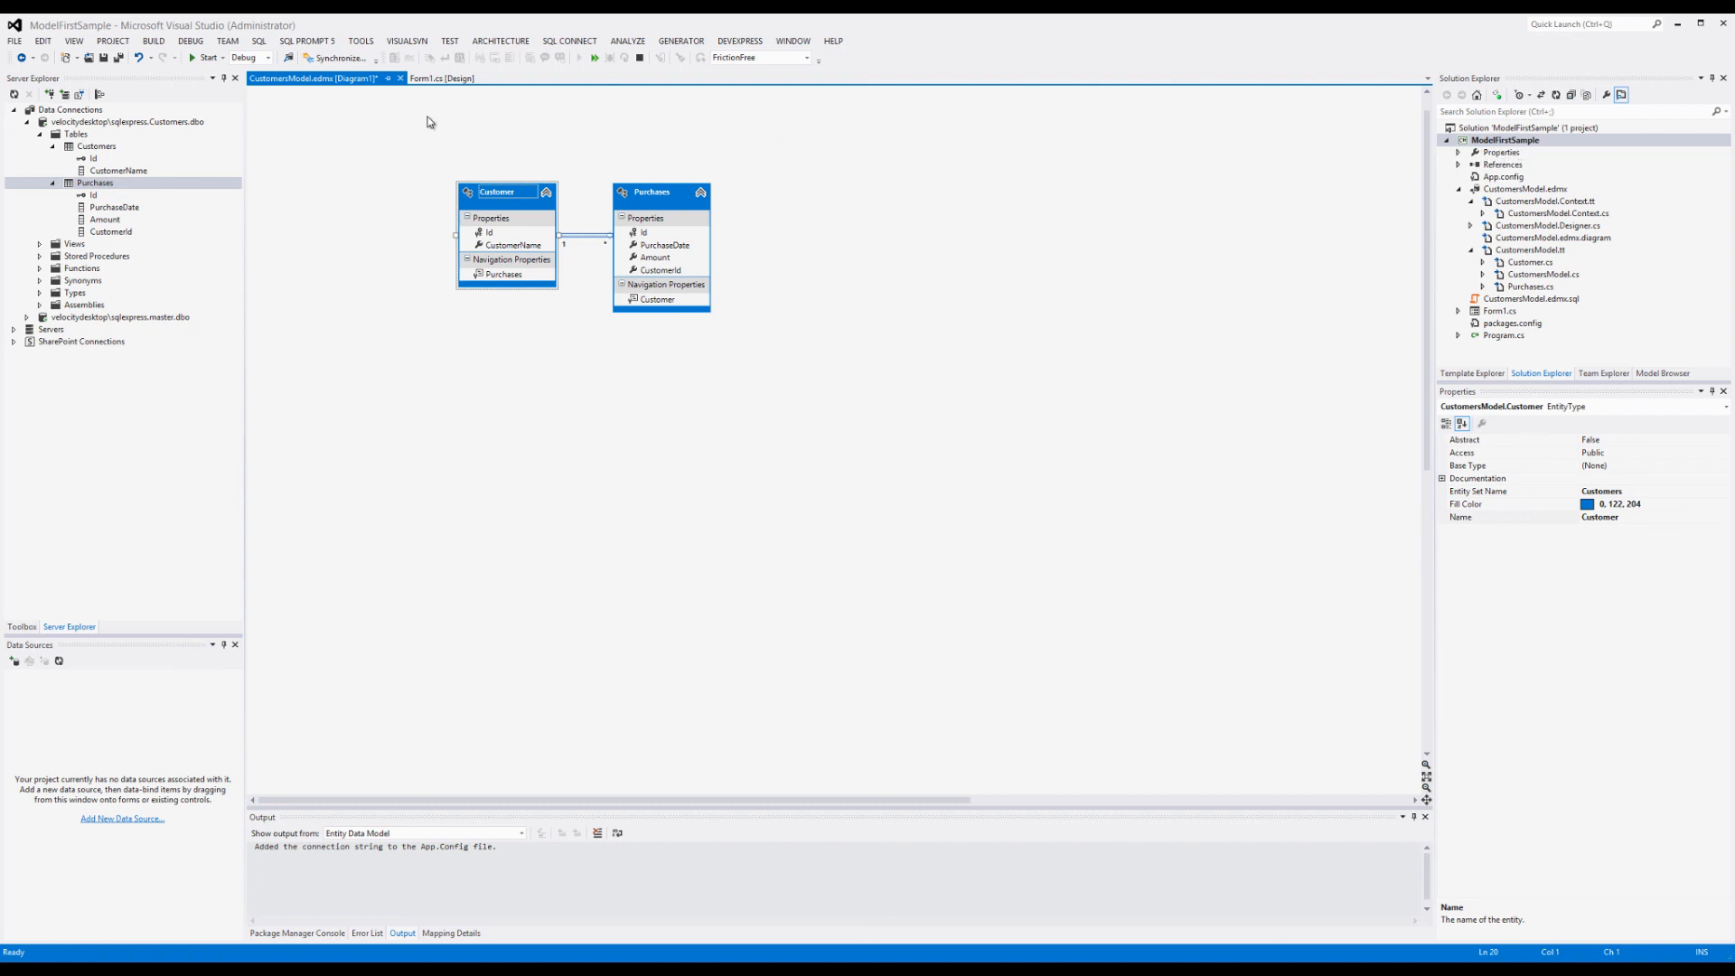
mouse_move(799, 320)
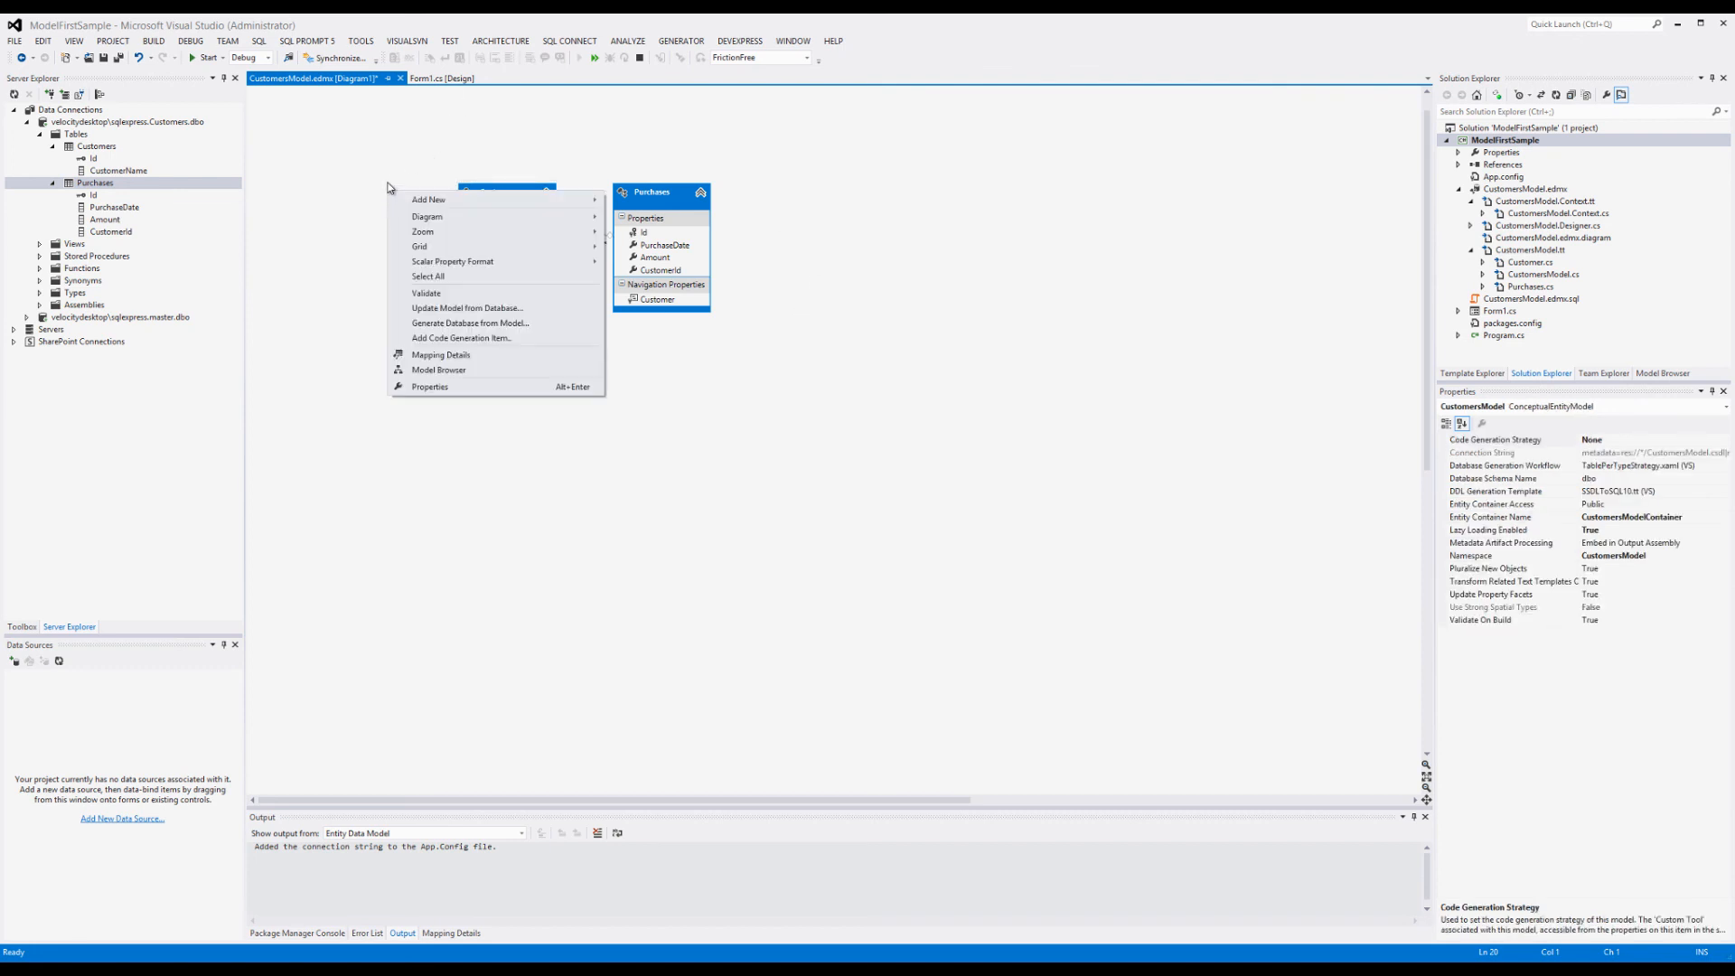
Step: Review the Customer entity's context menu without changes and return to the model diagram
left_click(495, 191)
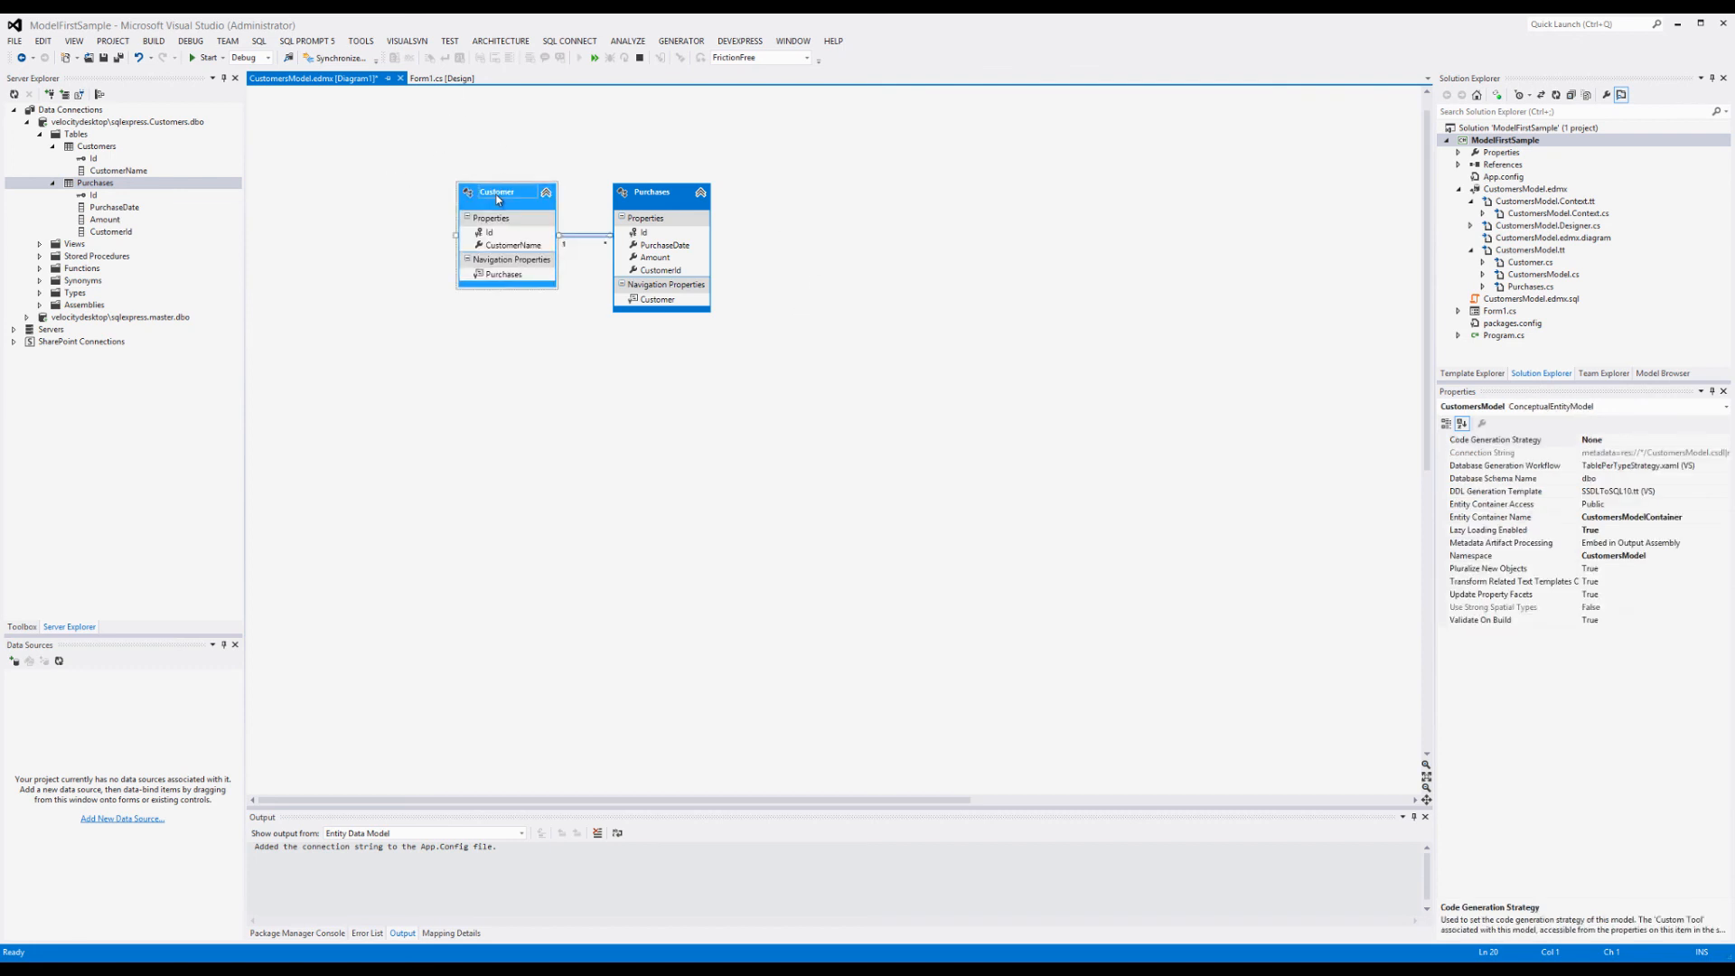
right_click(495, 191)
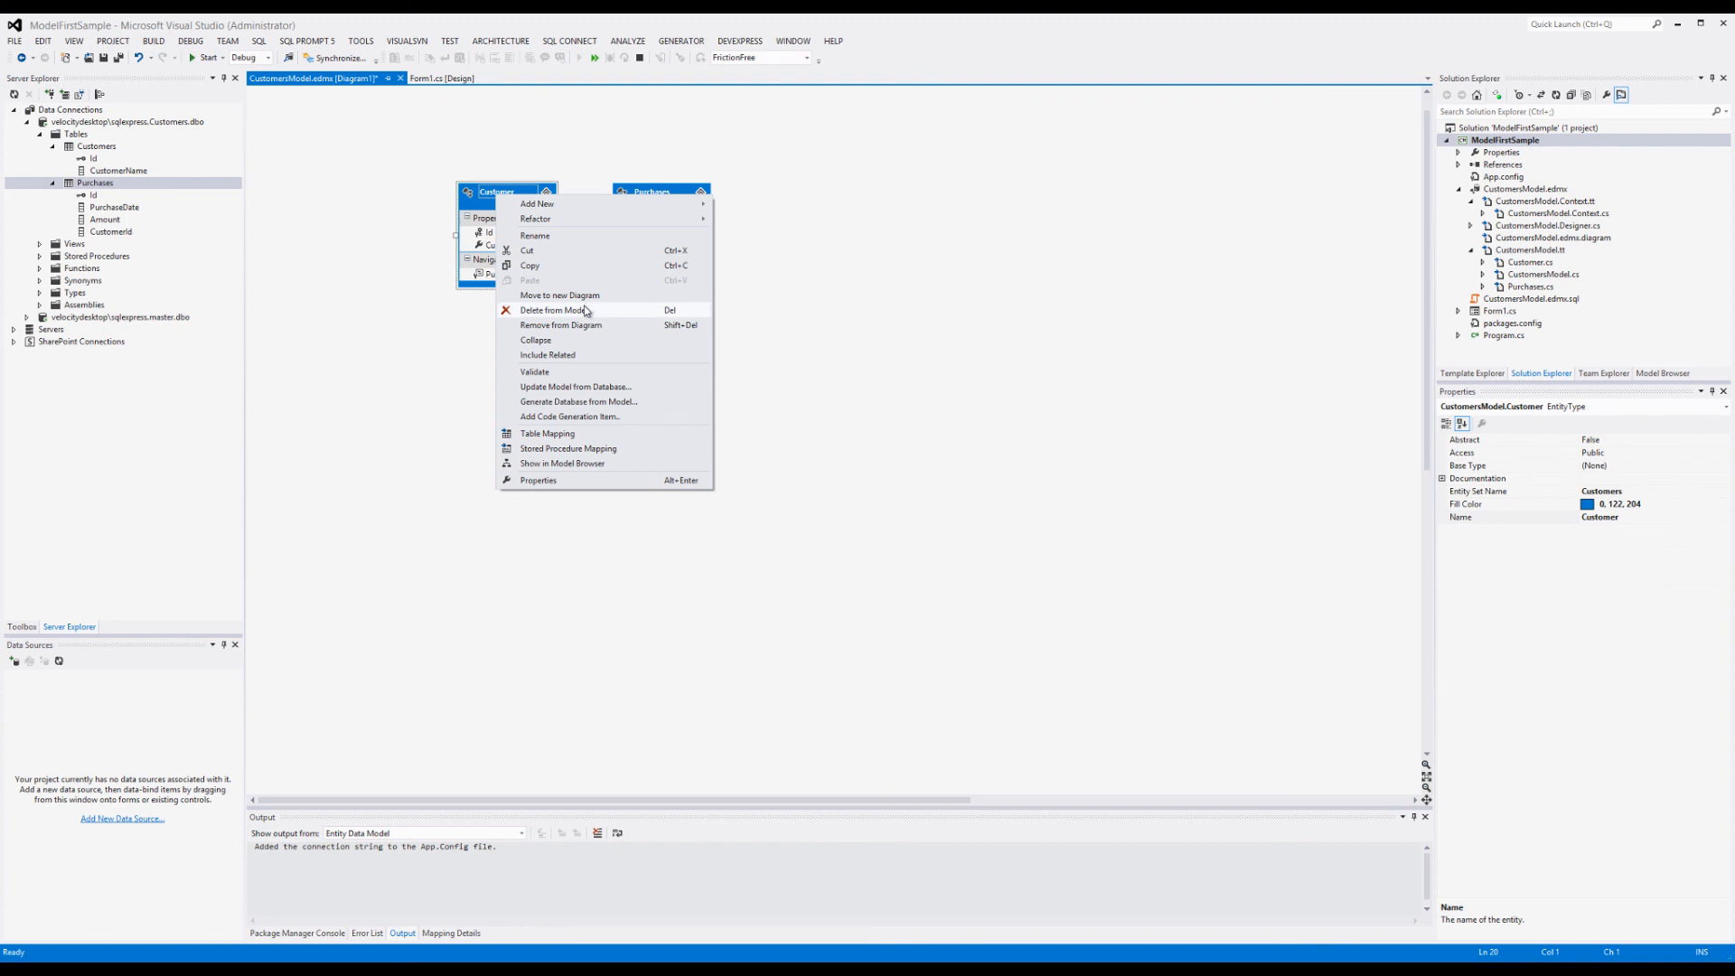
left_click(356, 101)
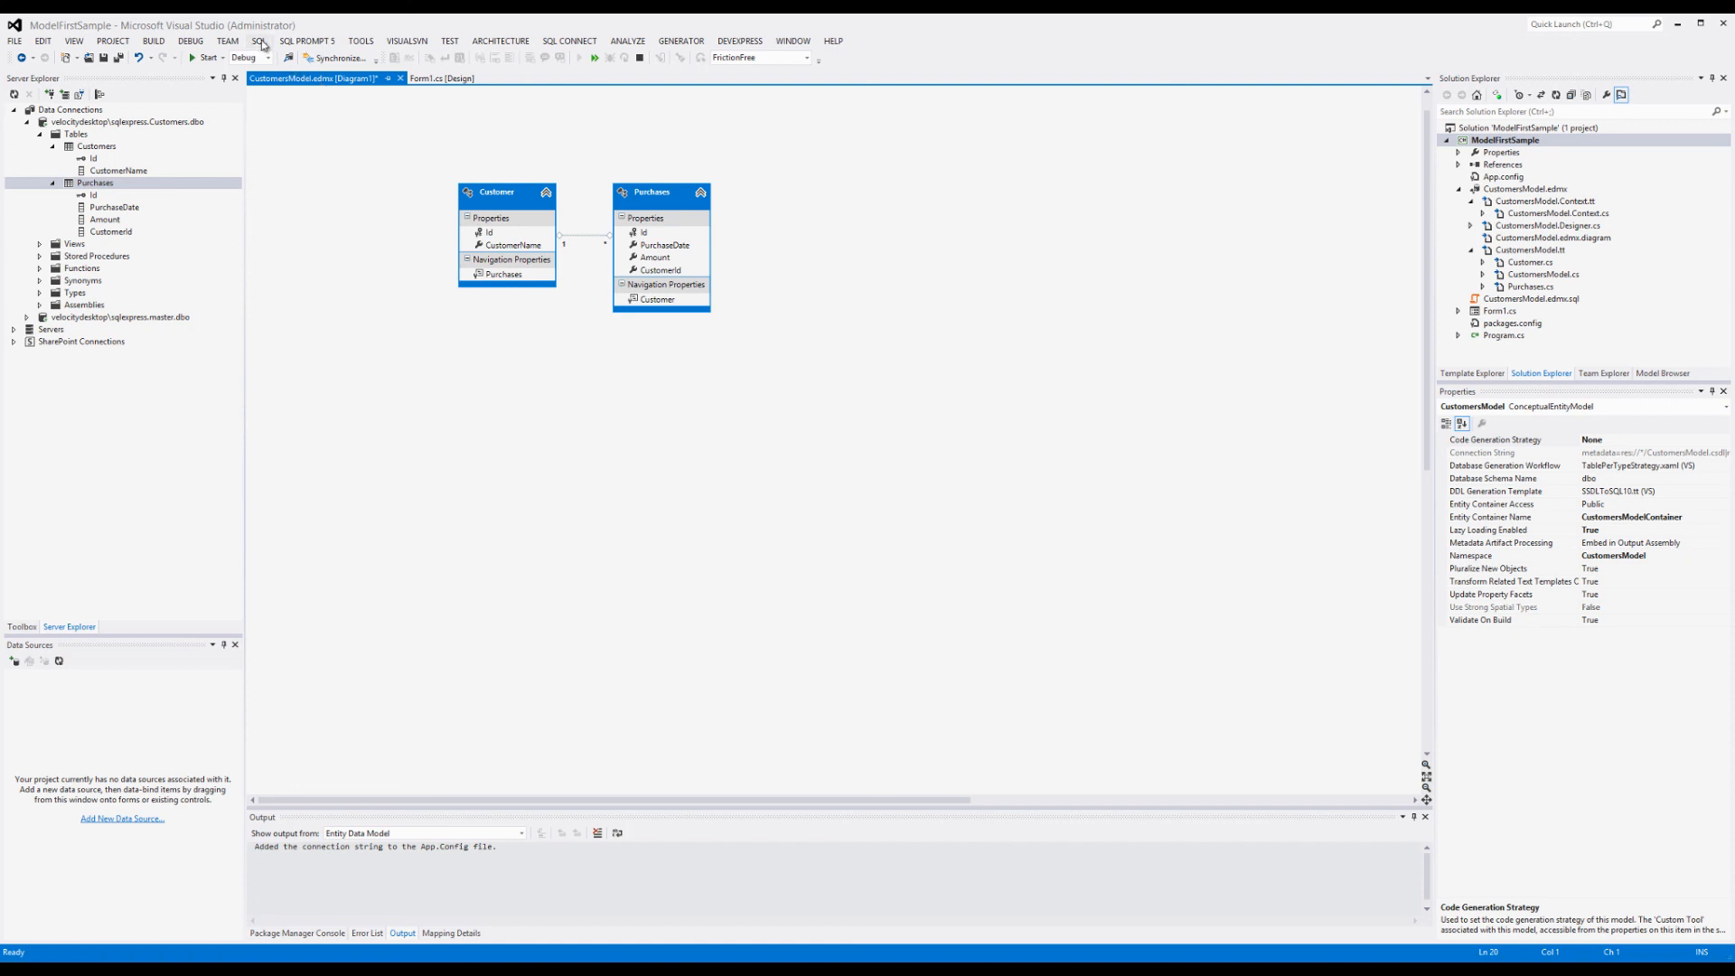
left_click(256, 39)
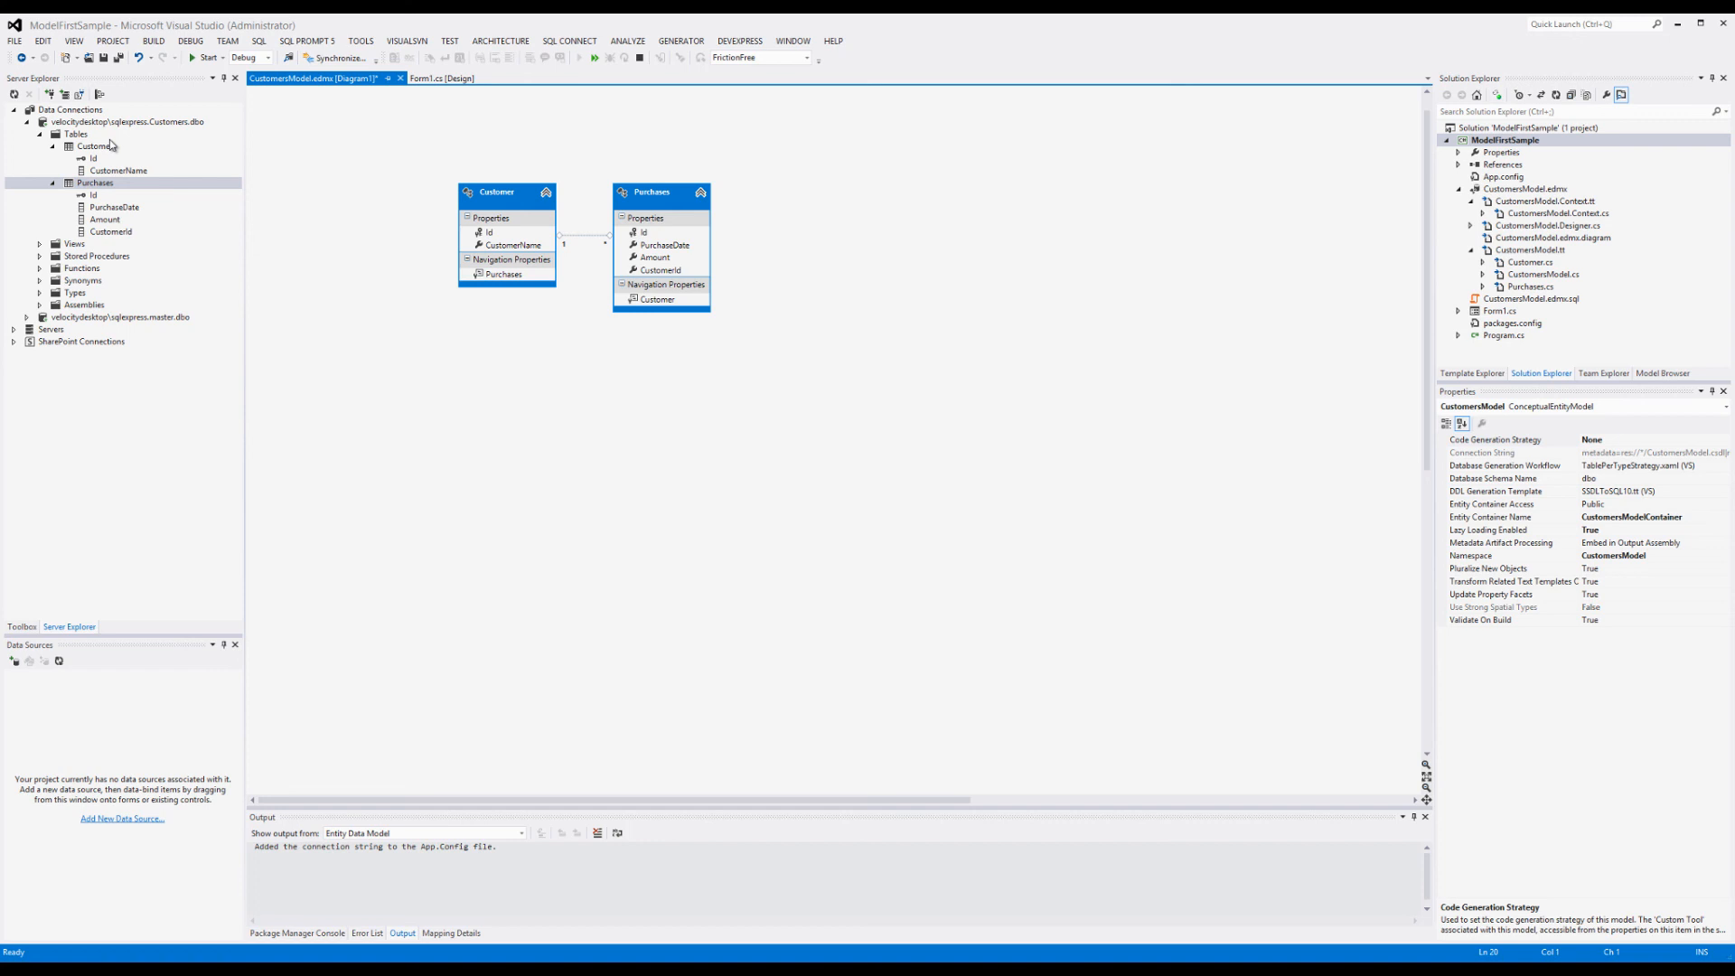
mouse_move(112, 128)
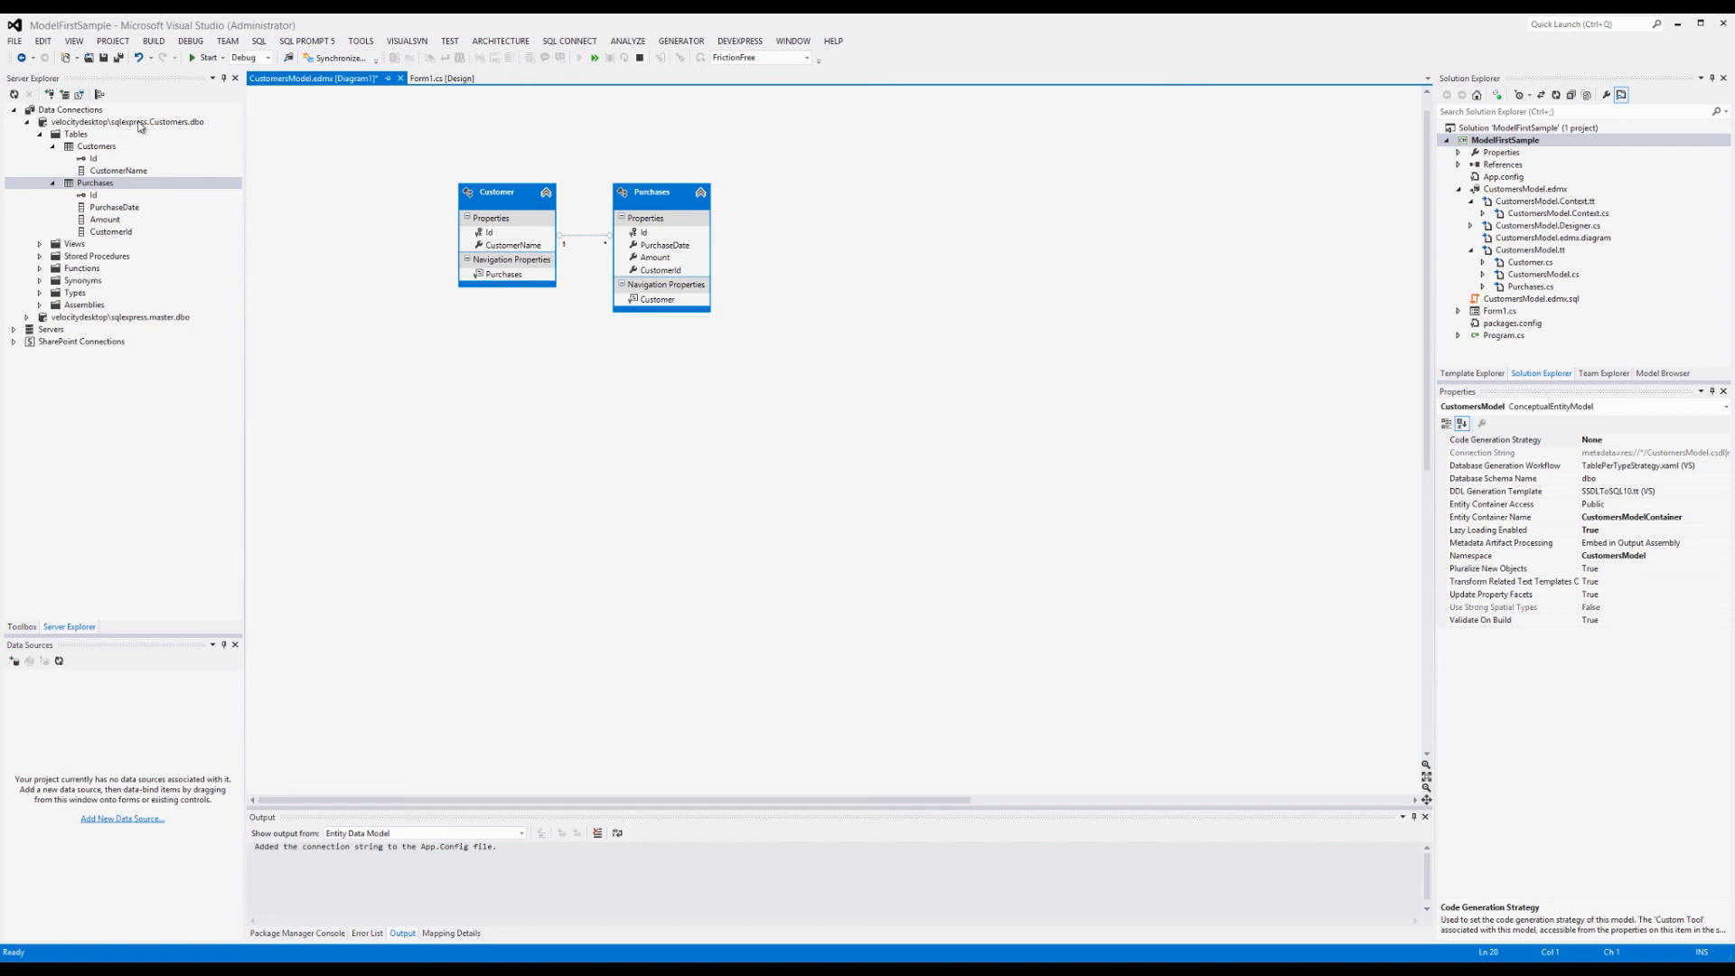